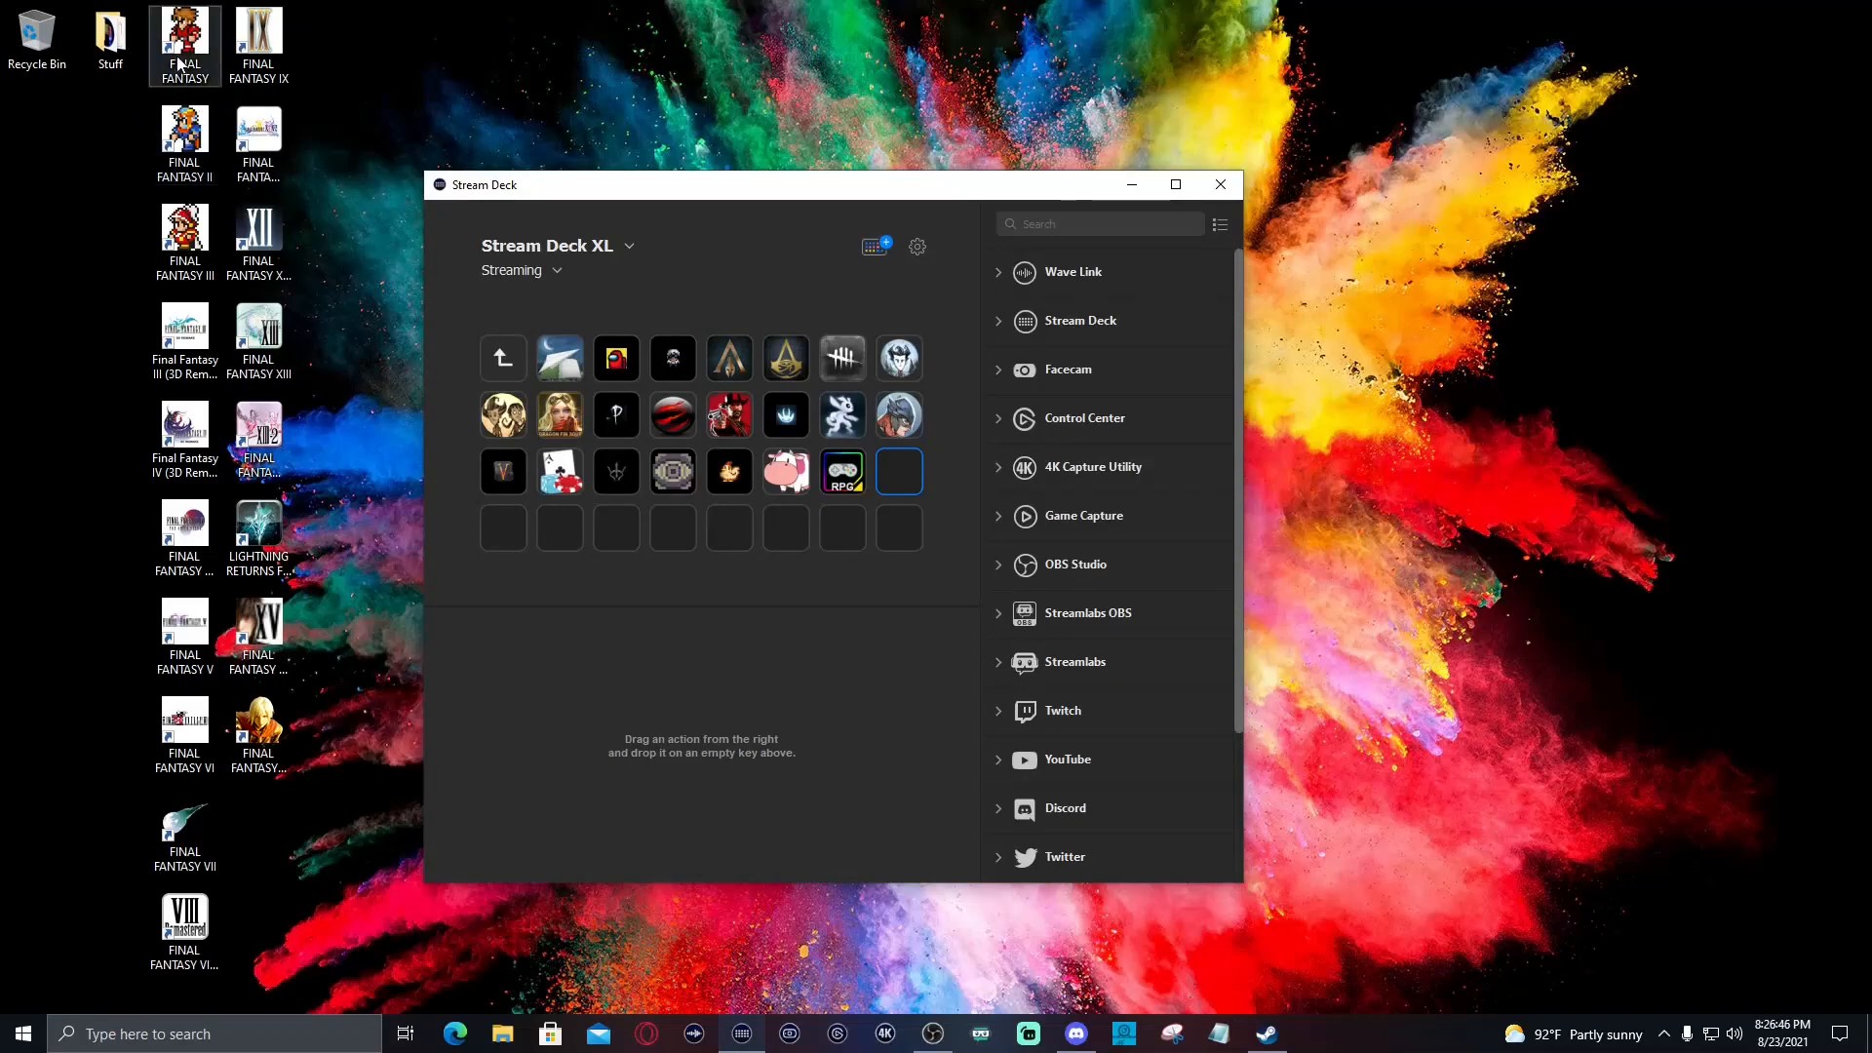
Place a Create Folder action on the empty key after the RPG key
click(184, 137)
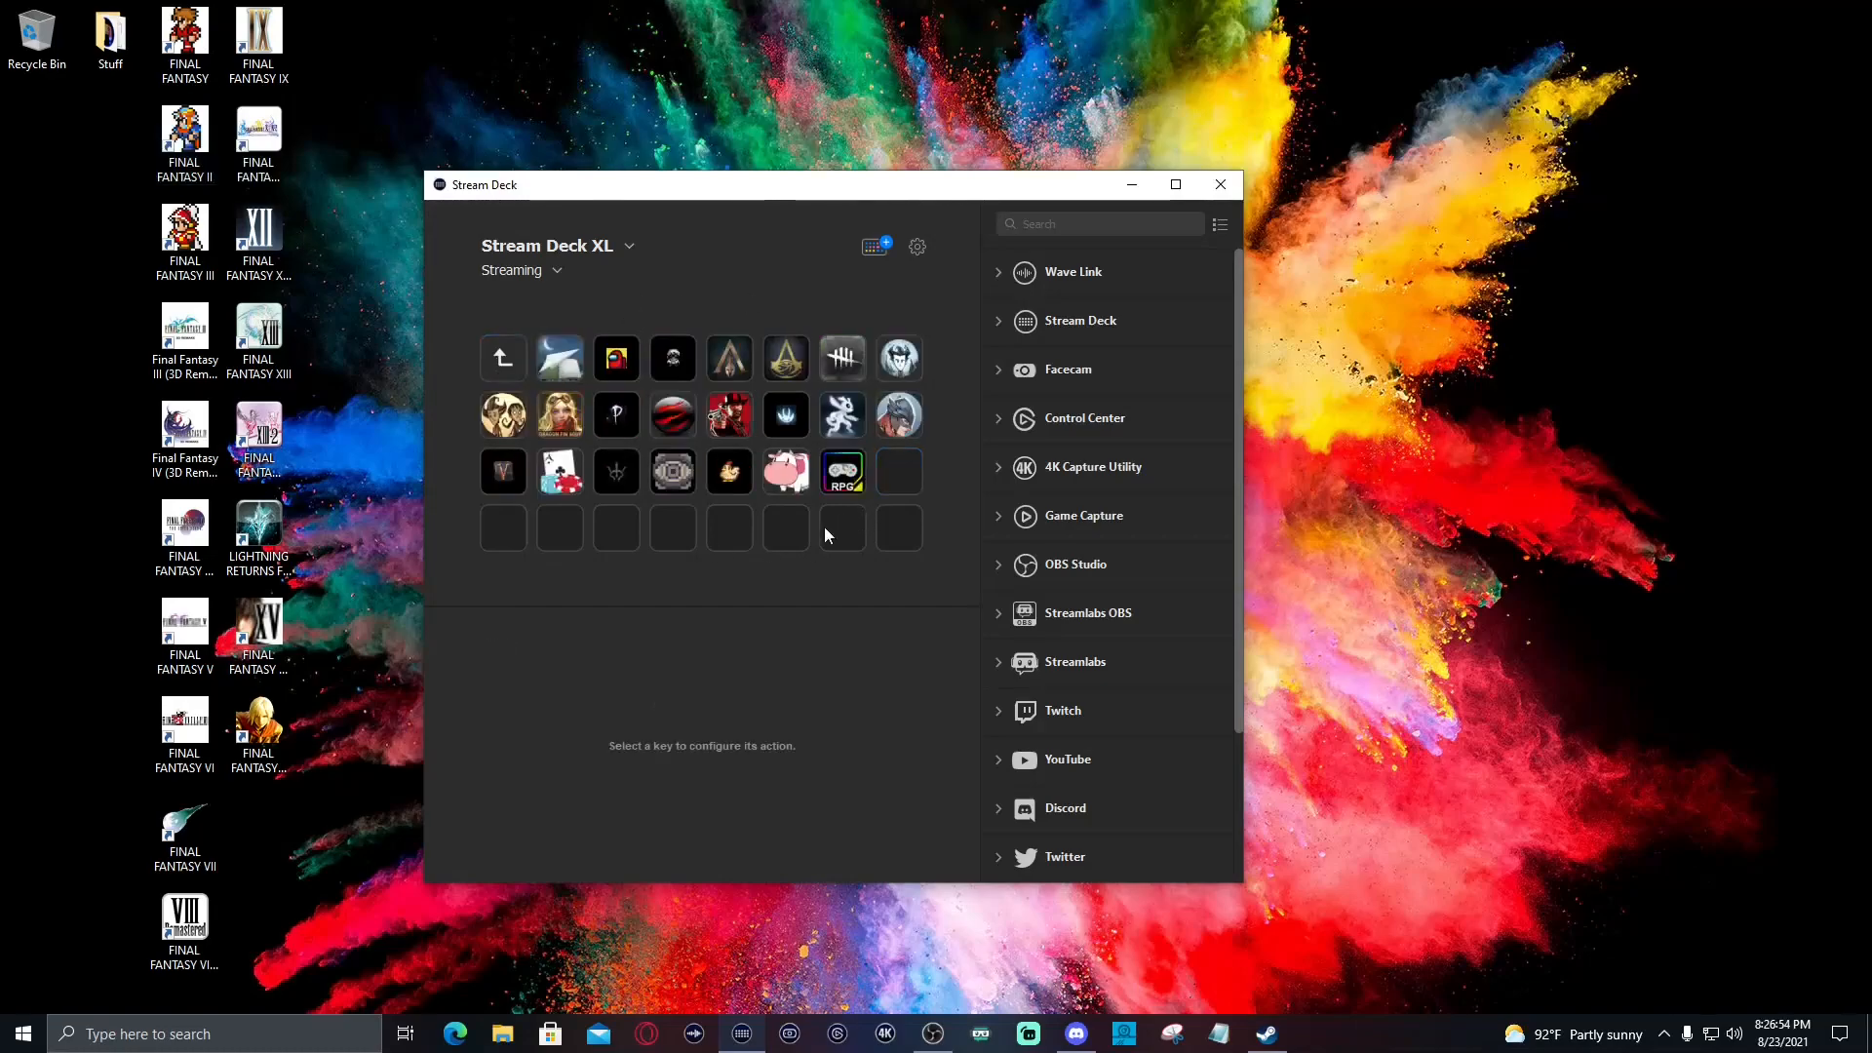
click(897, 470)
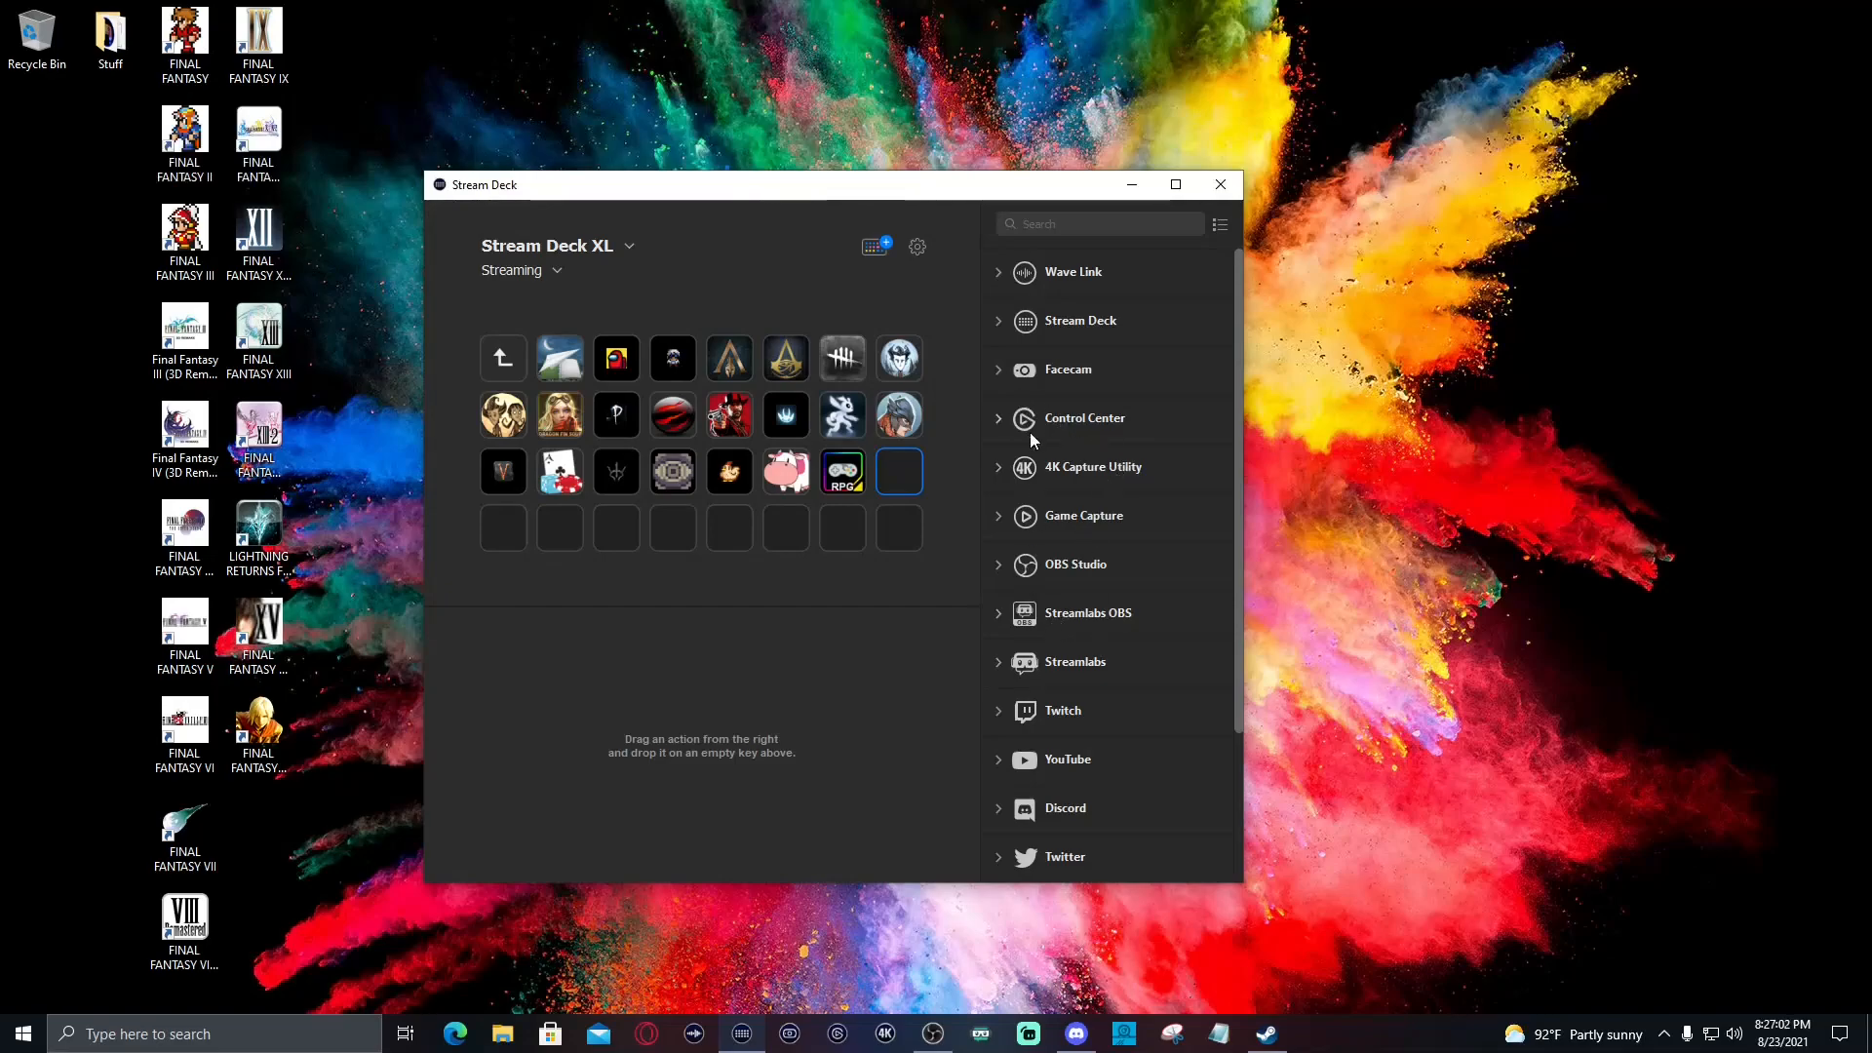
click(1080, 320)
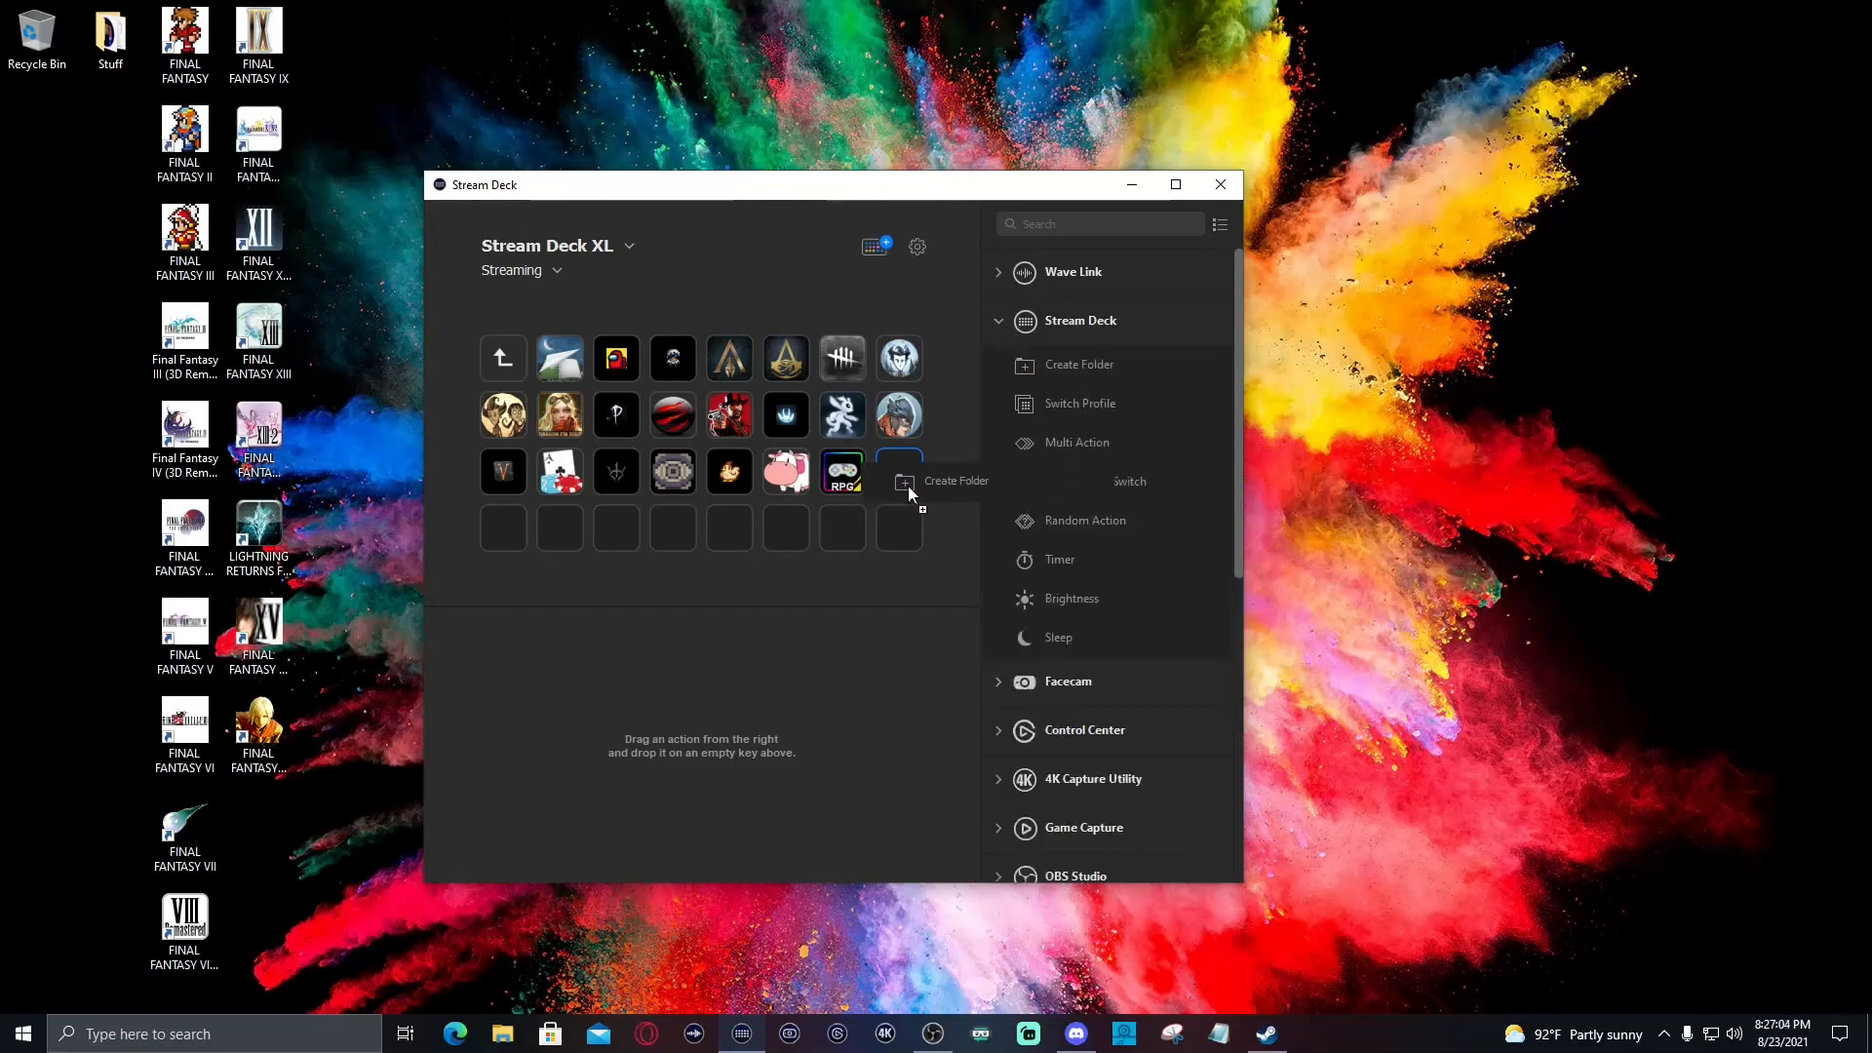
click(896, 470)
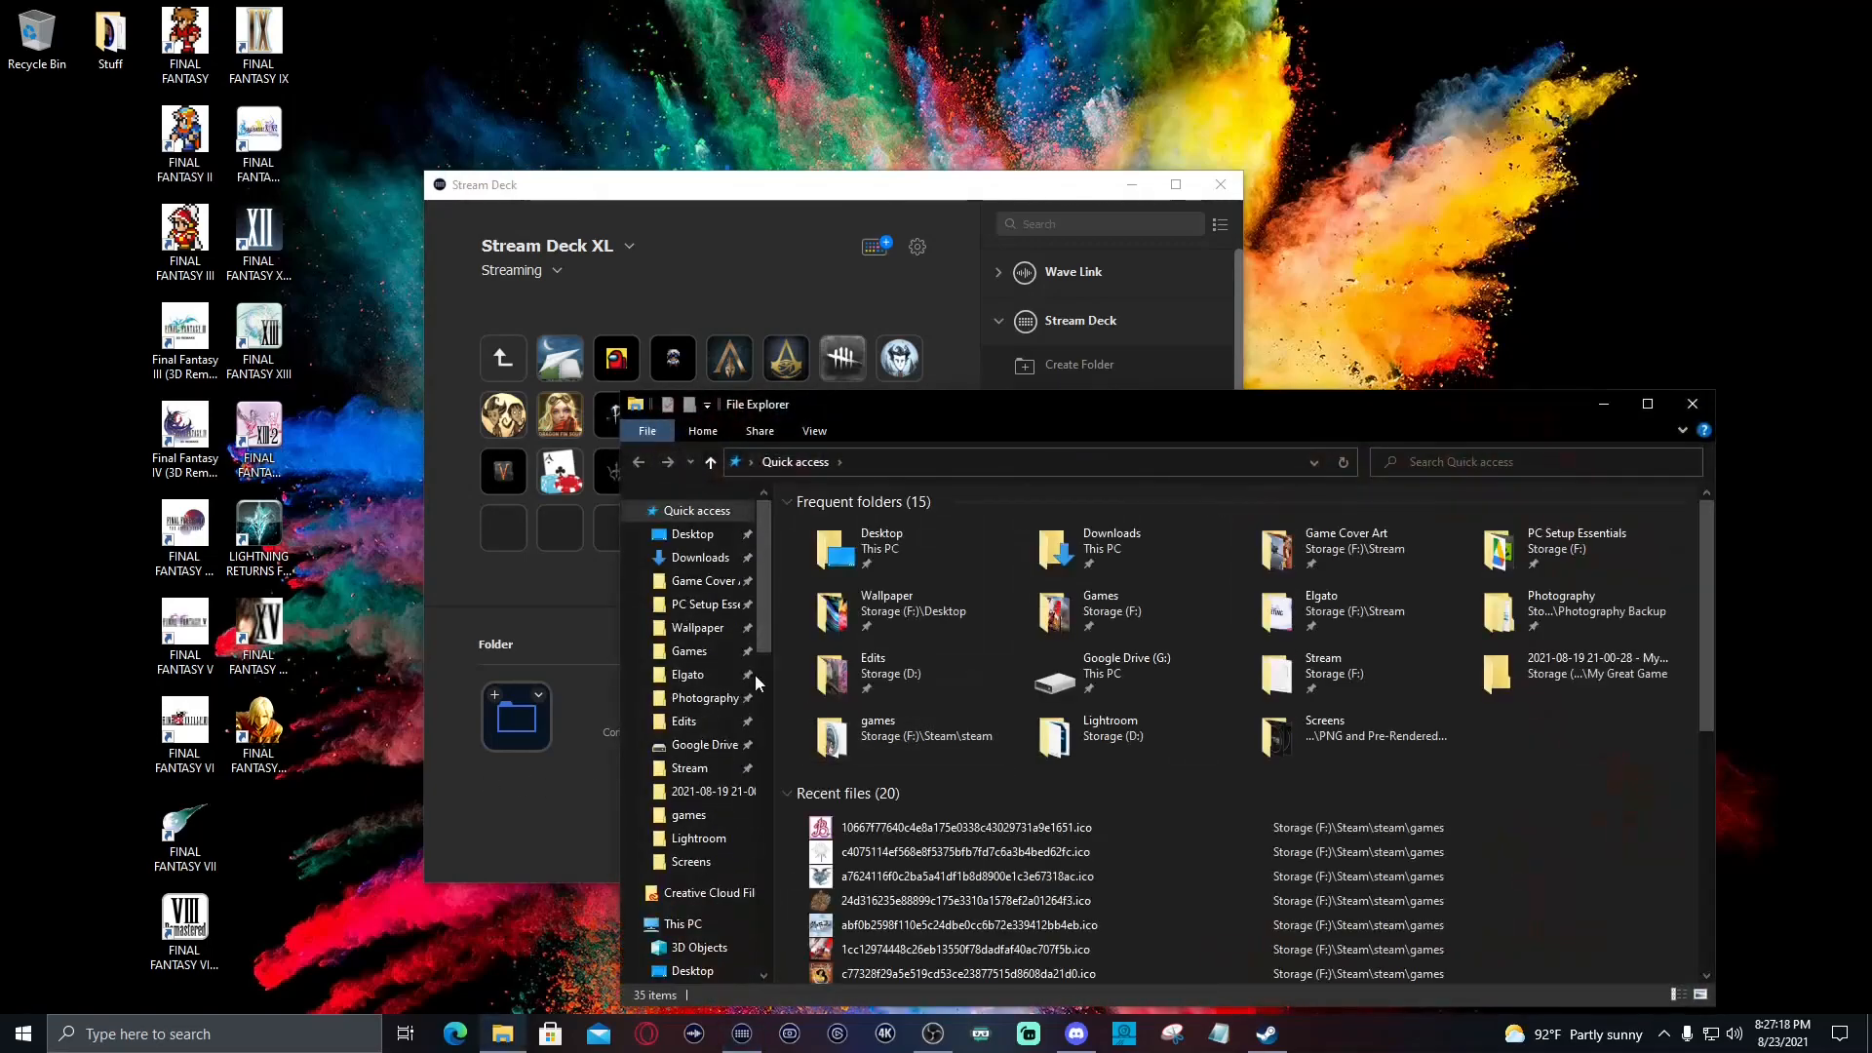
Browse the Games folder on Storage (F:) in File Explorer and close the window
click(688, 651)
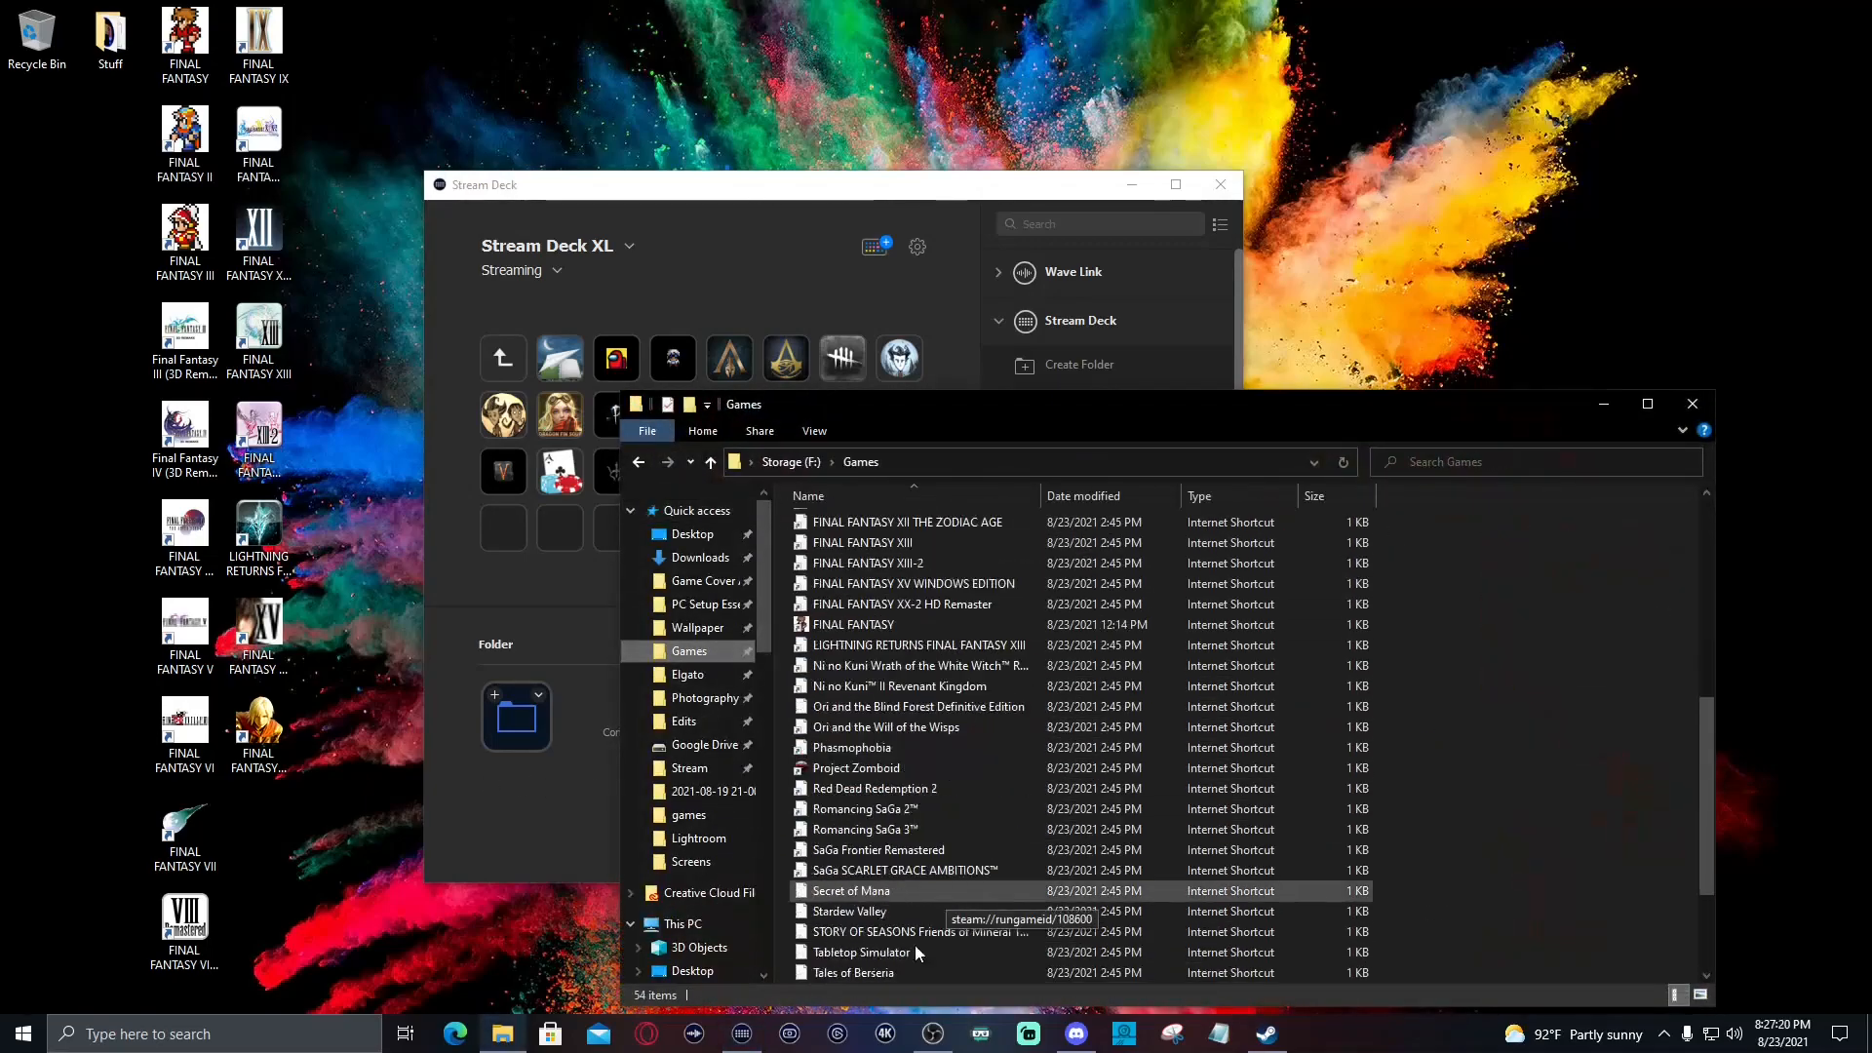
scroll(down, 3)
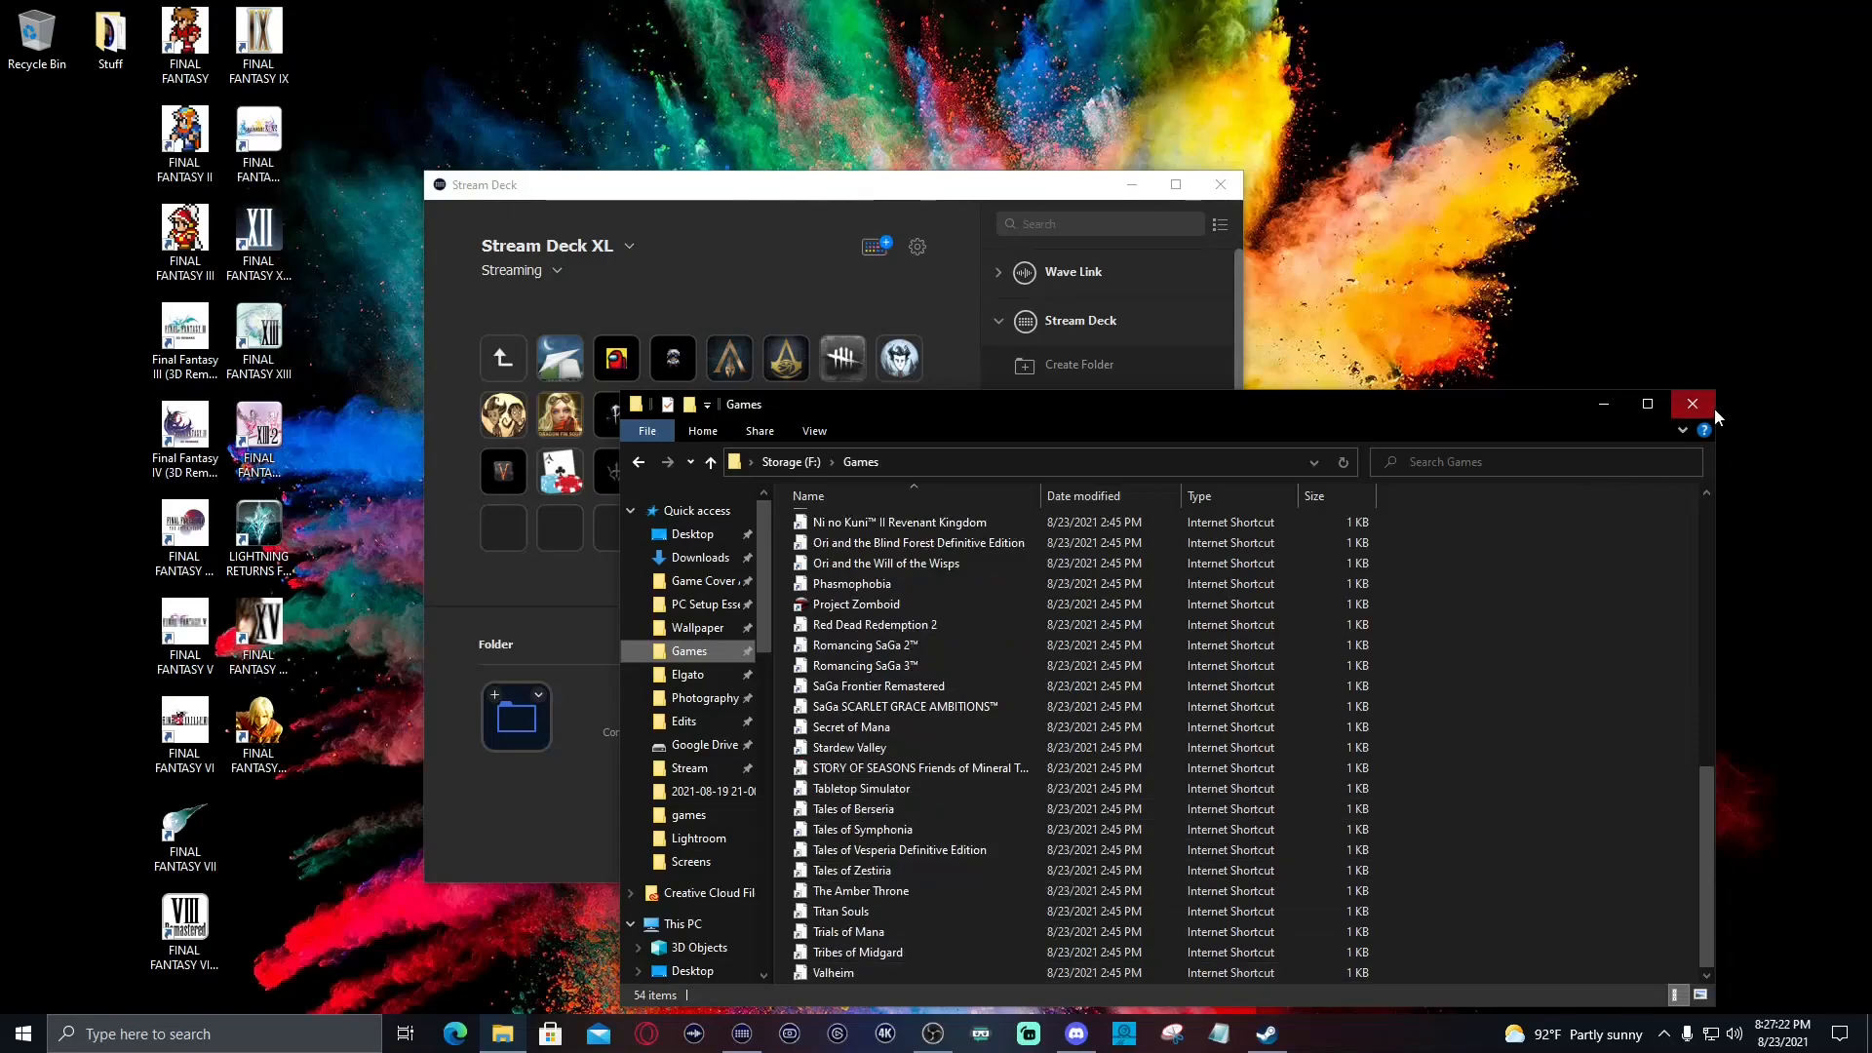
click(1693, 403)
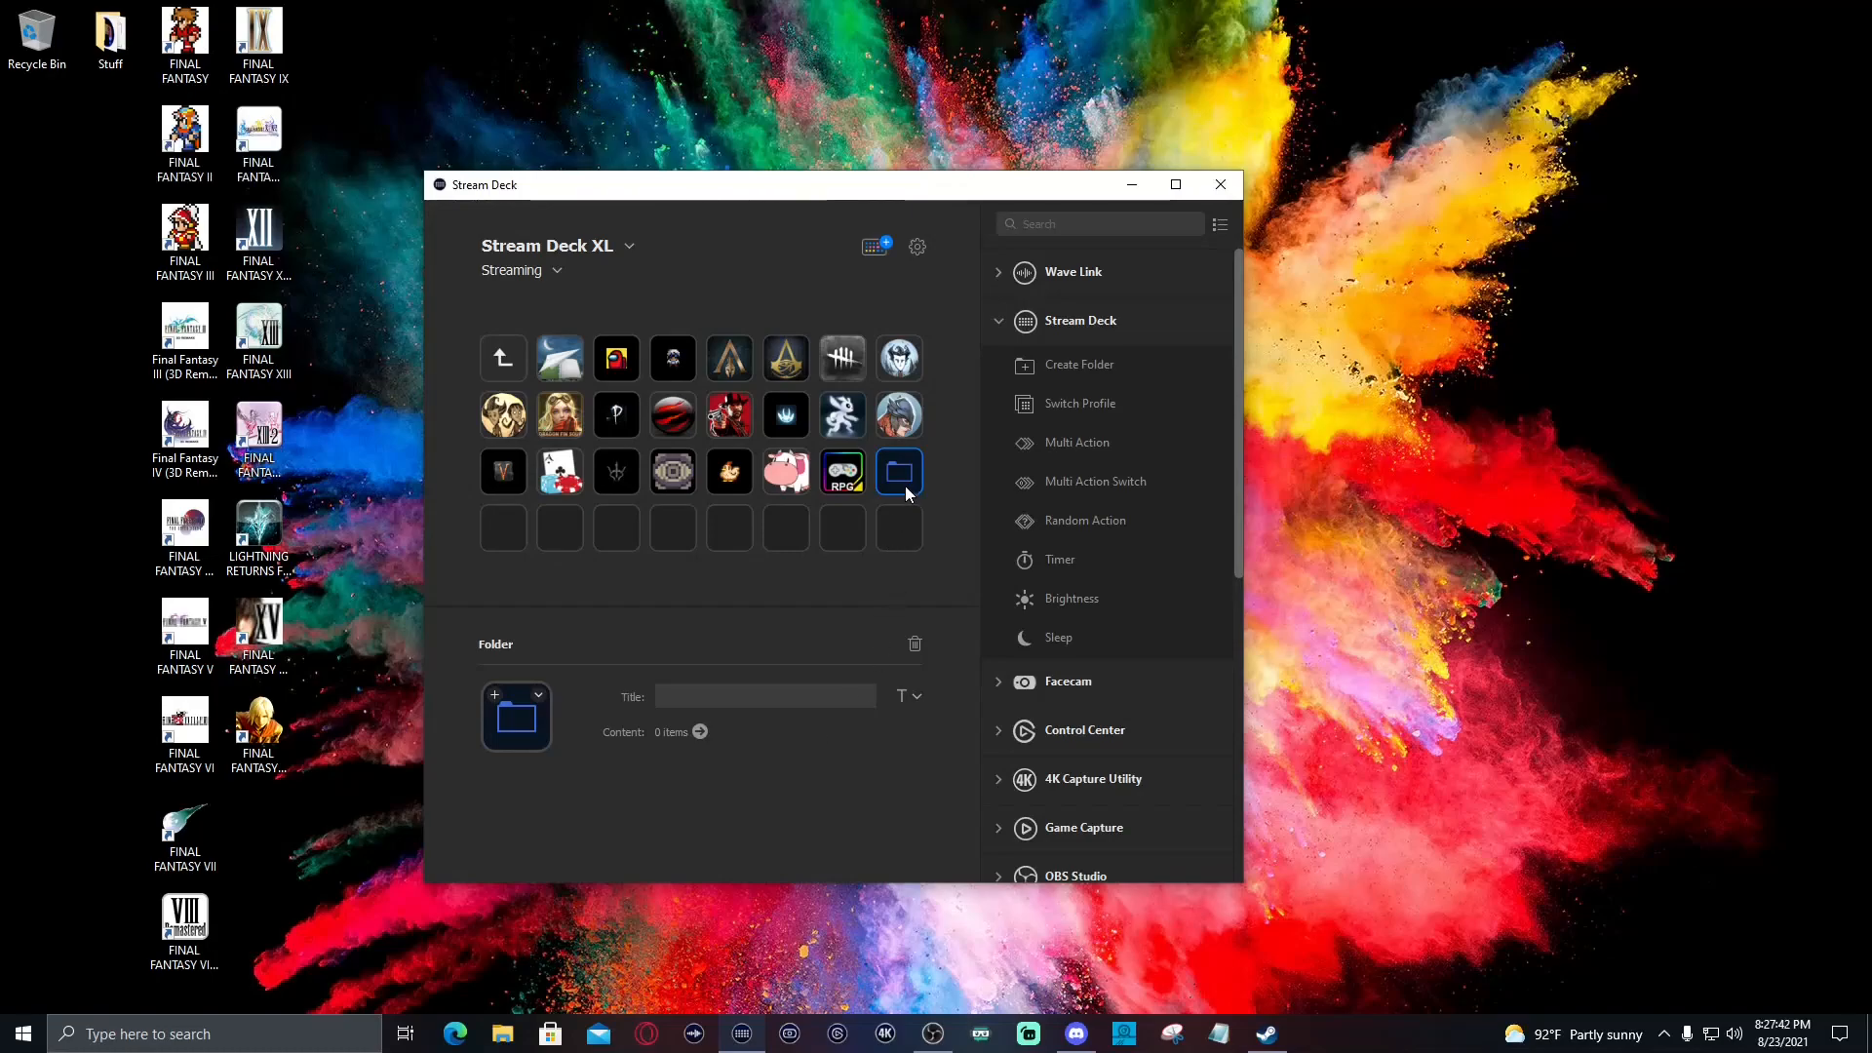
Peek inside an existing game folder key and return to the Streaming main page
click(842, 470)
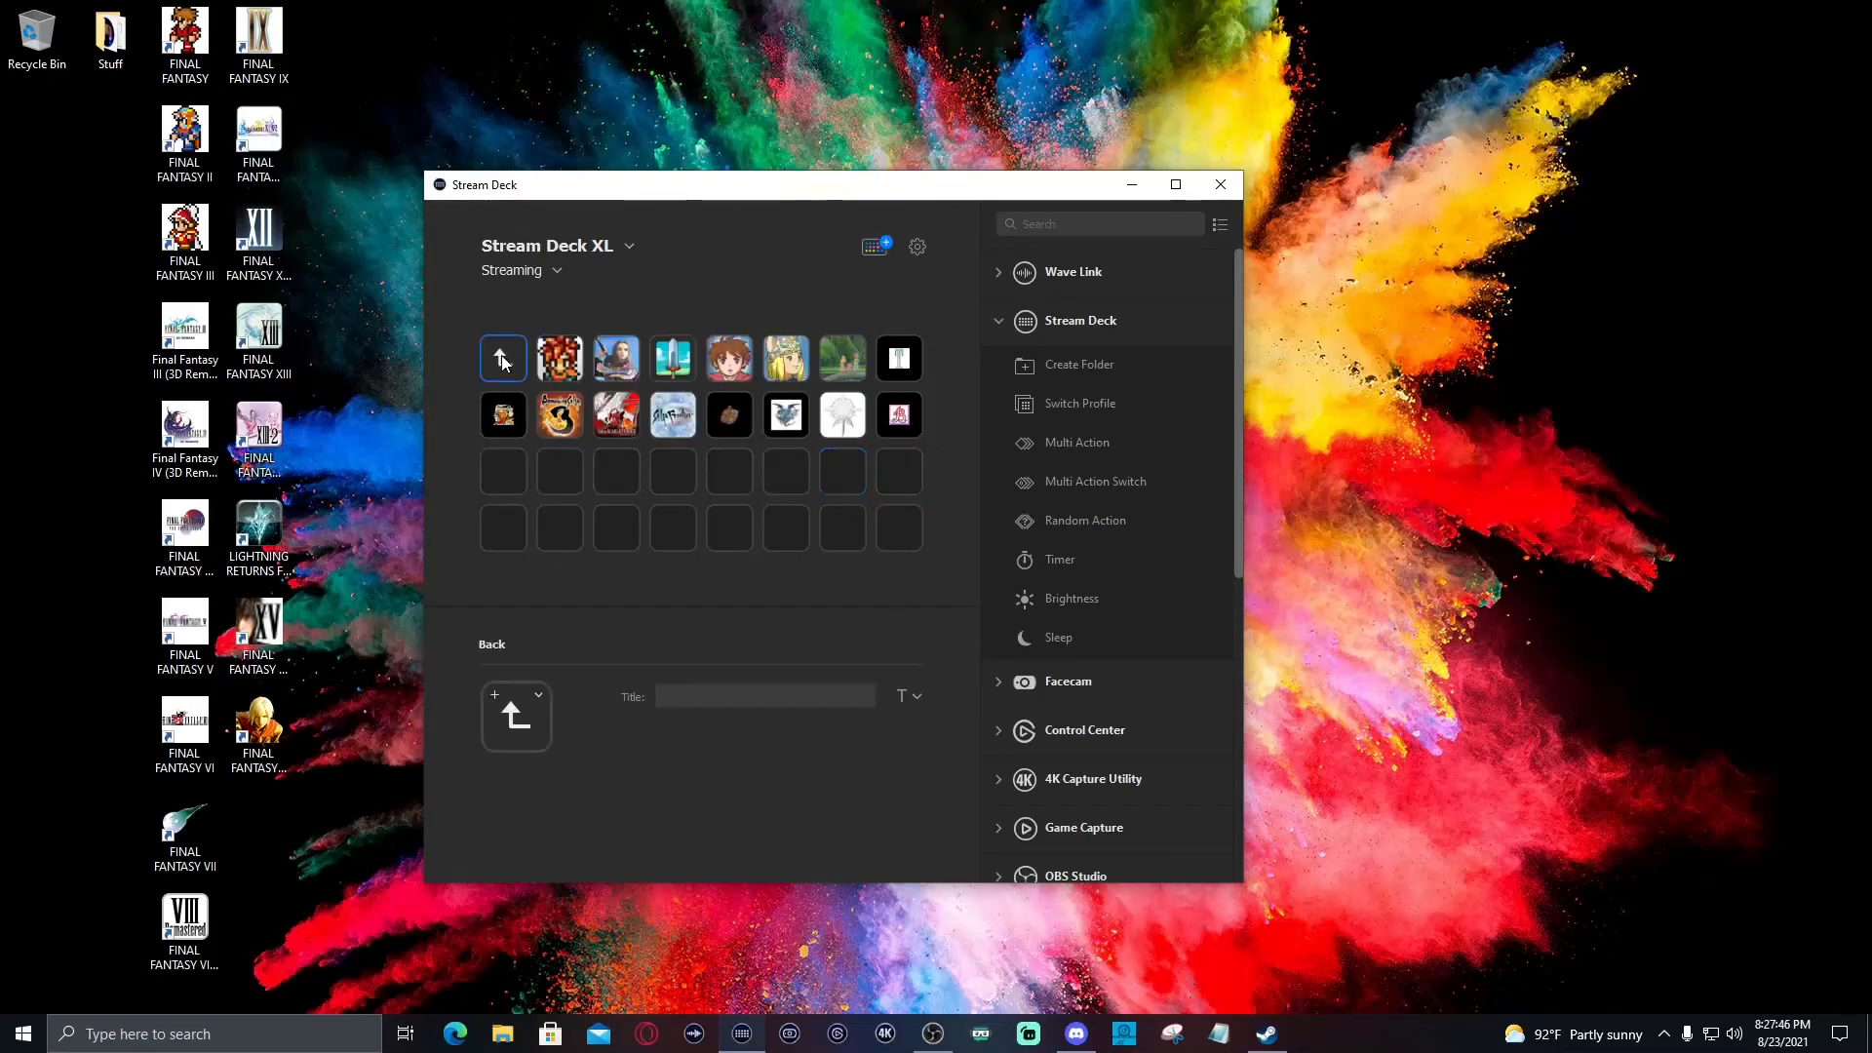
click(897, 470)
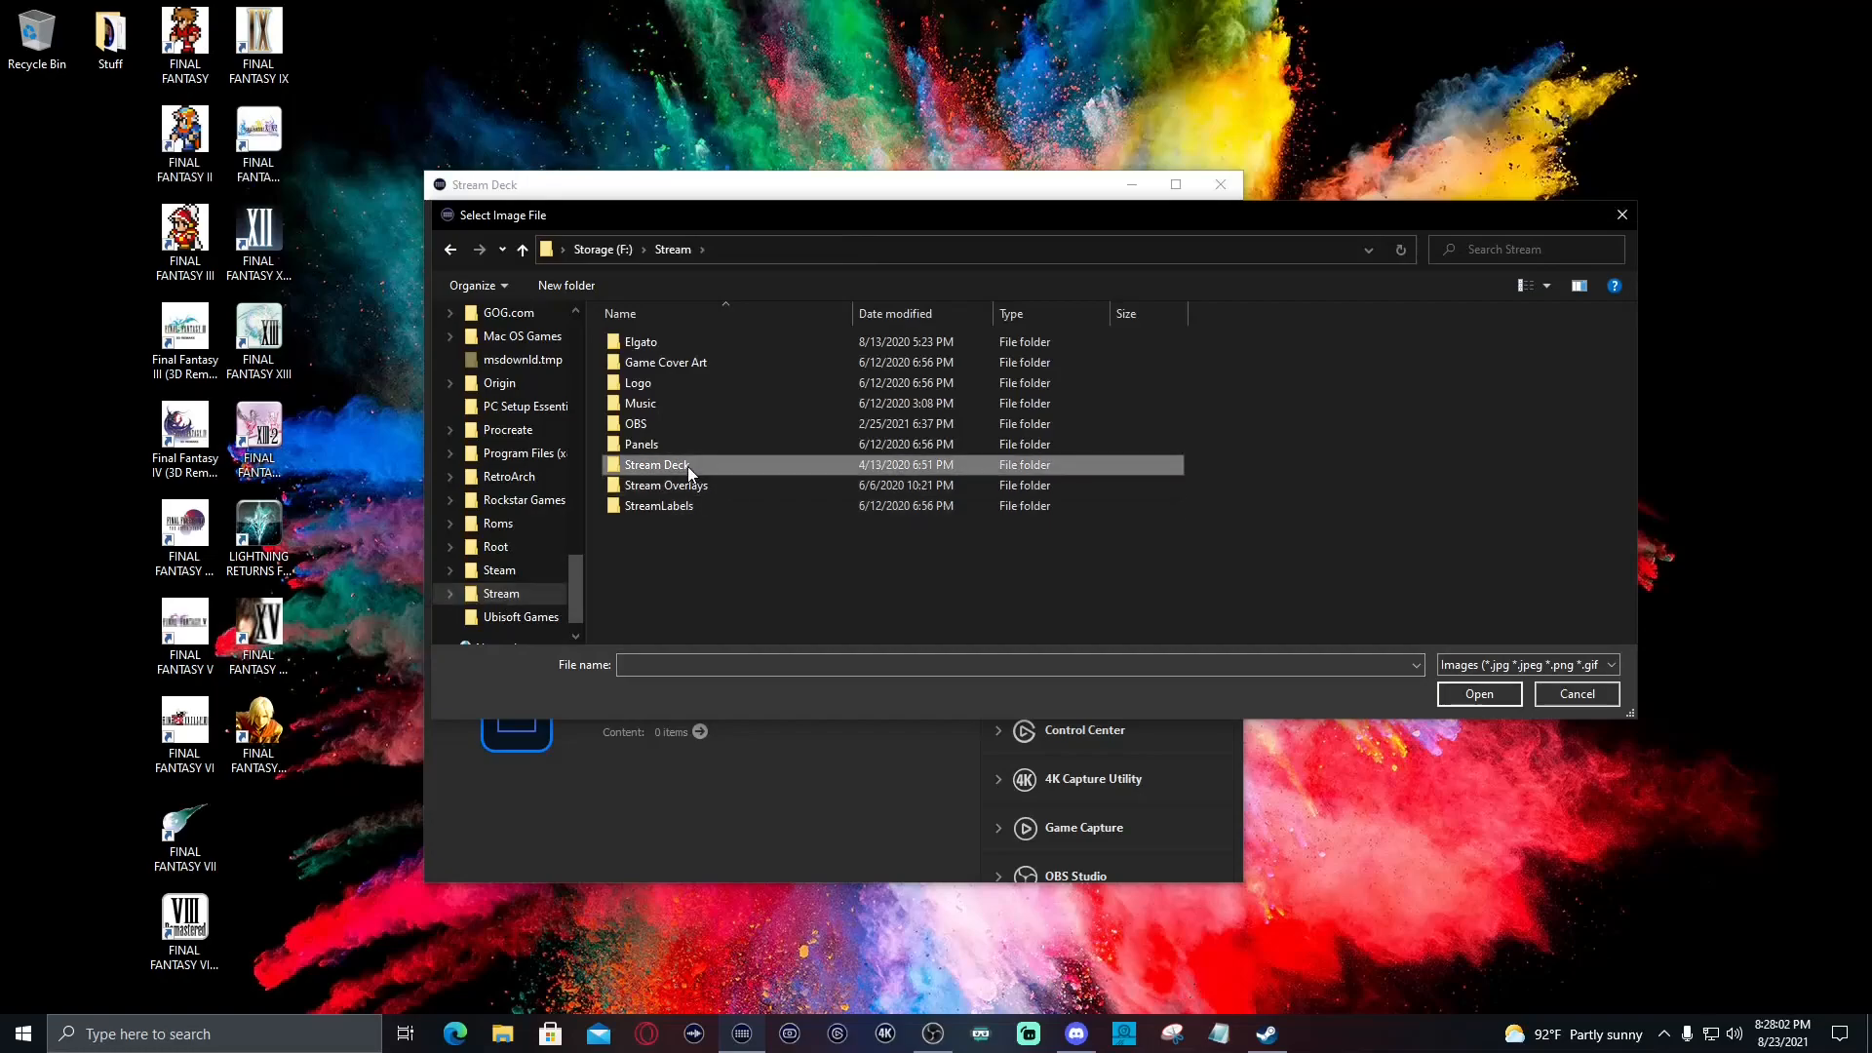
Give the folder key the Web-WarpWorld.gif icon from Animated-Clarity-Icons > Full RGB > Normal
double_click(657, 464)
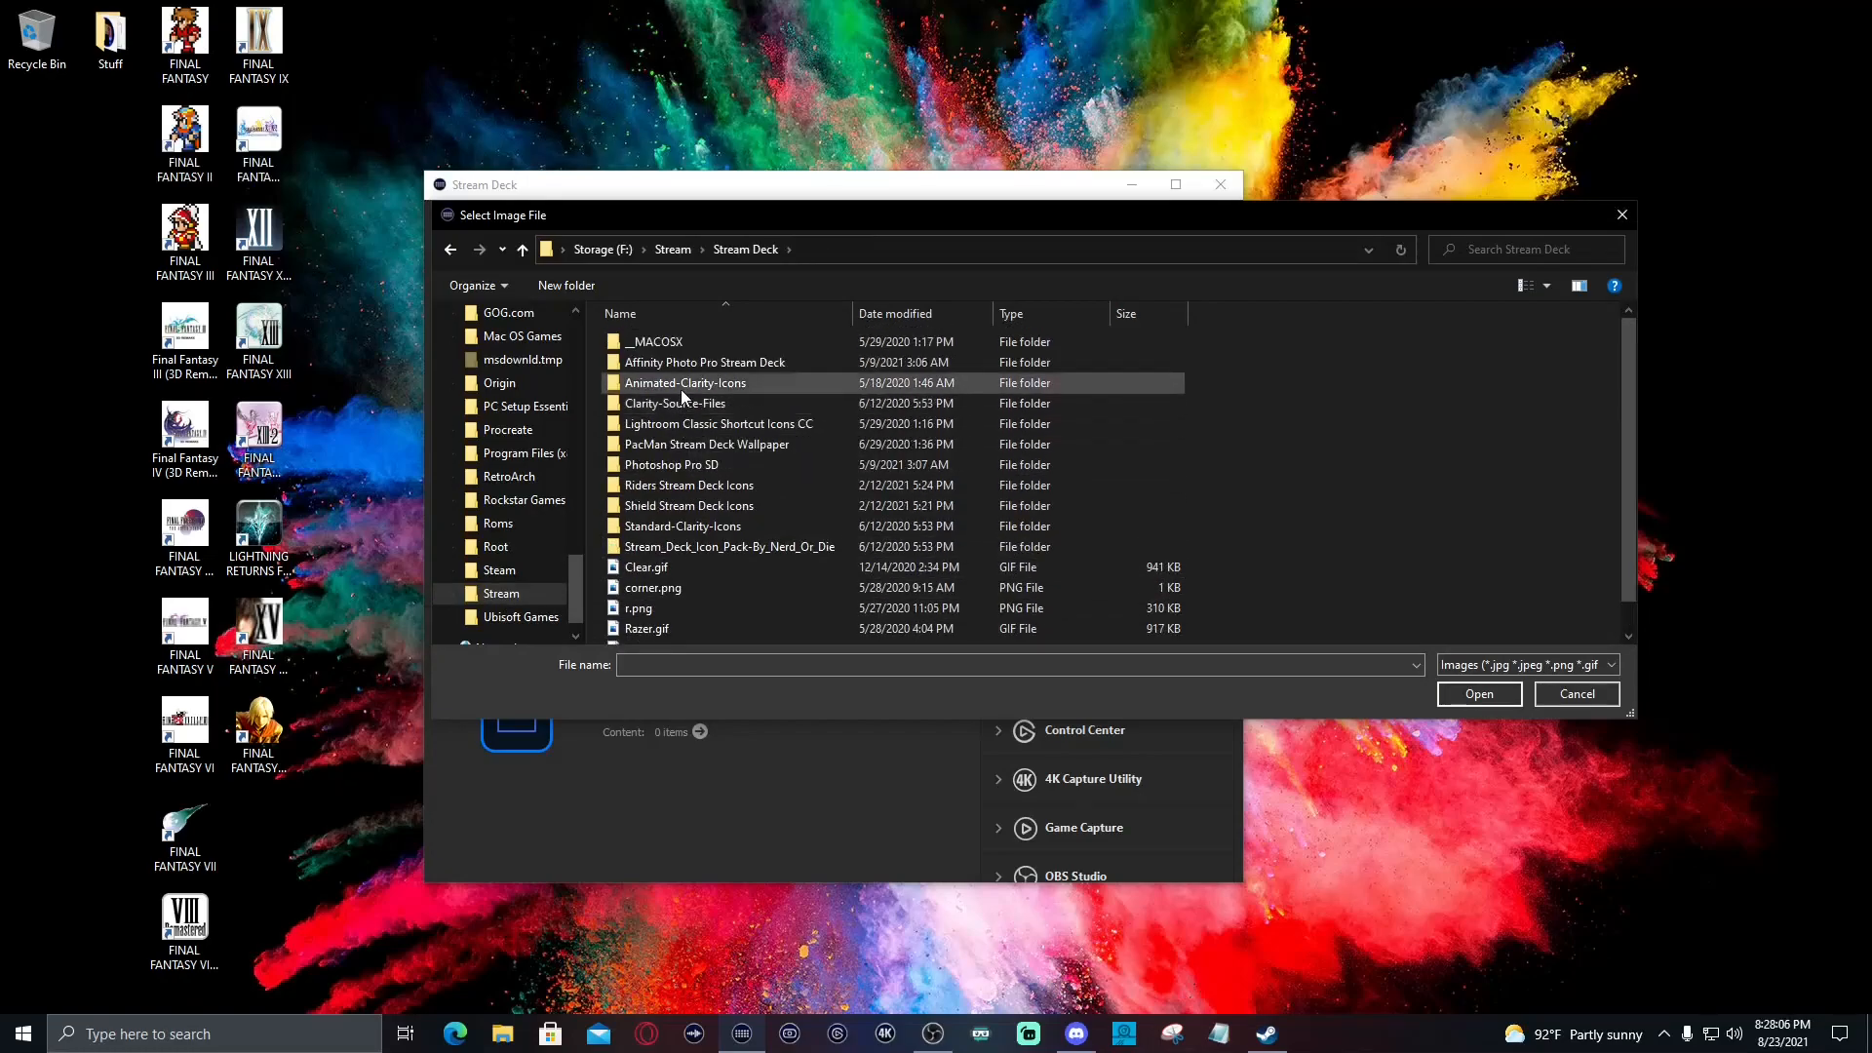
double_click(684, 383)
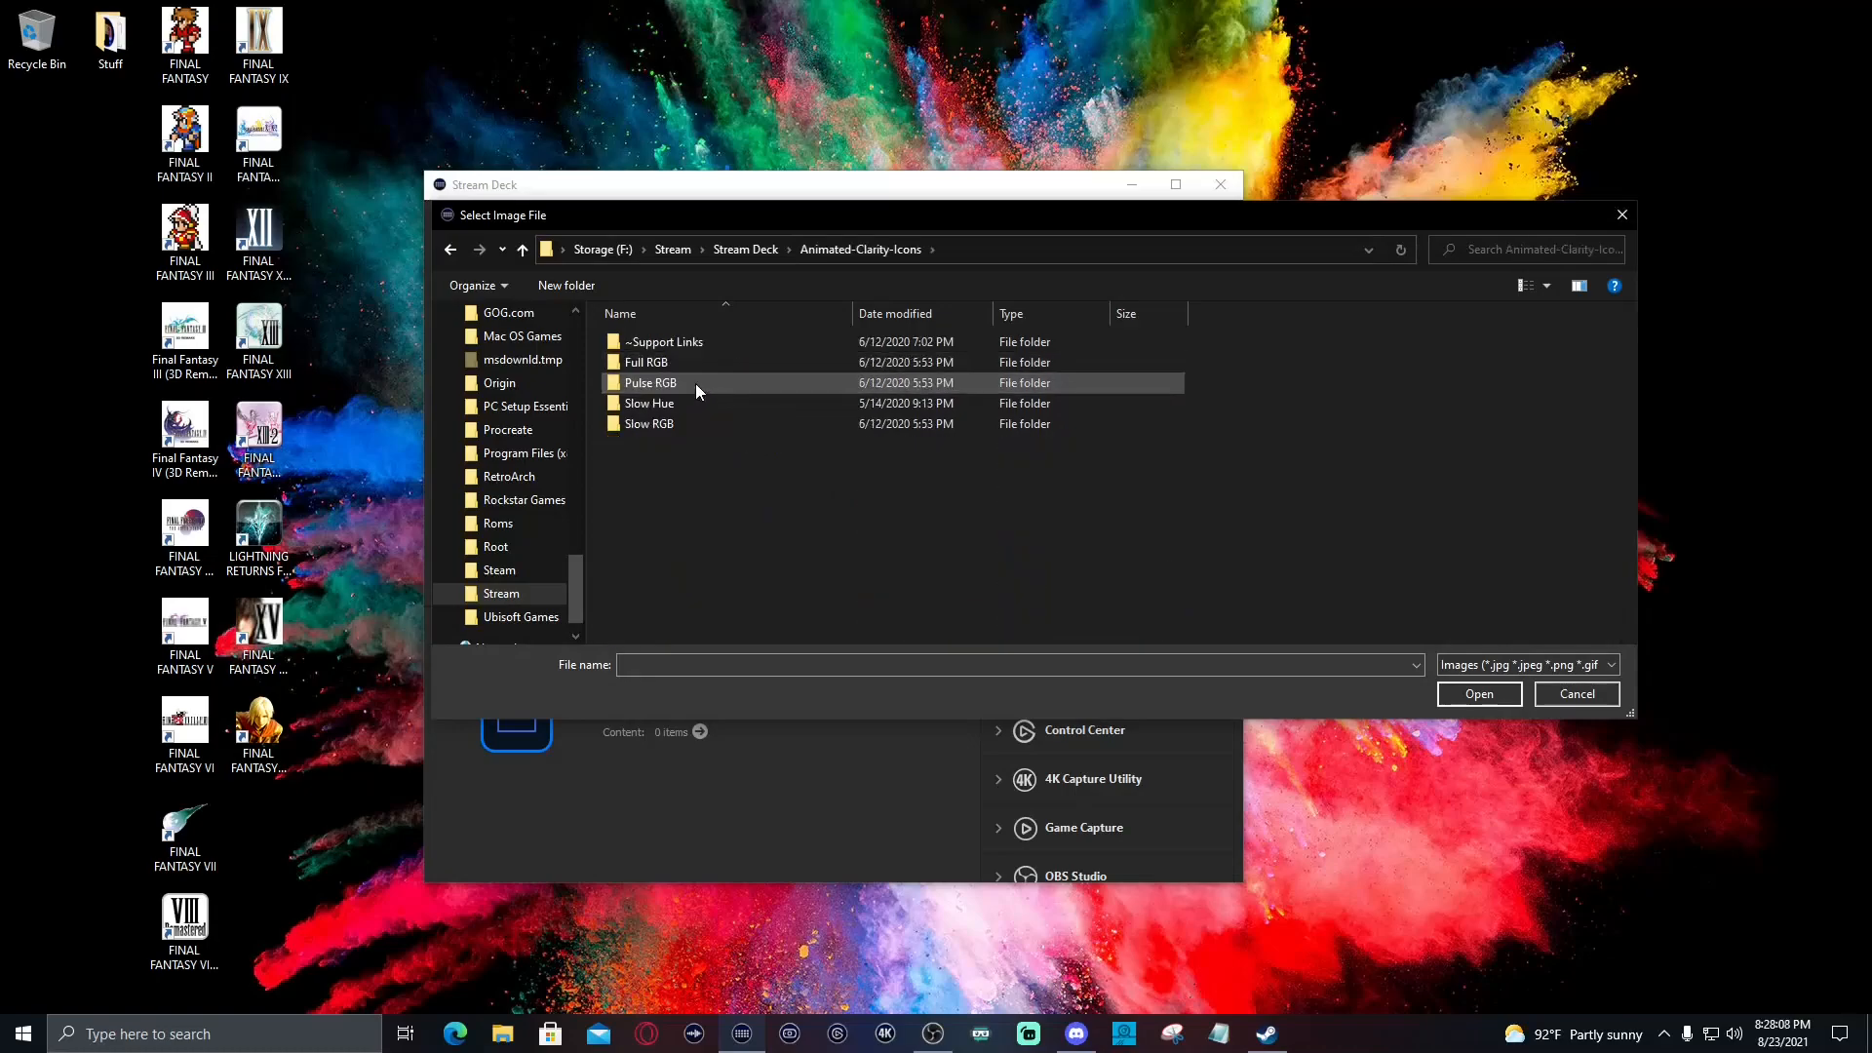
double_click(646, 362)
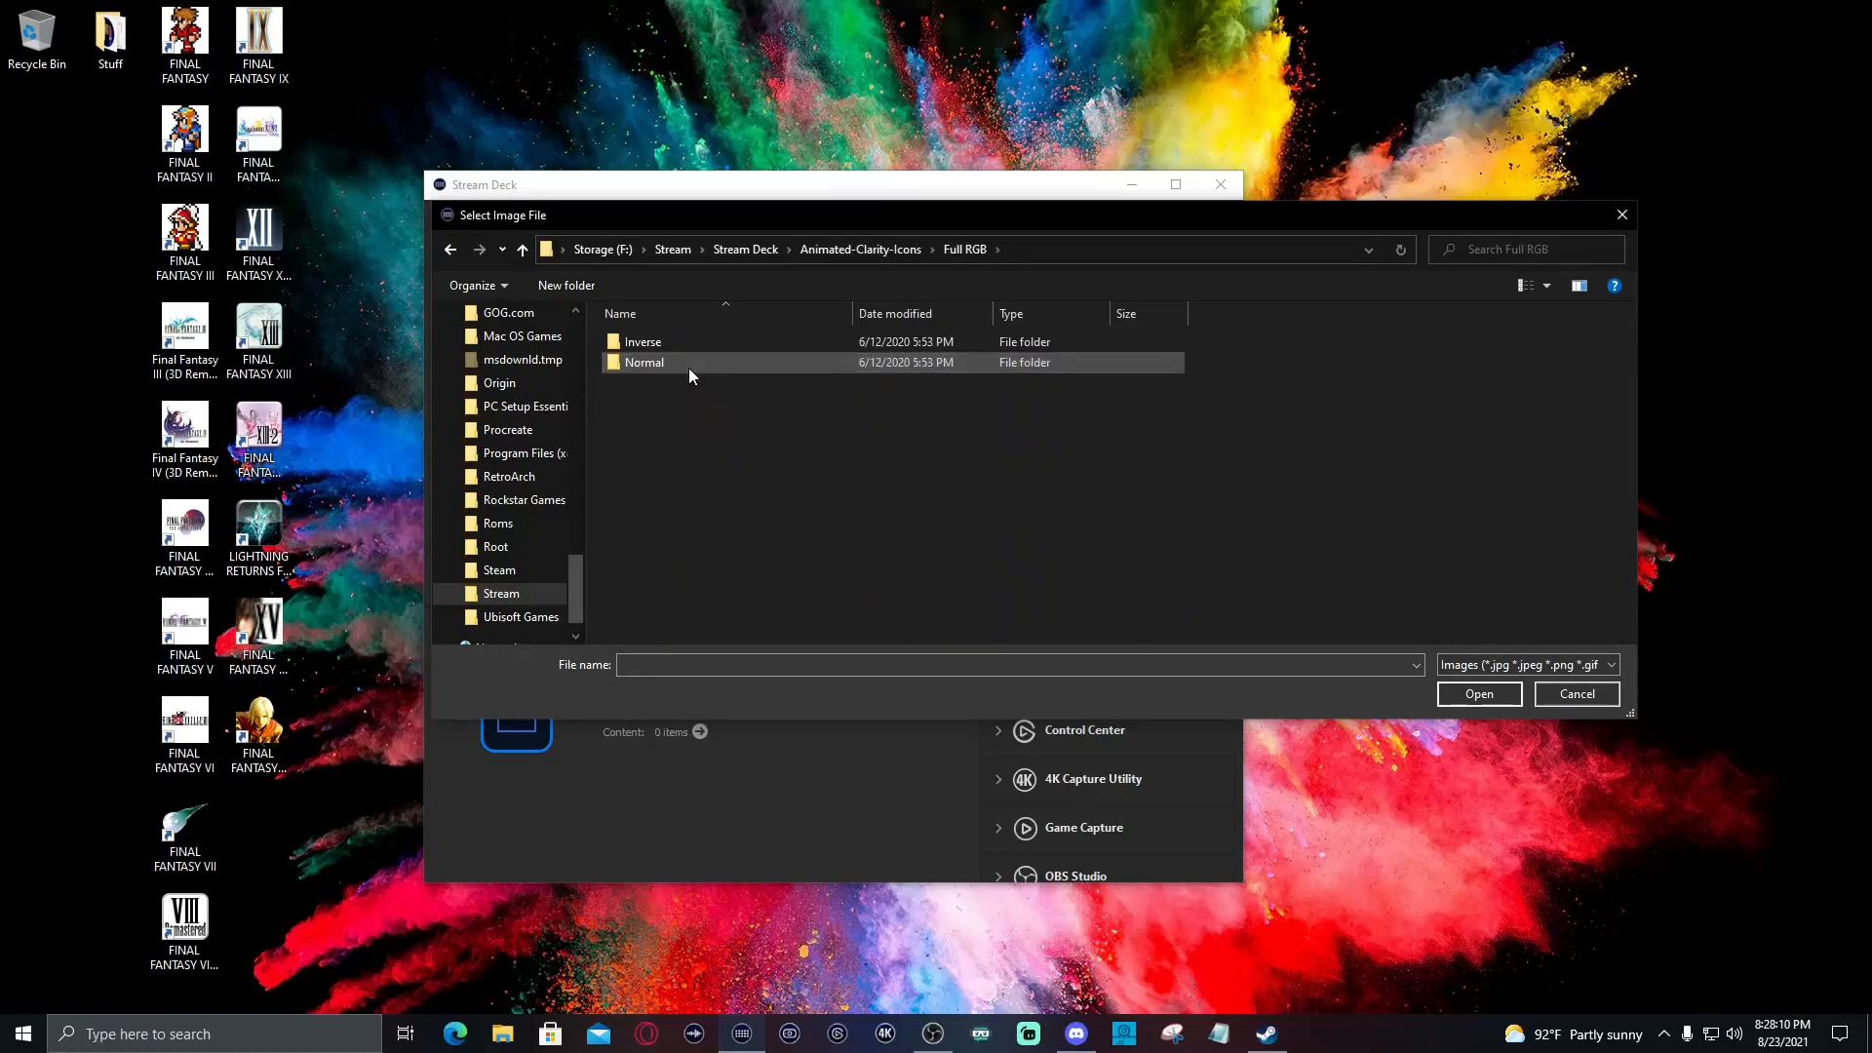
double_click(643, 363)
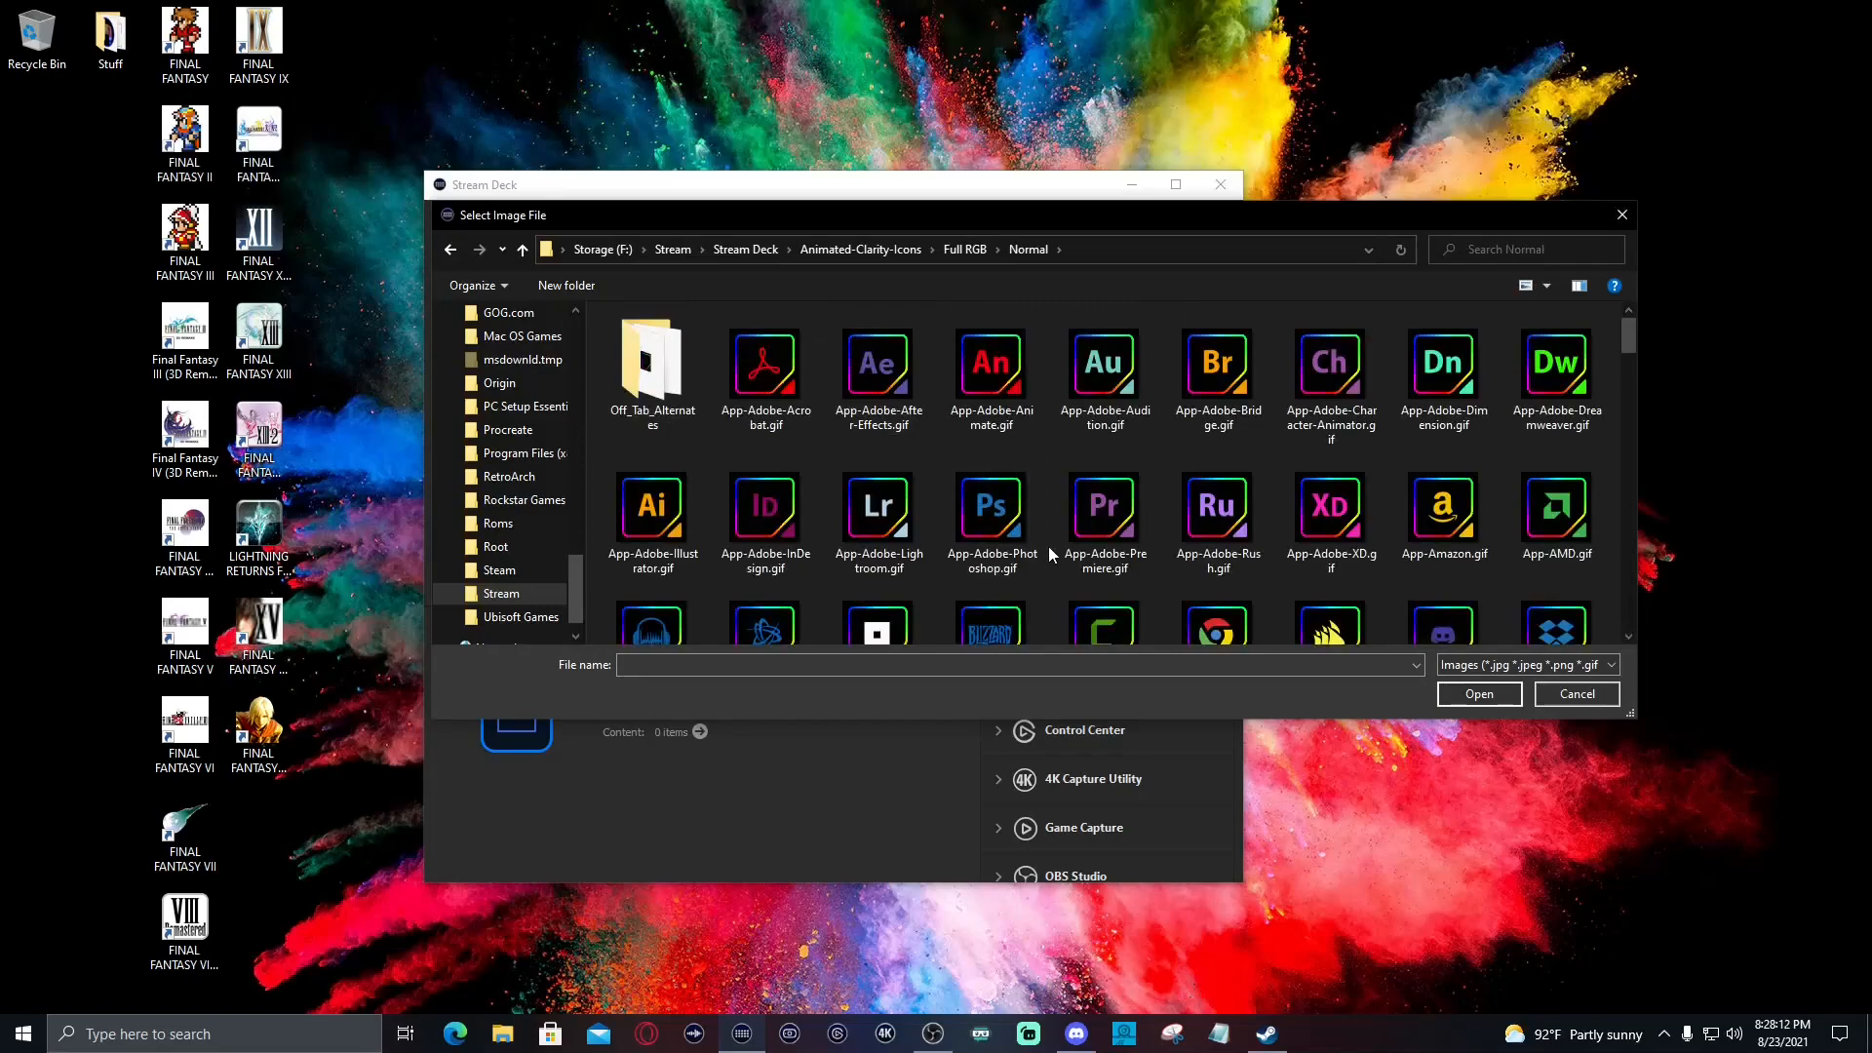
scroll(down, 3)
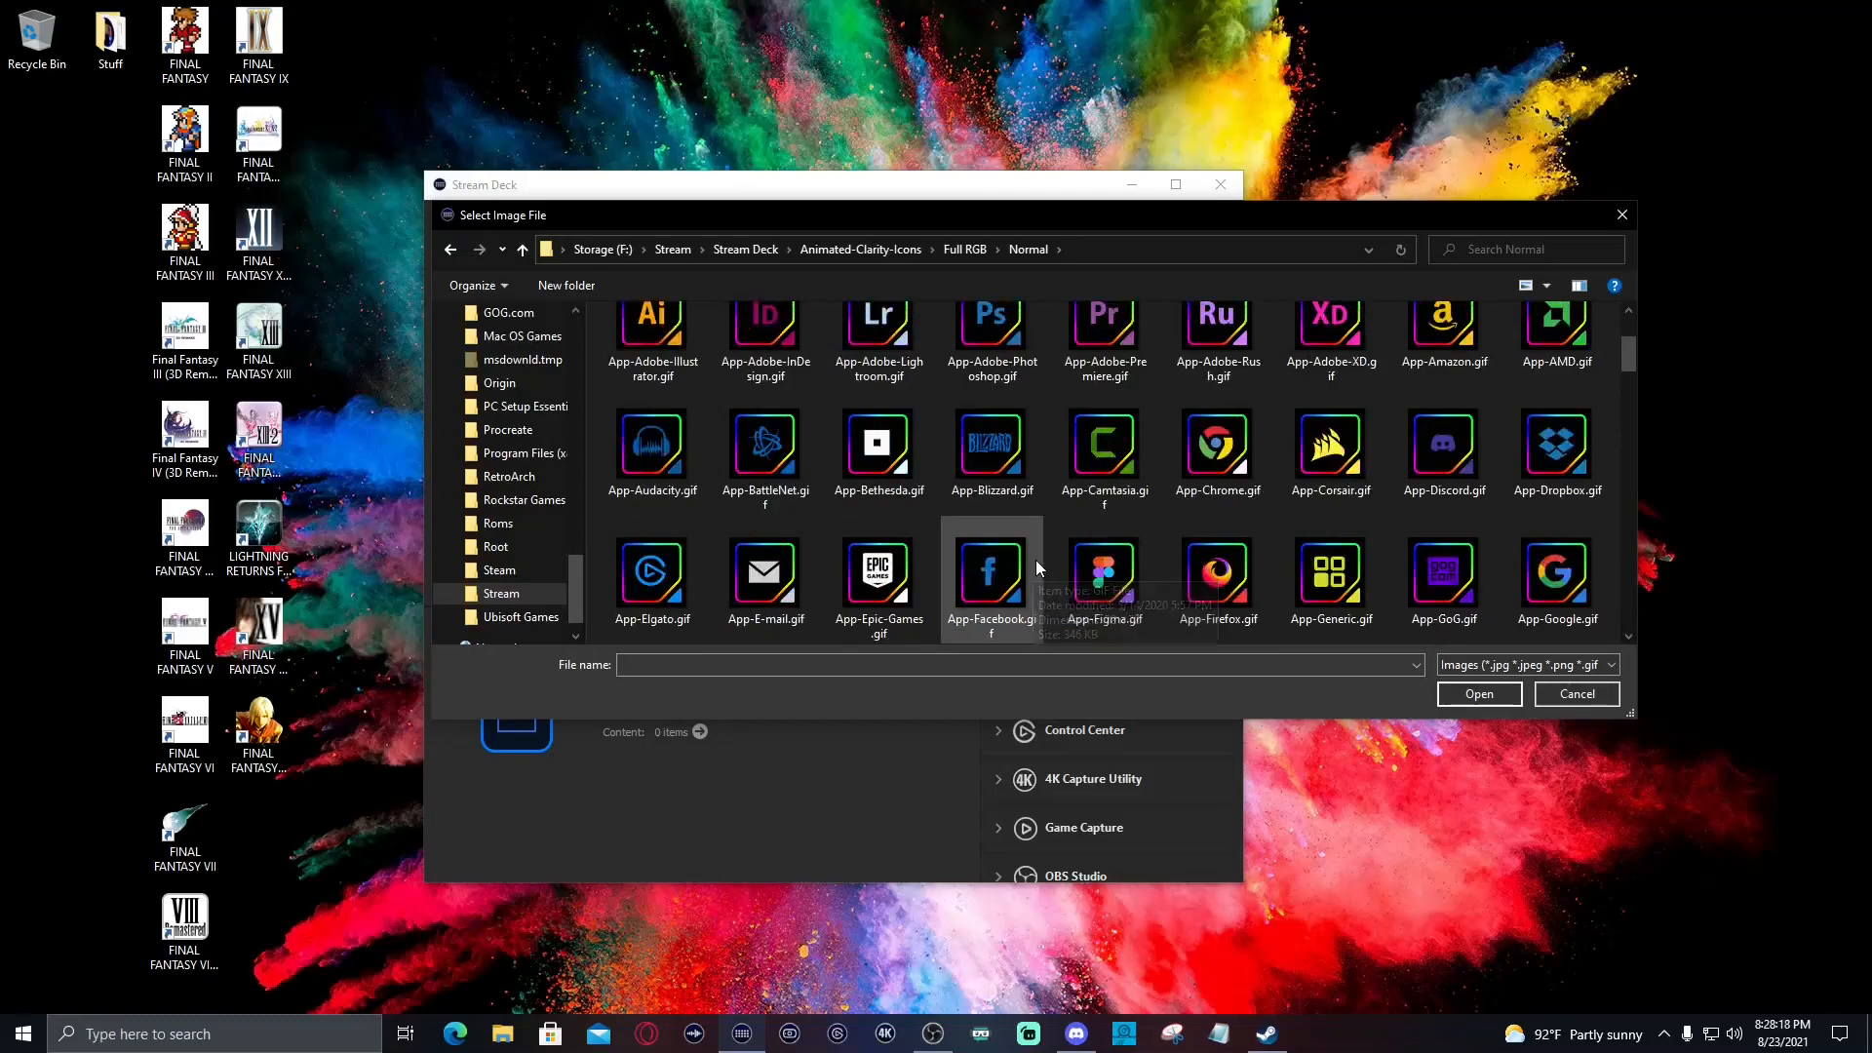
scroll(down, 3)
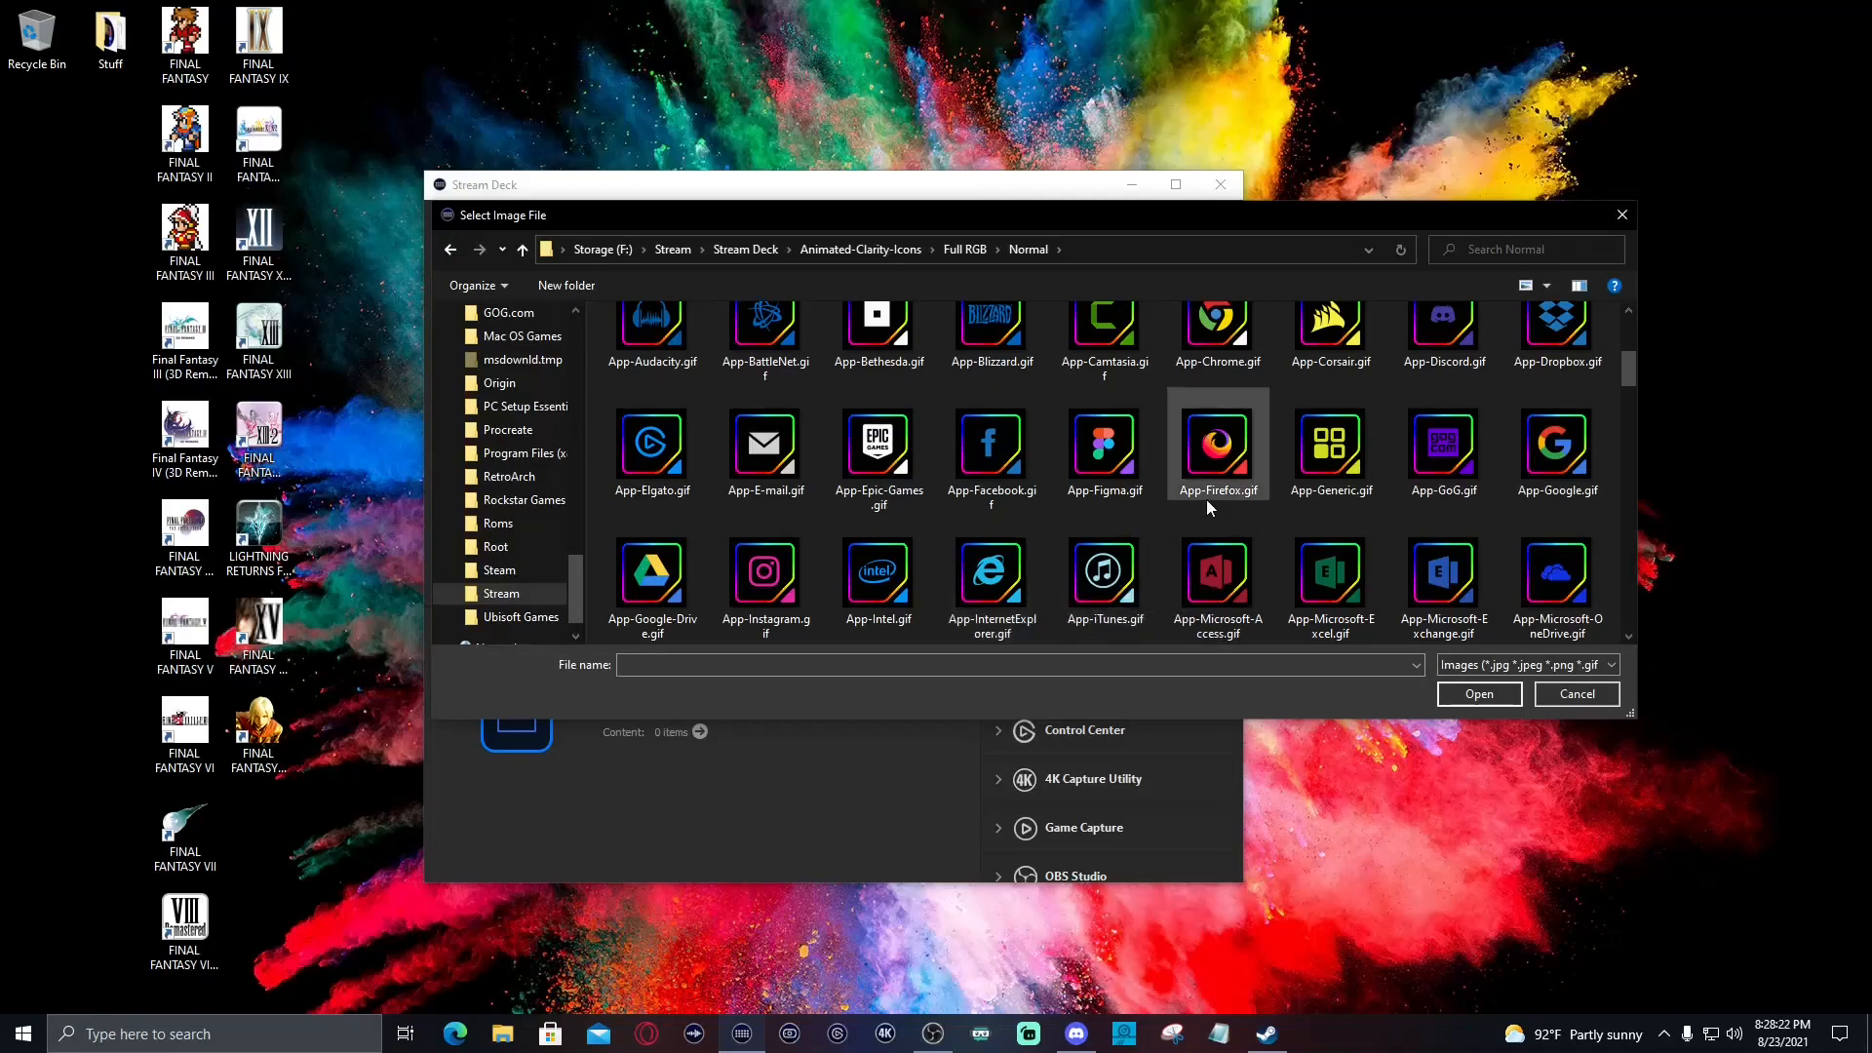
scroll(down, 3)
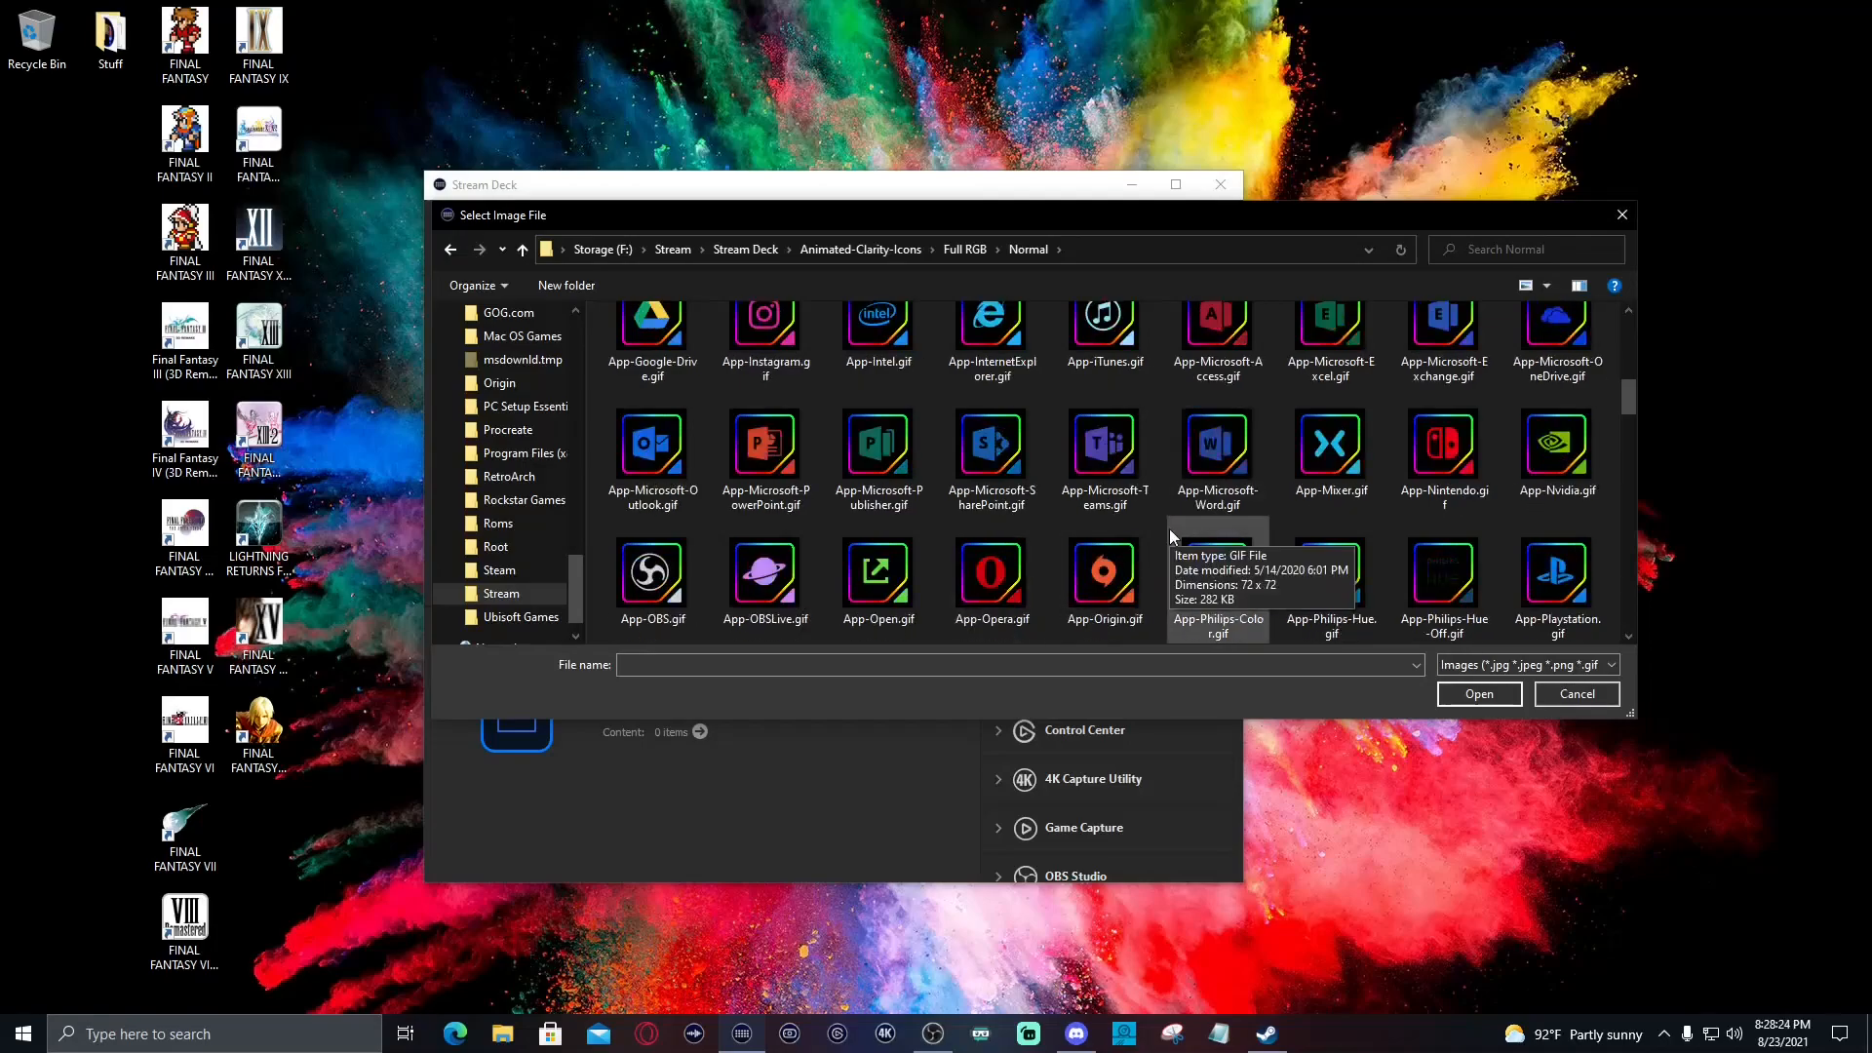
scroll(down, 3)
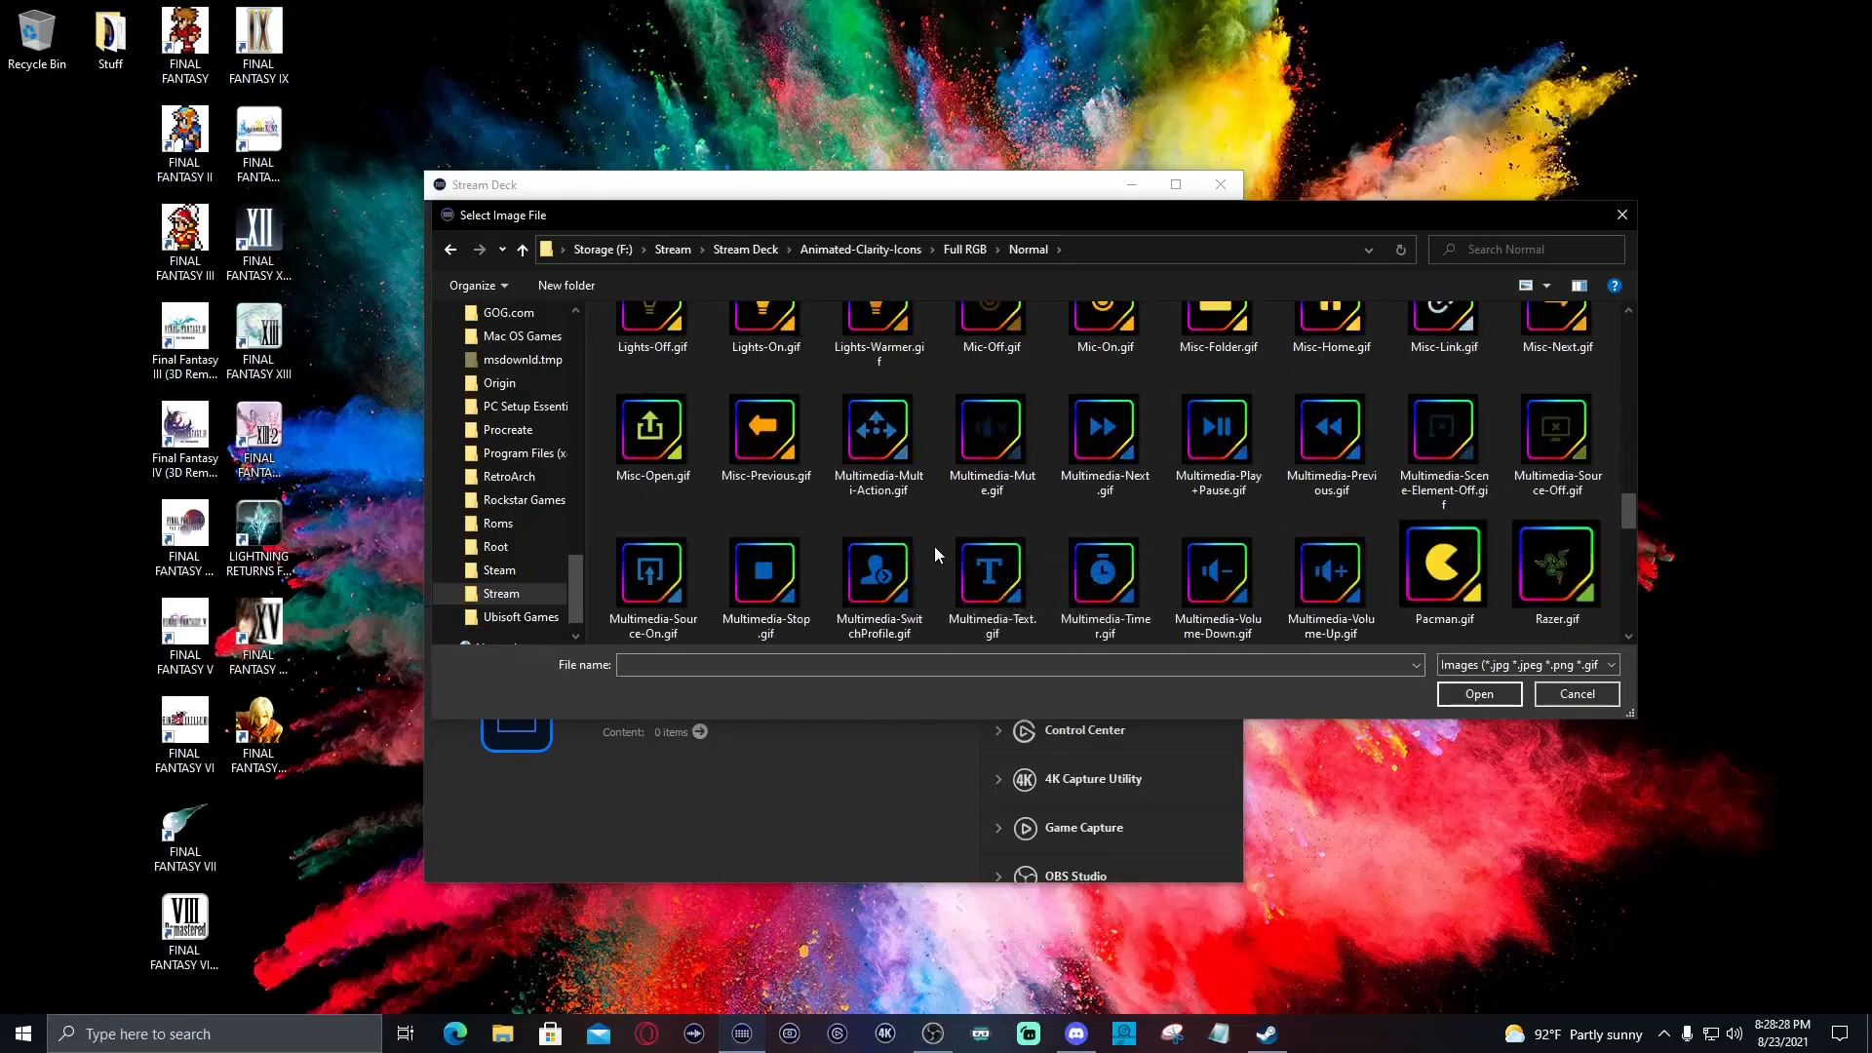
scroll(down, 3)
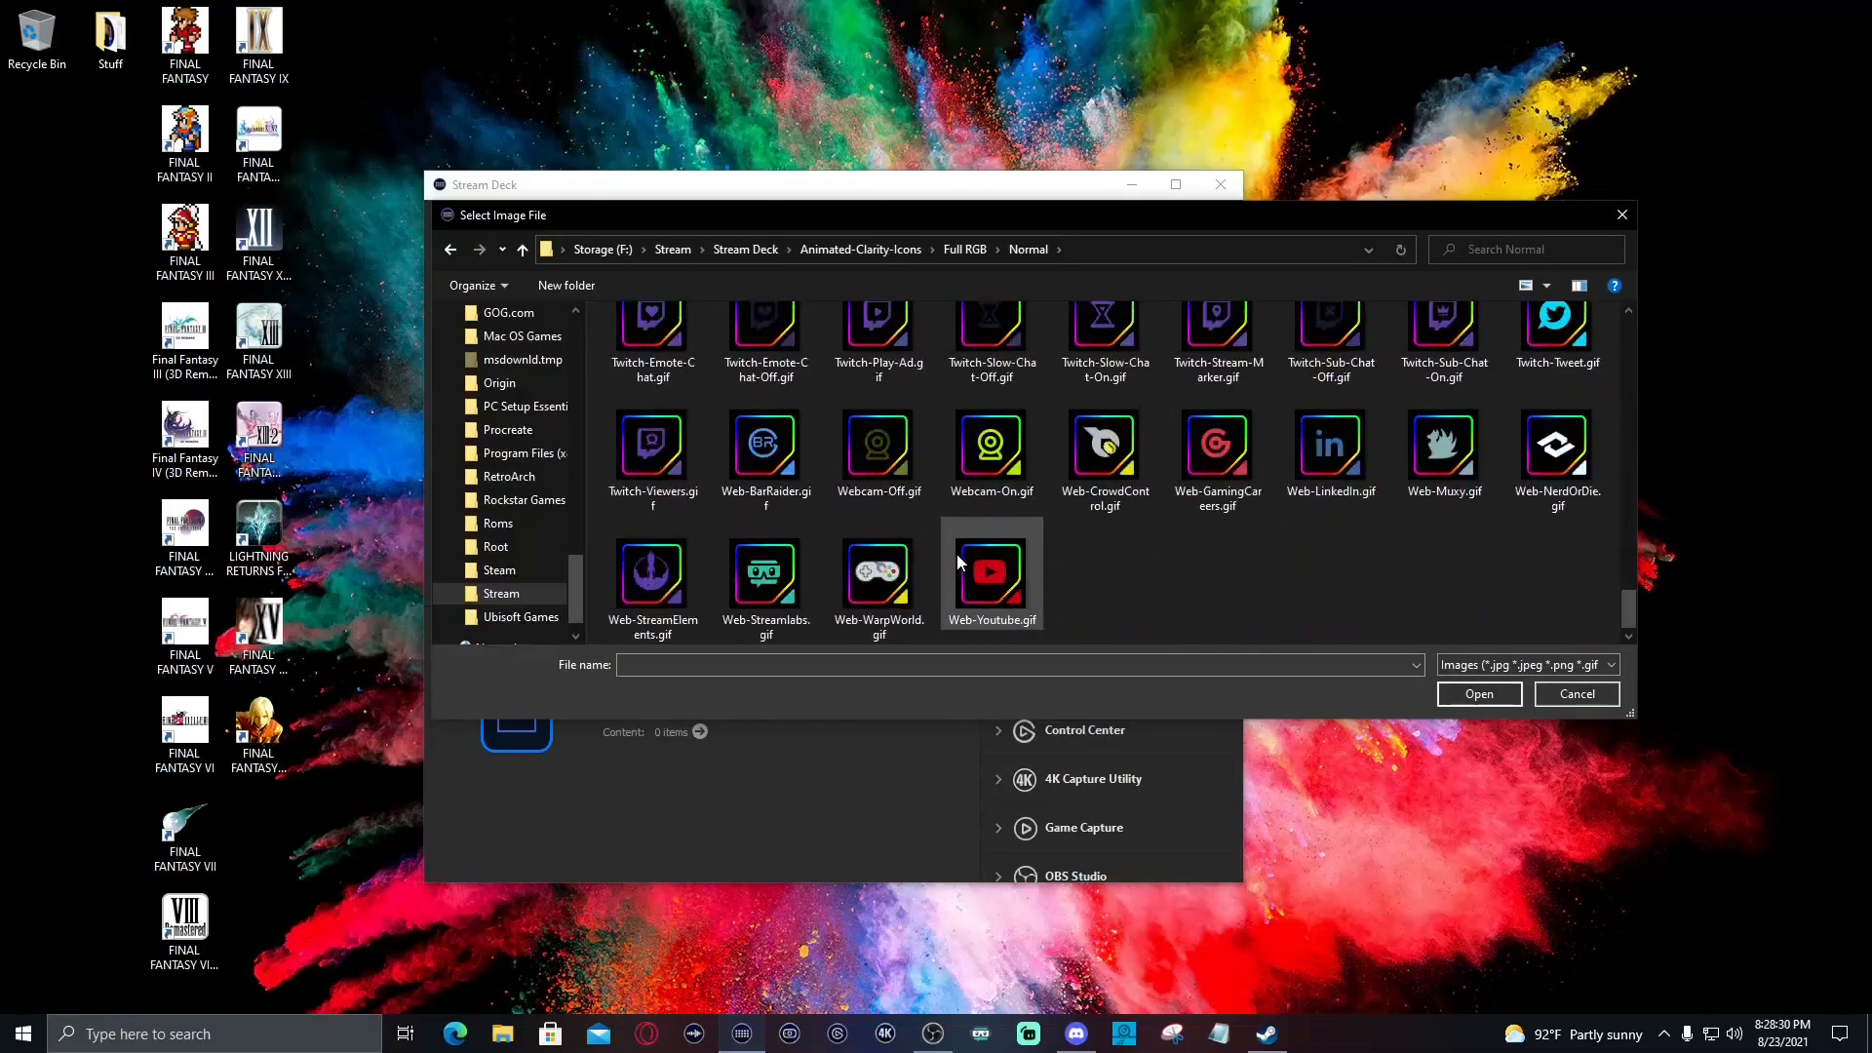
click(880, 573)
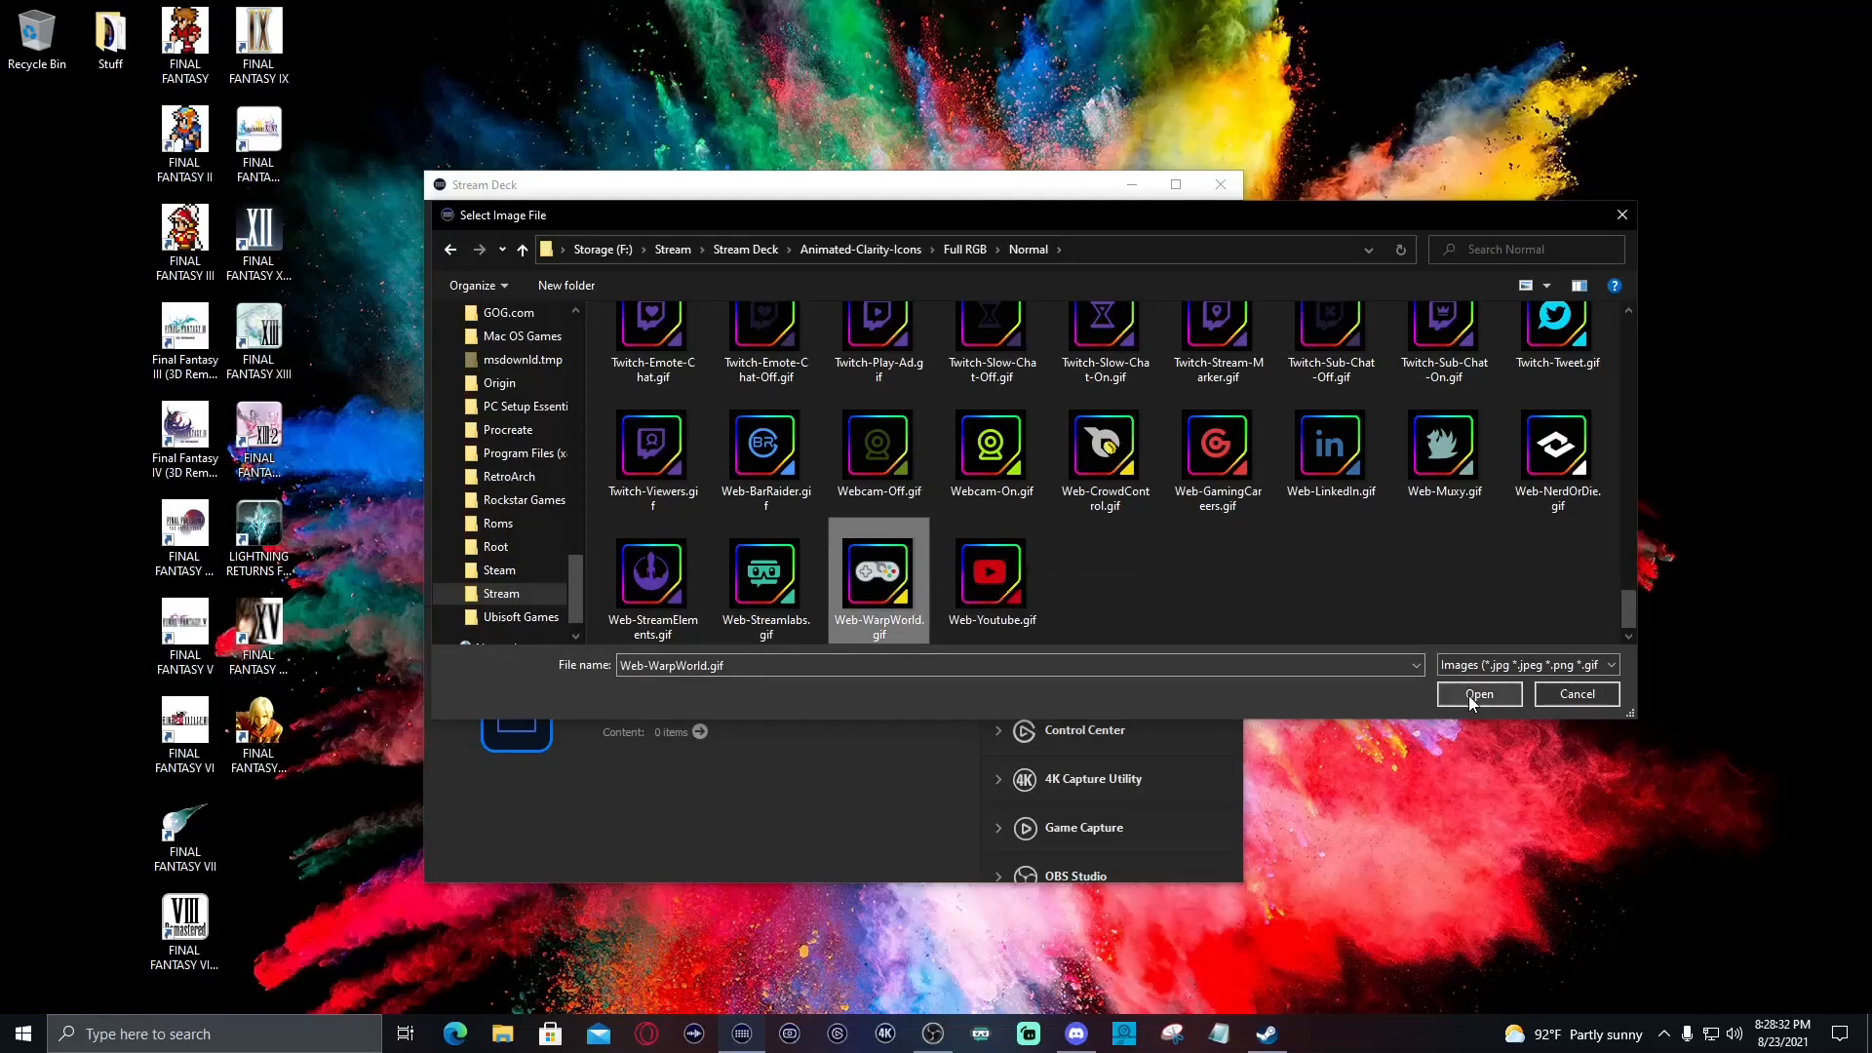
click(1478, 694)
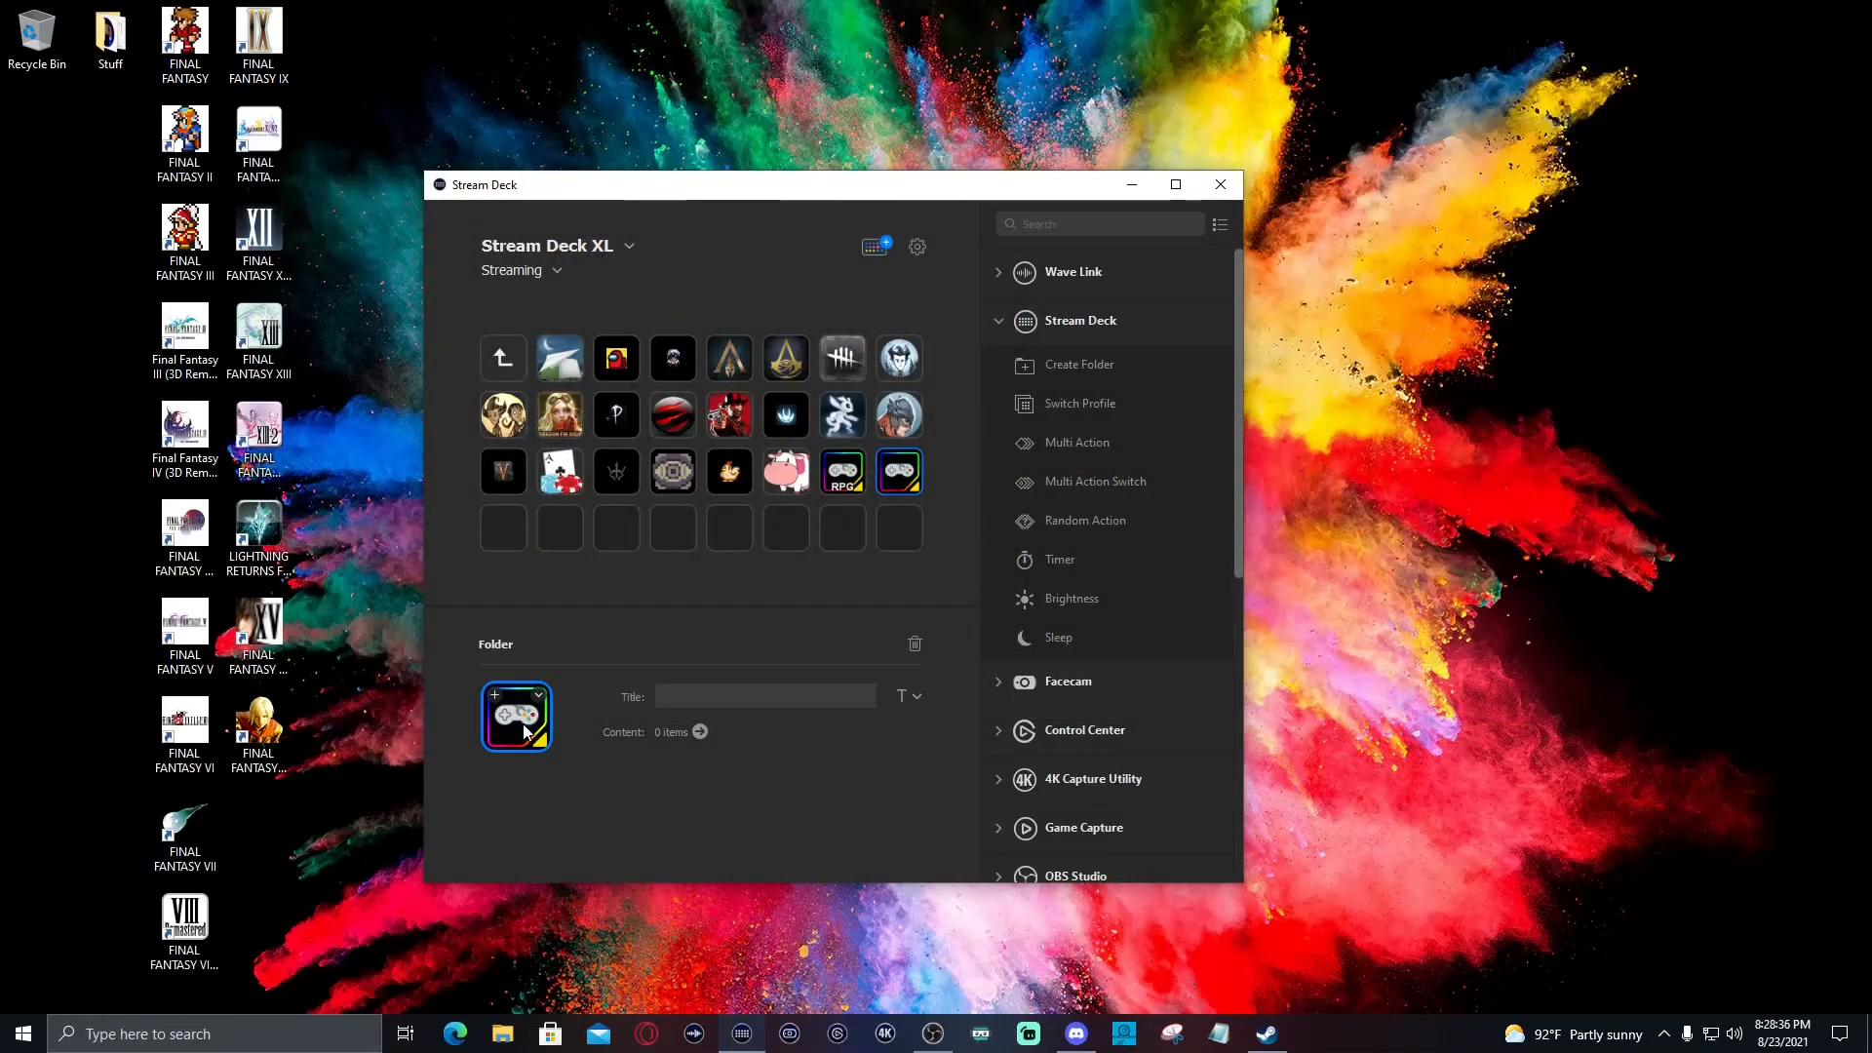
Title the new controller-icon folder key 'FF'
click(912, 696)
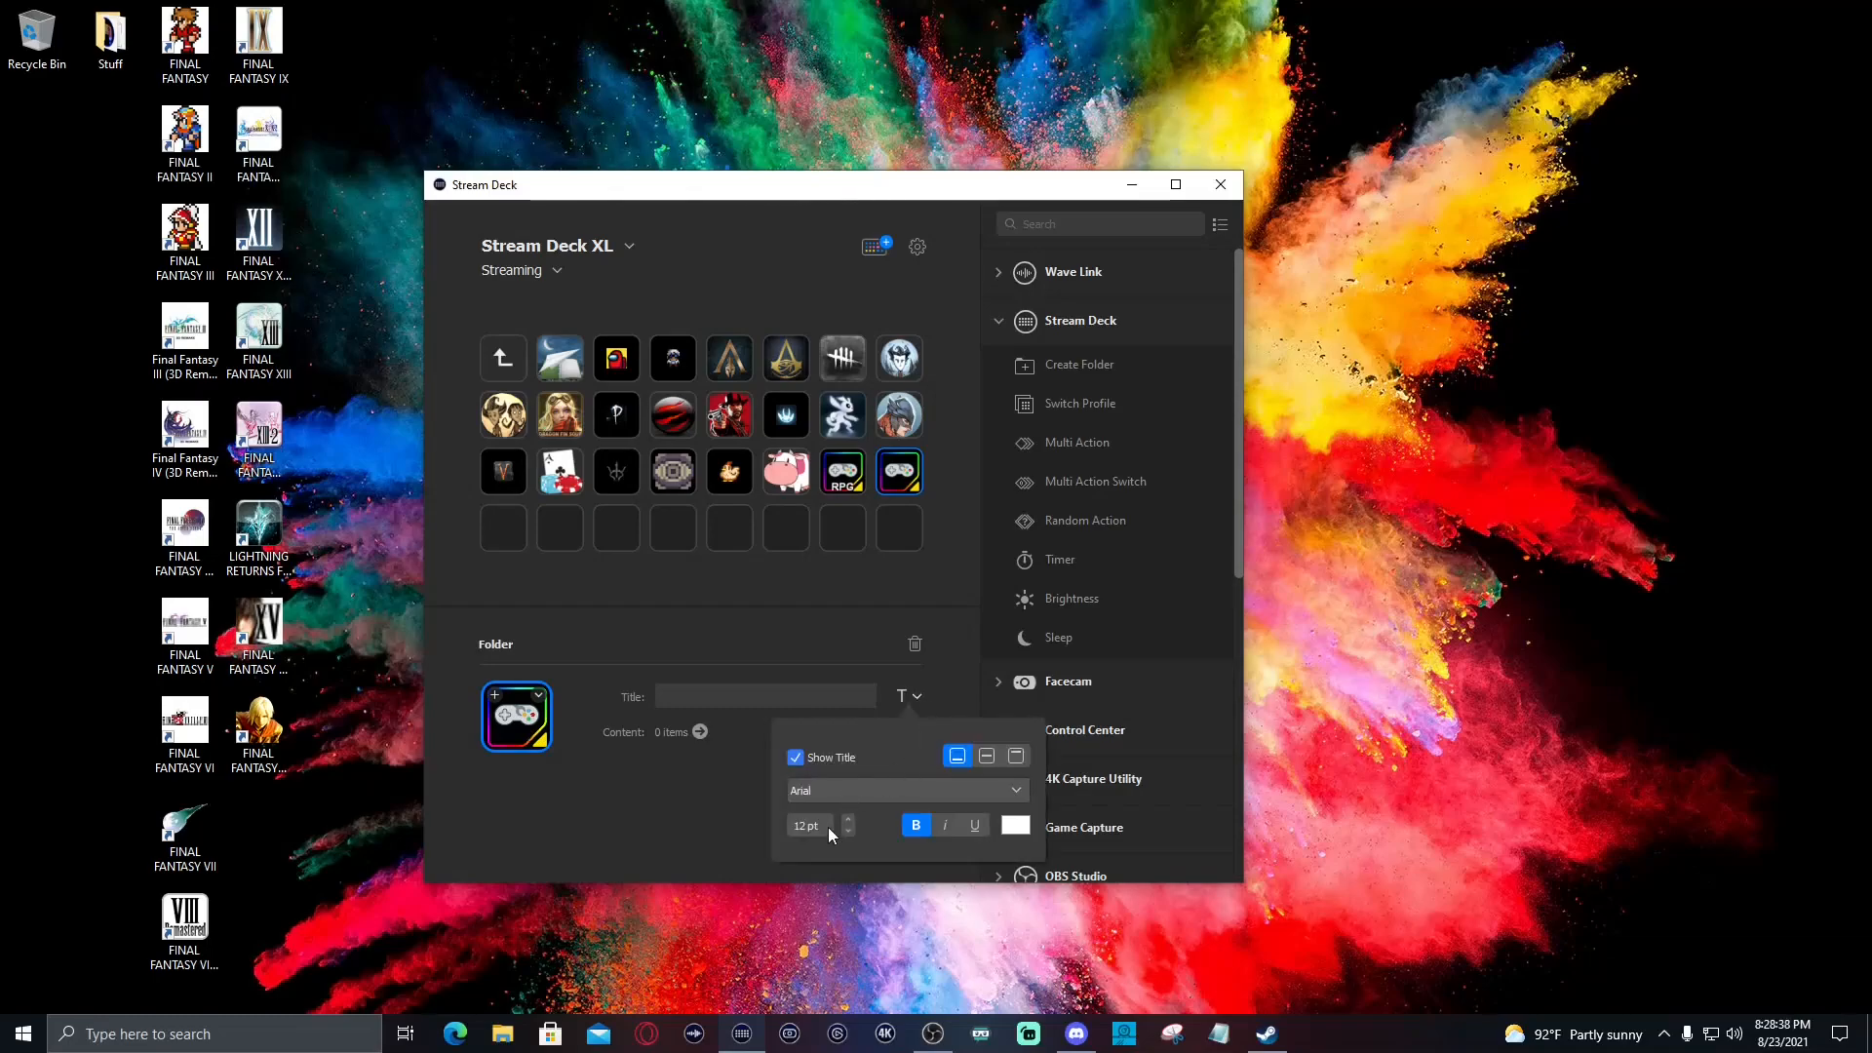
mouse_move(876, 805)
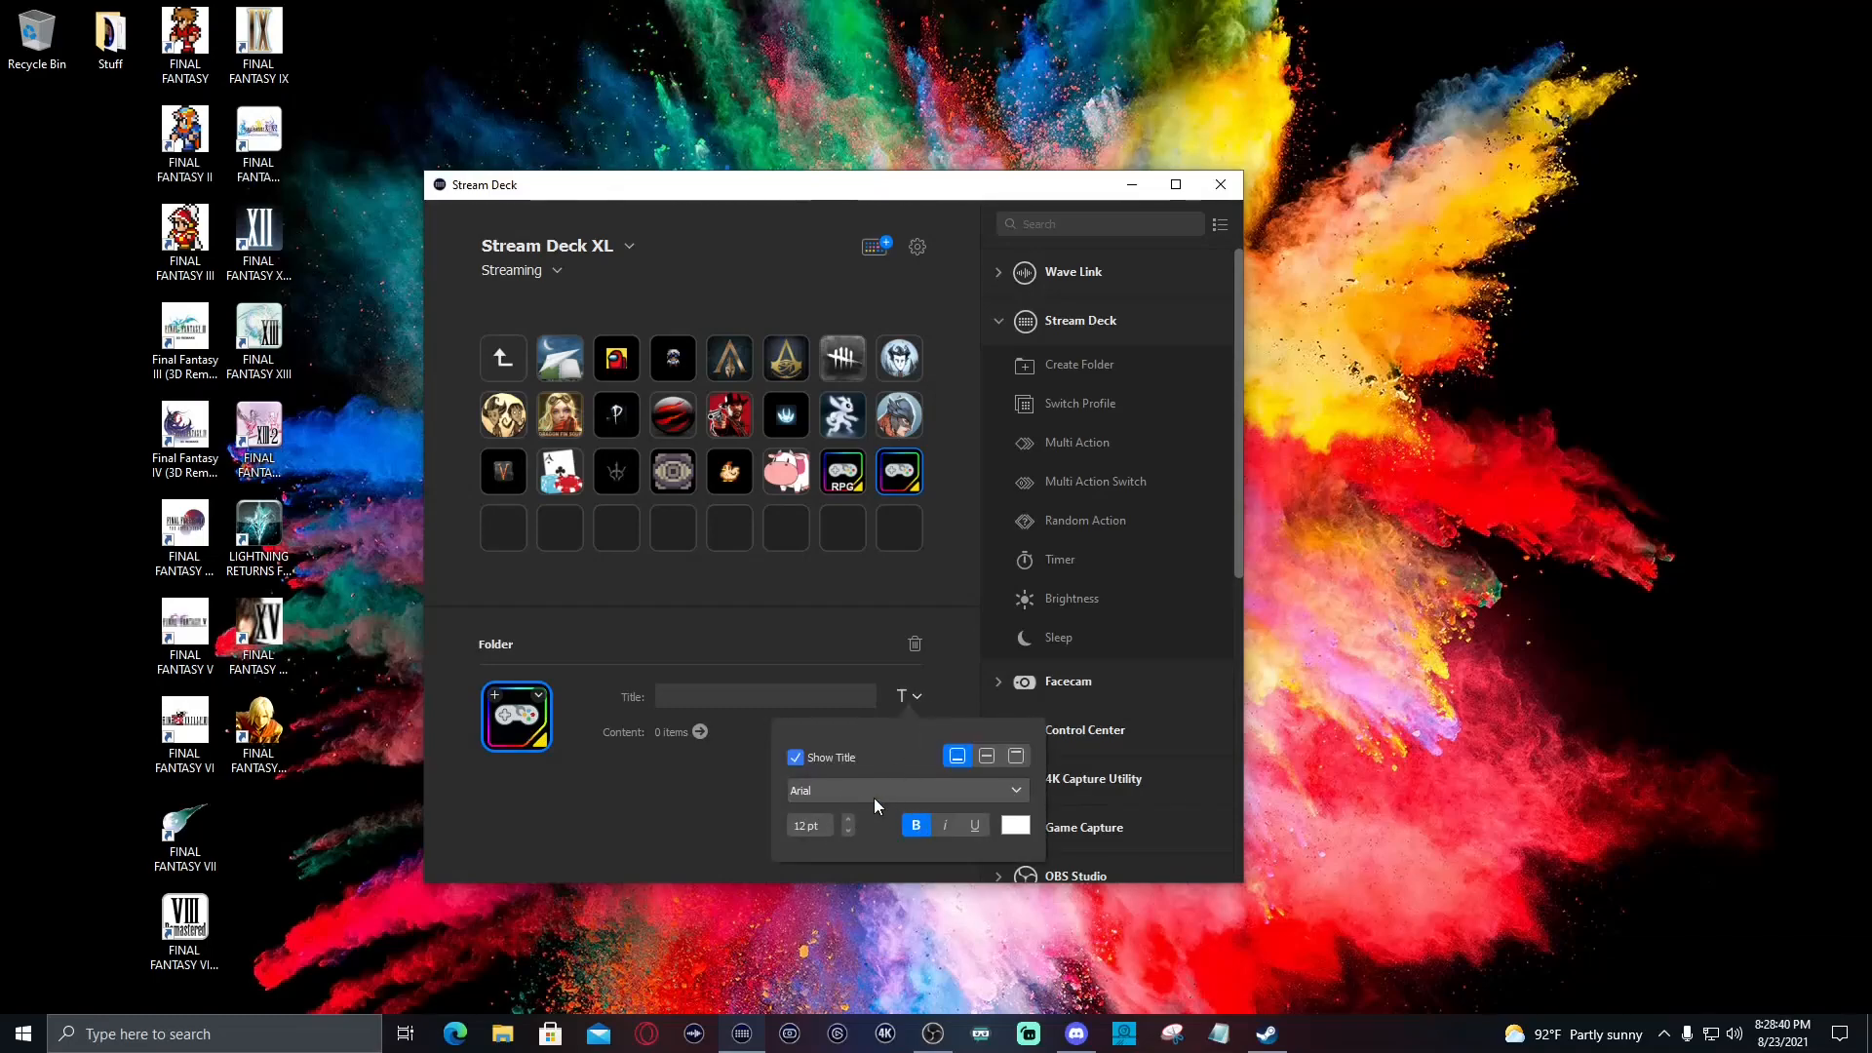
click(764, 696)
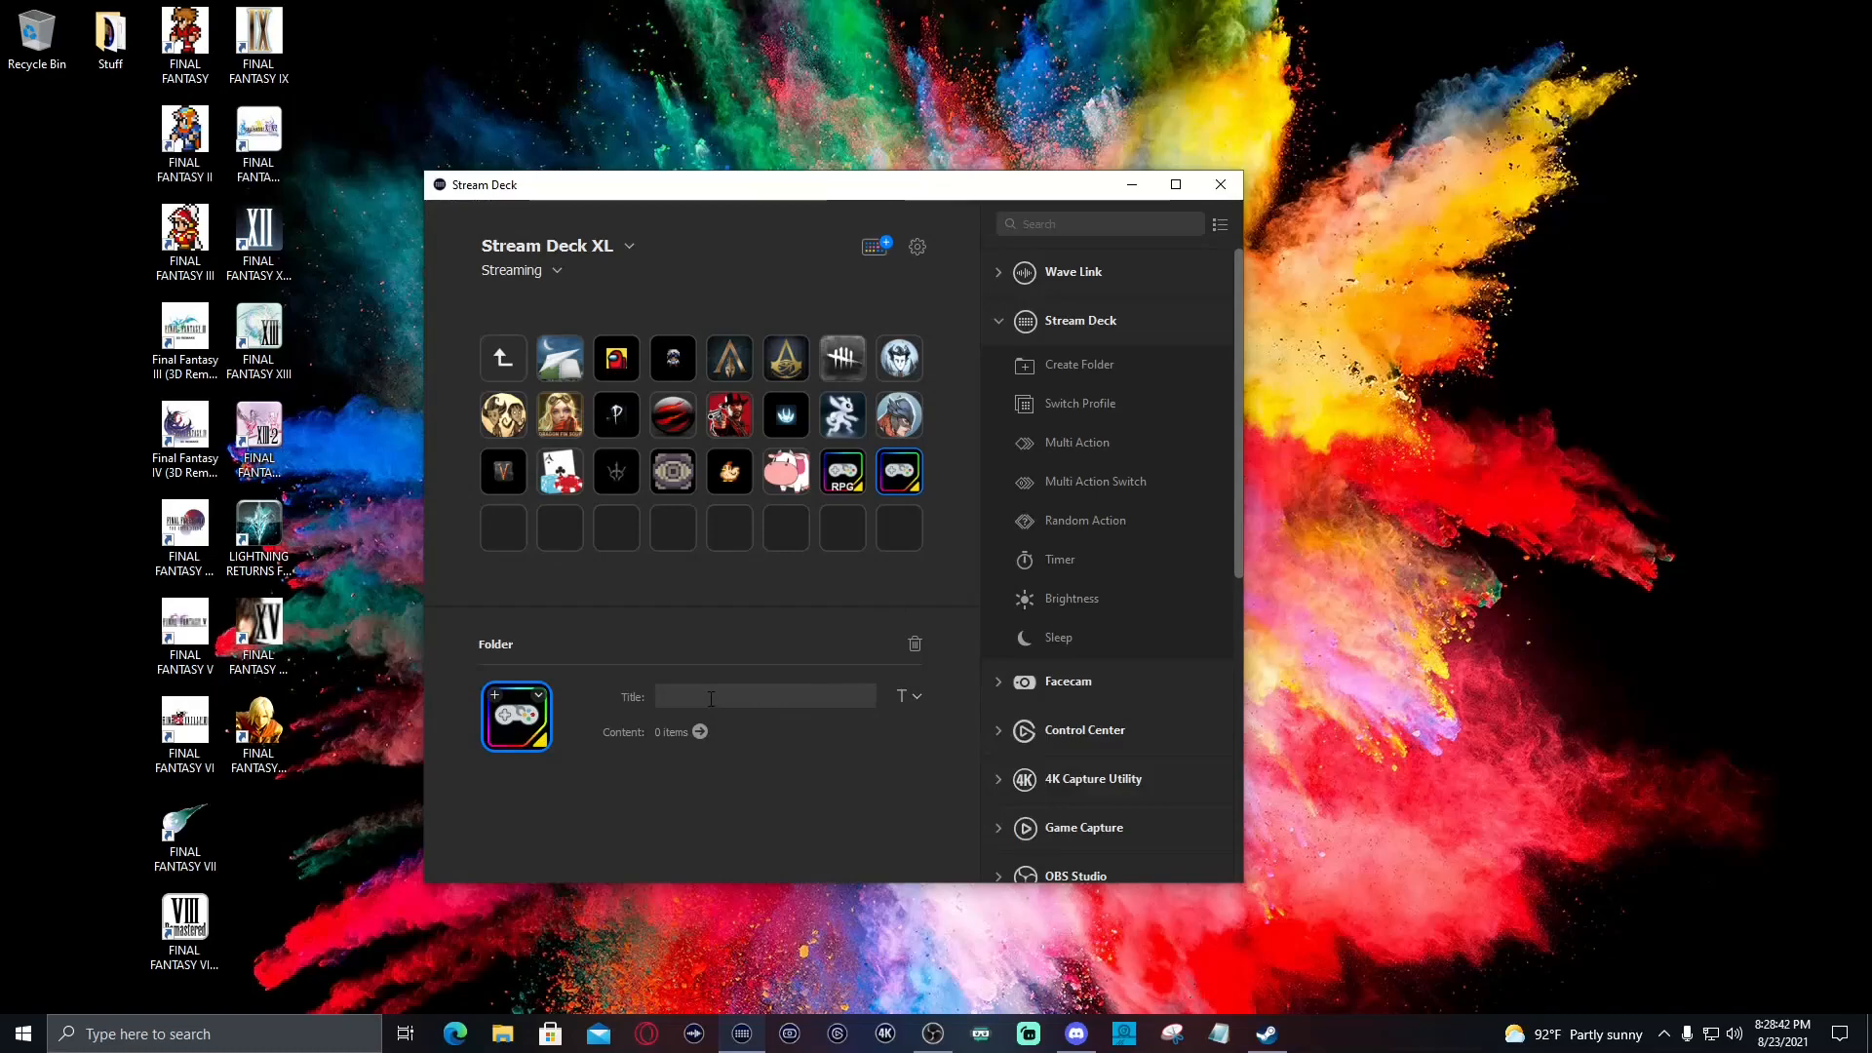
text(FF)
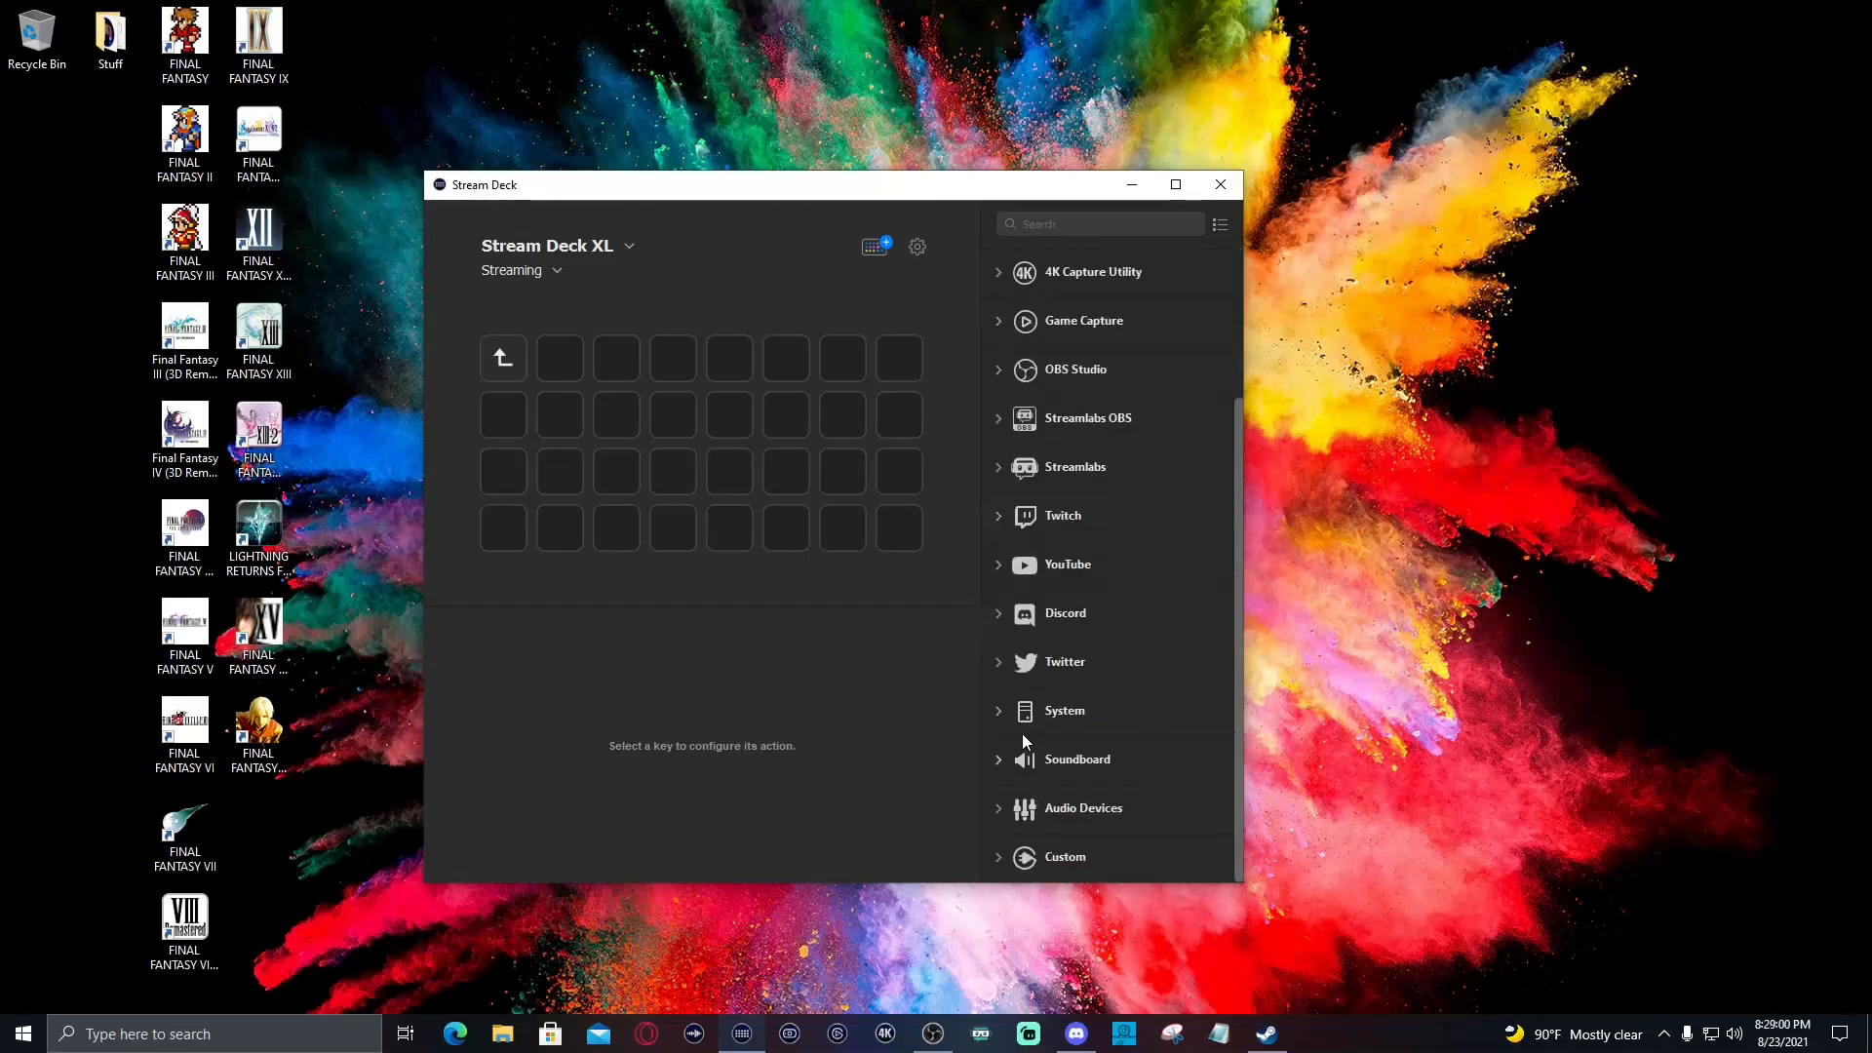
Check the FINAL FANTASY desktop shortcut's properties and start the new Open key's App / File entry
click(1065, 709)
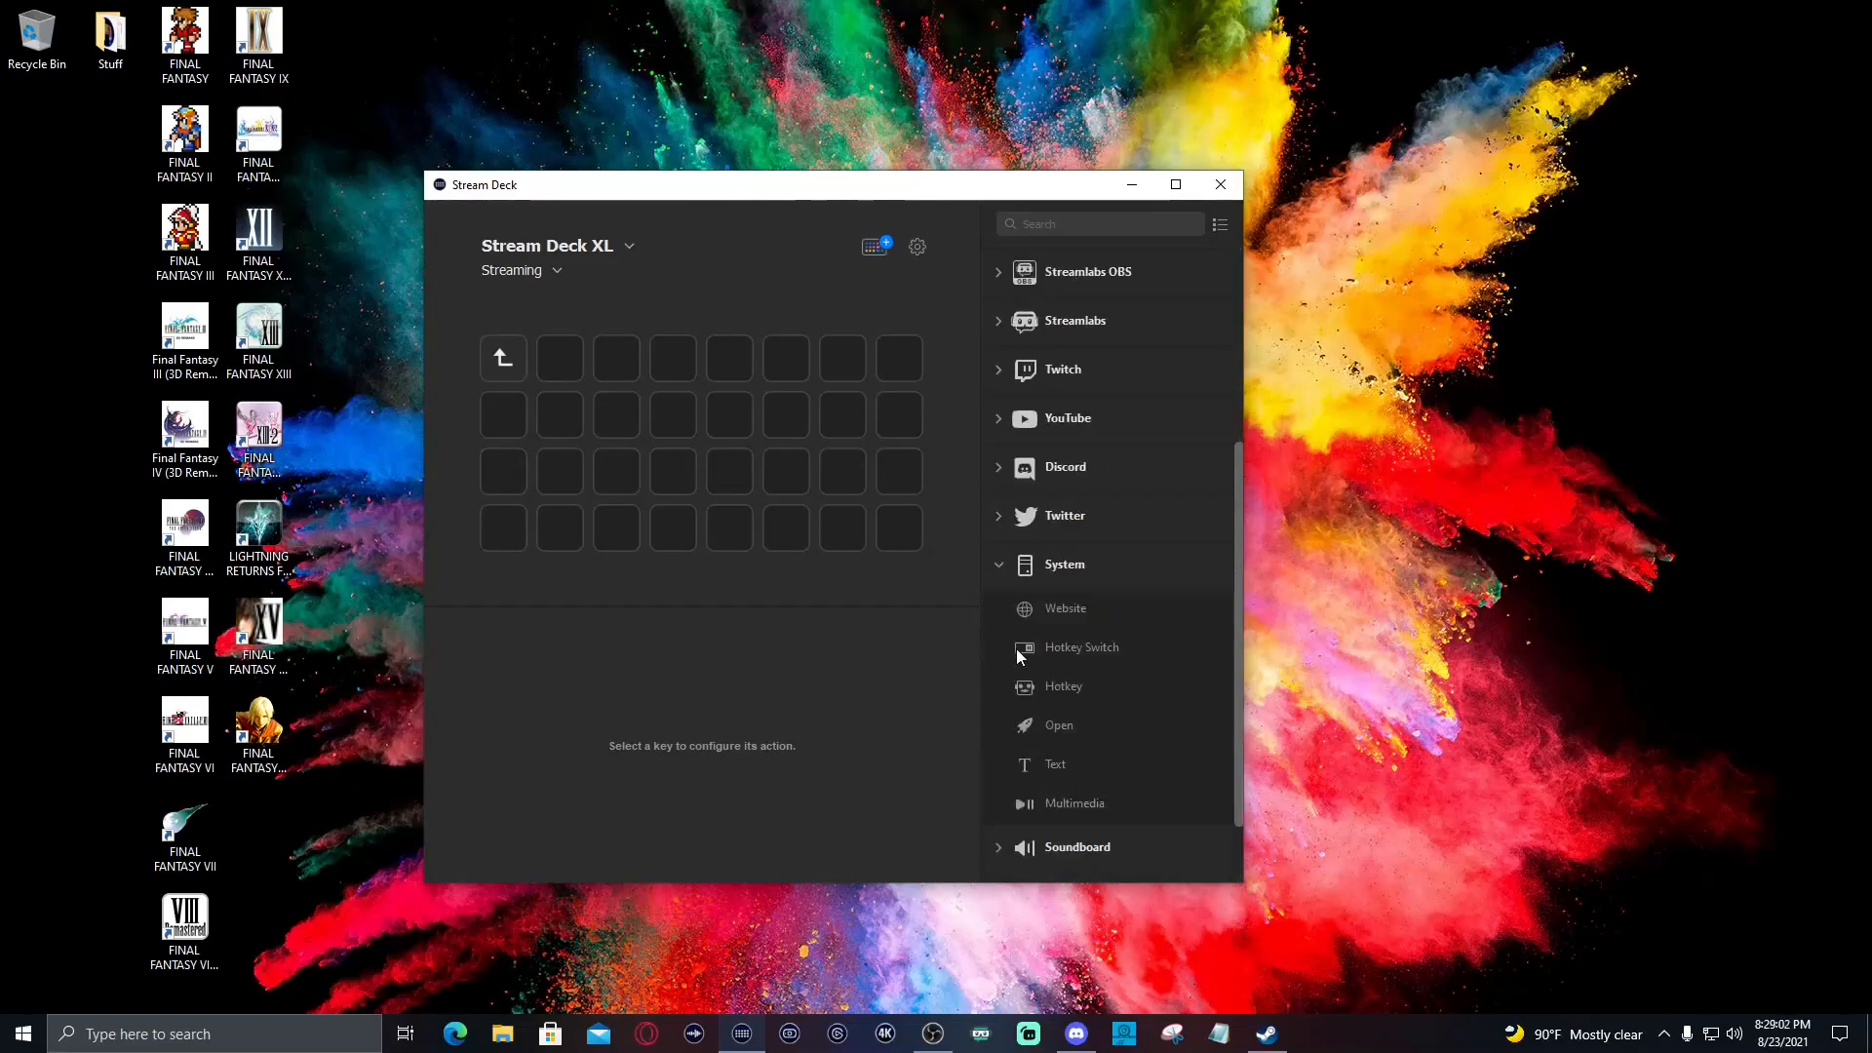
mouse_move(1023, 612)
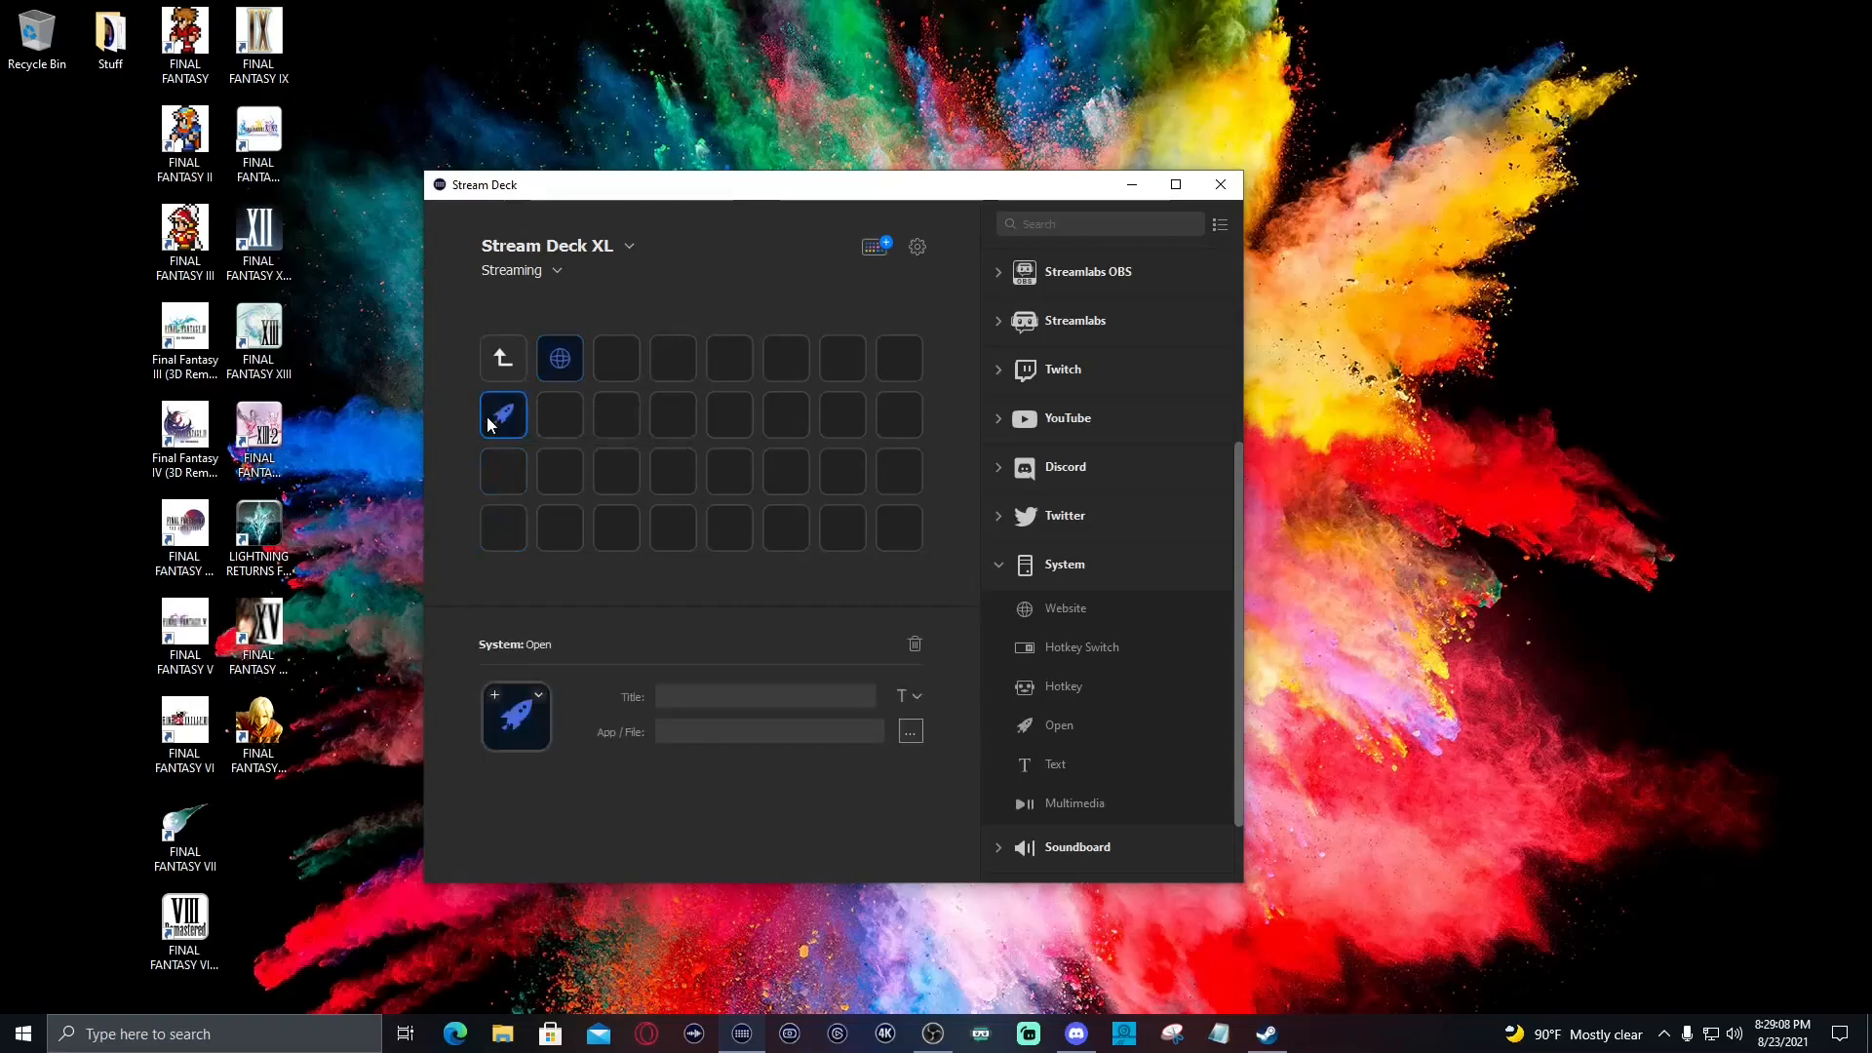
right_click(183, 35)
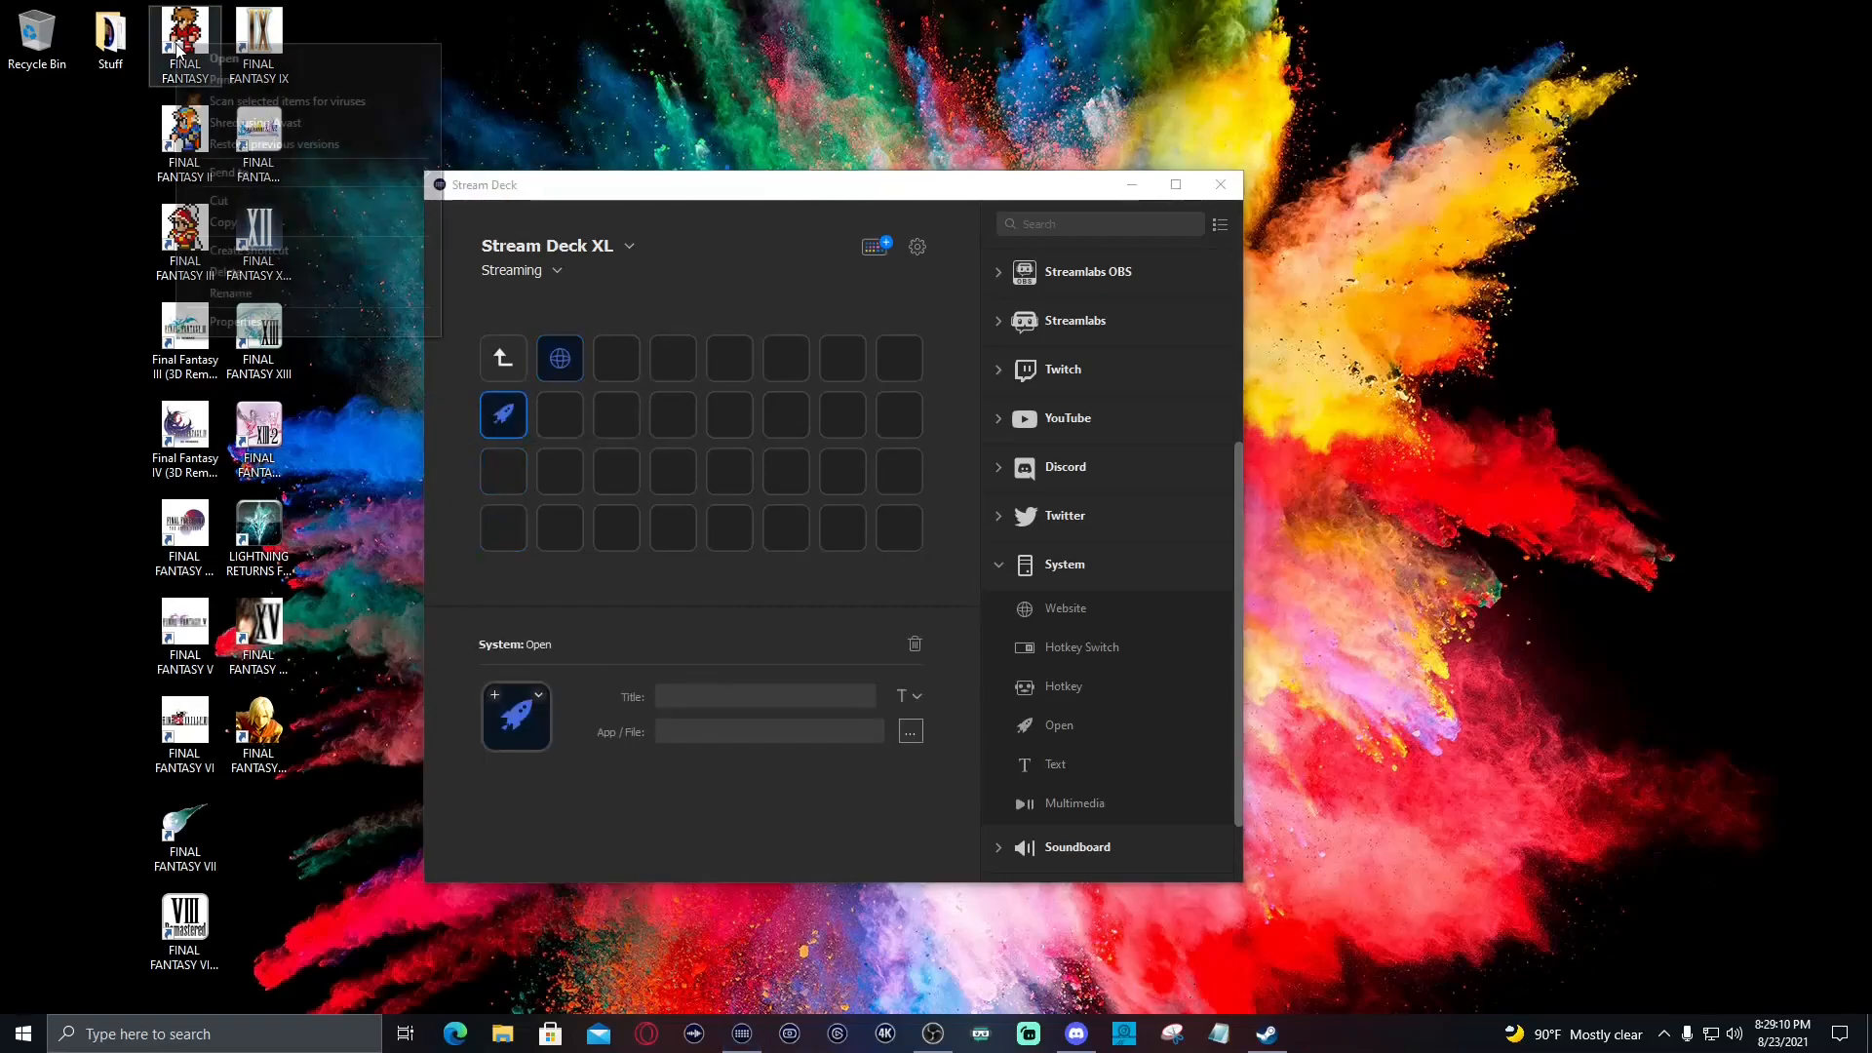
click(238, 286)
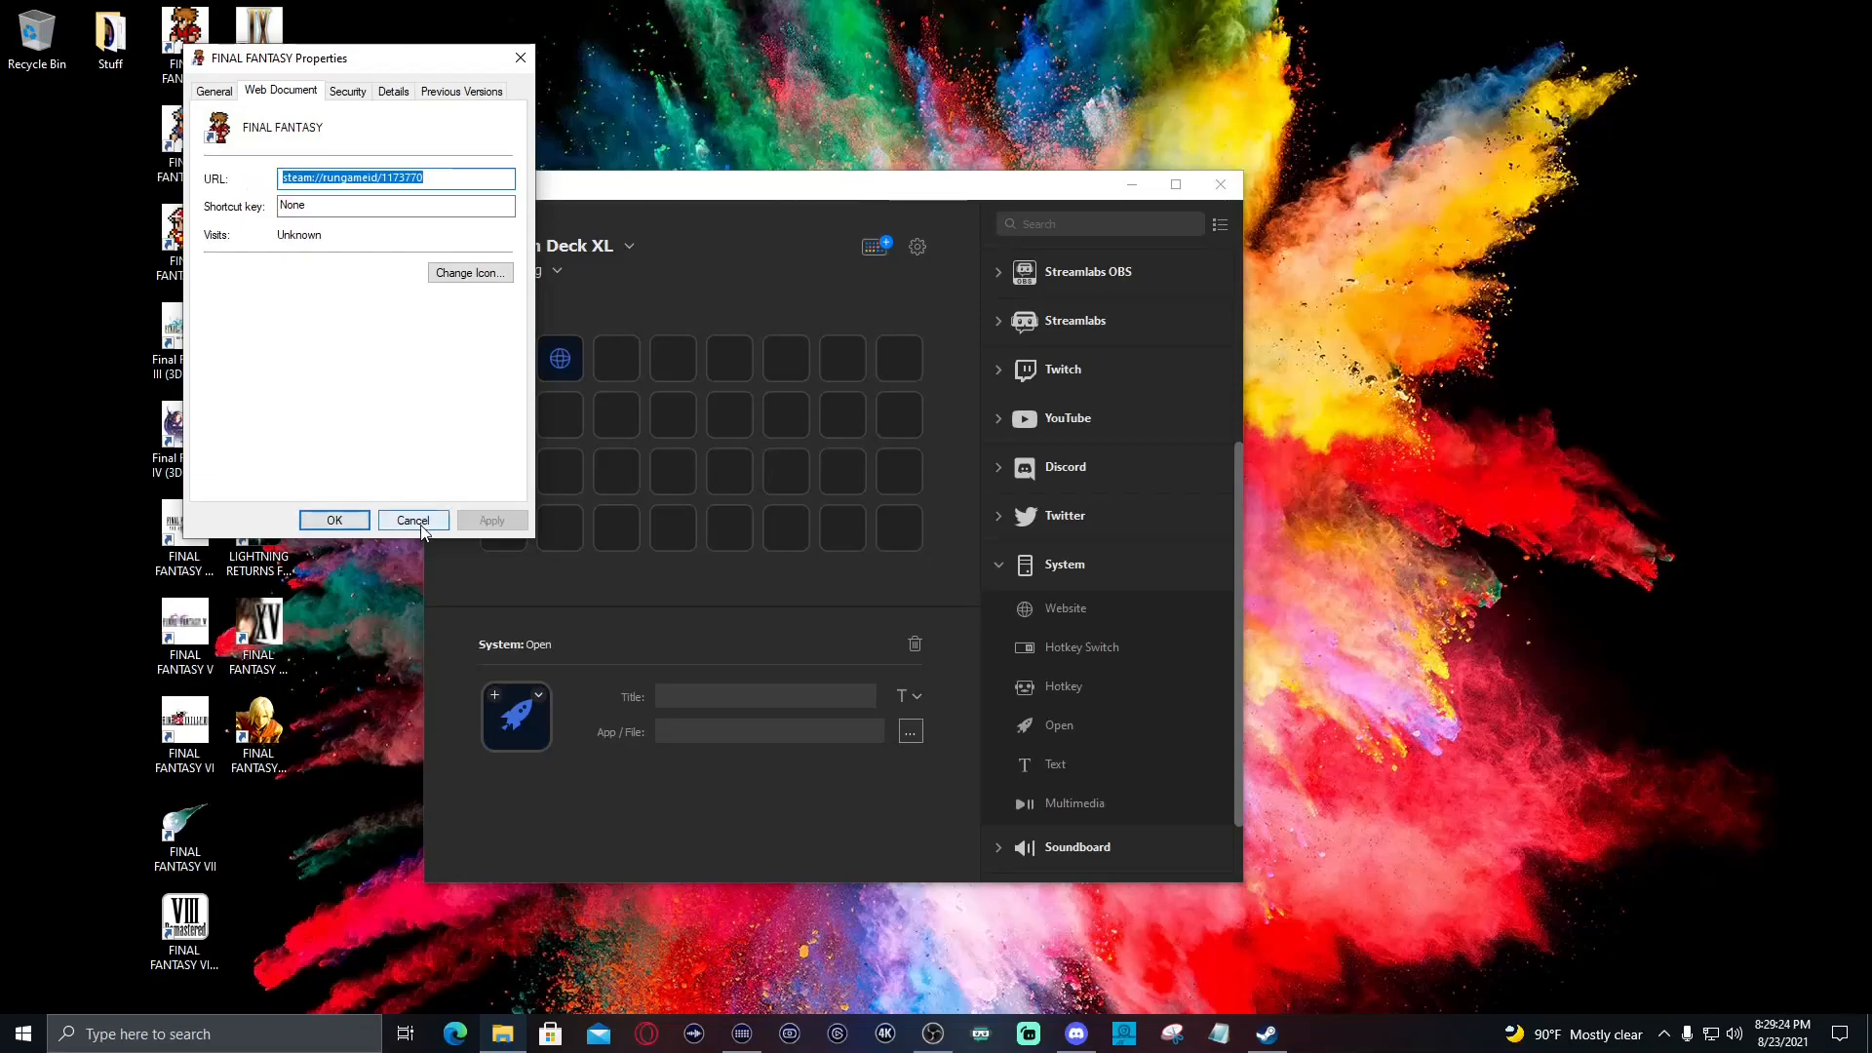
click(411, 519)
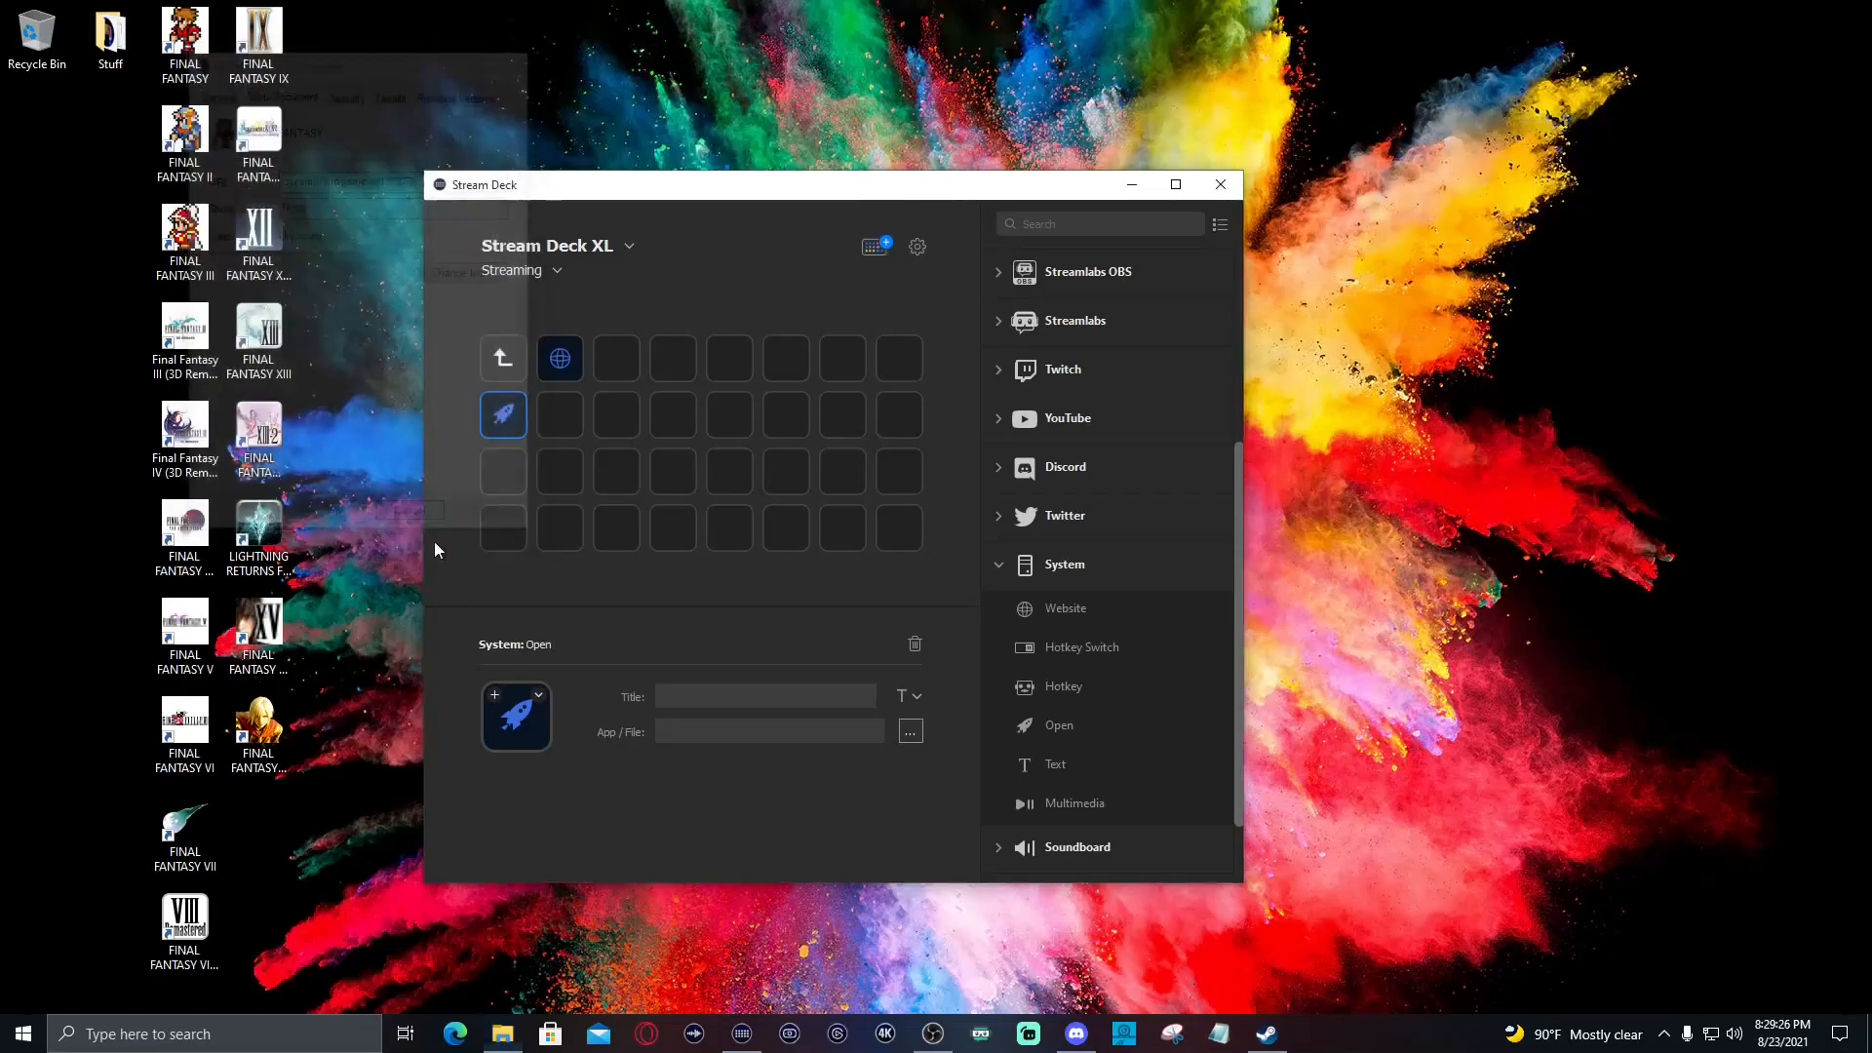
click(770, 731)
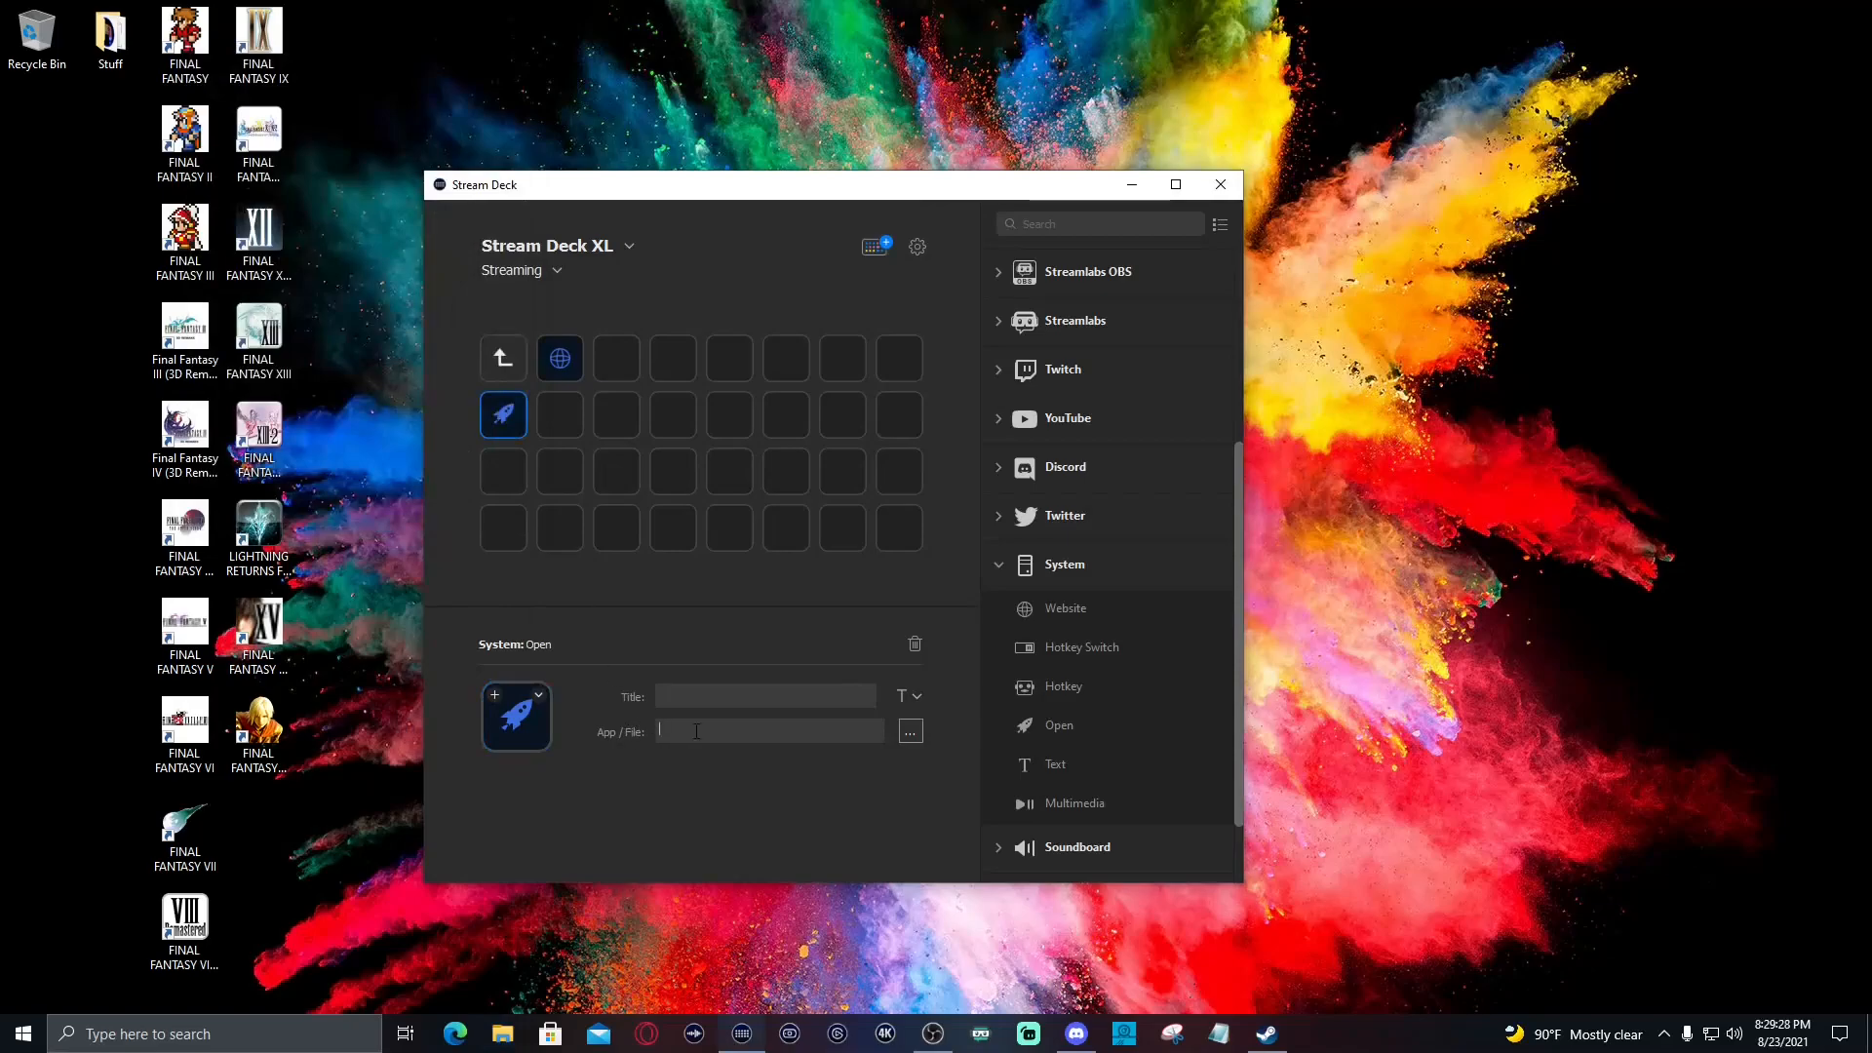
Set the Open key's App / File to steam://rungameid/1173770
text(steam://rungameid/1173770)
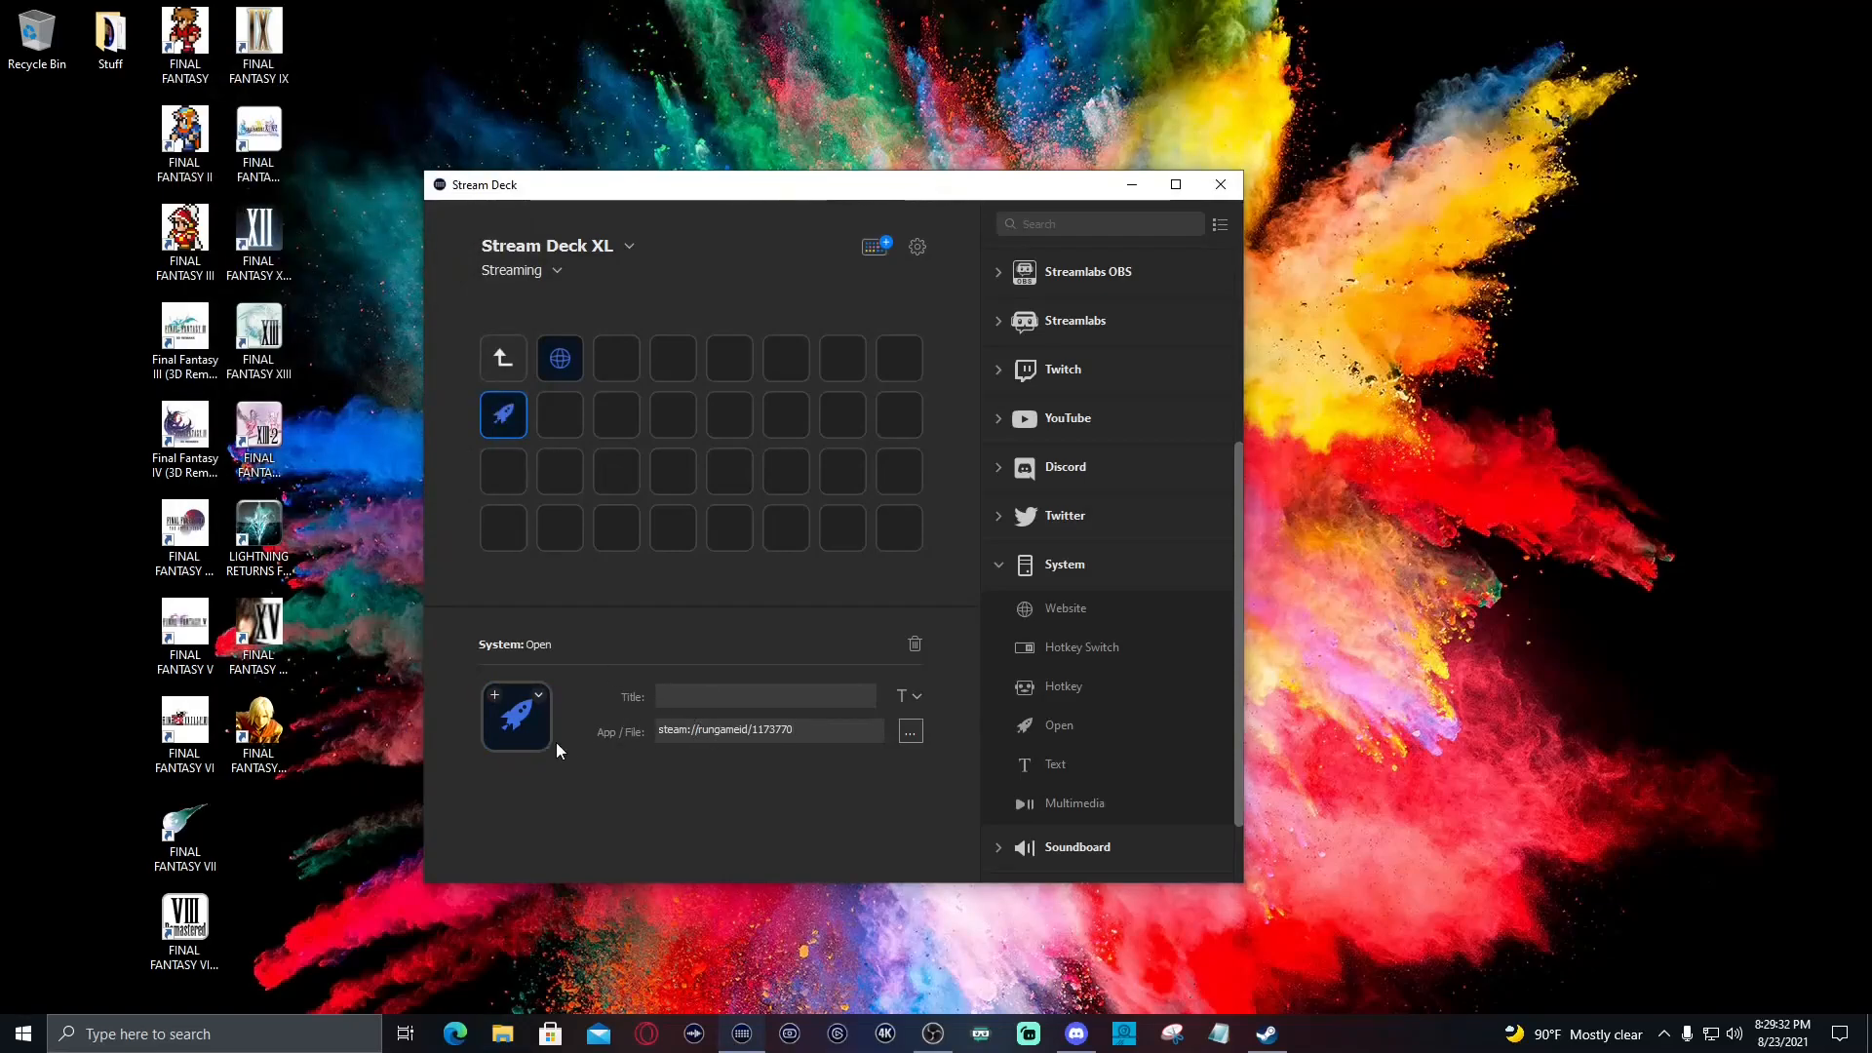
mouse_move(550, 753)
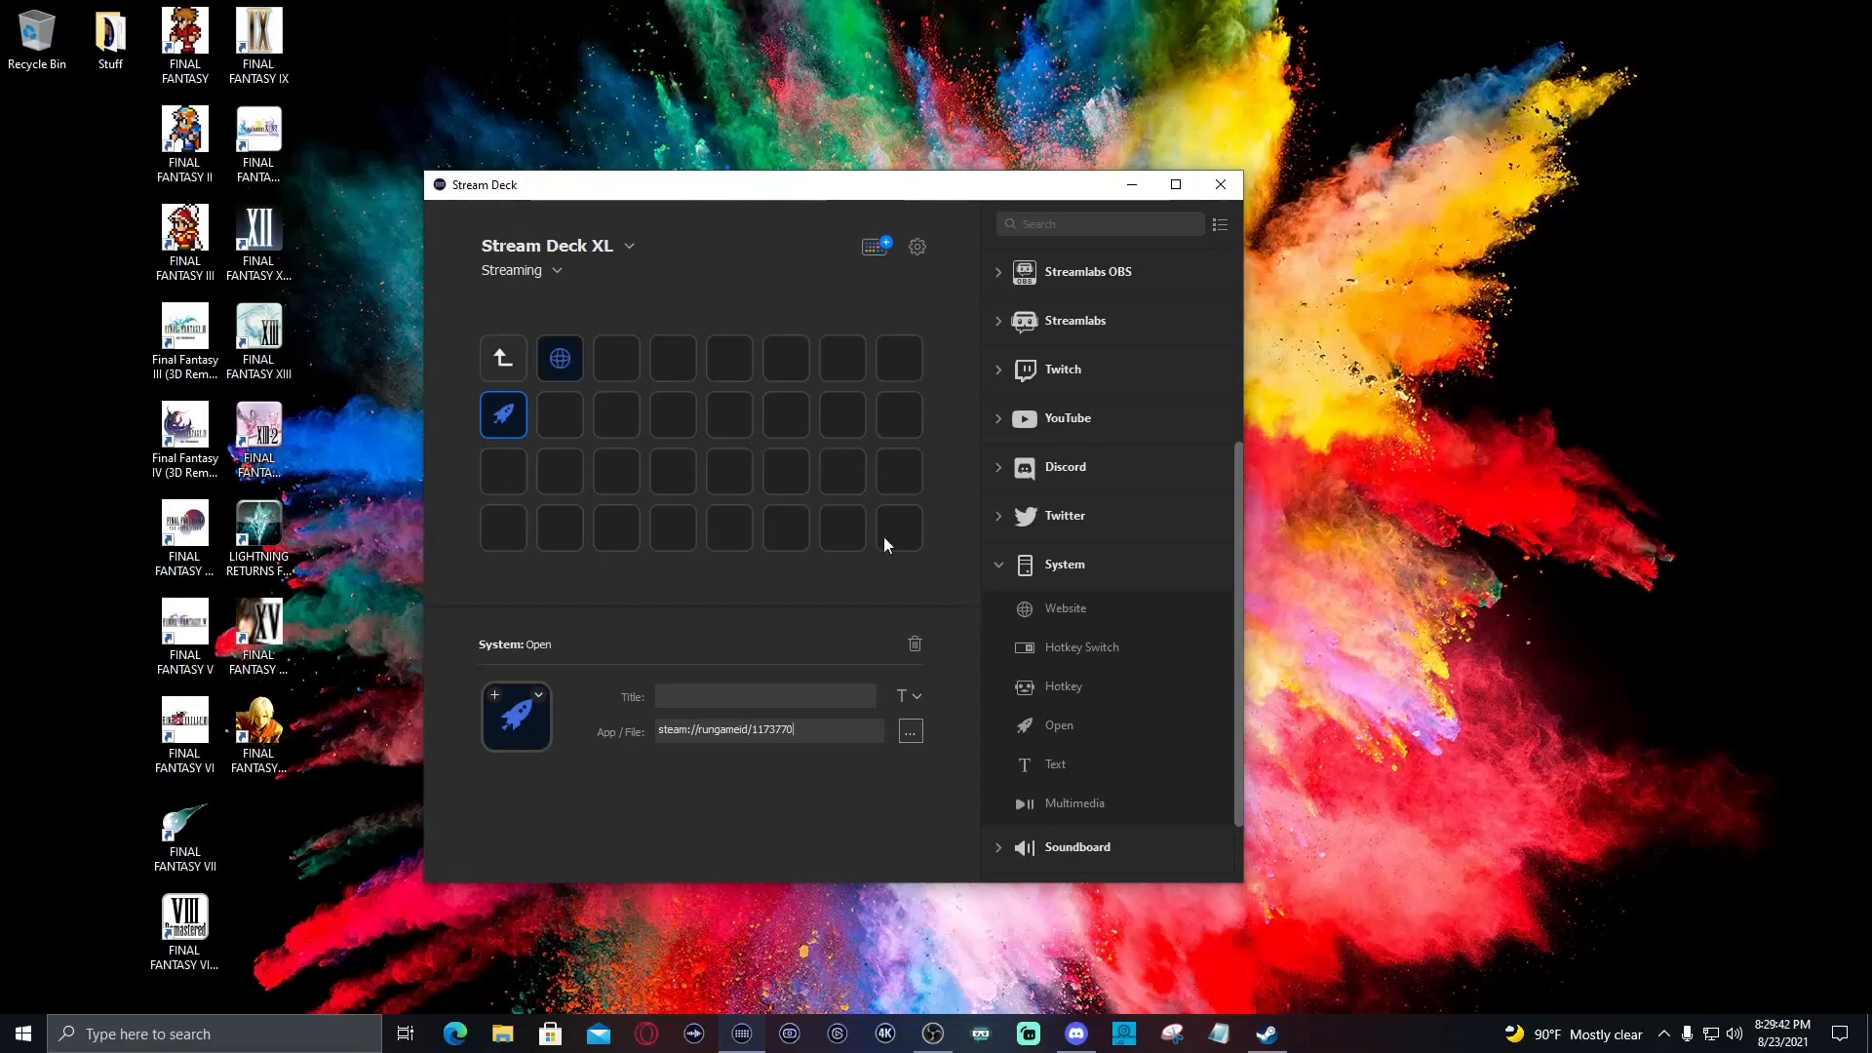
mouse_move(913, 645)
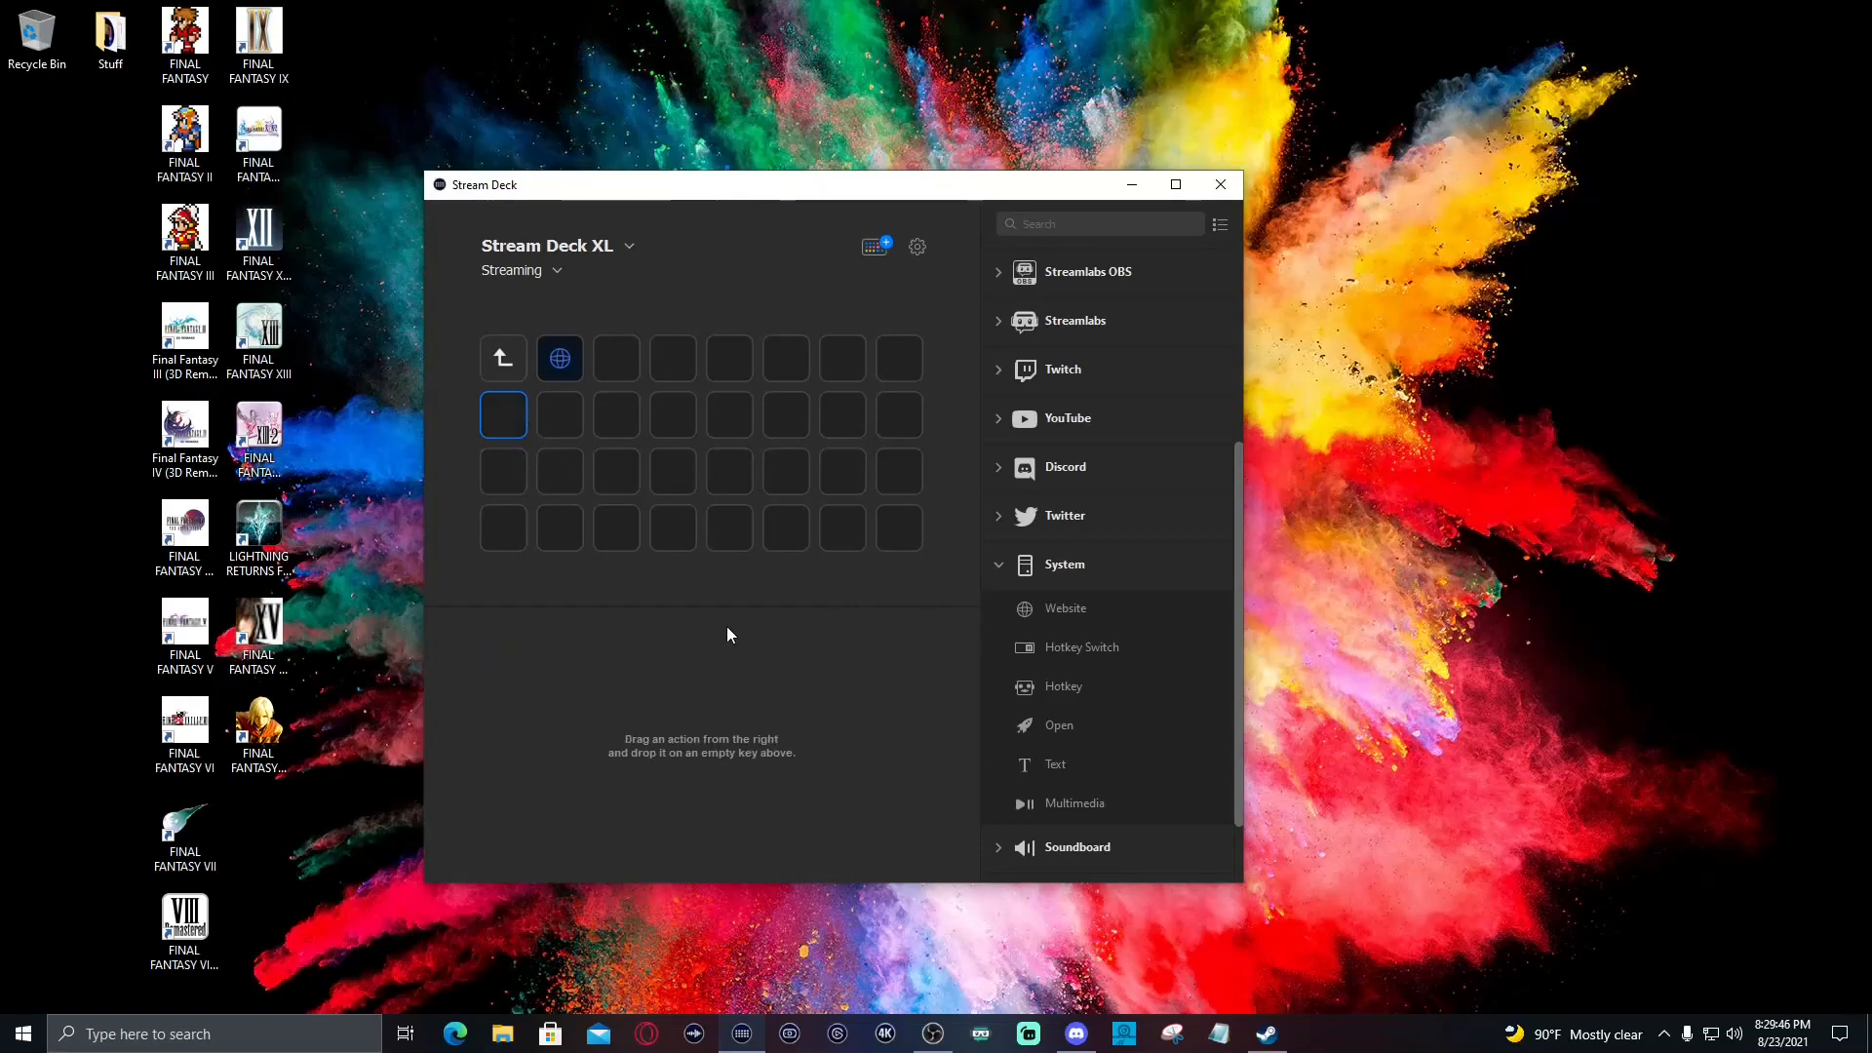
Set the Website key's URL to steam://rungameid/1173770 and choose an icon from file
click(560, 359)
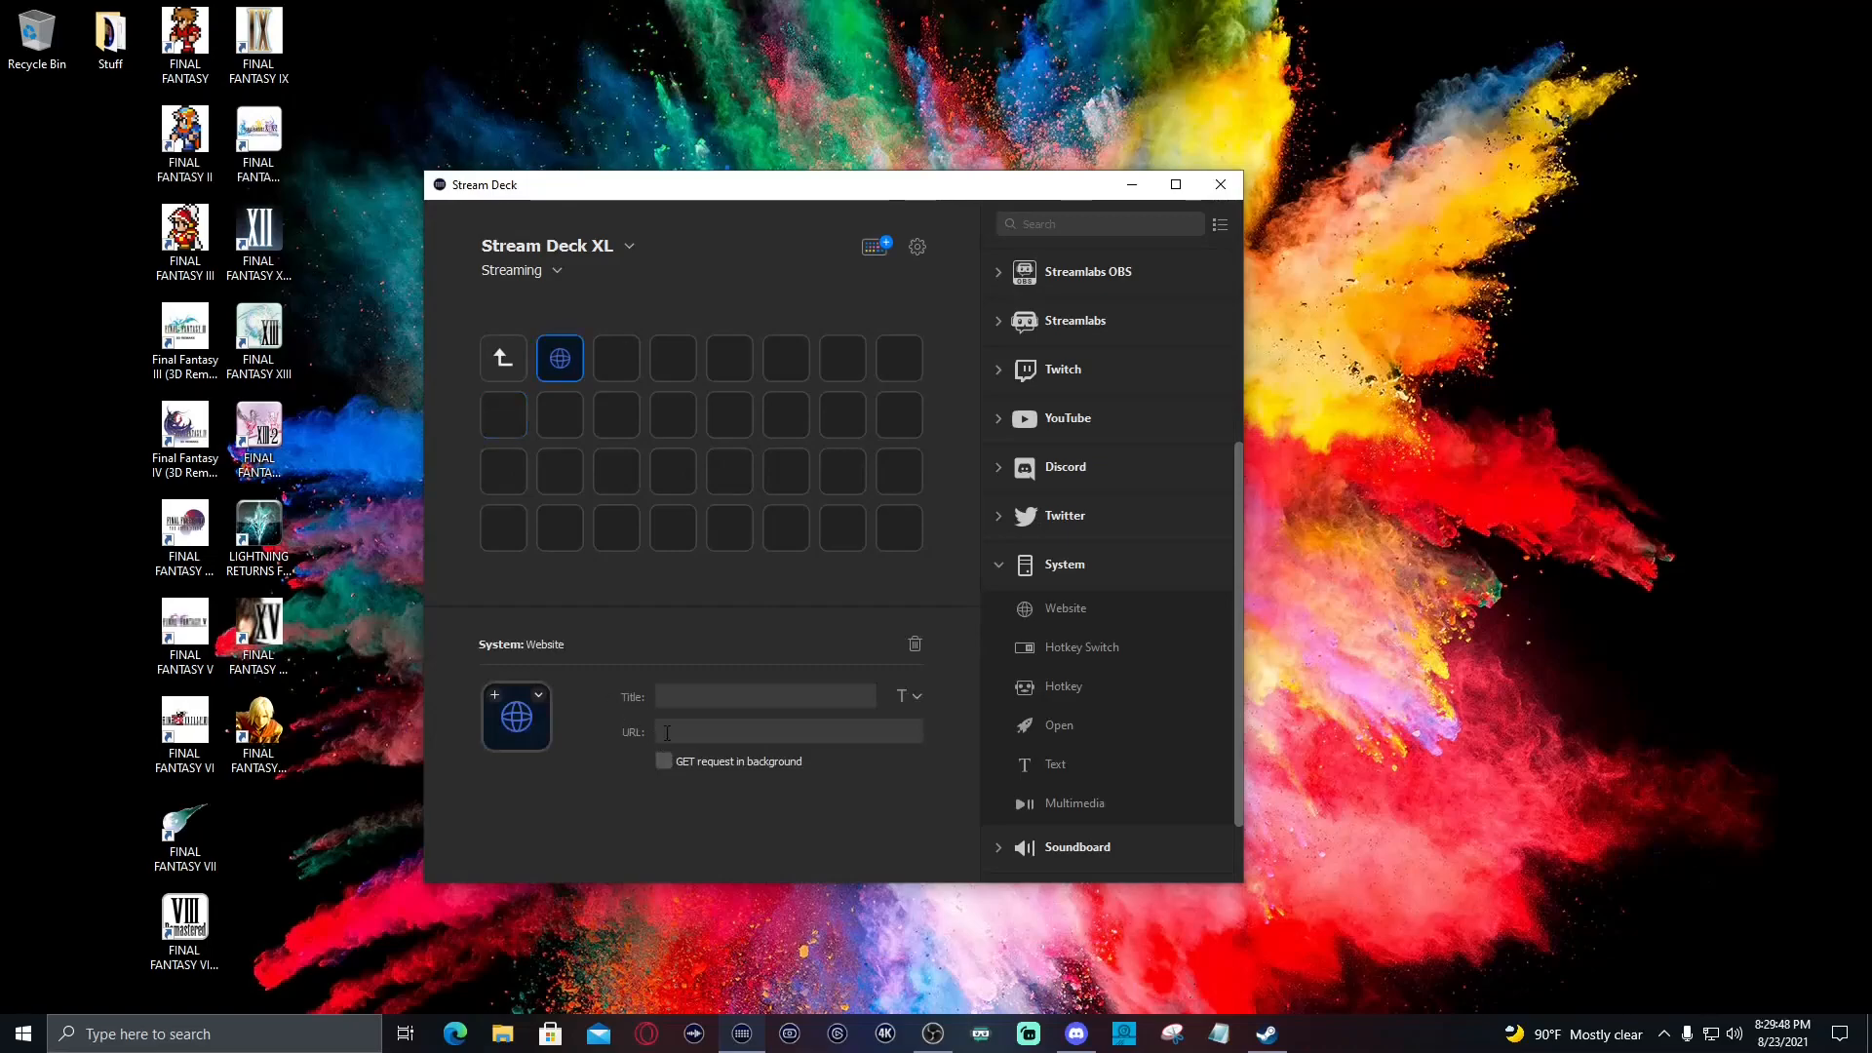
text(steam://rungameid/1173770)
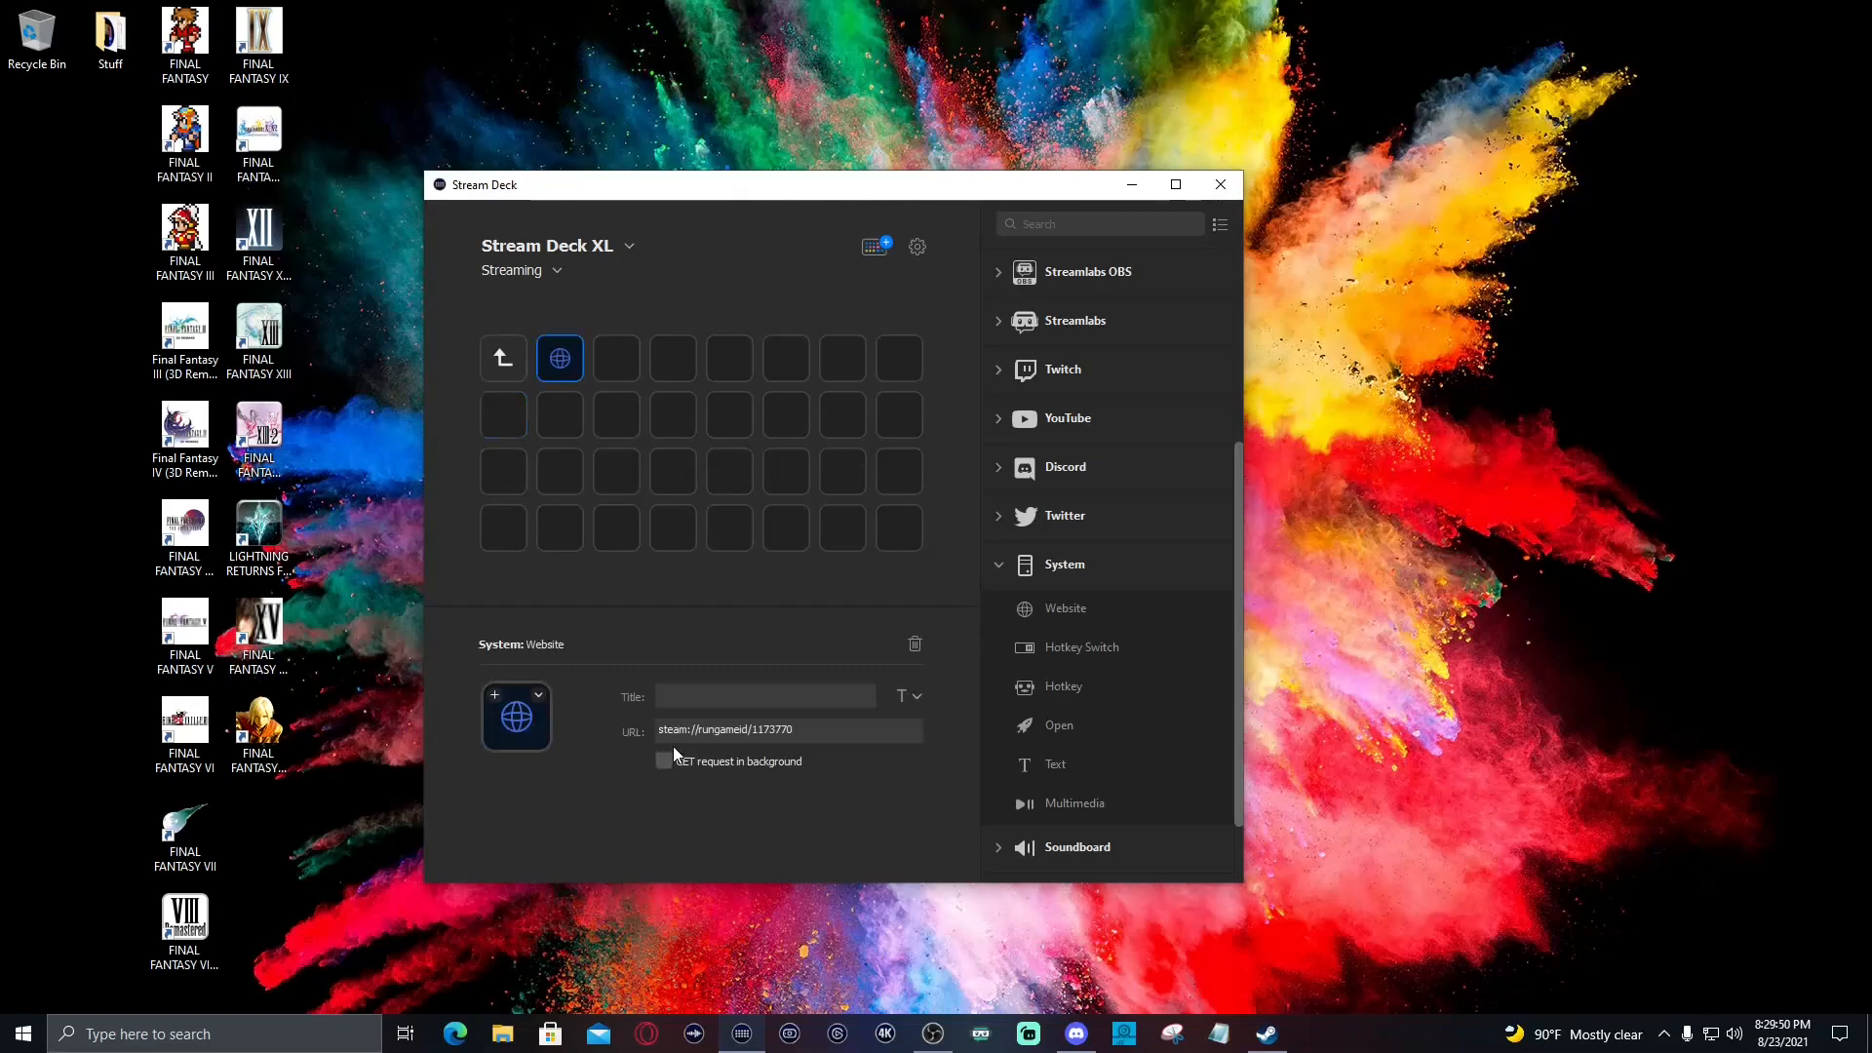
click(515, 715)
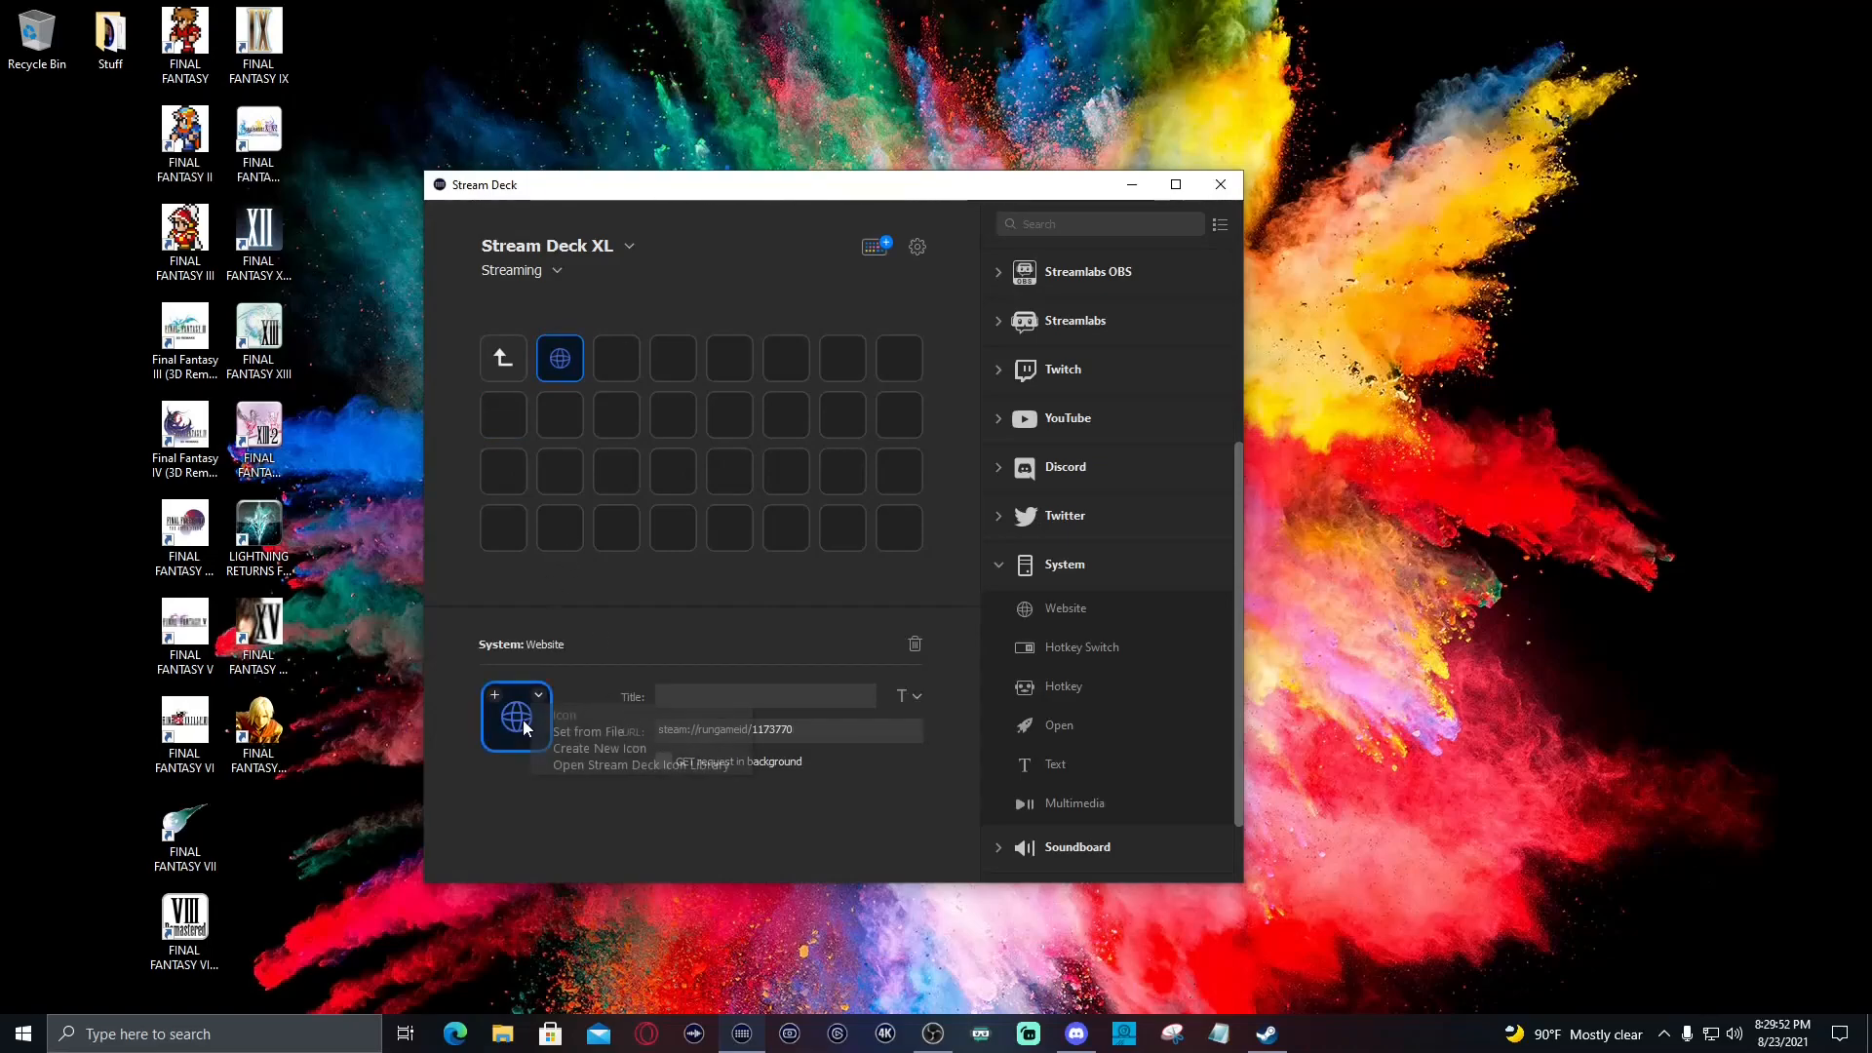
click(593, 731)
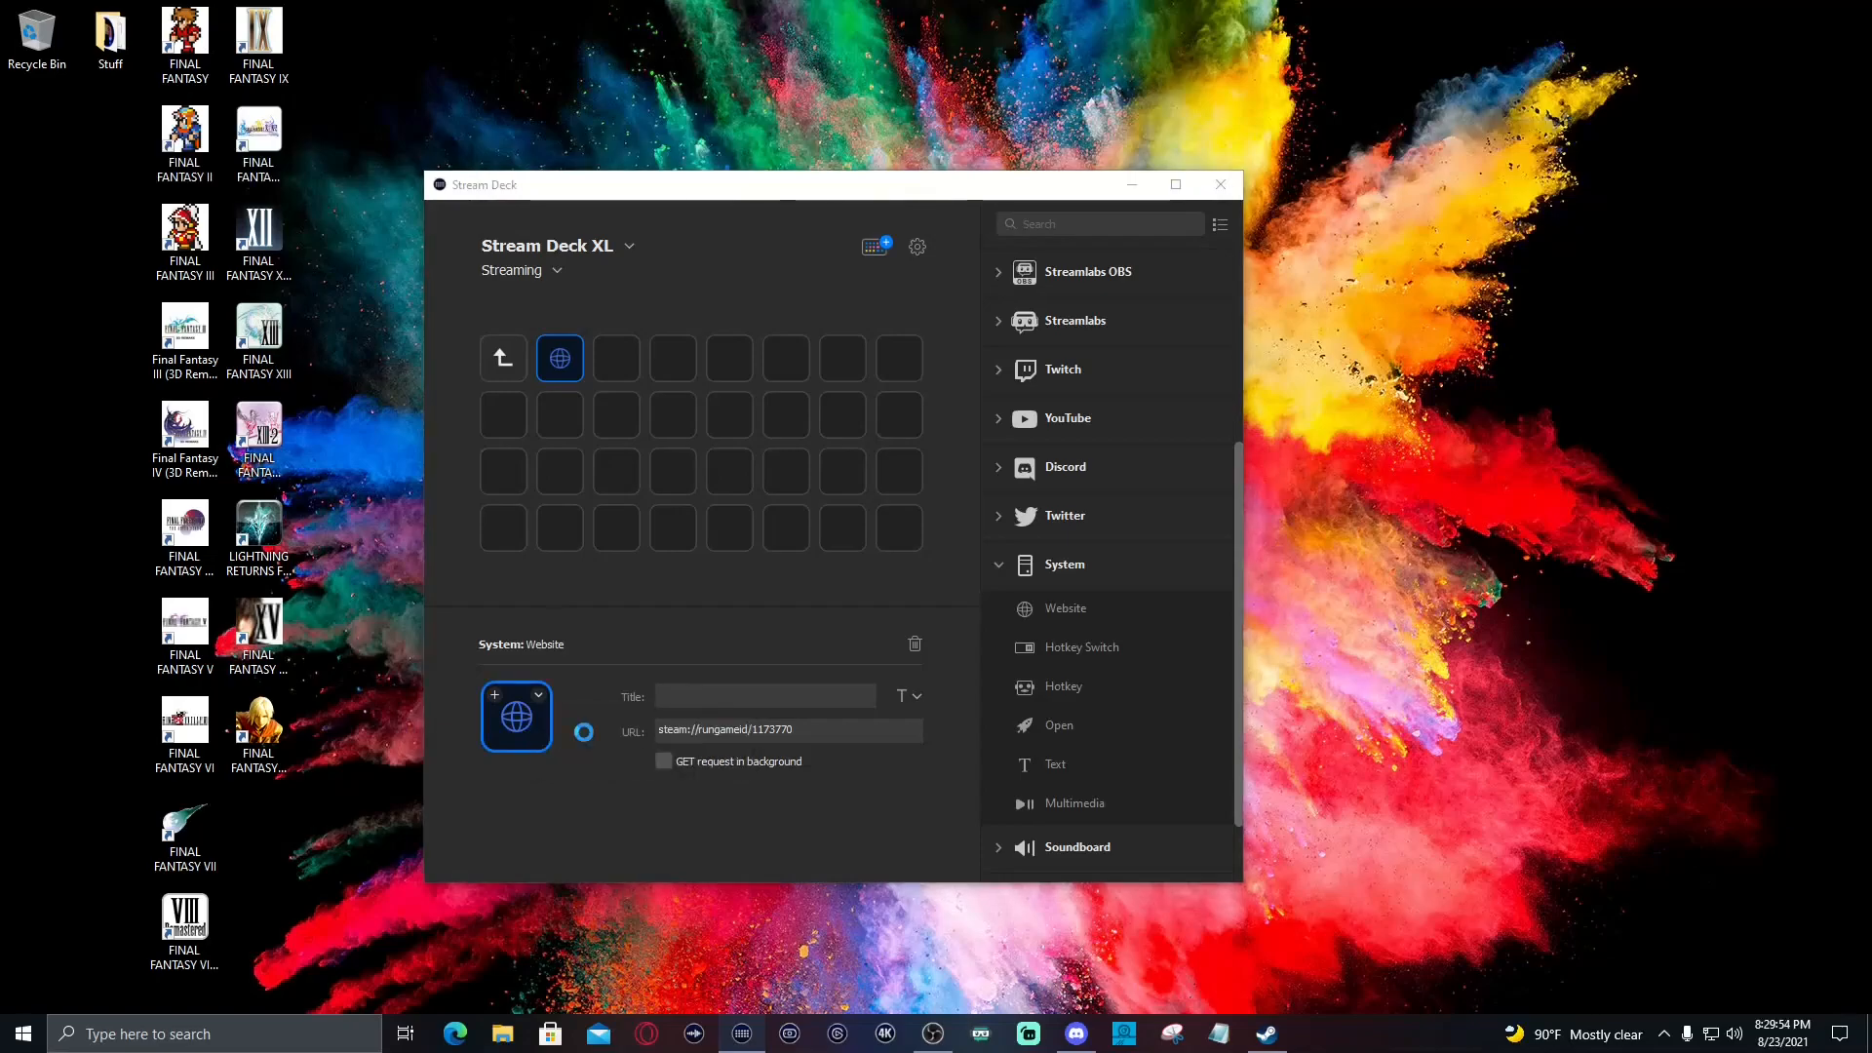
Browse the image picker to Storage (F:) > Steam > steam > games
click(515, 716)
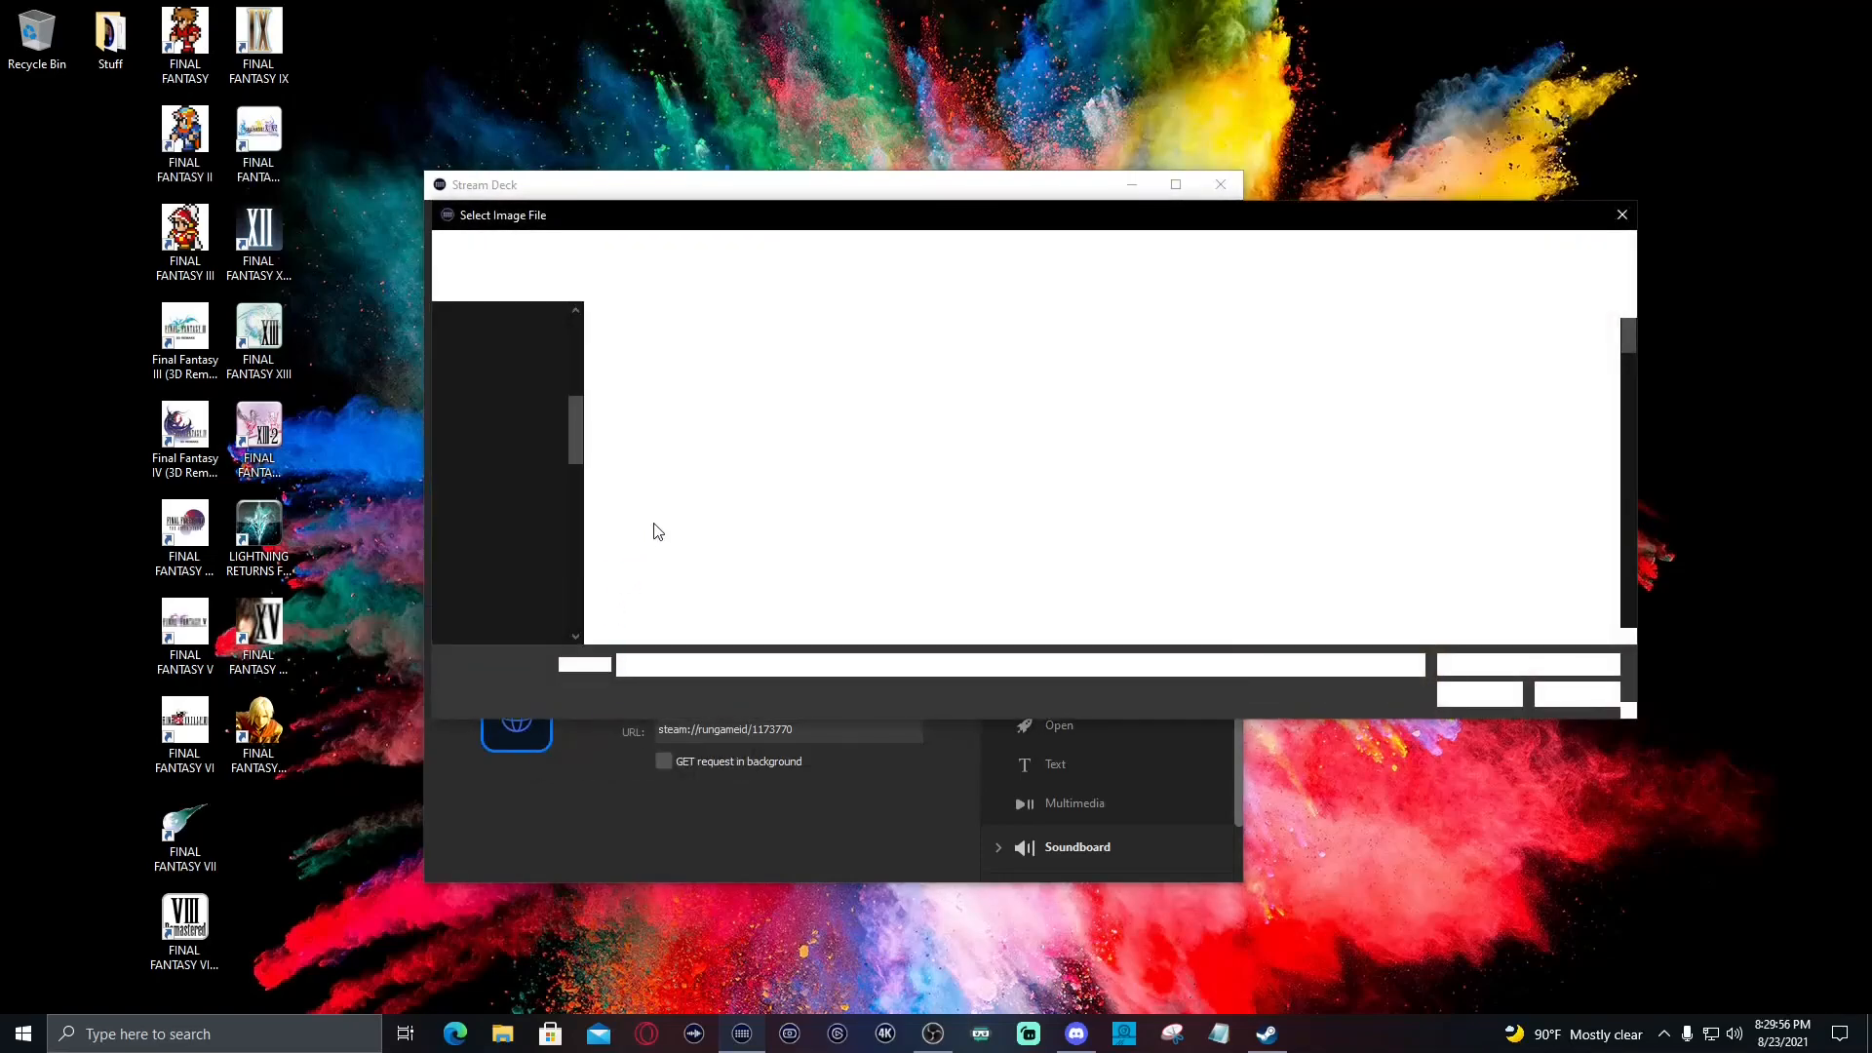
click(510, 632)
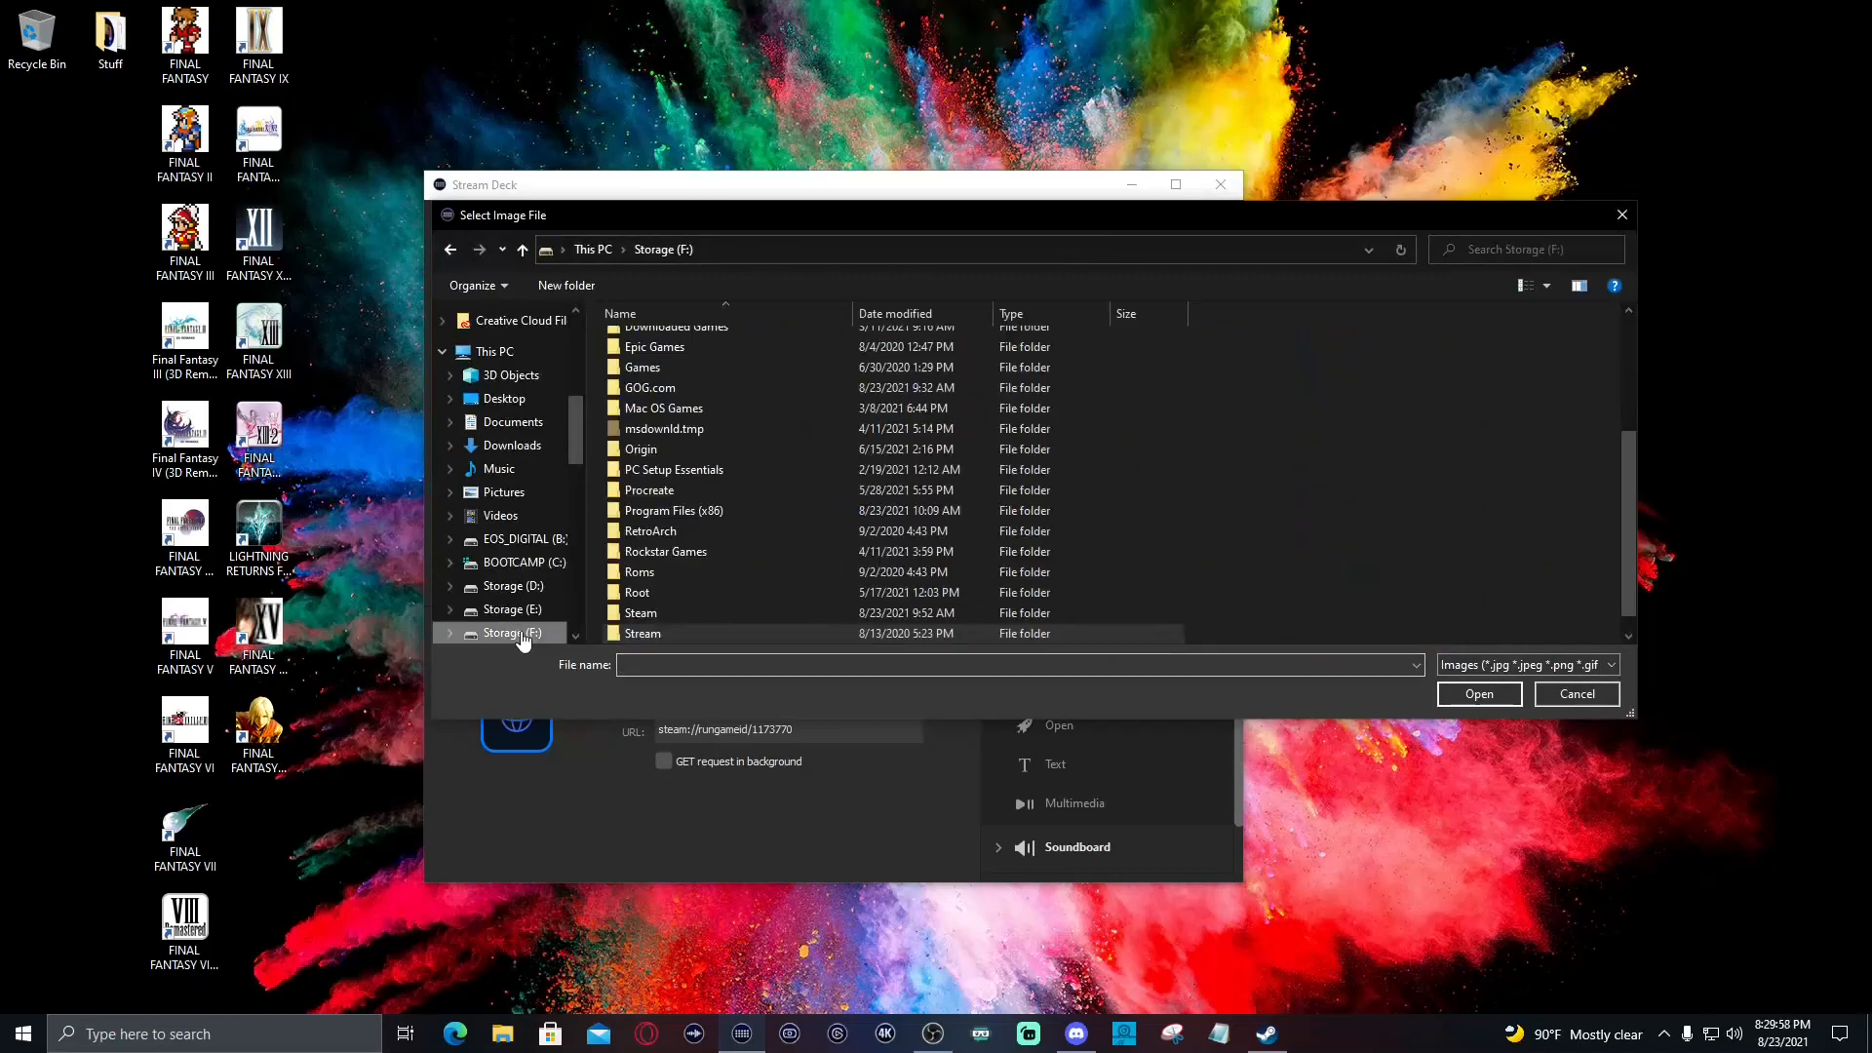
click(641, 612)
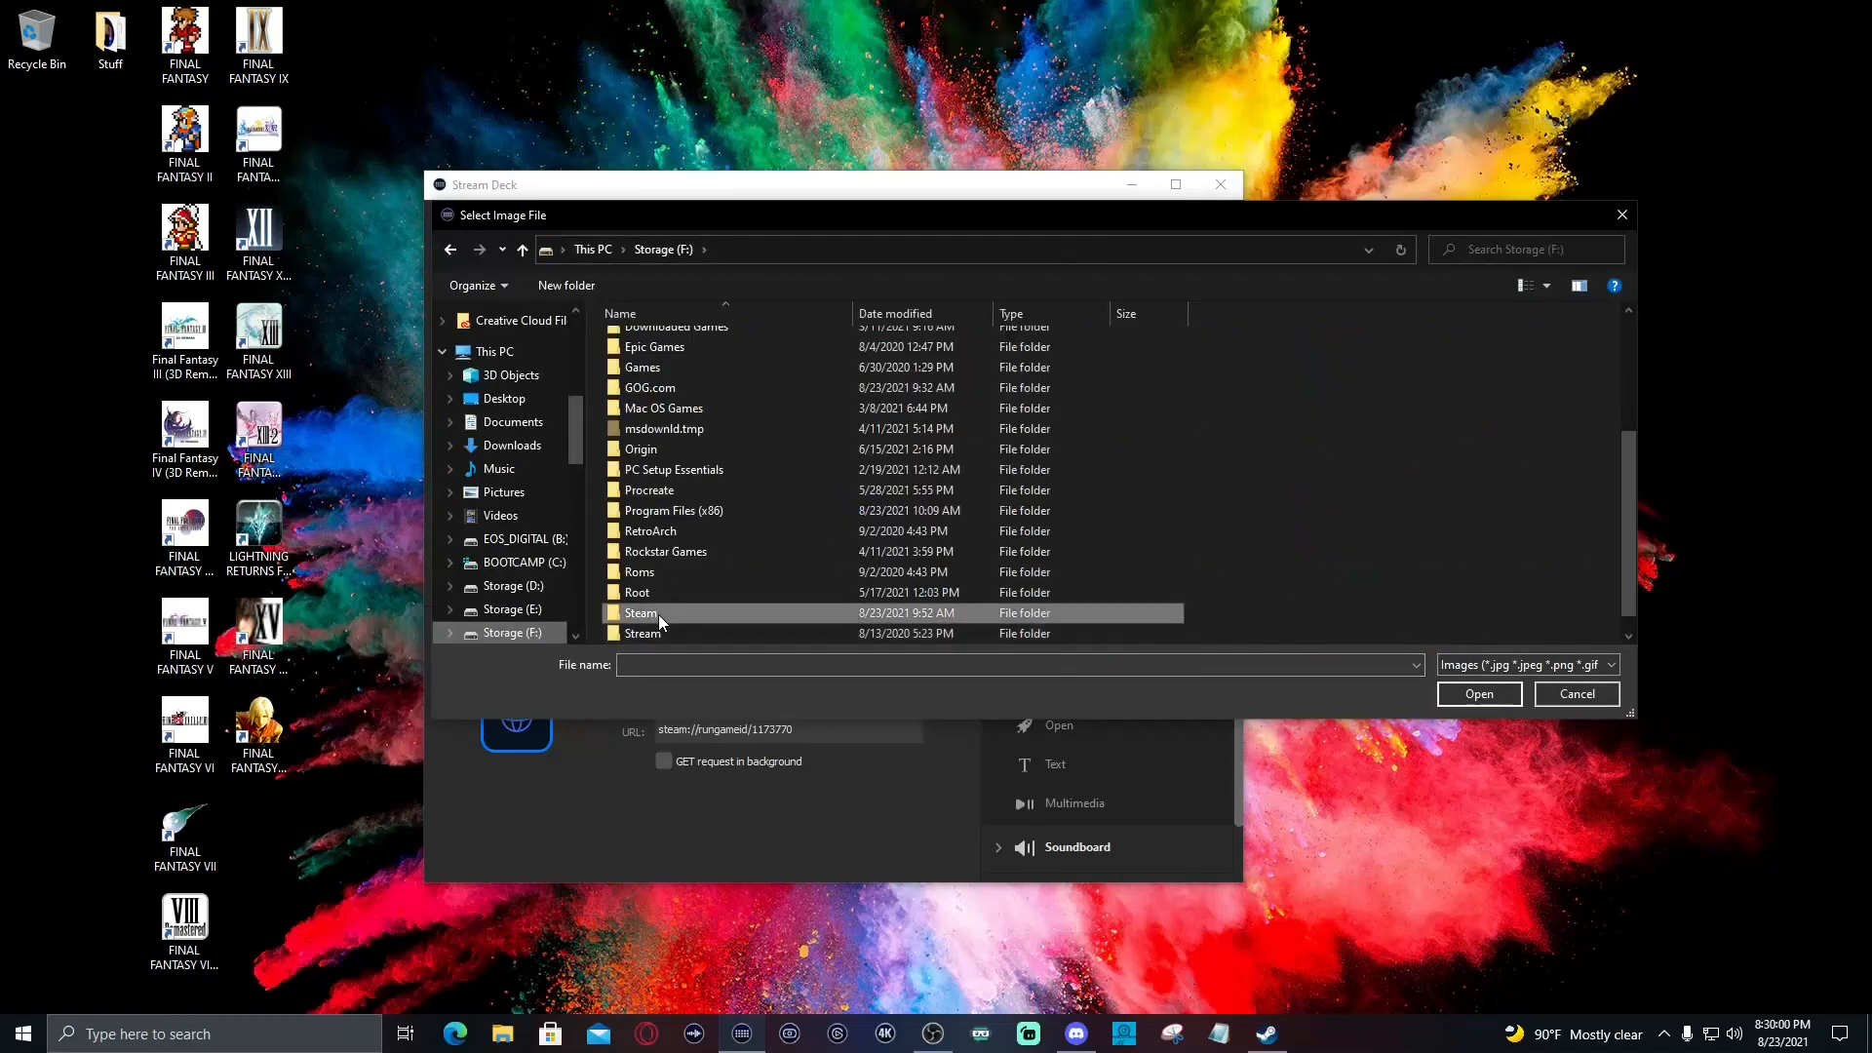
double_click(641, 612)
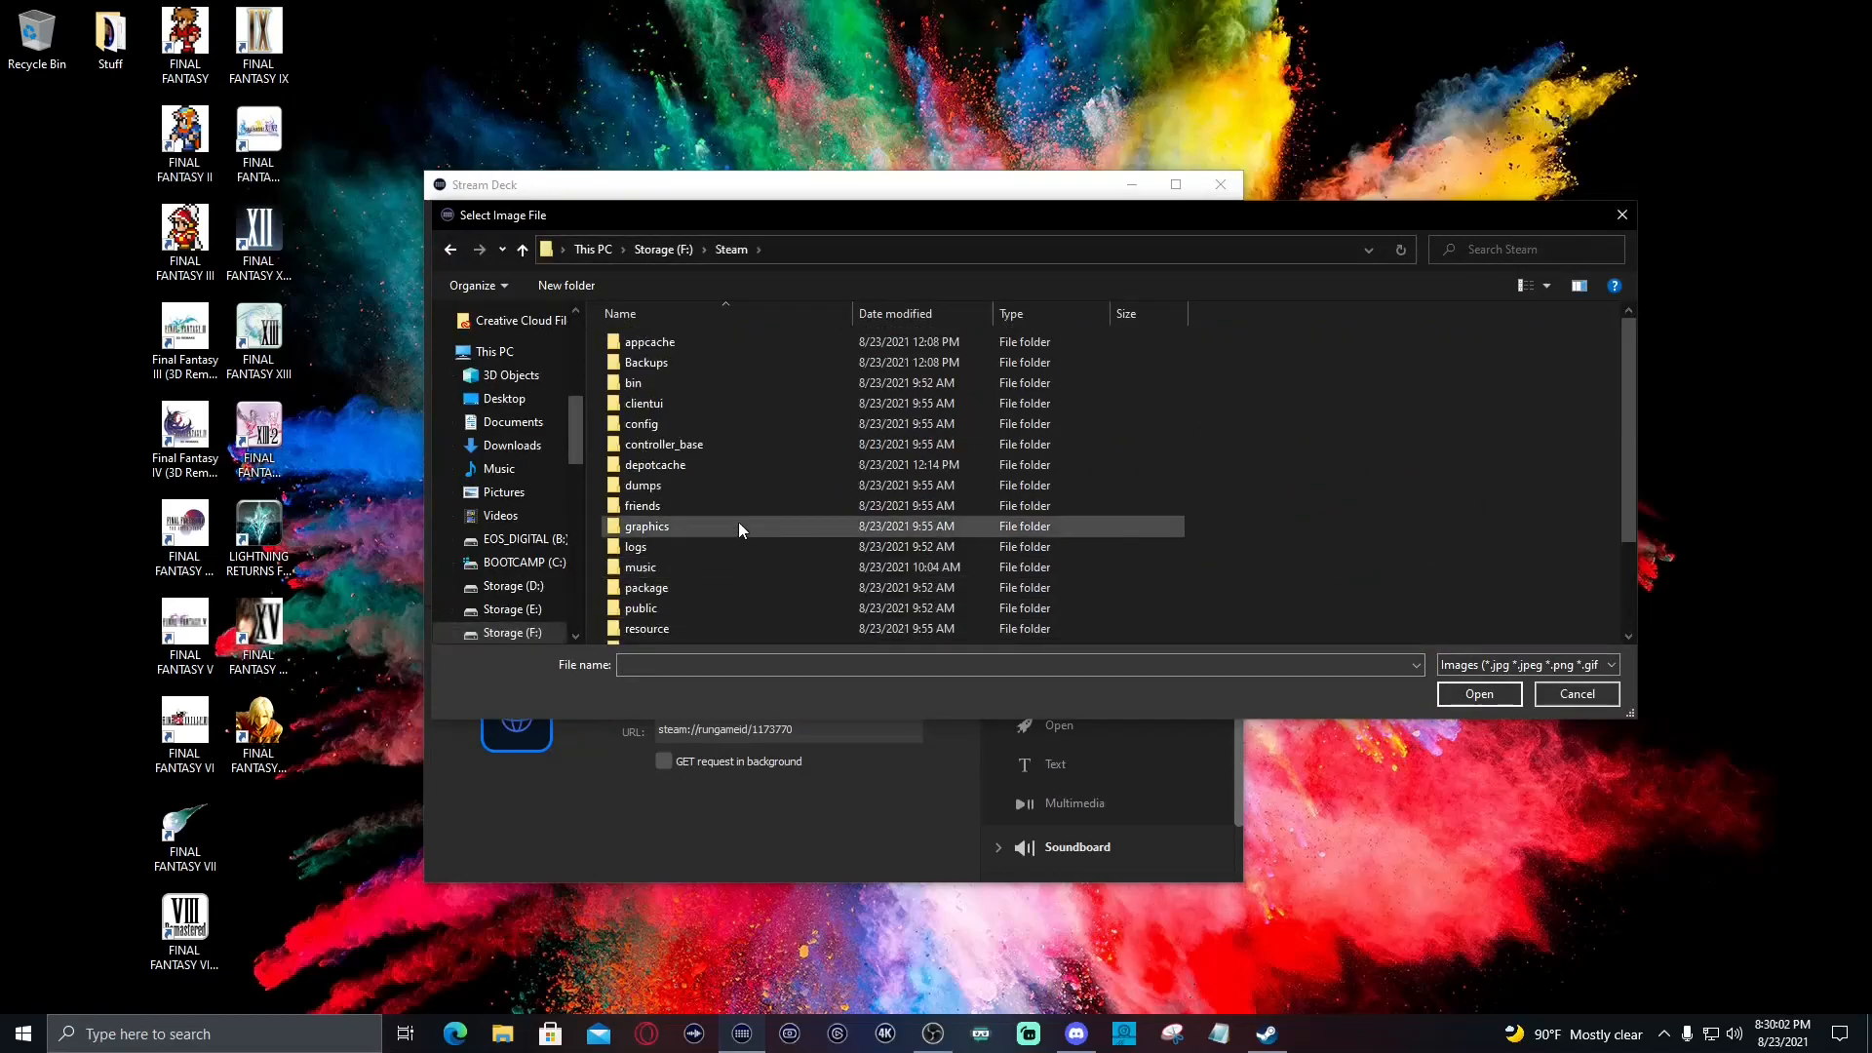
scroll(down, 3)
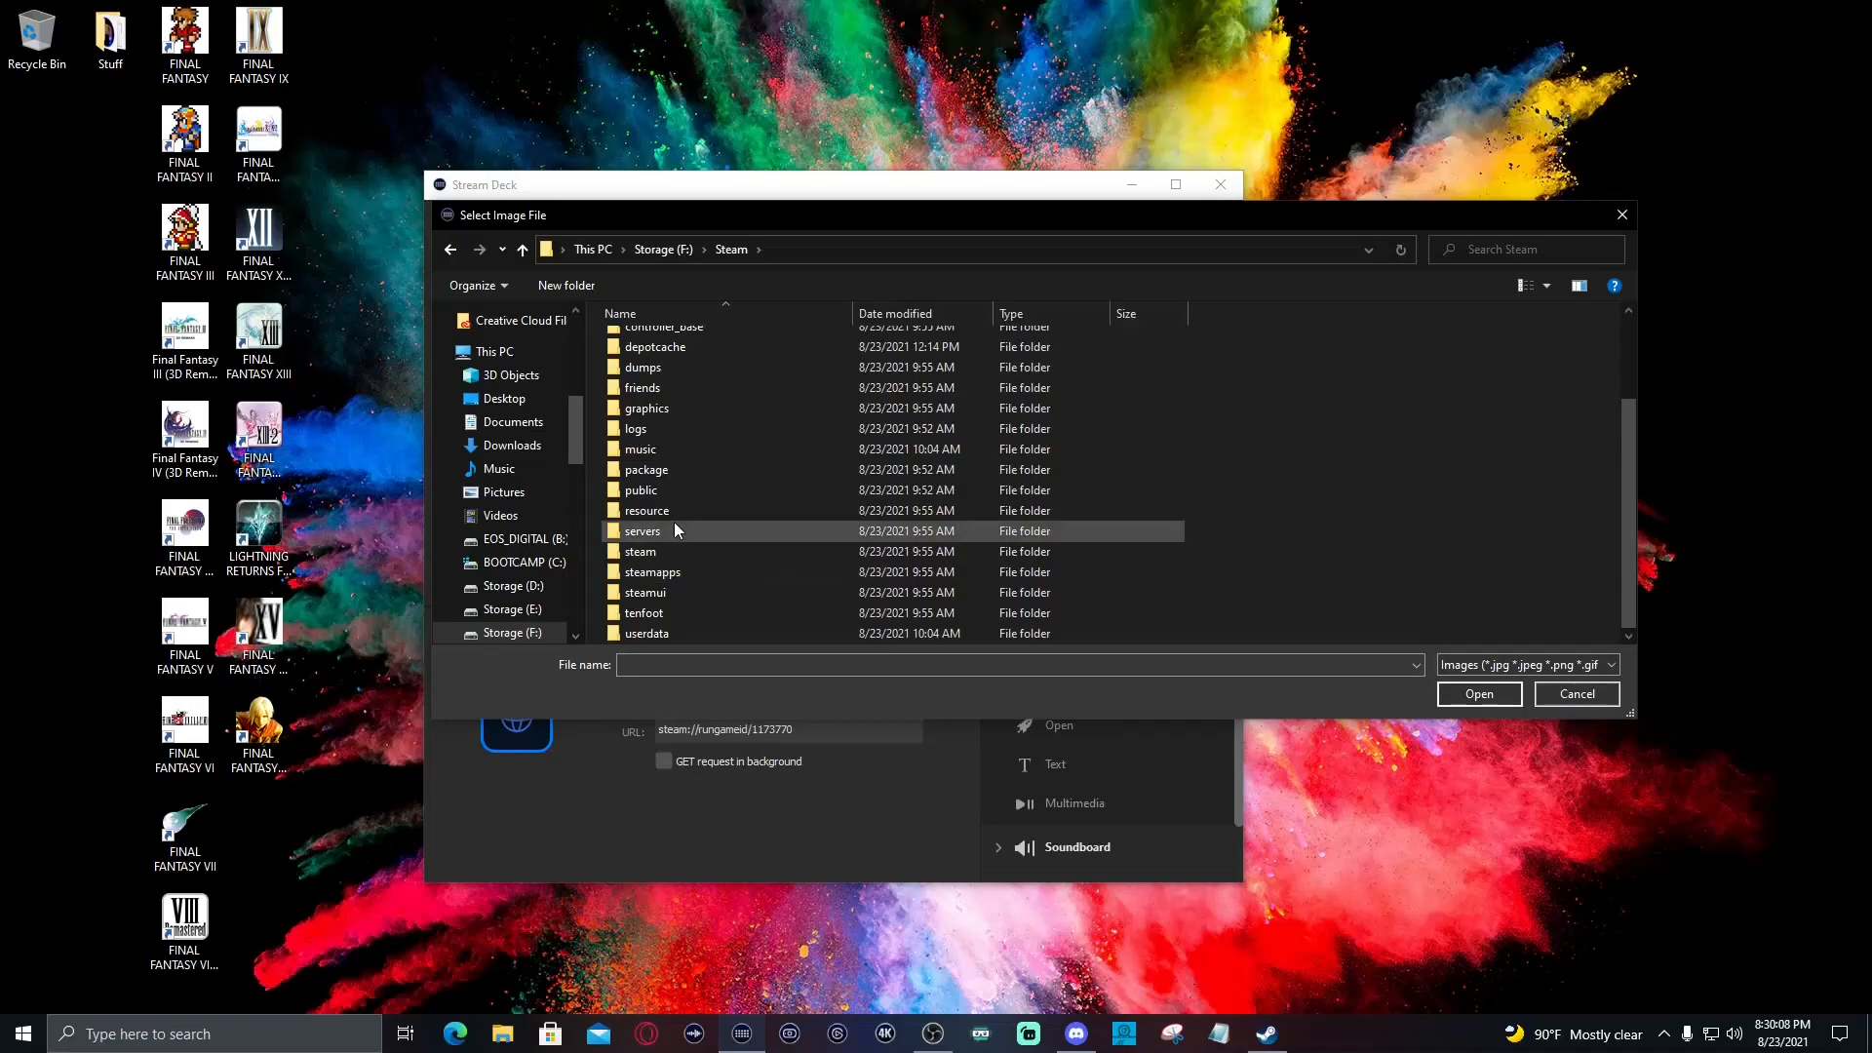
double_click(639, 549)
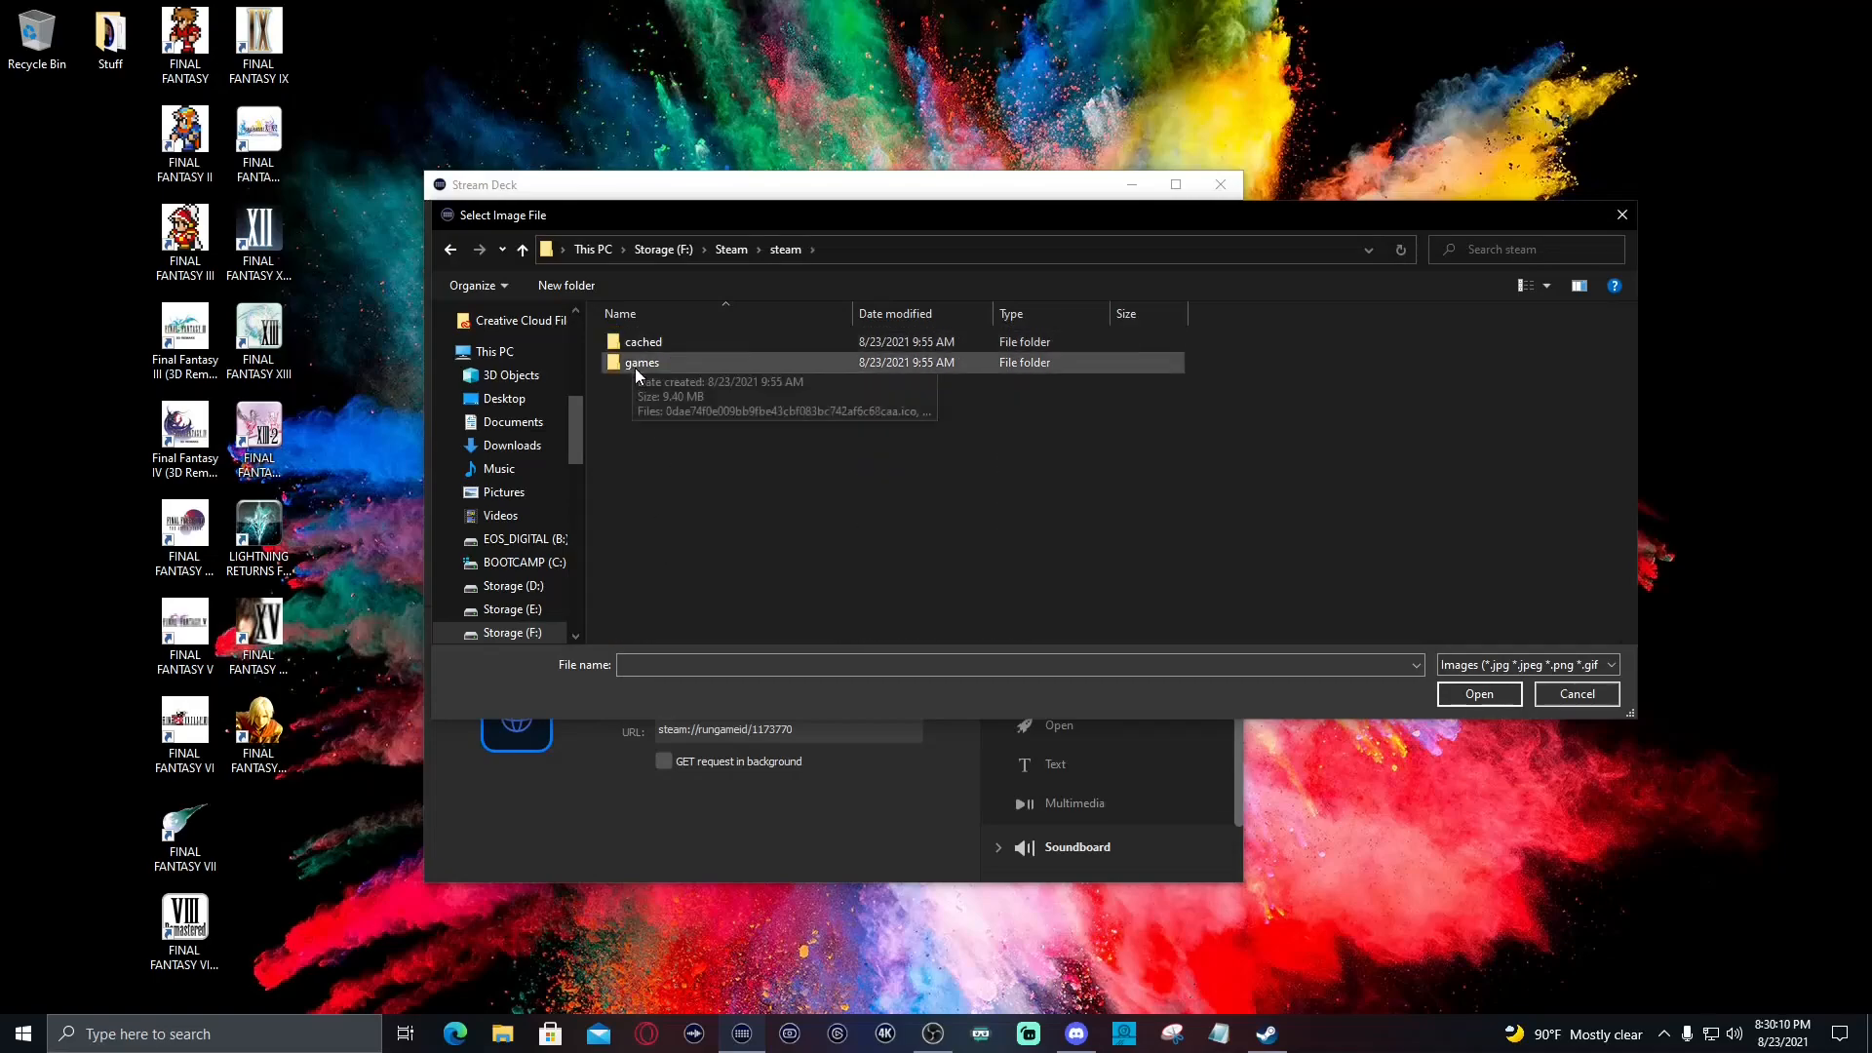
double_click(642, 363)
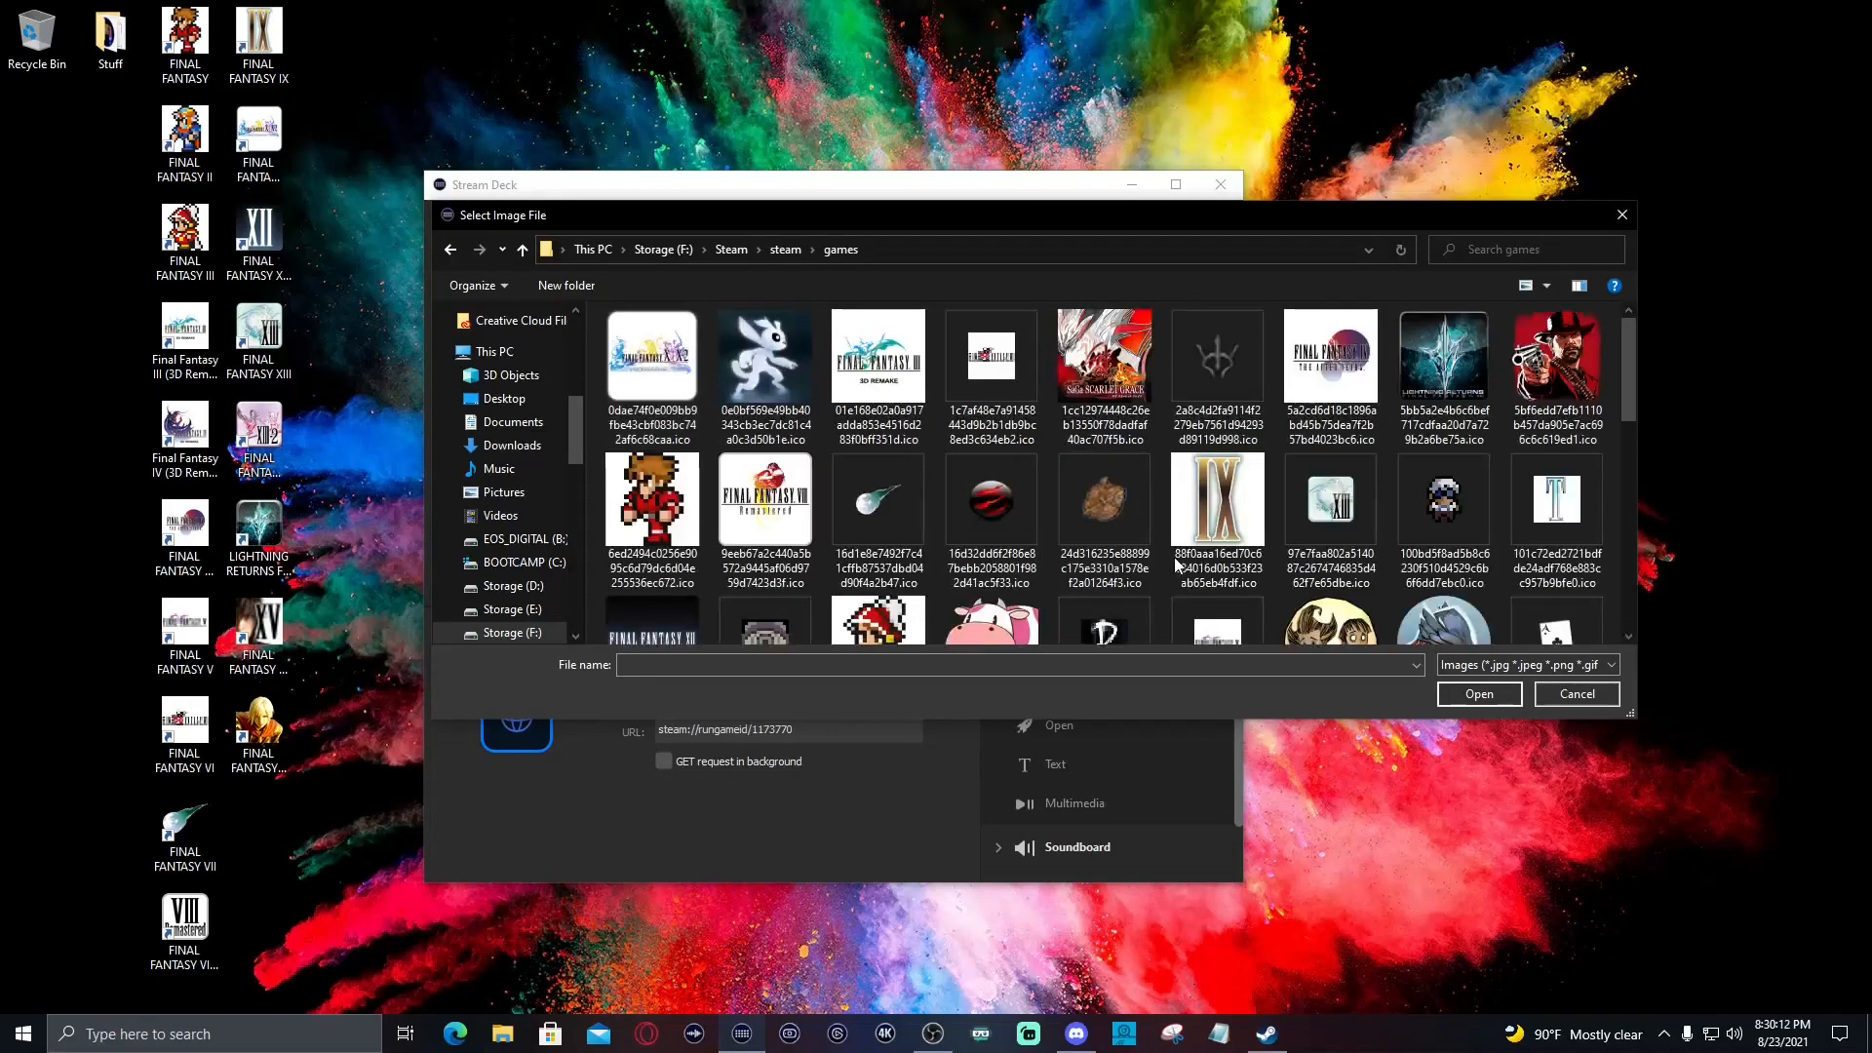
mouse_move(1101, 499)
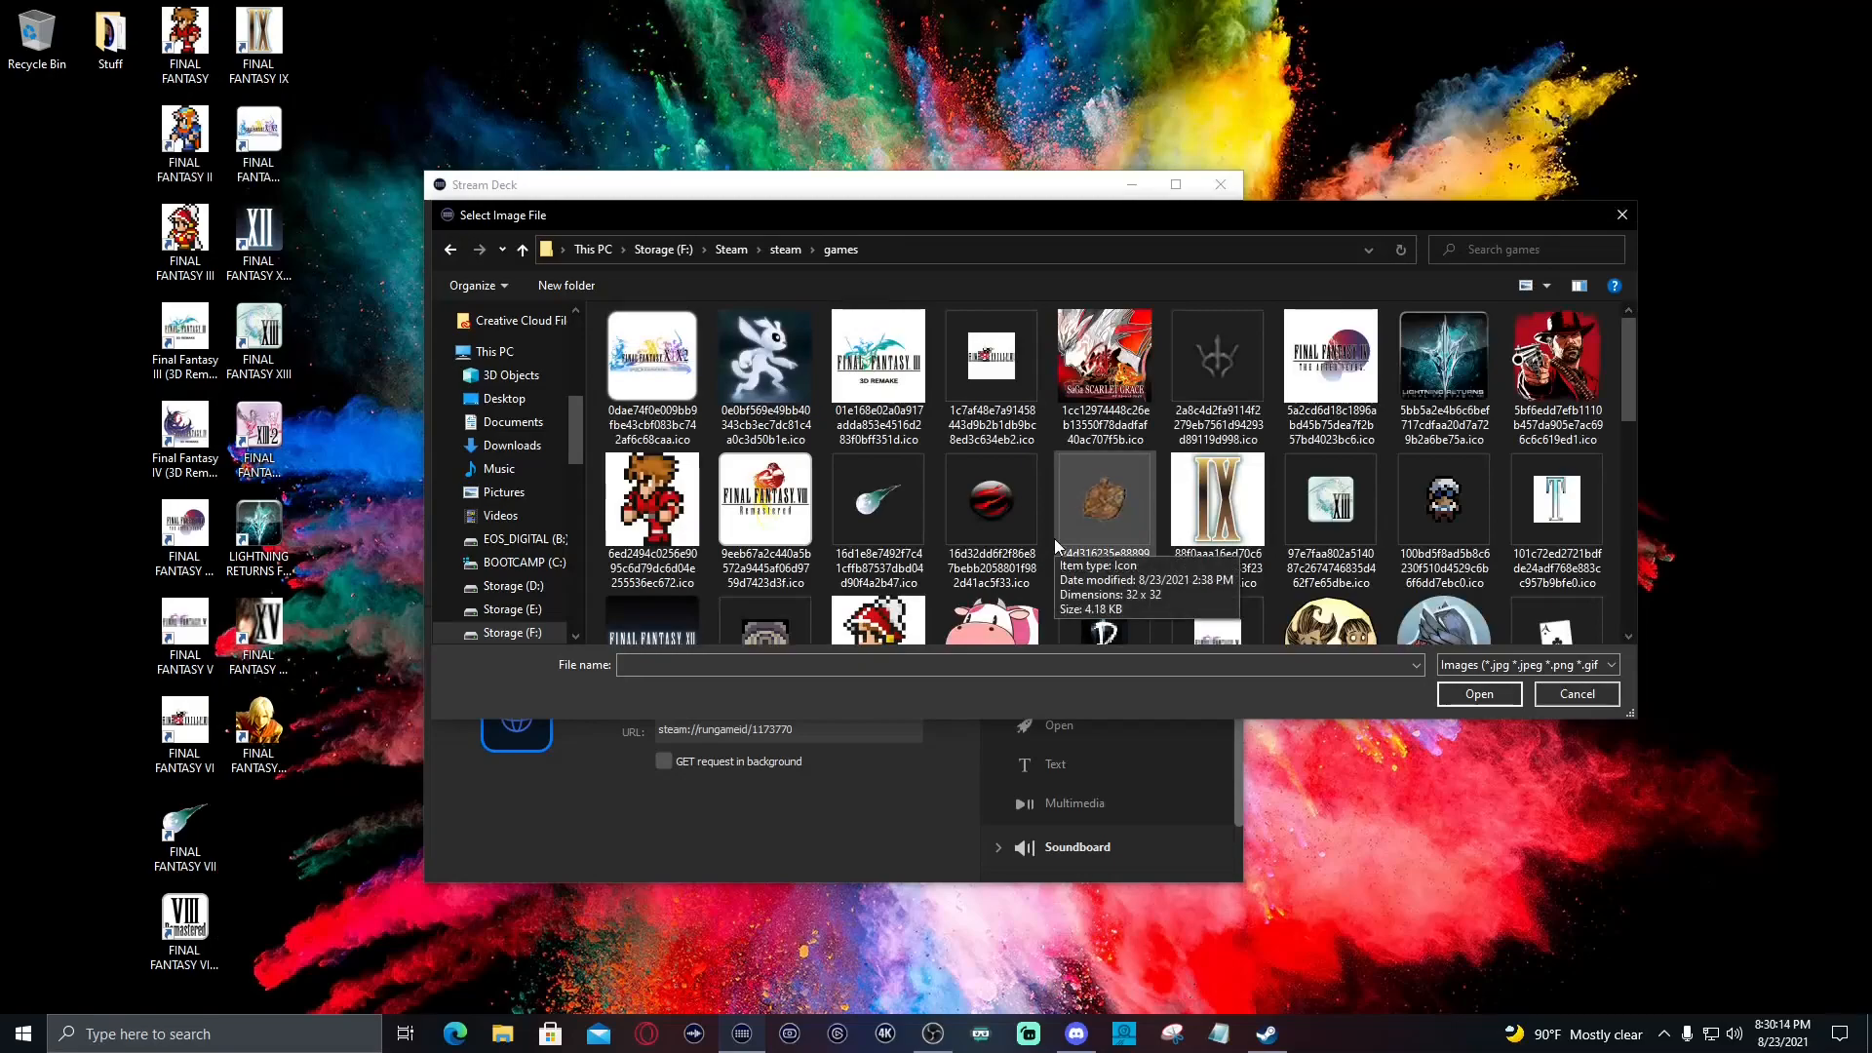
scroll(down, 3)
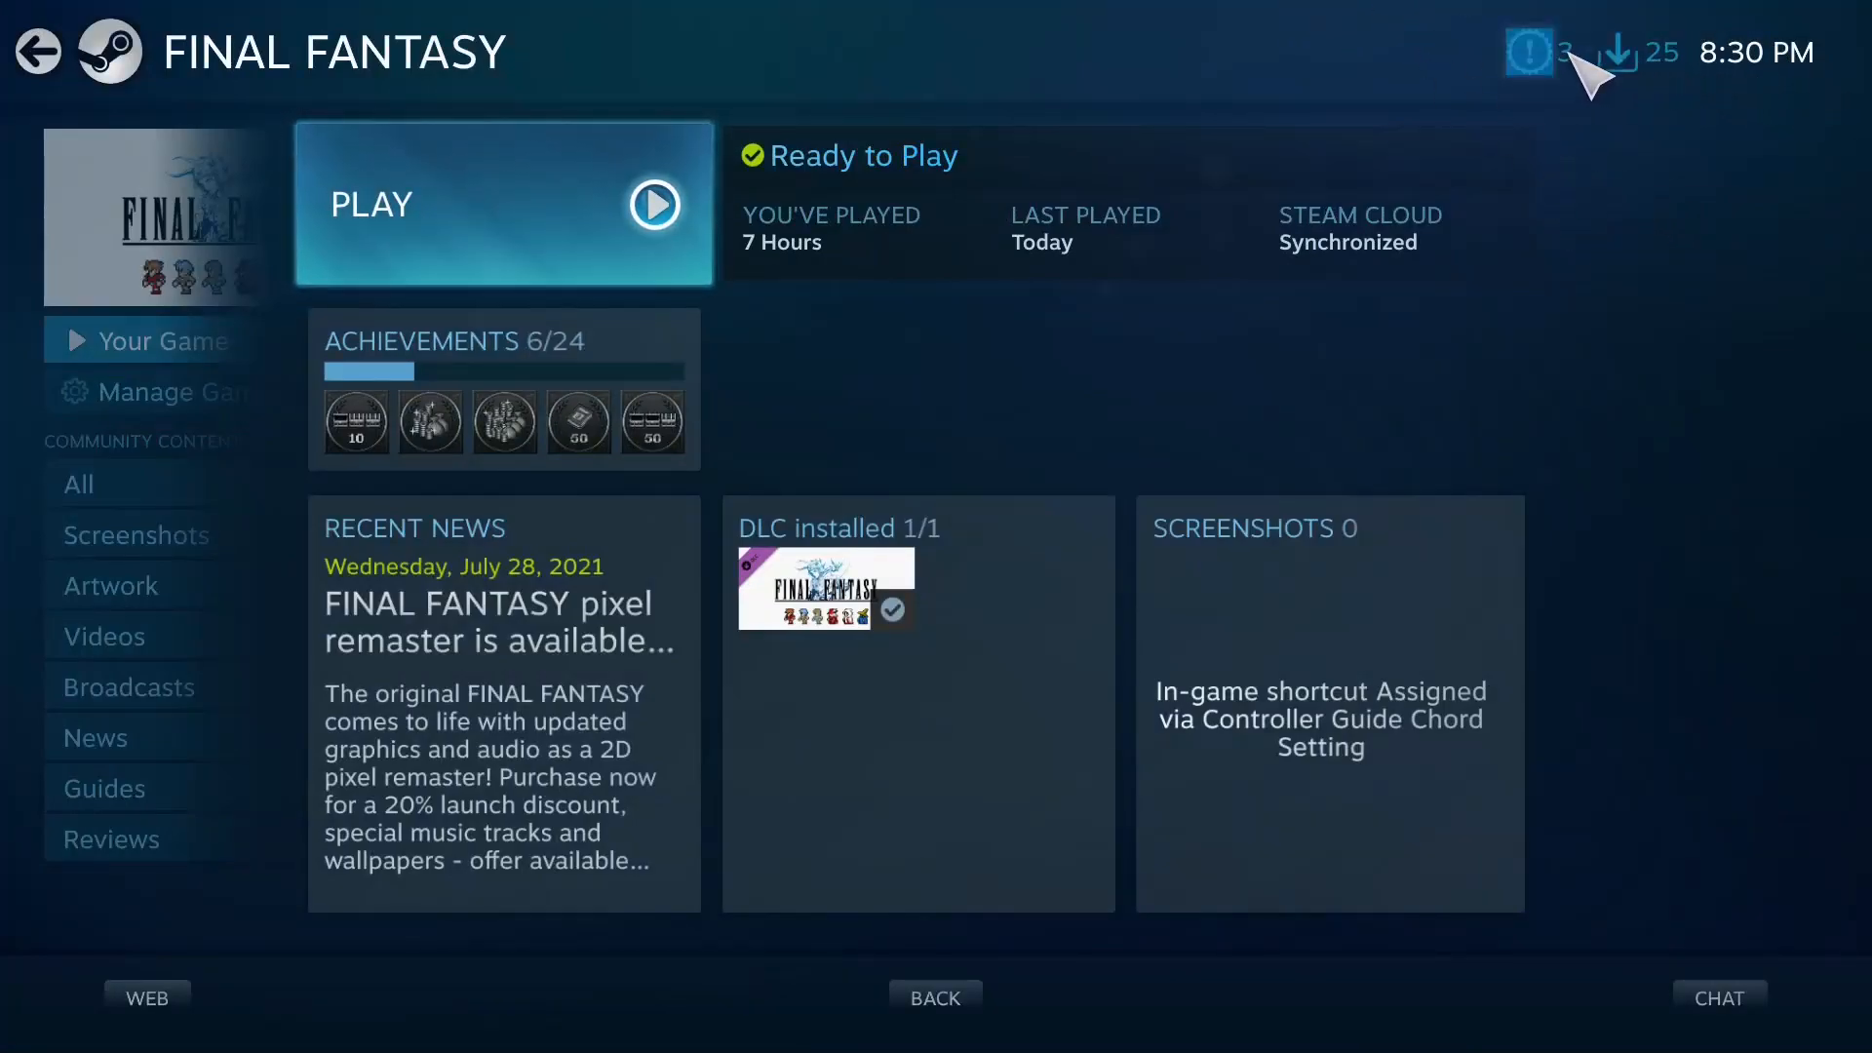
Leave Steam's fullscreen FINAL FANTASY game view after the test launch
click(37, 50)
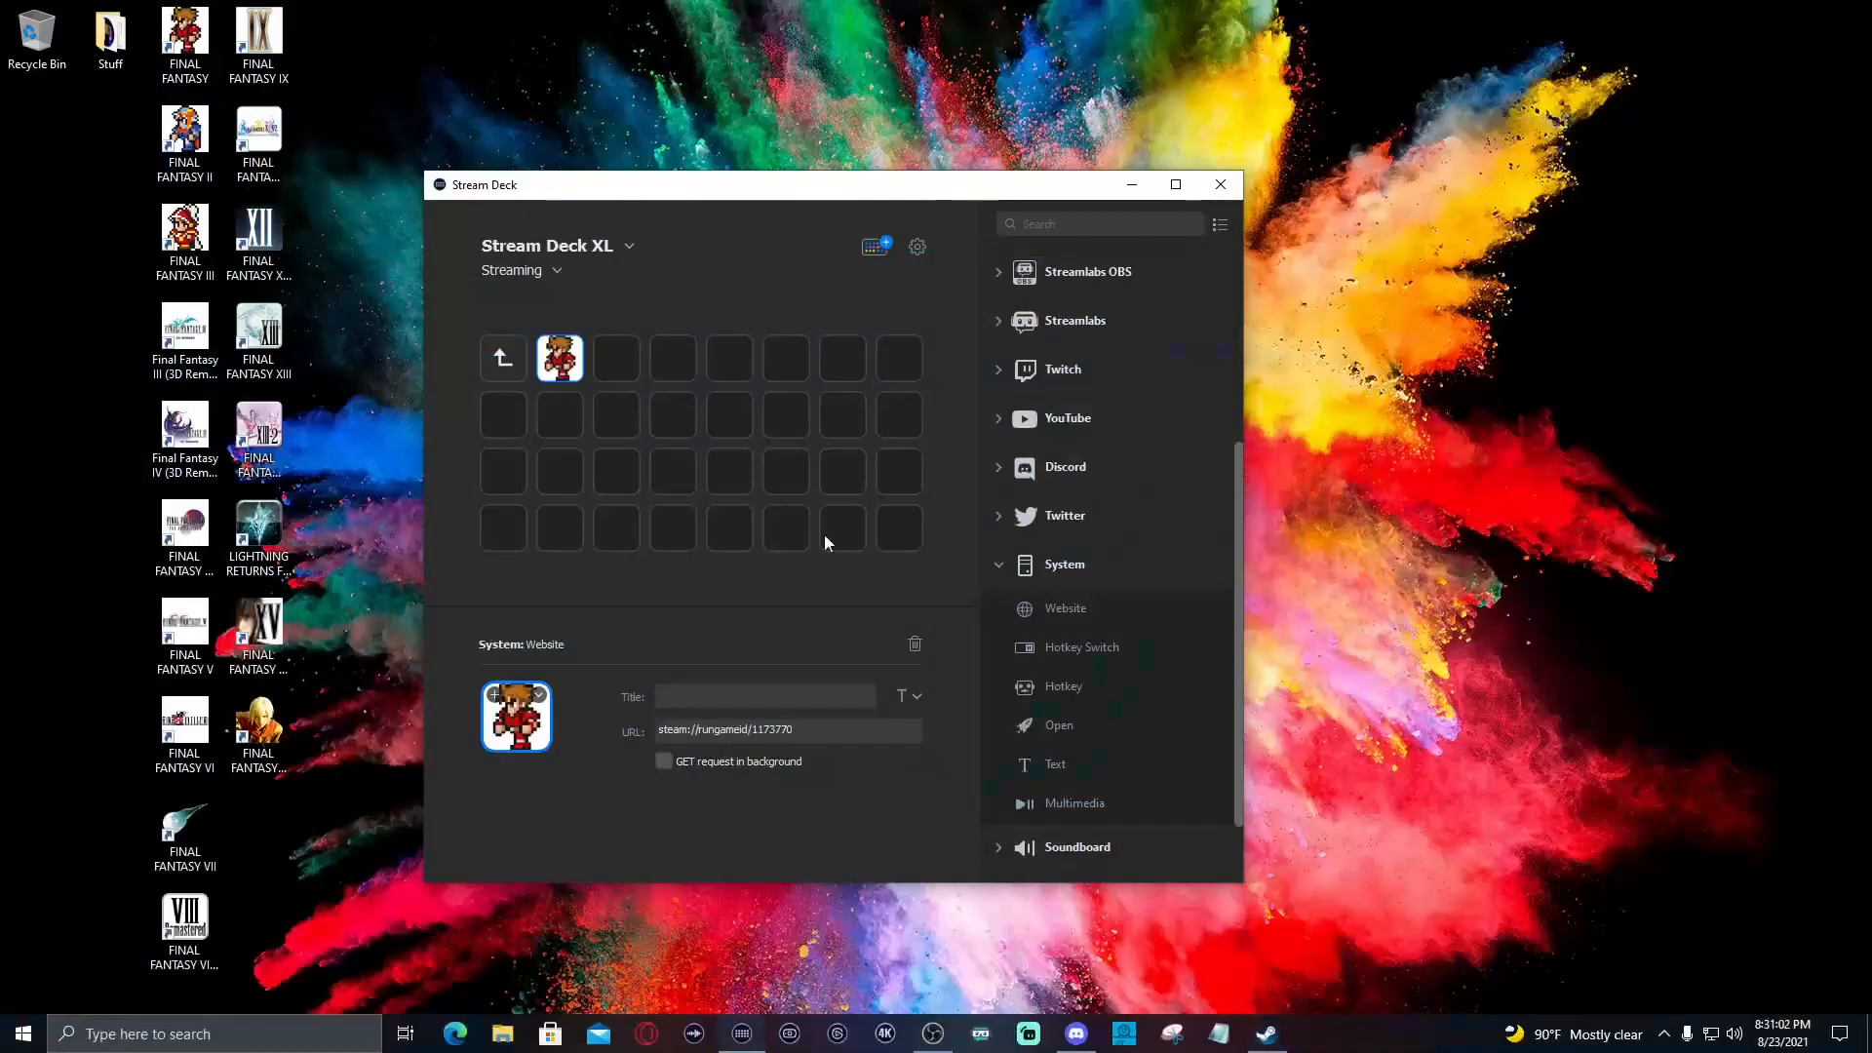
mouse_move(827, 579)
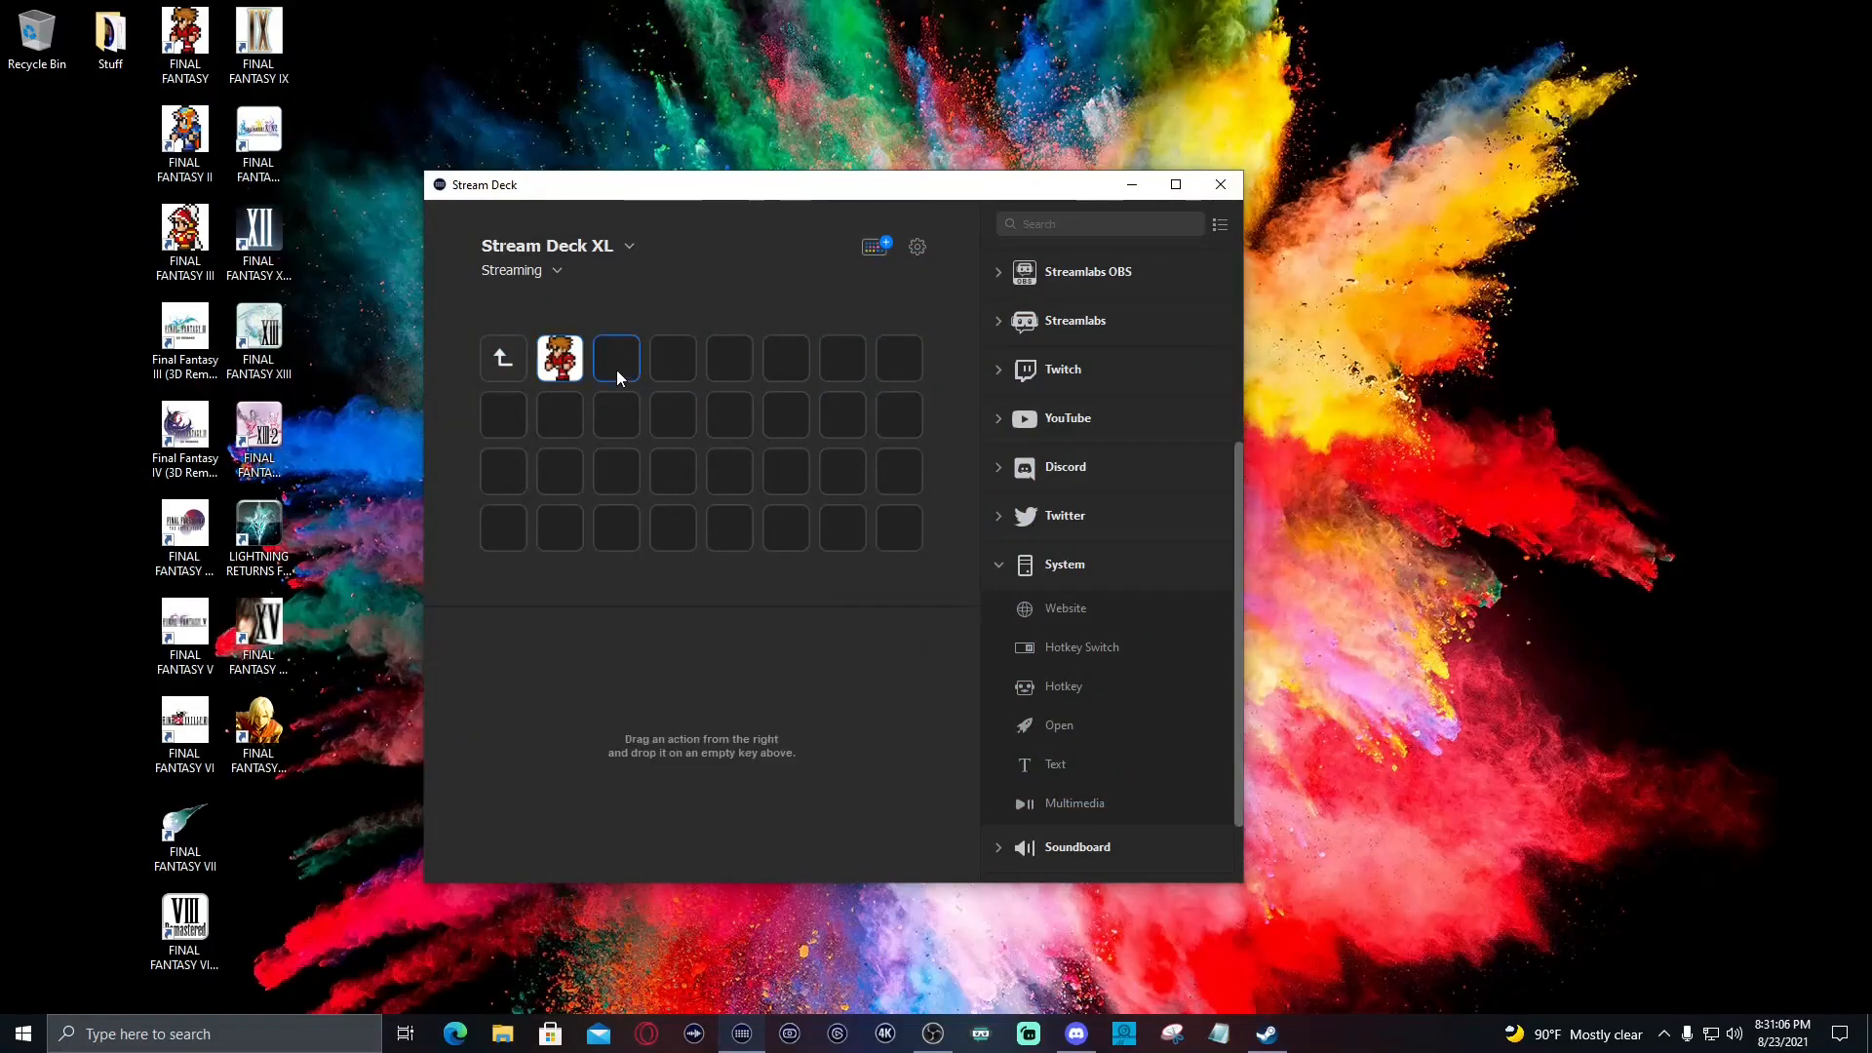
mouse_move(620, 391)
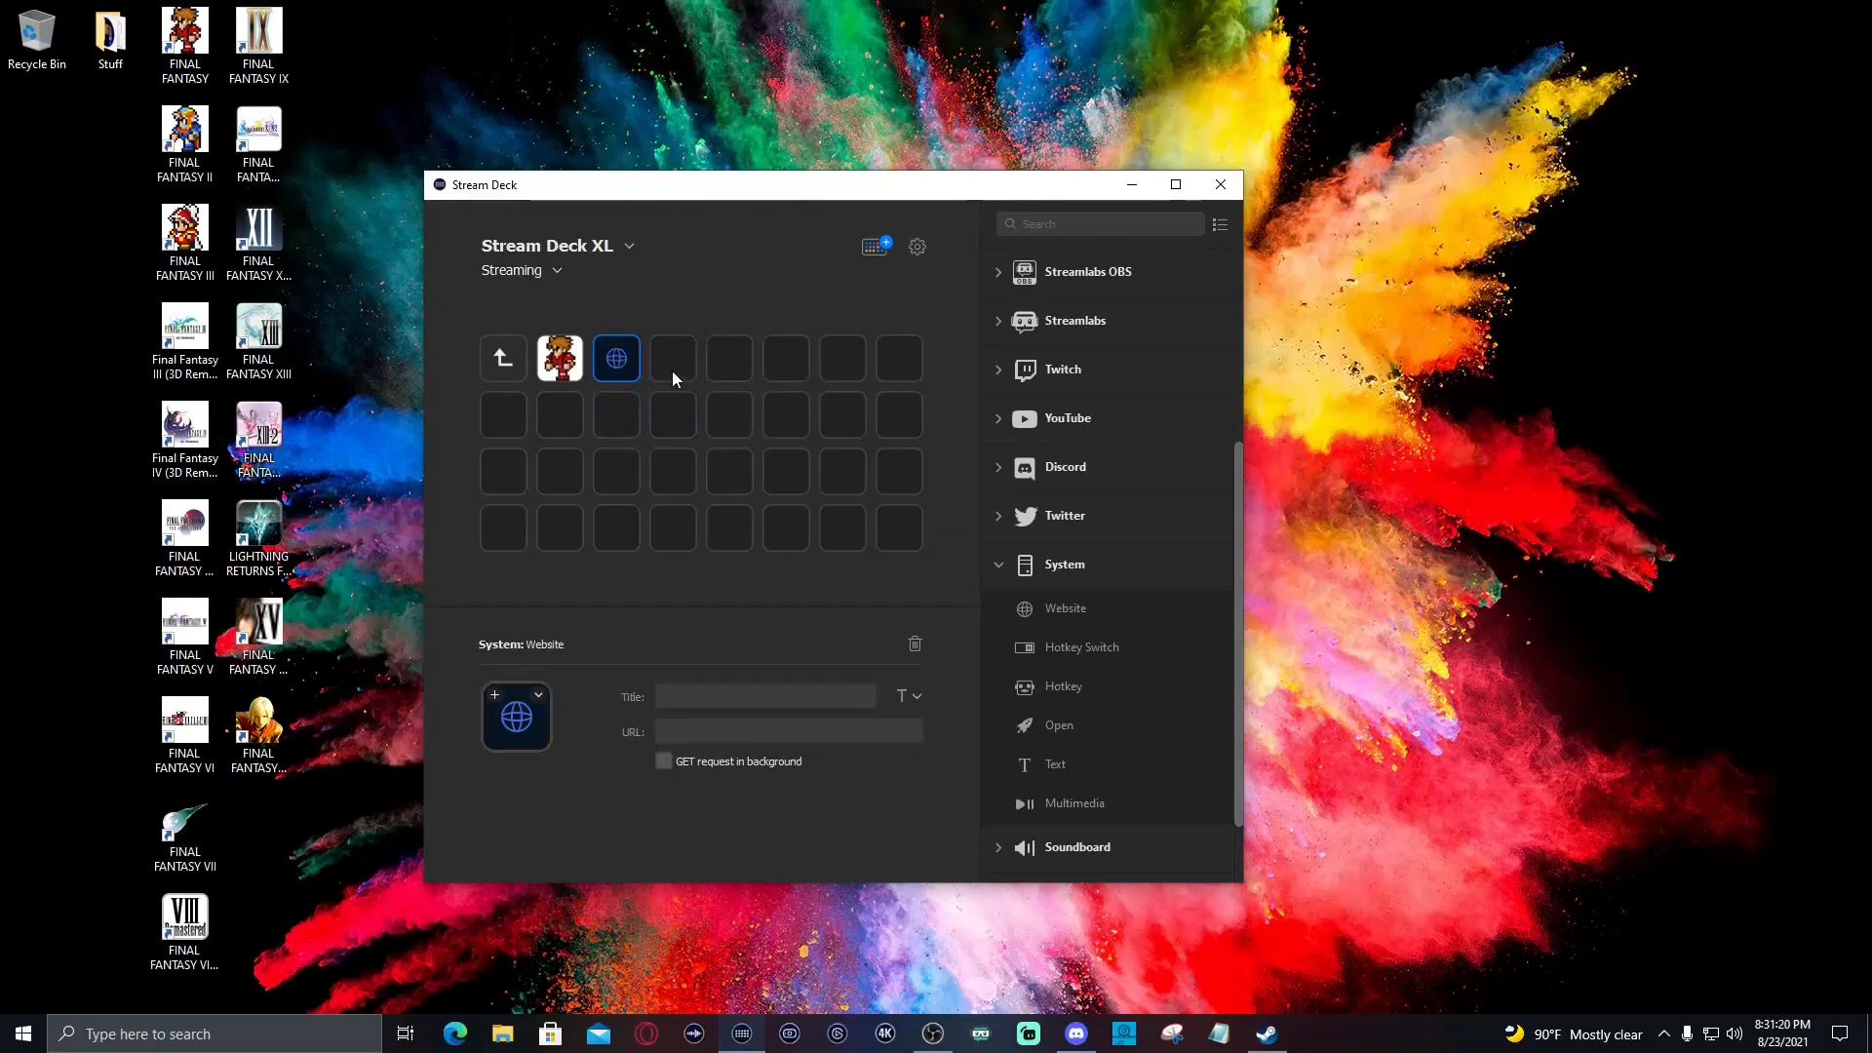
Paste the copied blank Website action into the empty key beside the Website key
click(670, 359)
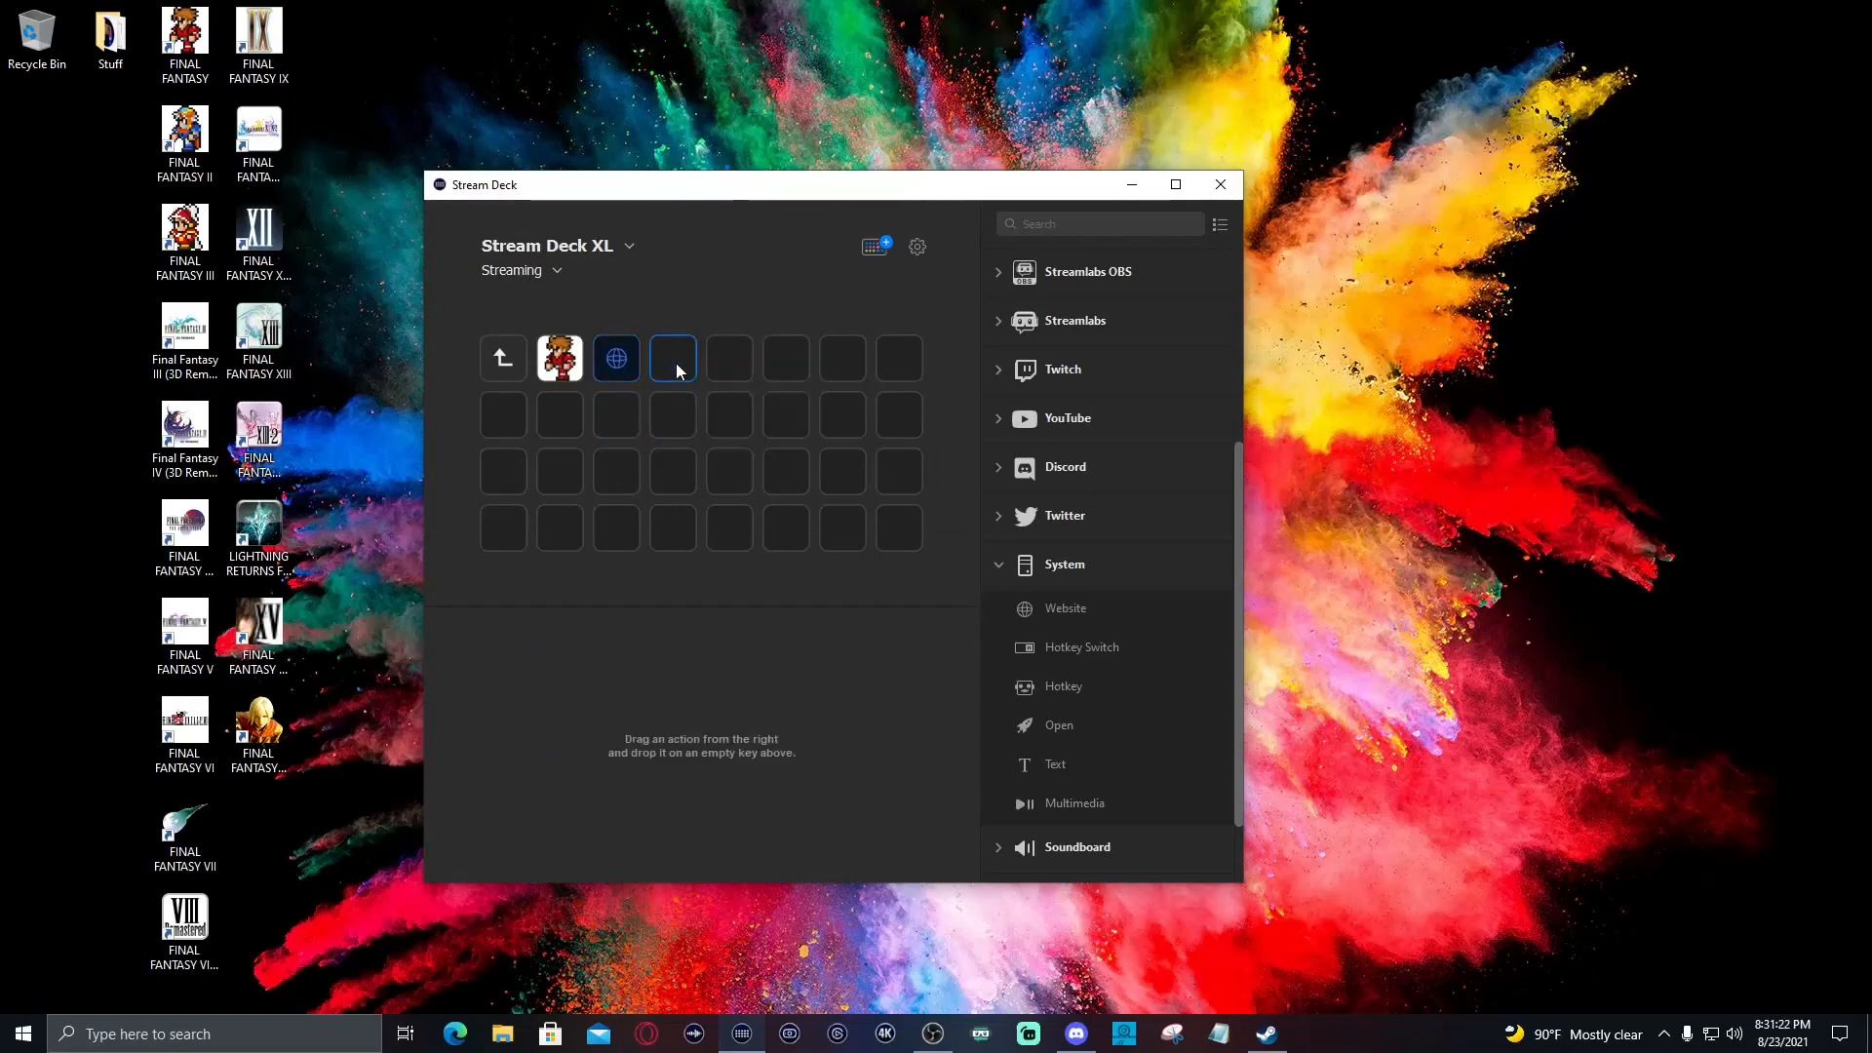
right_click(673, 358)
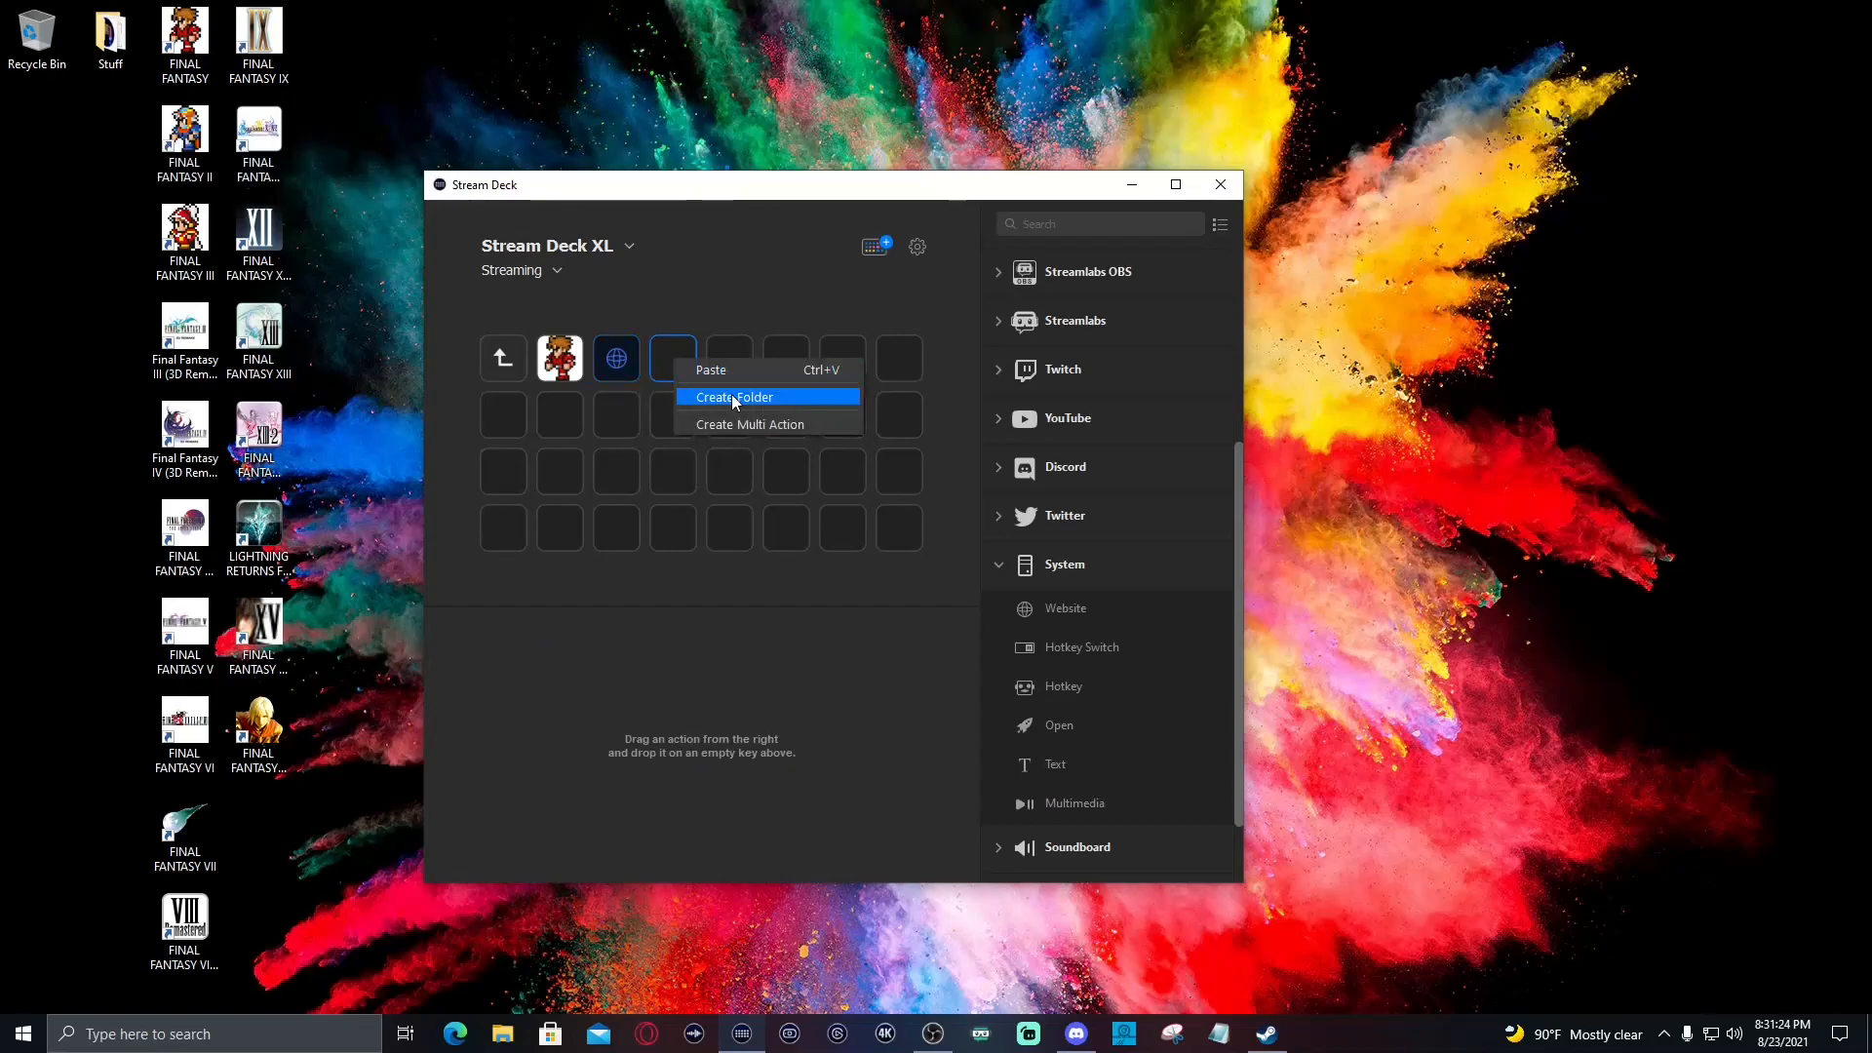
click(731, 396)
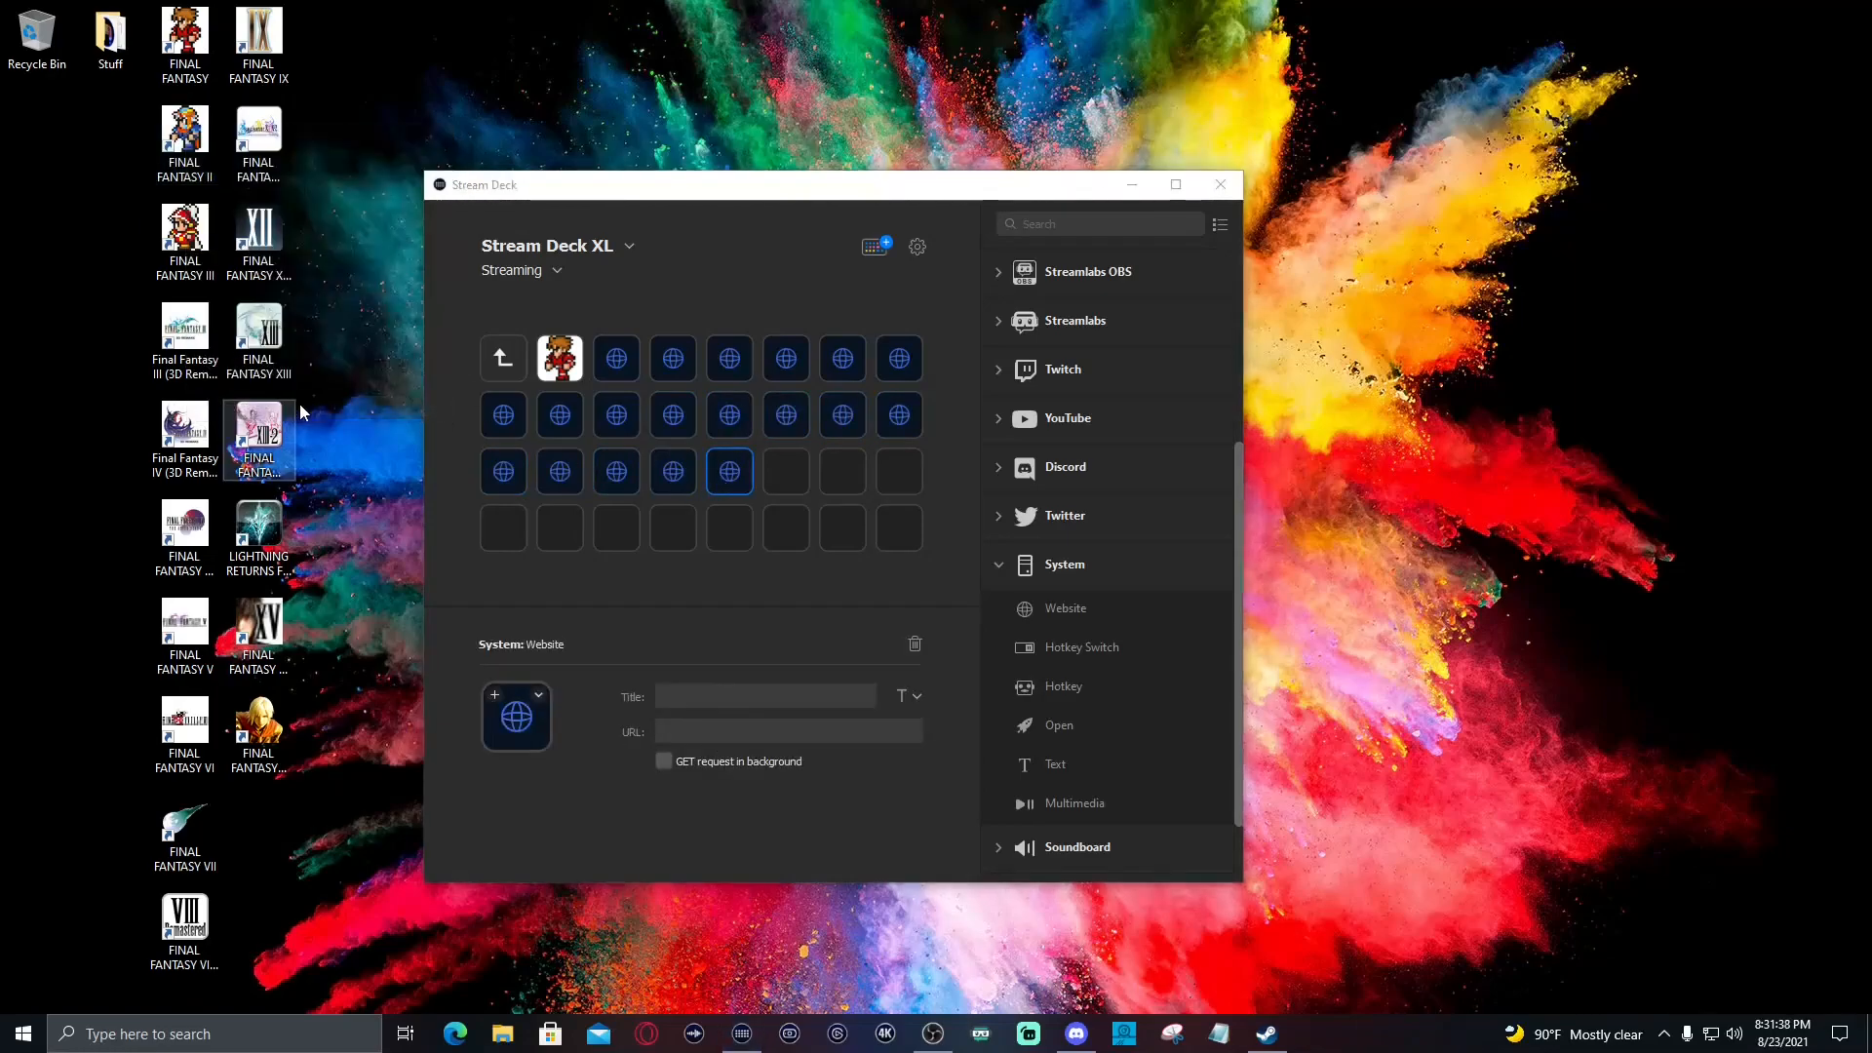
Set the Final Fantasy II key's icon from the game's .ico file in Steam's games folder
right_click(400, 262)
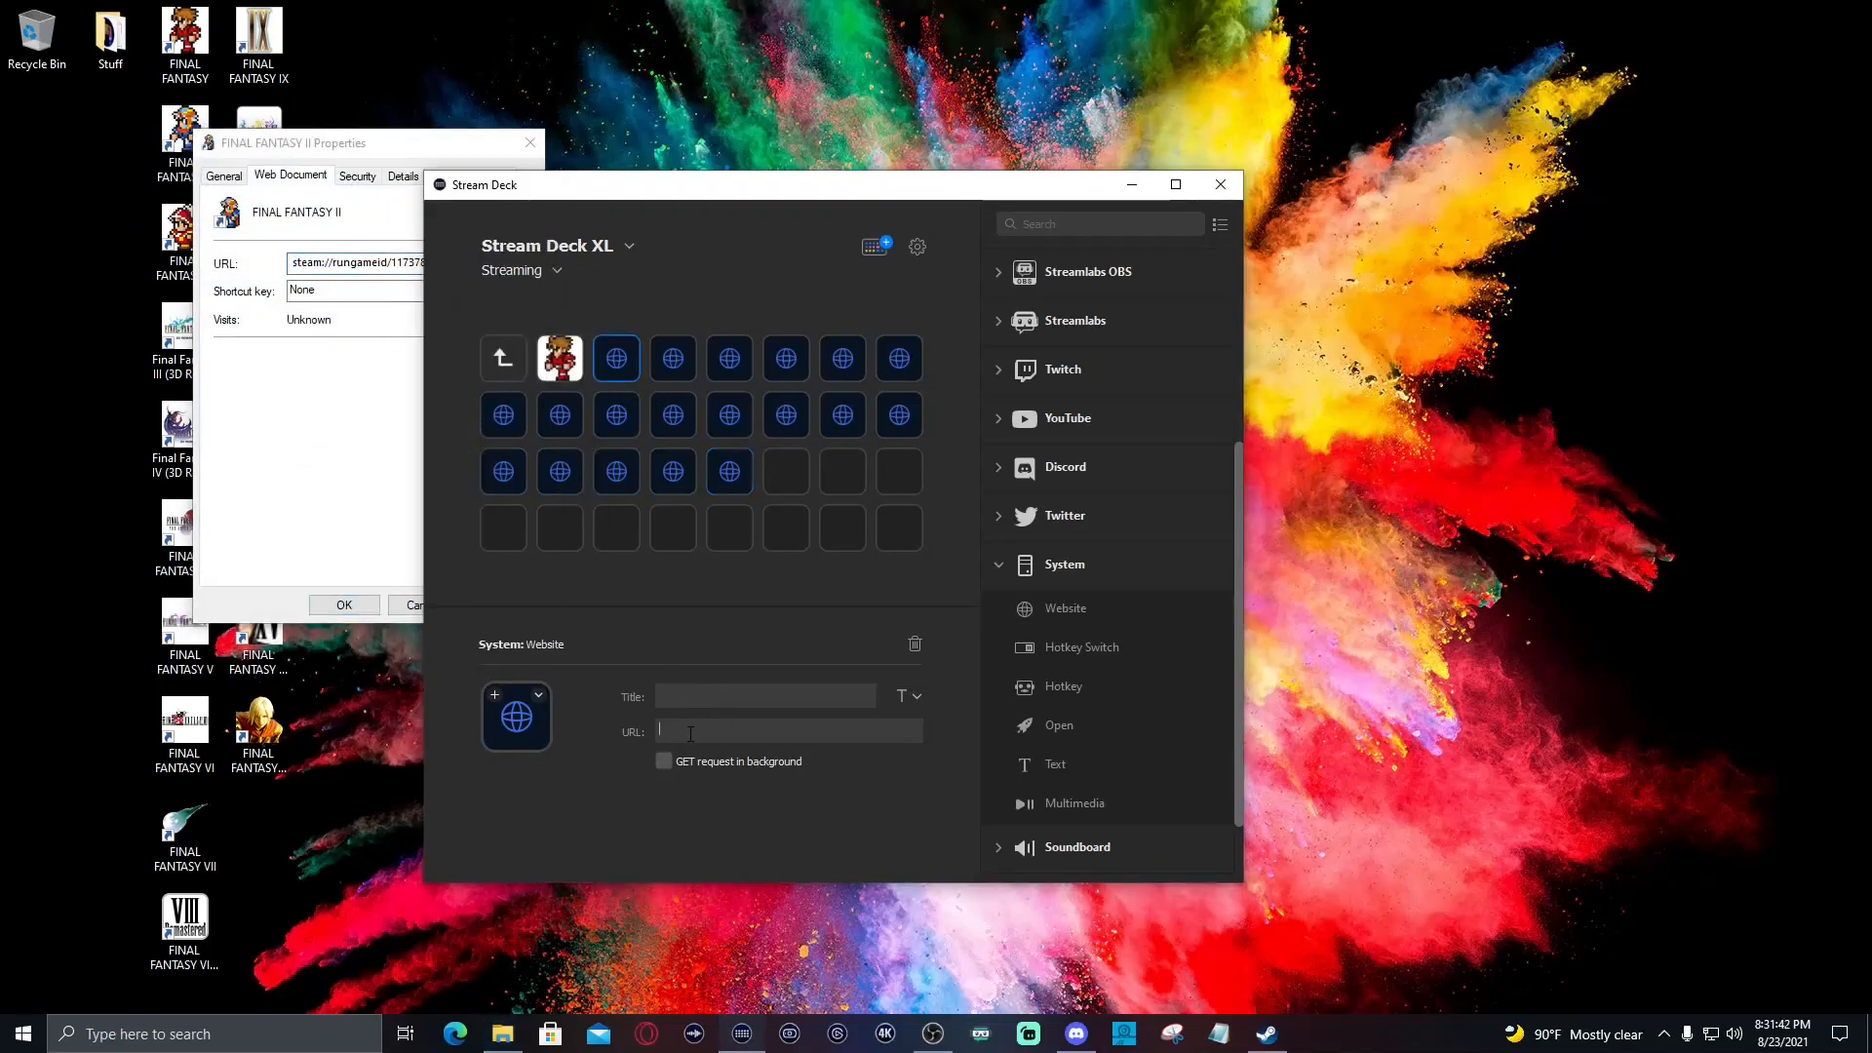
click(538, 694)
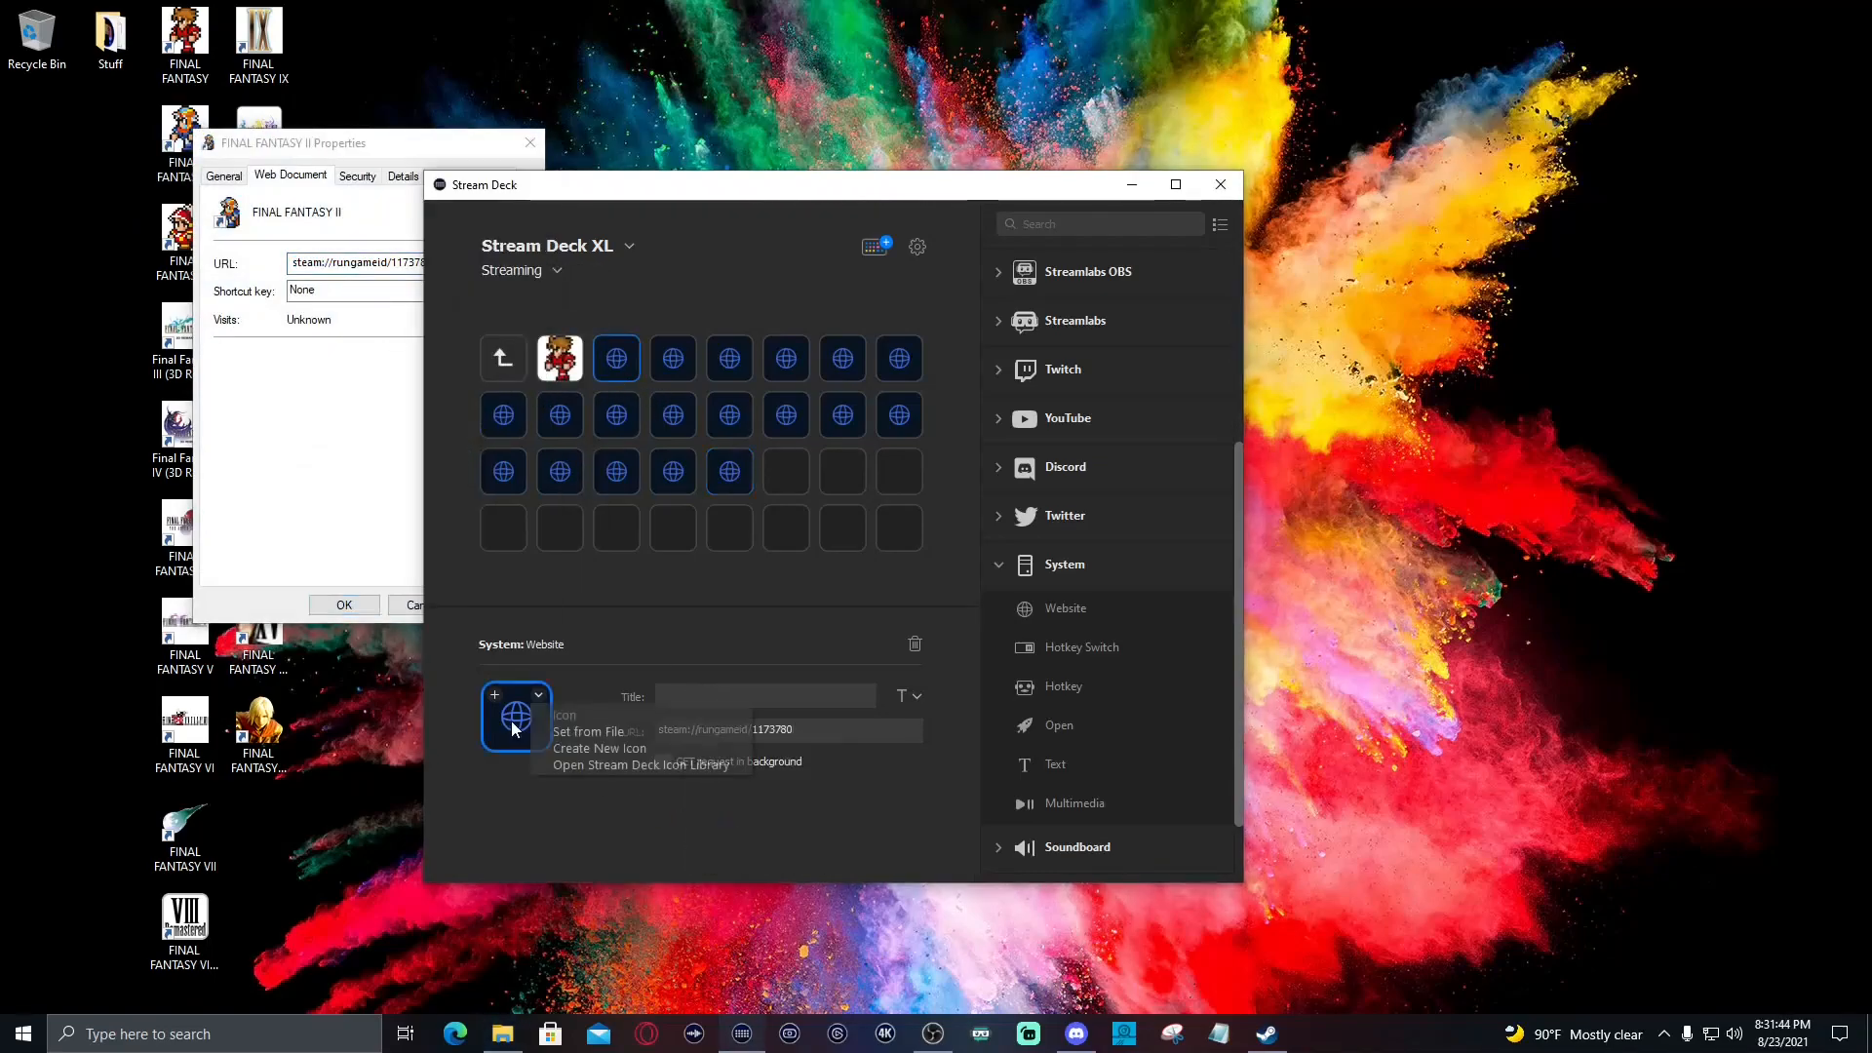
click(595, 731)
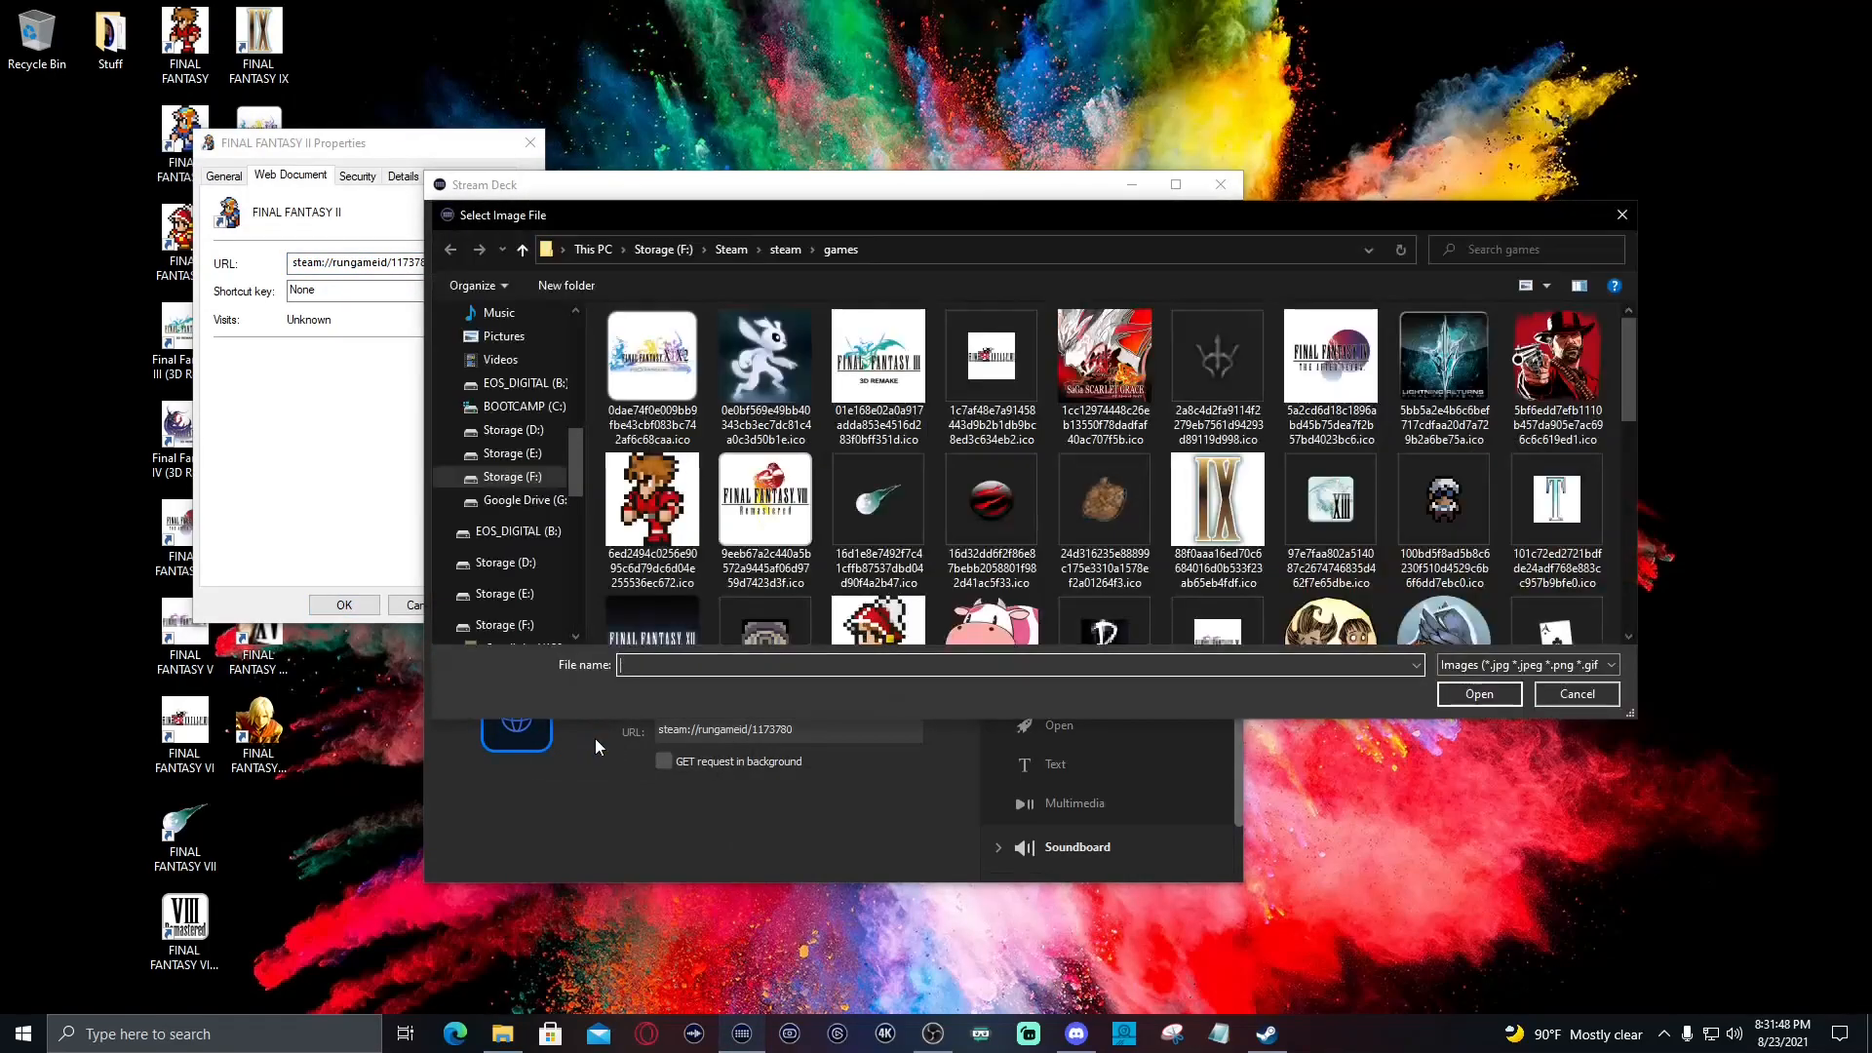
click(877, 359)
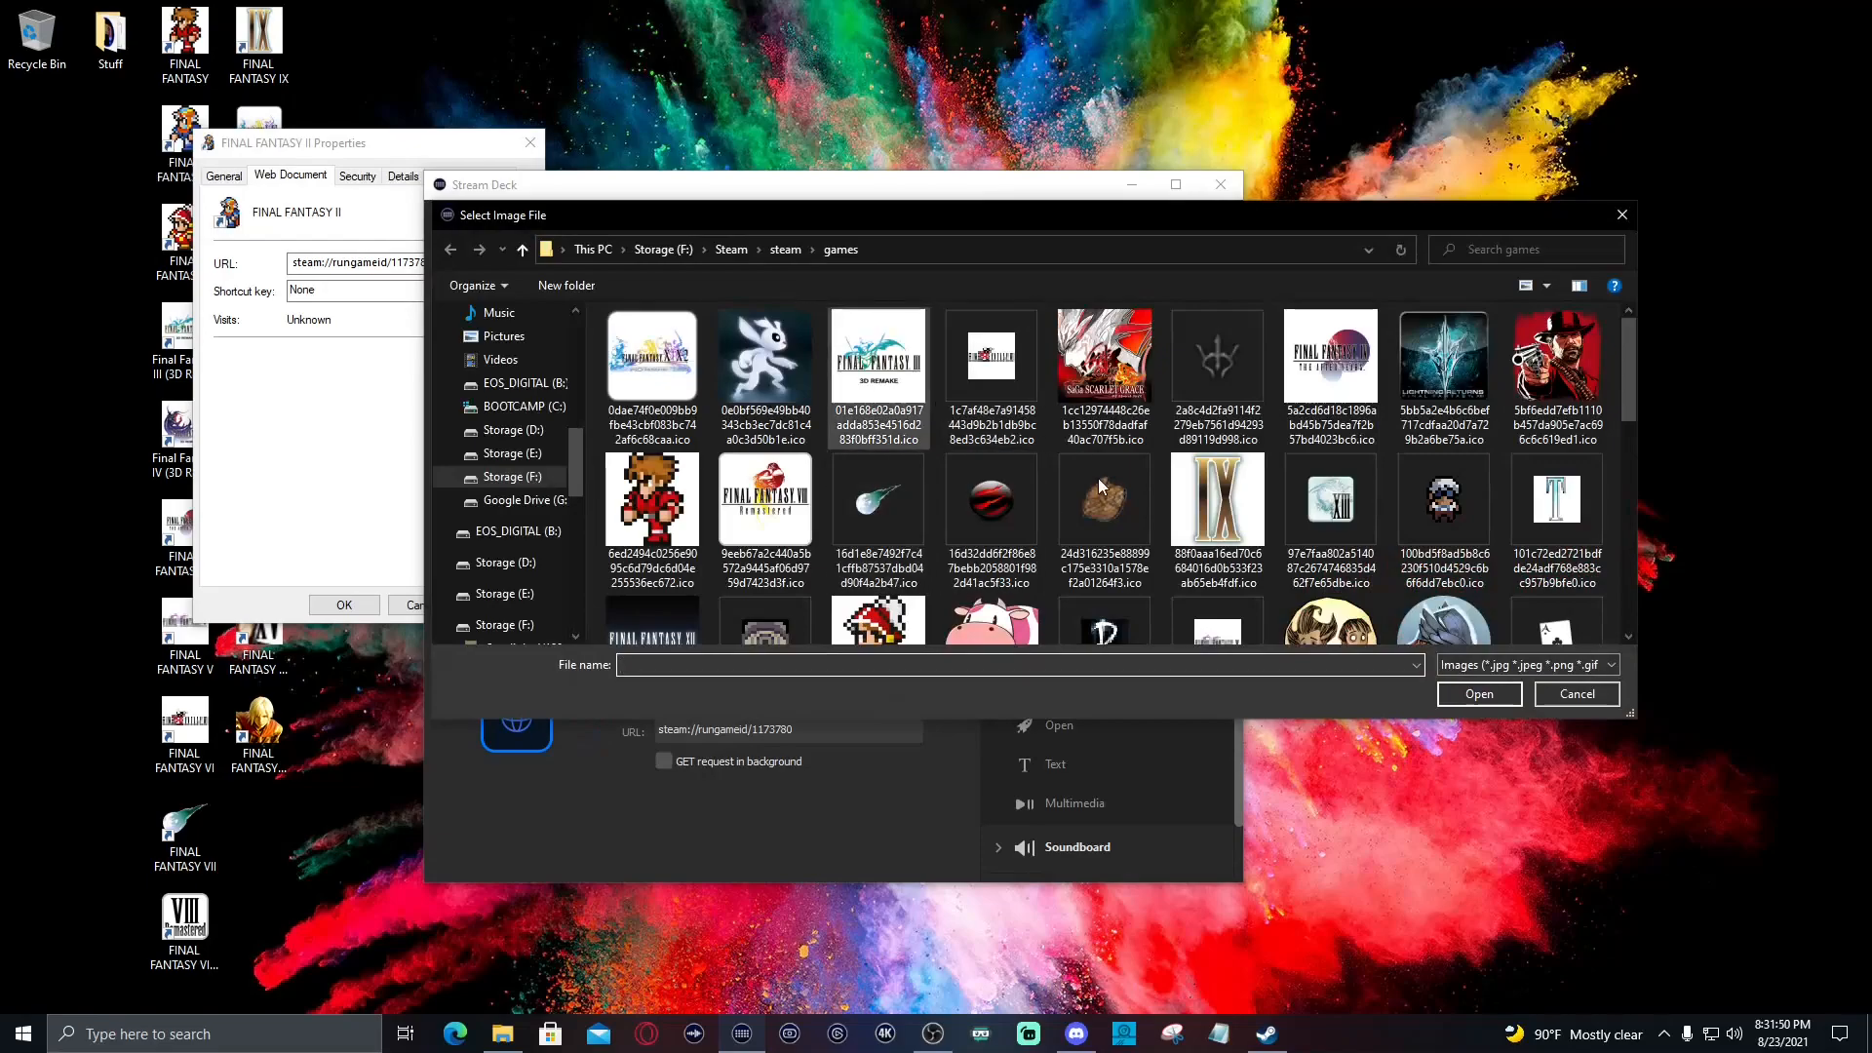
mouse_move(988, 495)
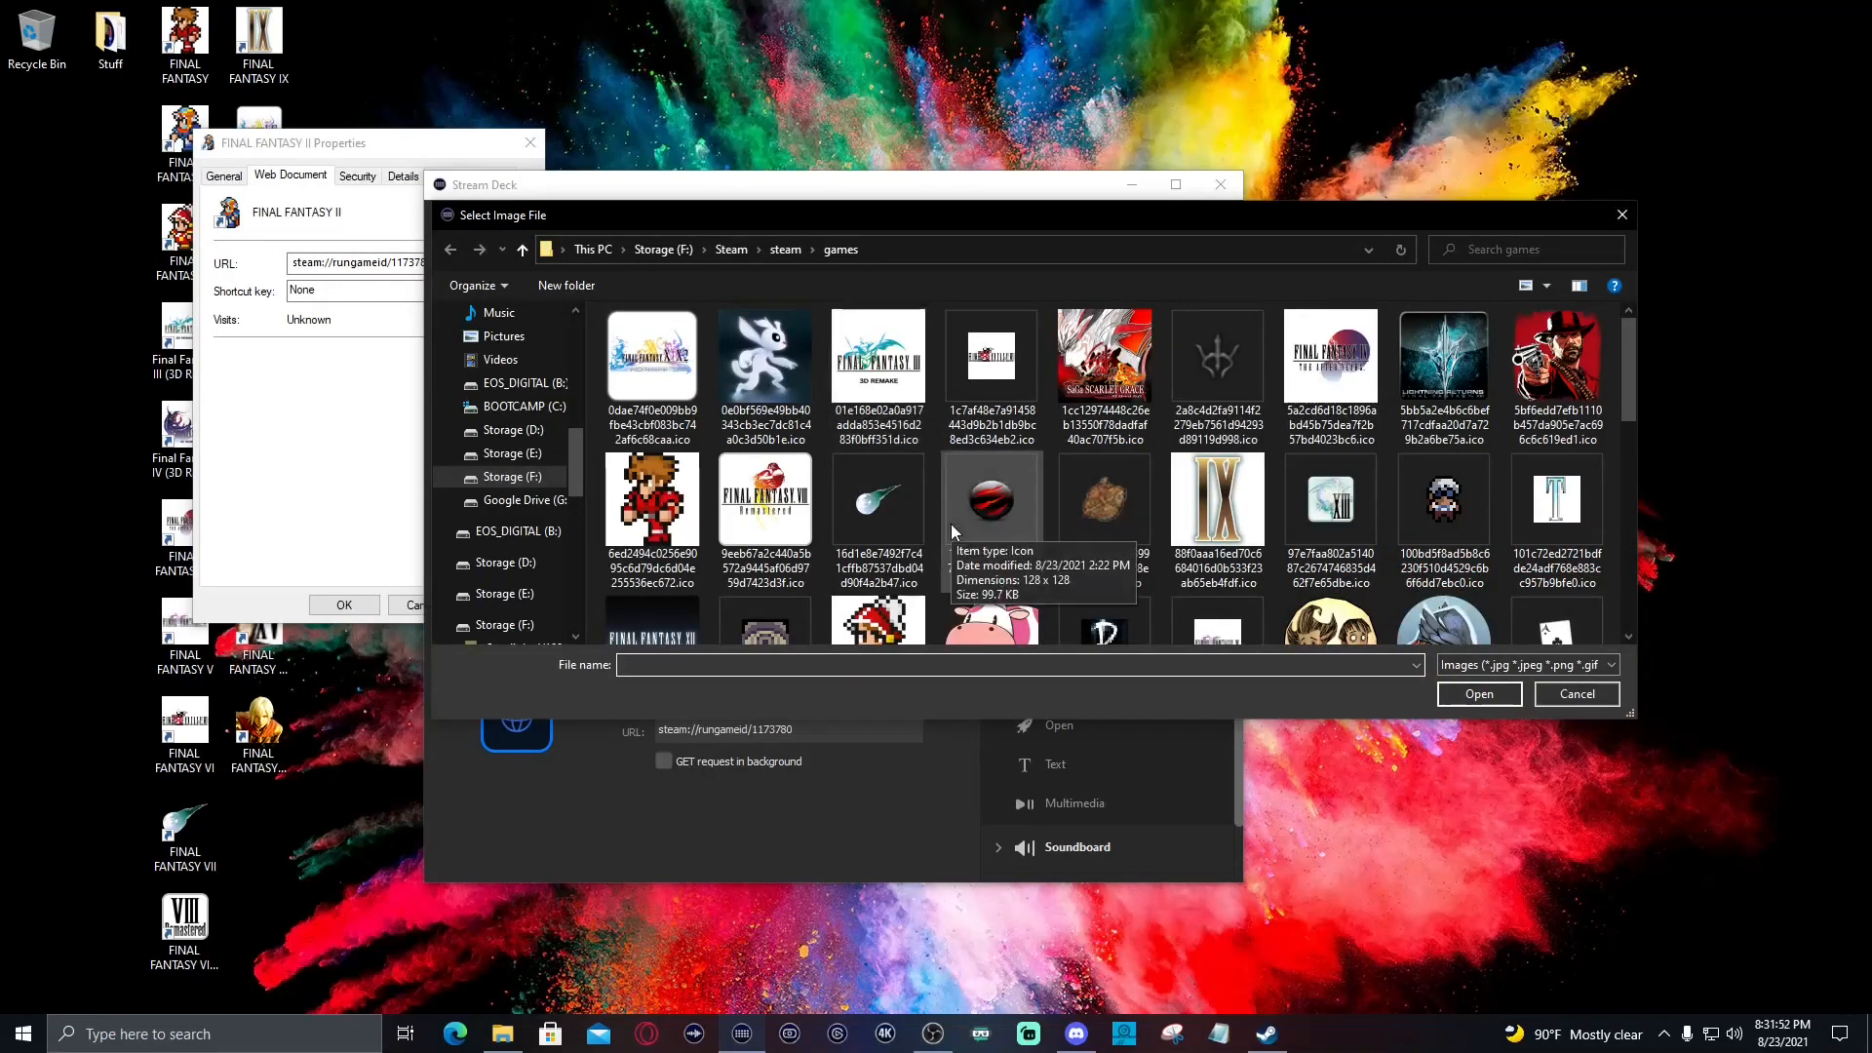
scroll(down, 3)
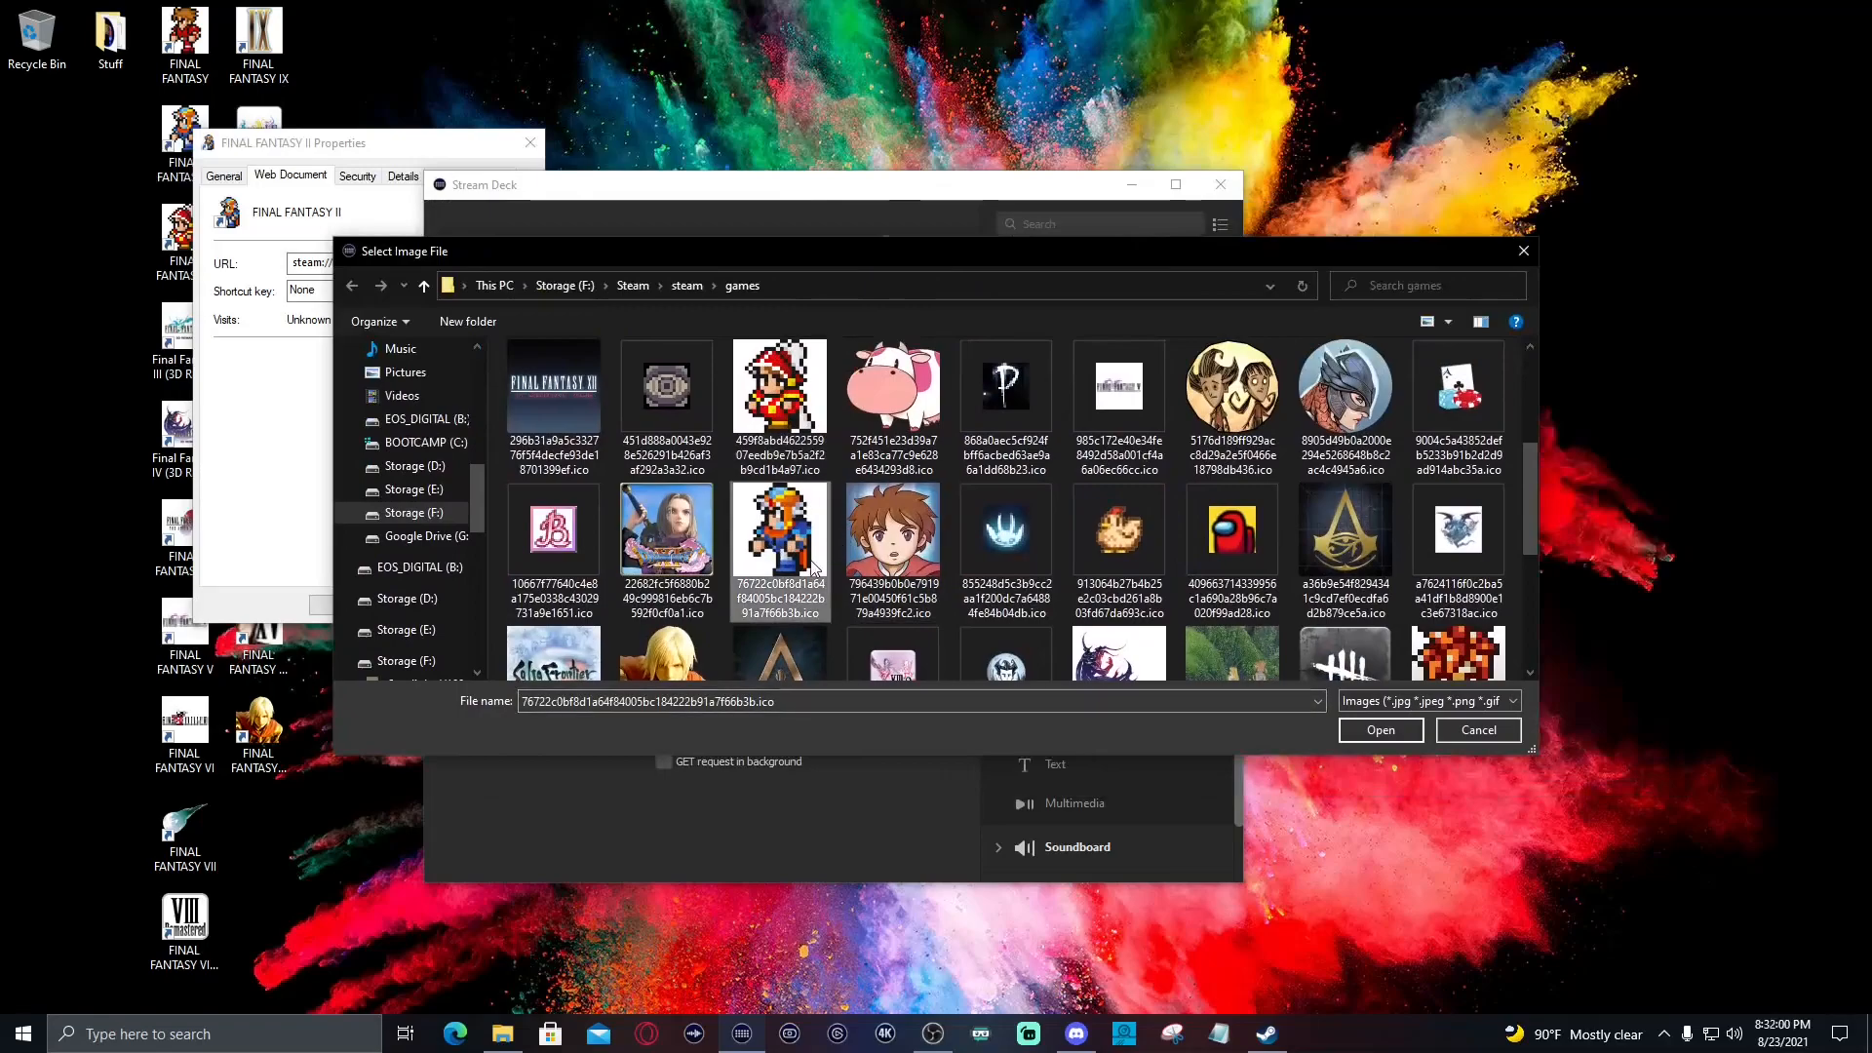
click(1378, 729)
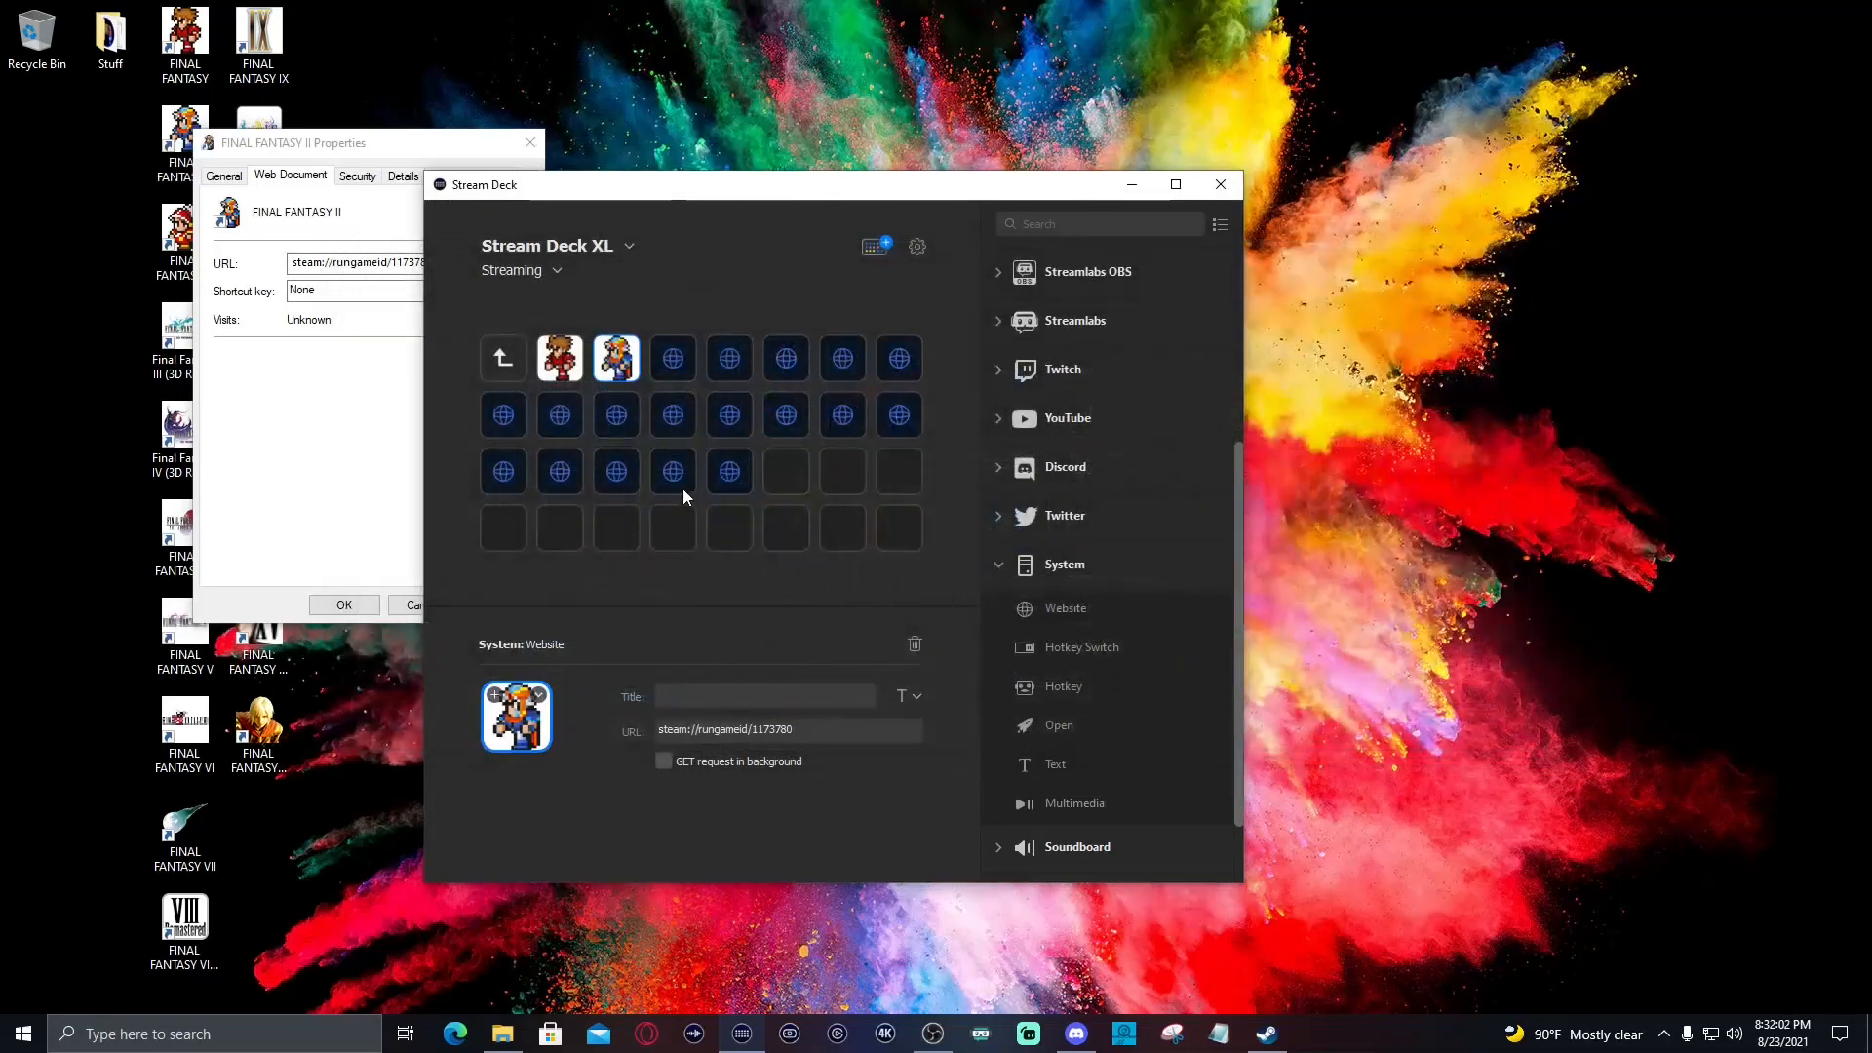
Select the next empty launcher key for Final Fantasy III
click(670, 359)
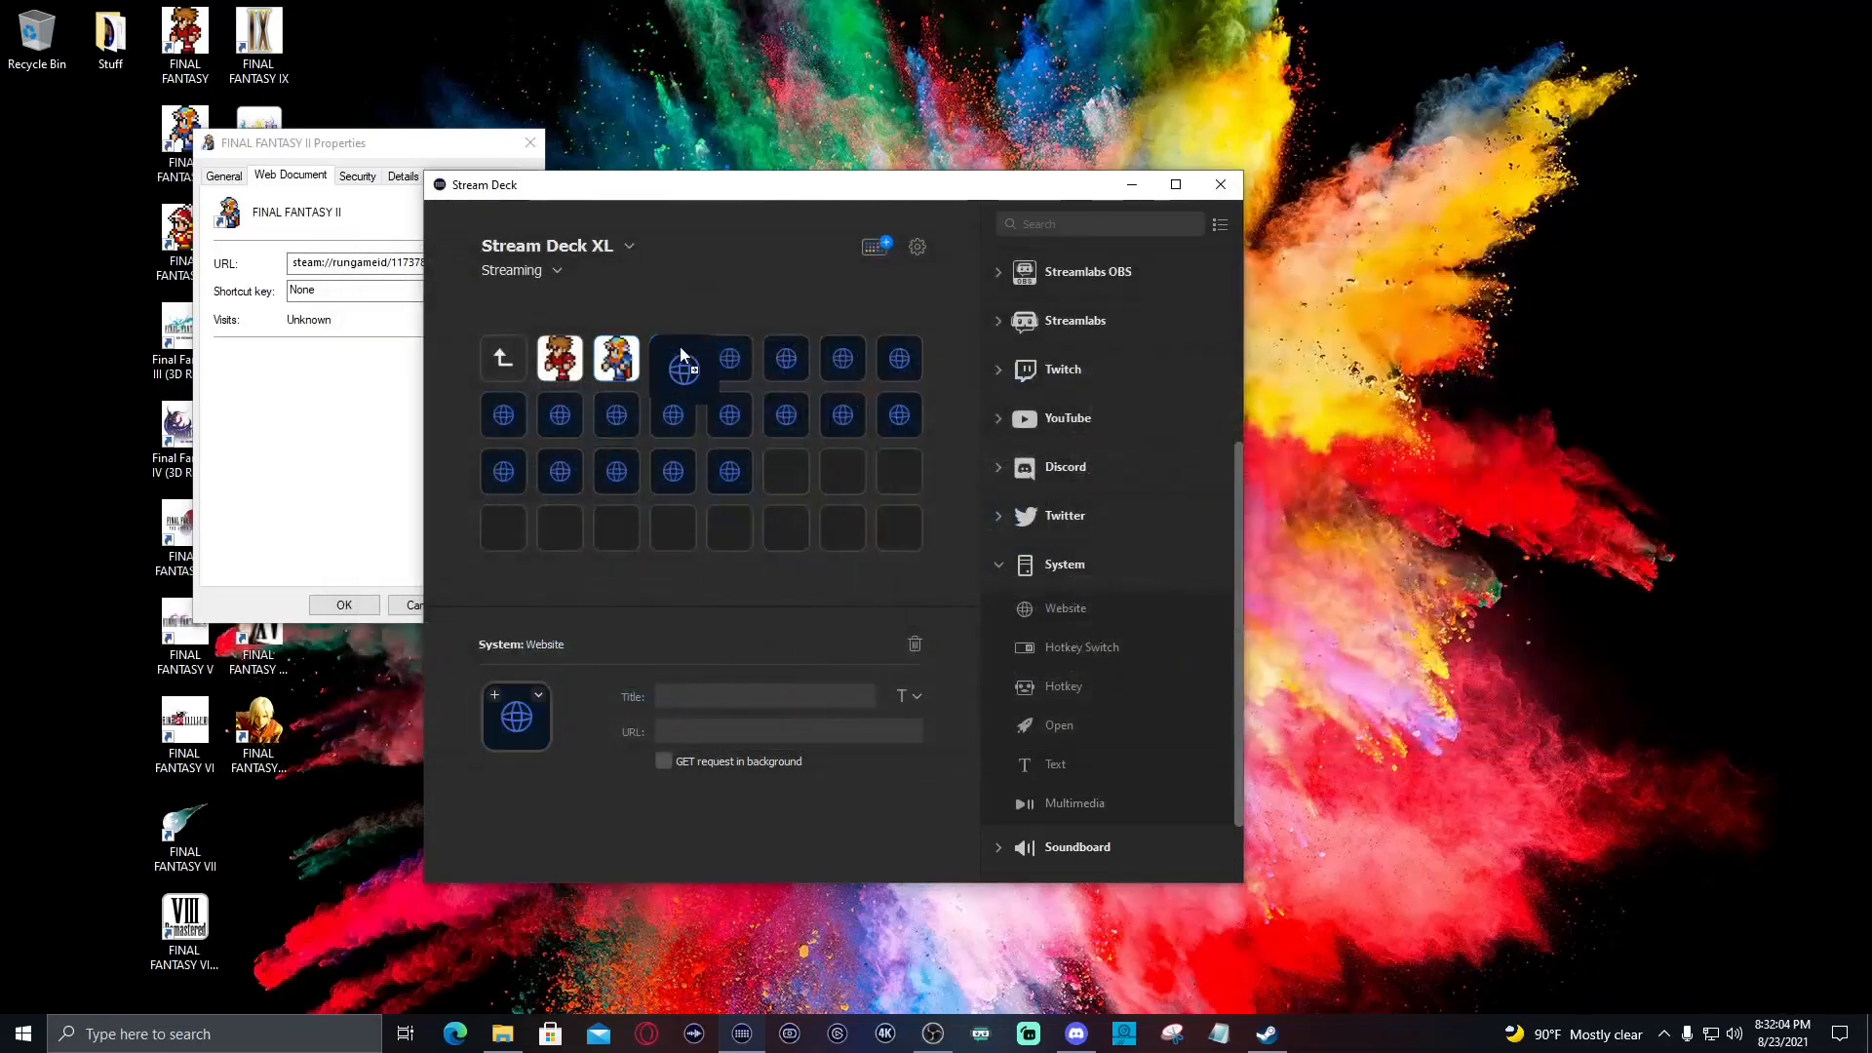
click(670, 356)
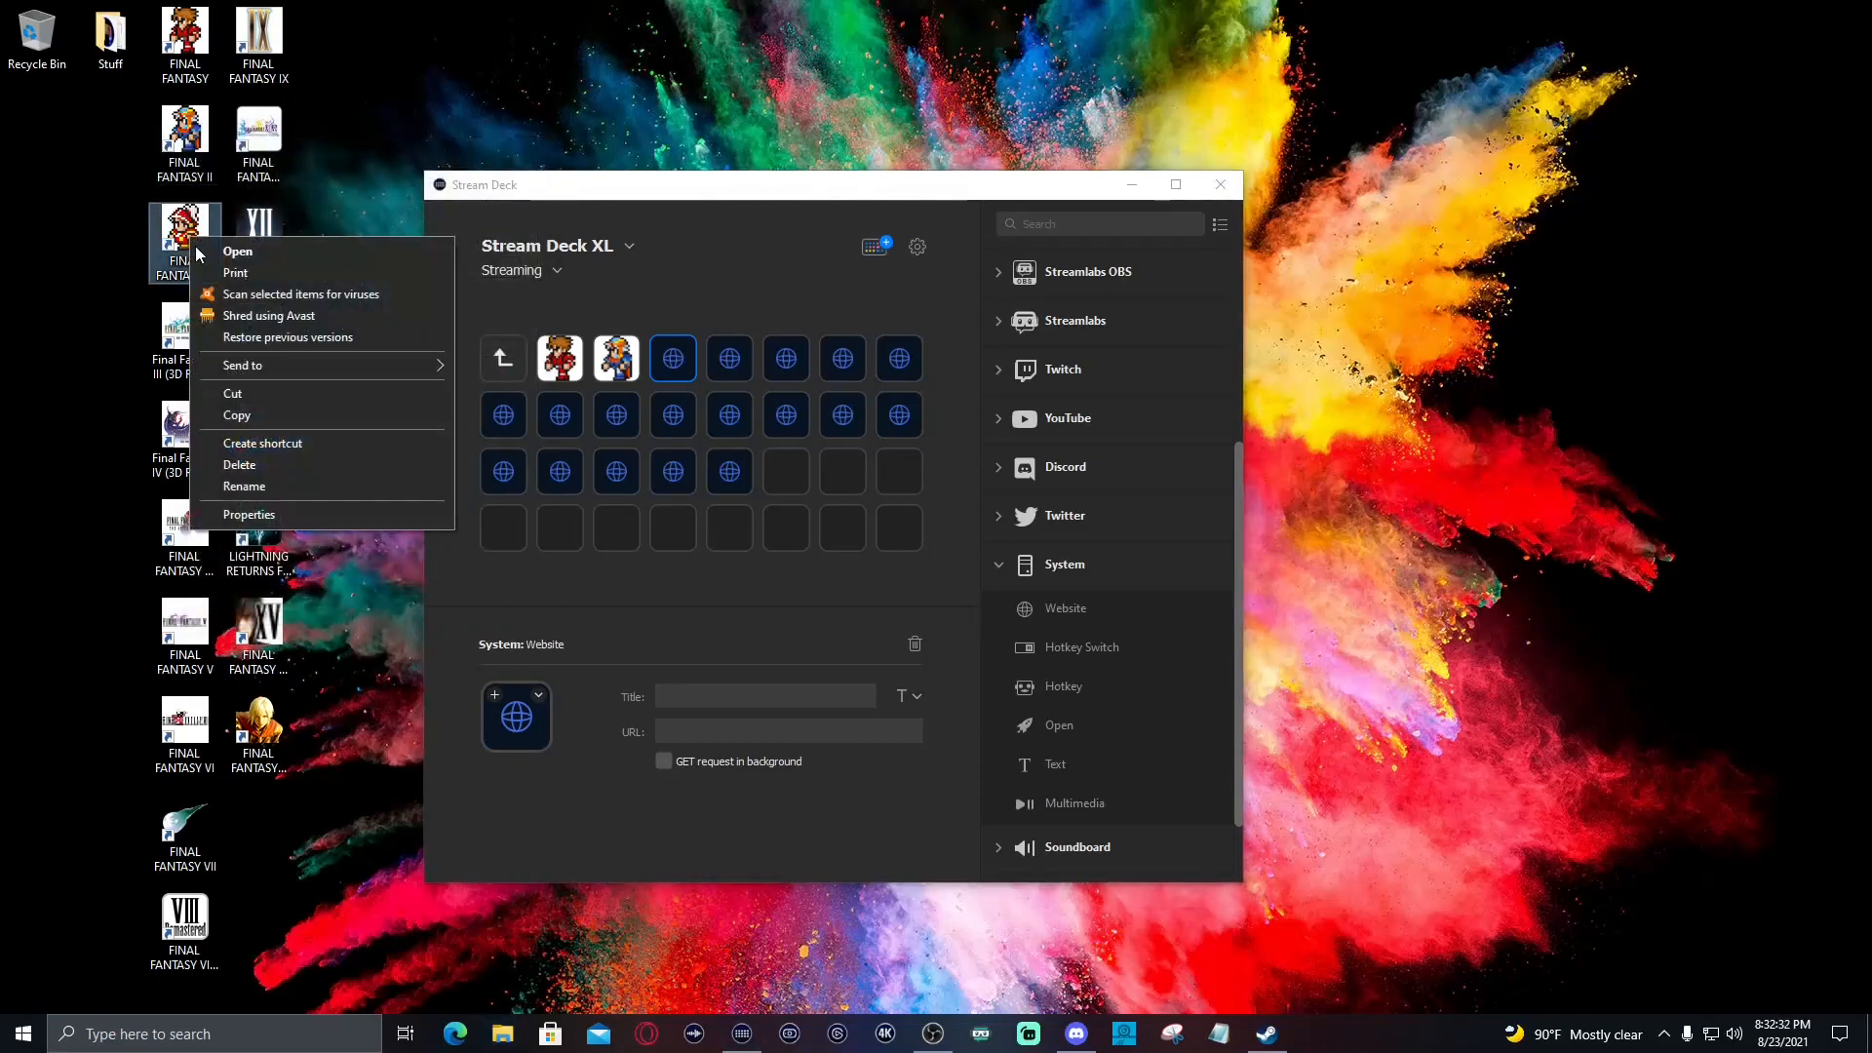
Give the next key the steam://rungameid/1173790 link and the Final Fantasy III sprite icon
click(248, 515)
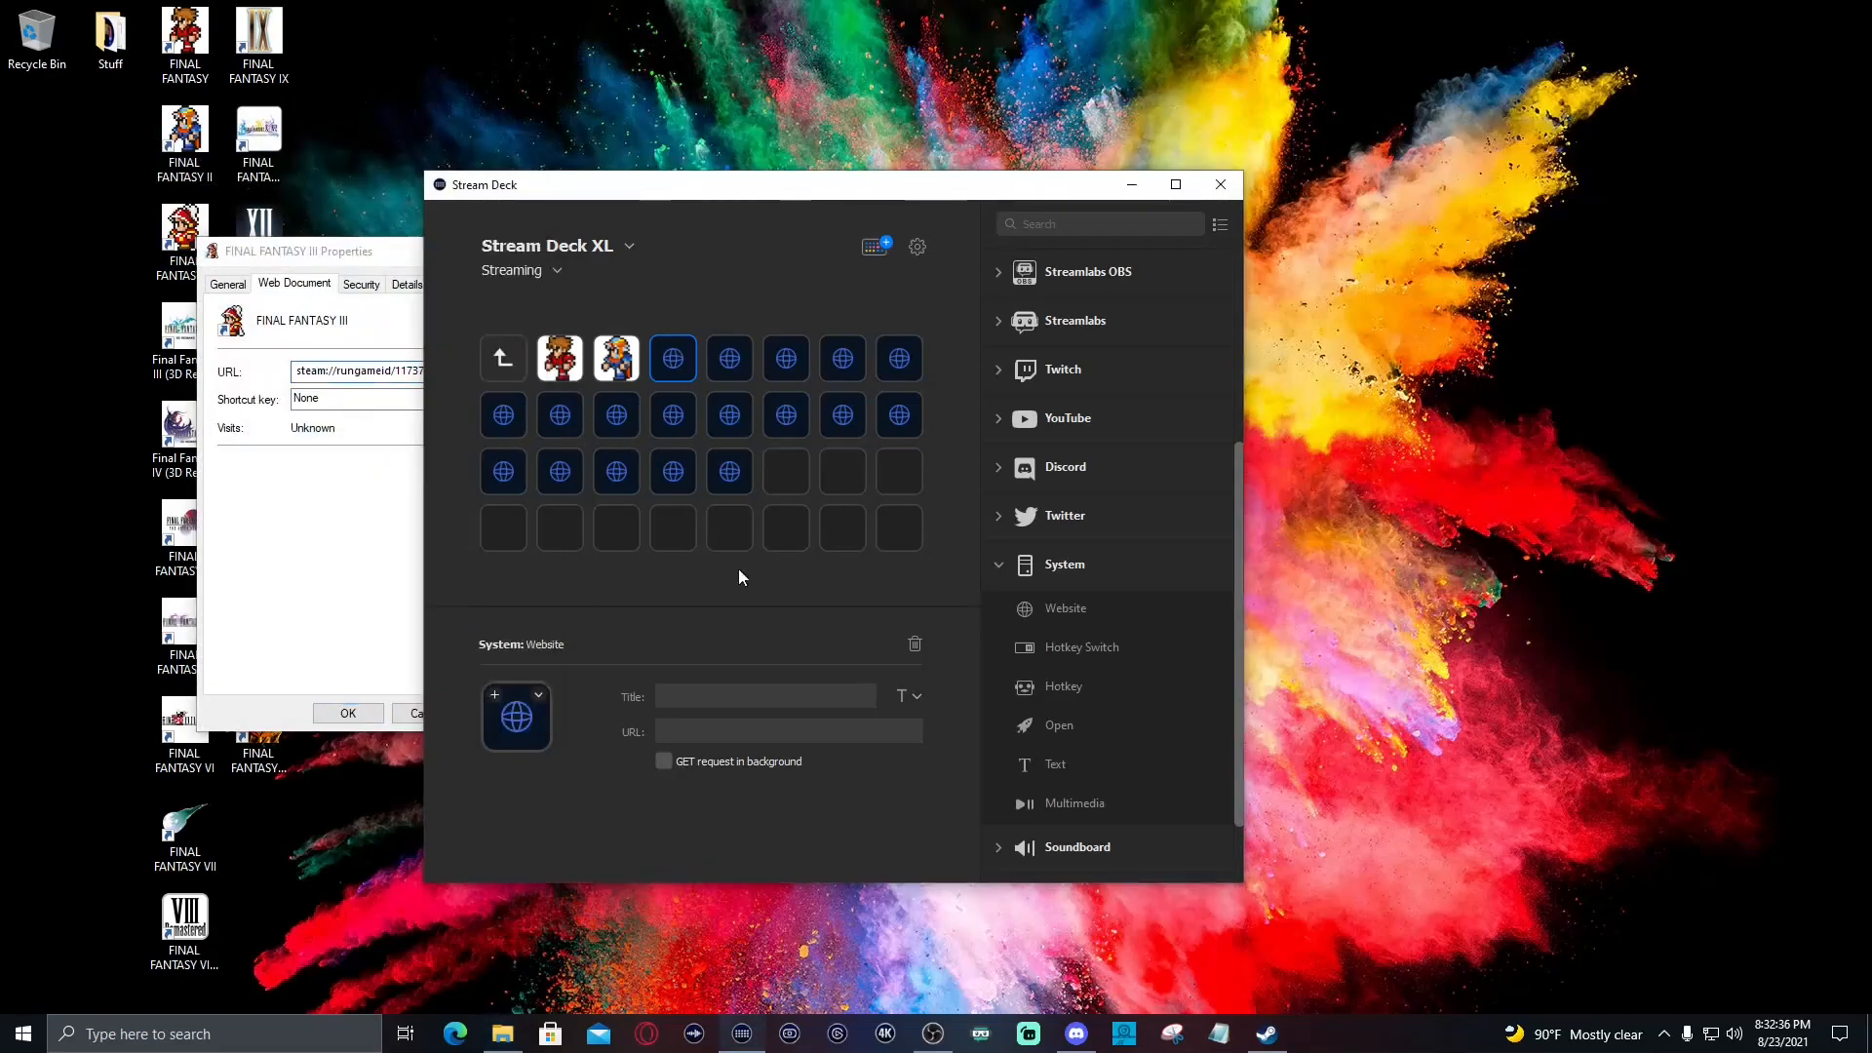
click(514, 715)
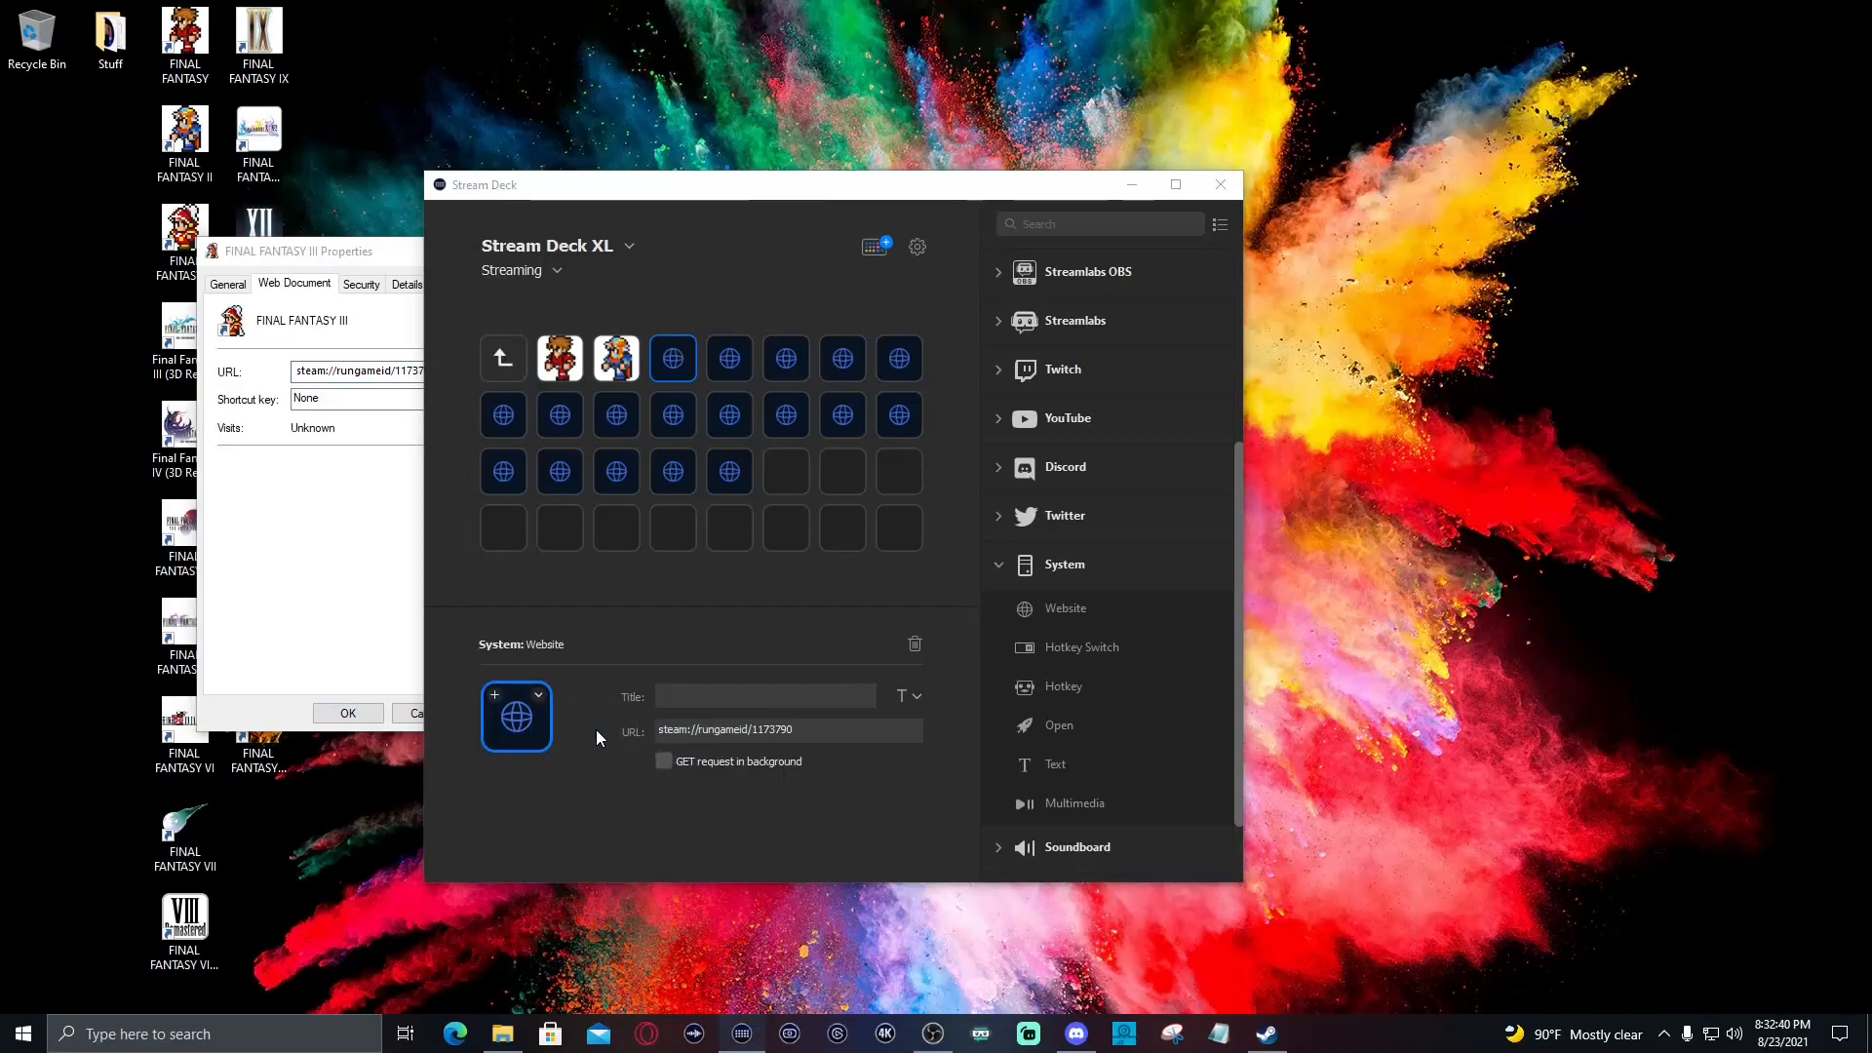
click(515, 715)
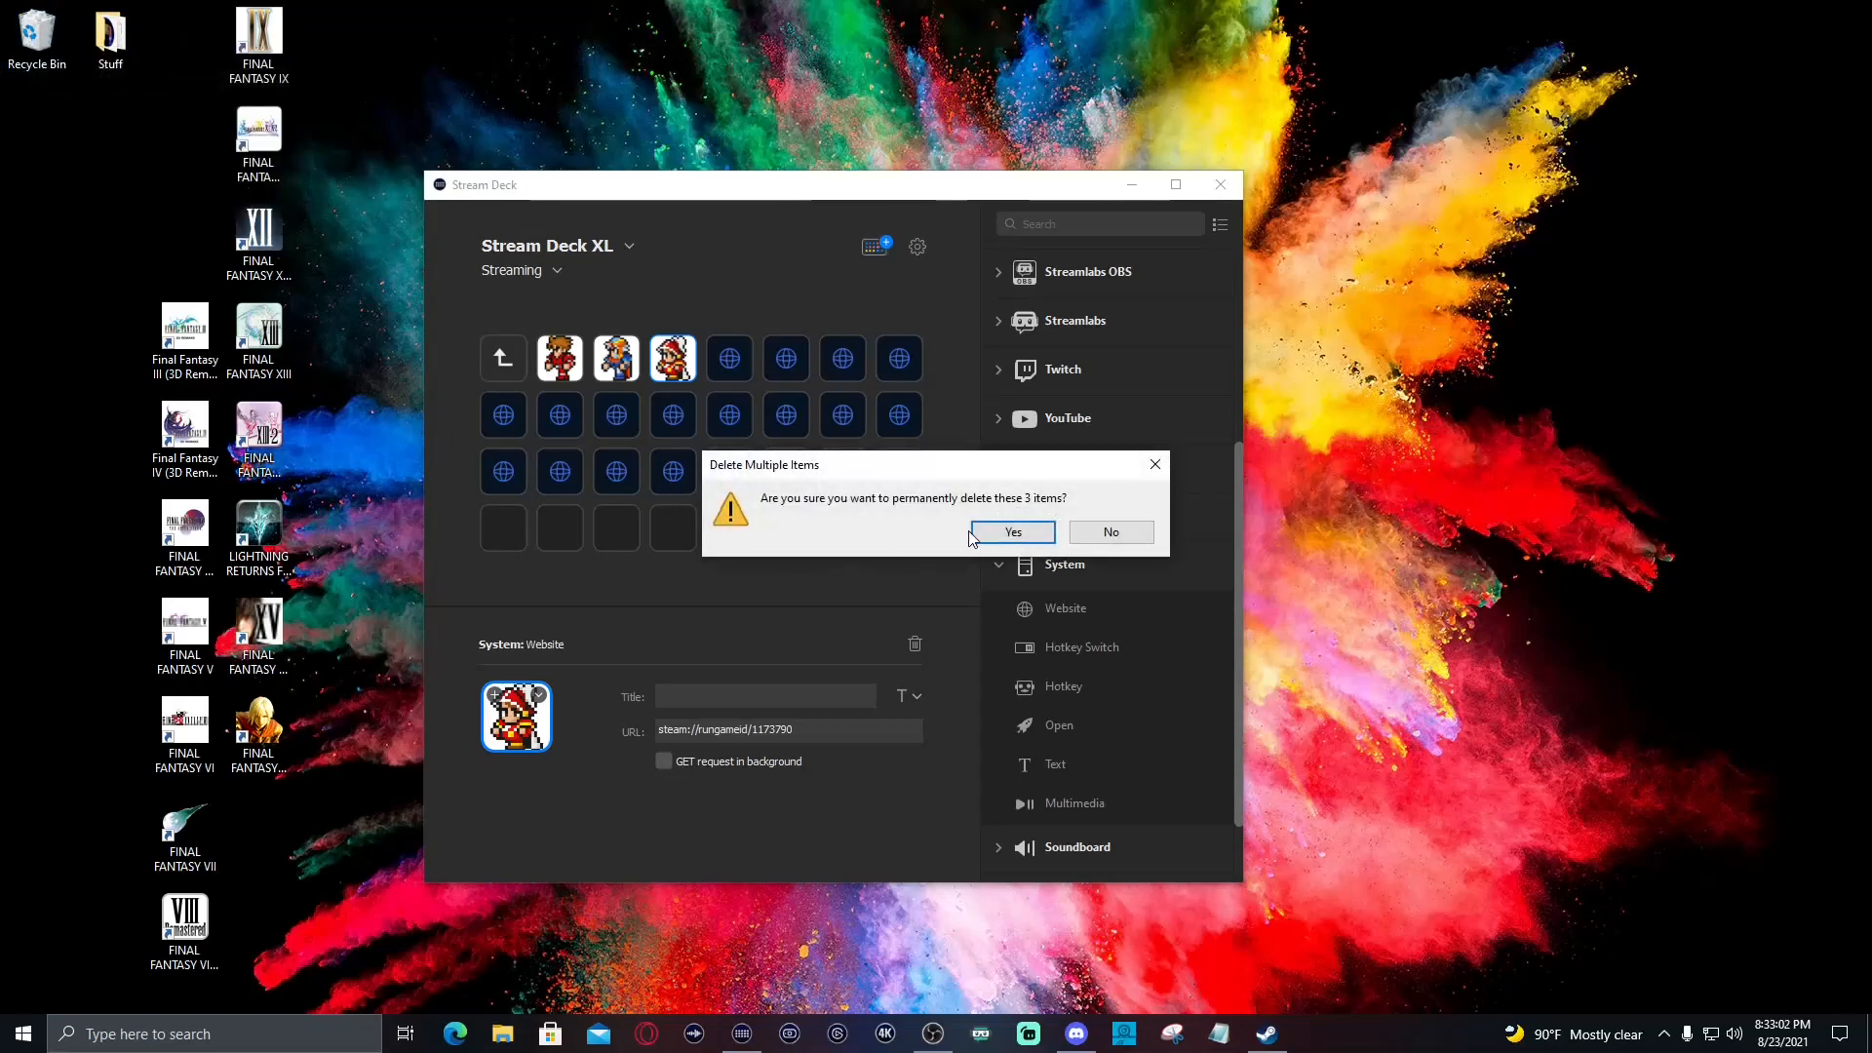
Delete the three old desktop shortcuts and bring up the Profiles preferences
click(1010, 530)
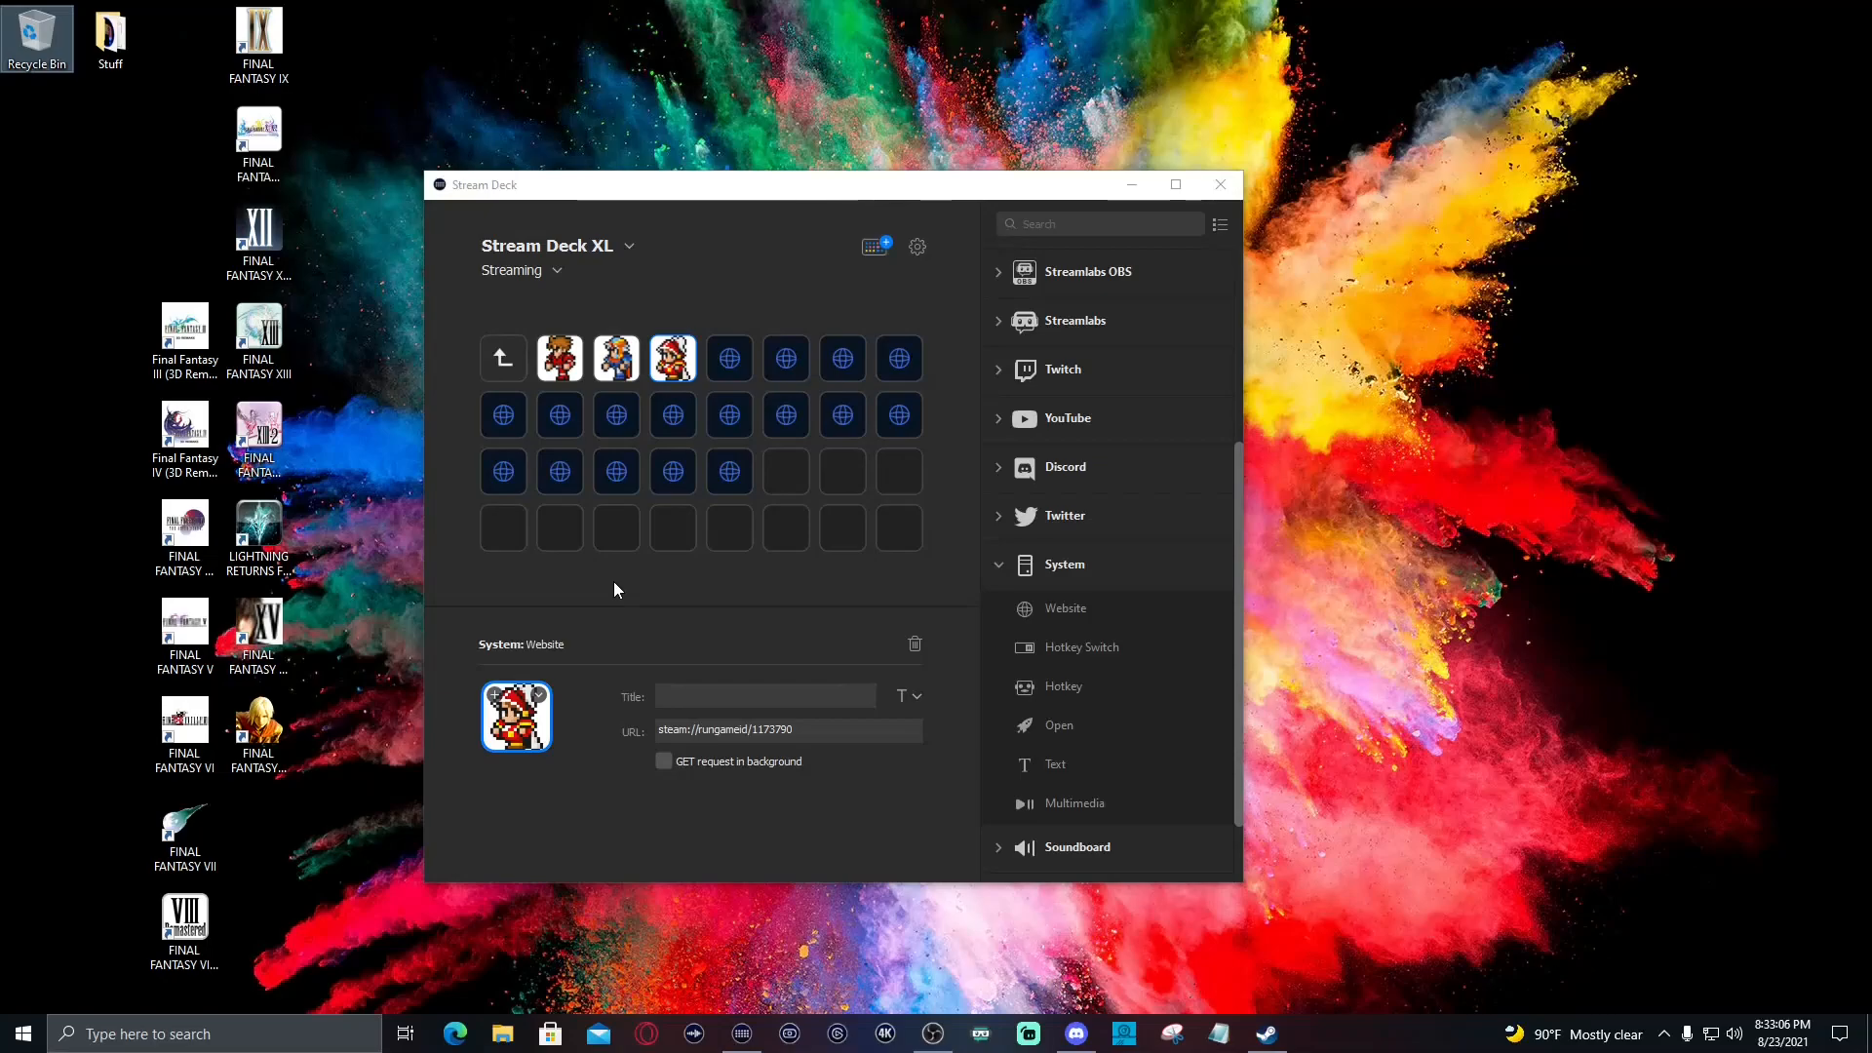
mouse_move(747, 364)
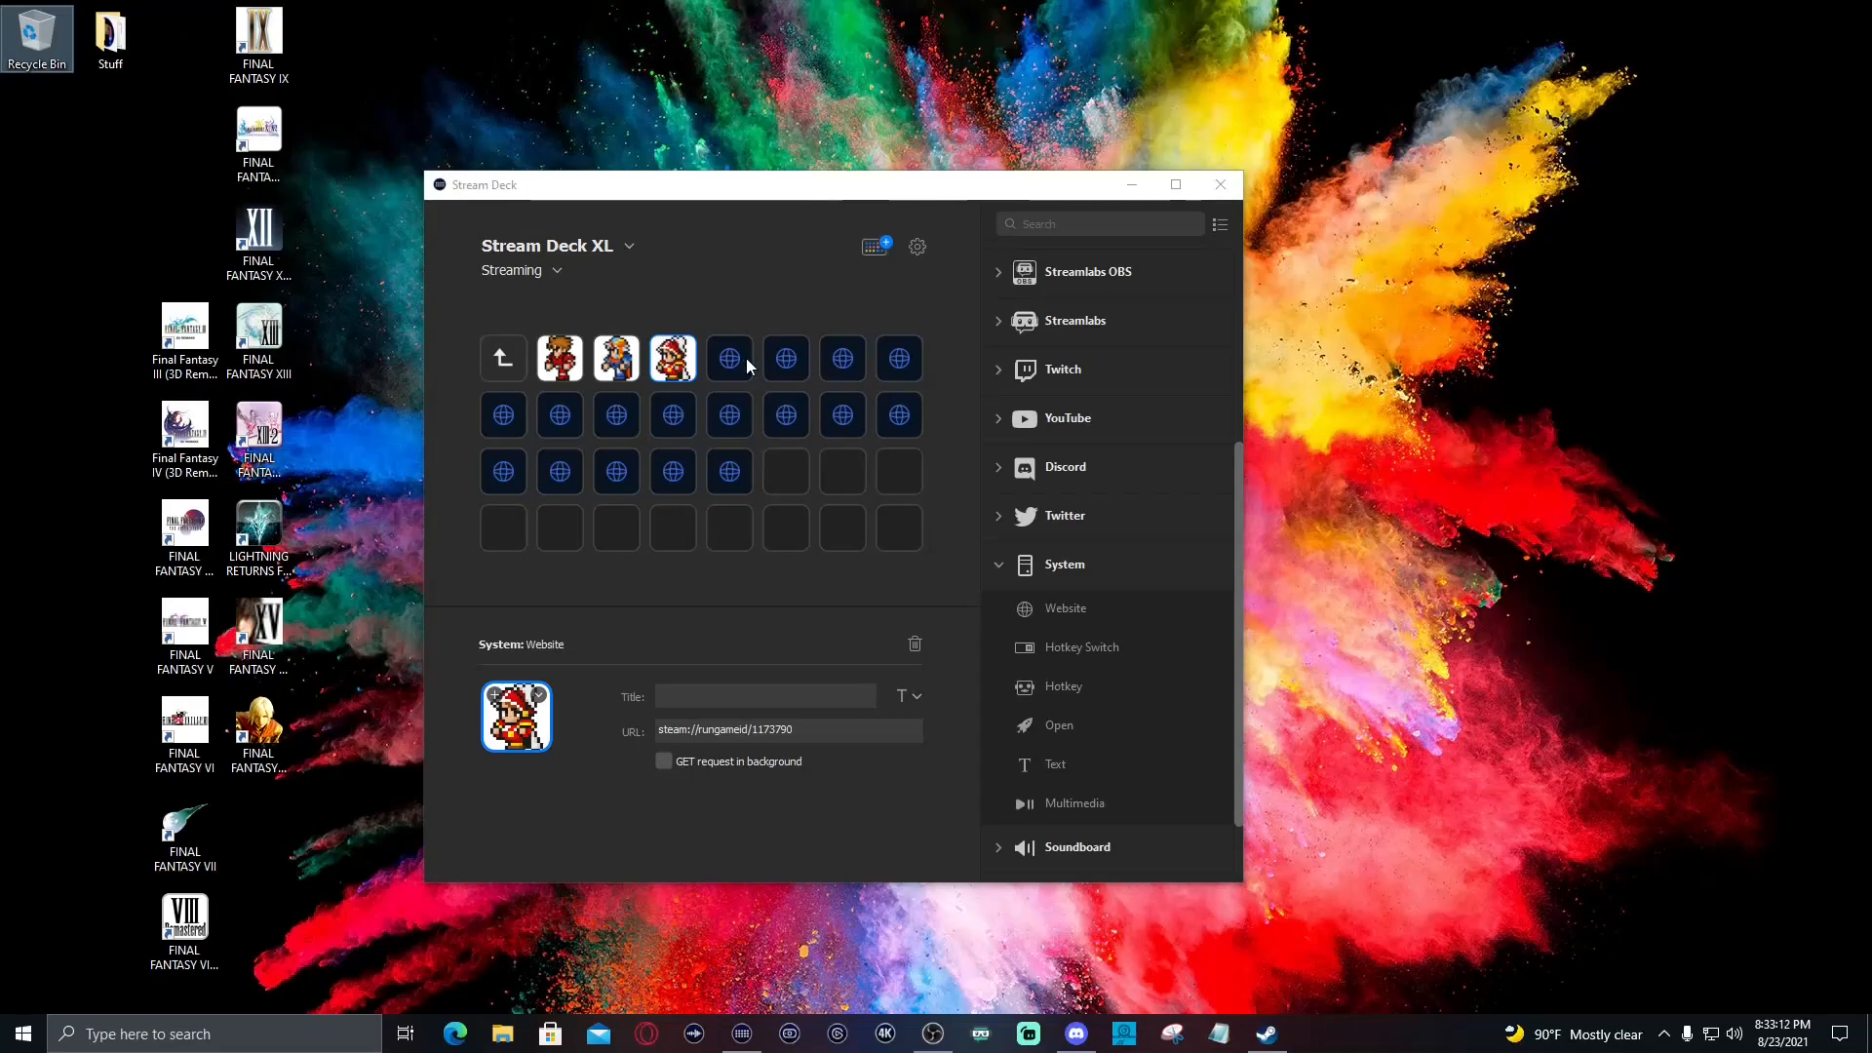
mouse_move(790, 380)
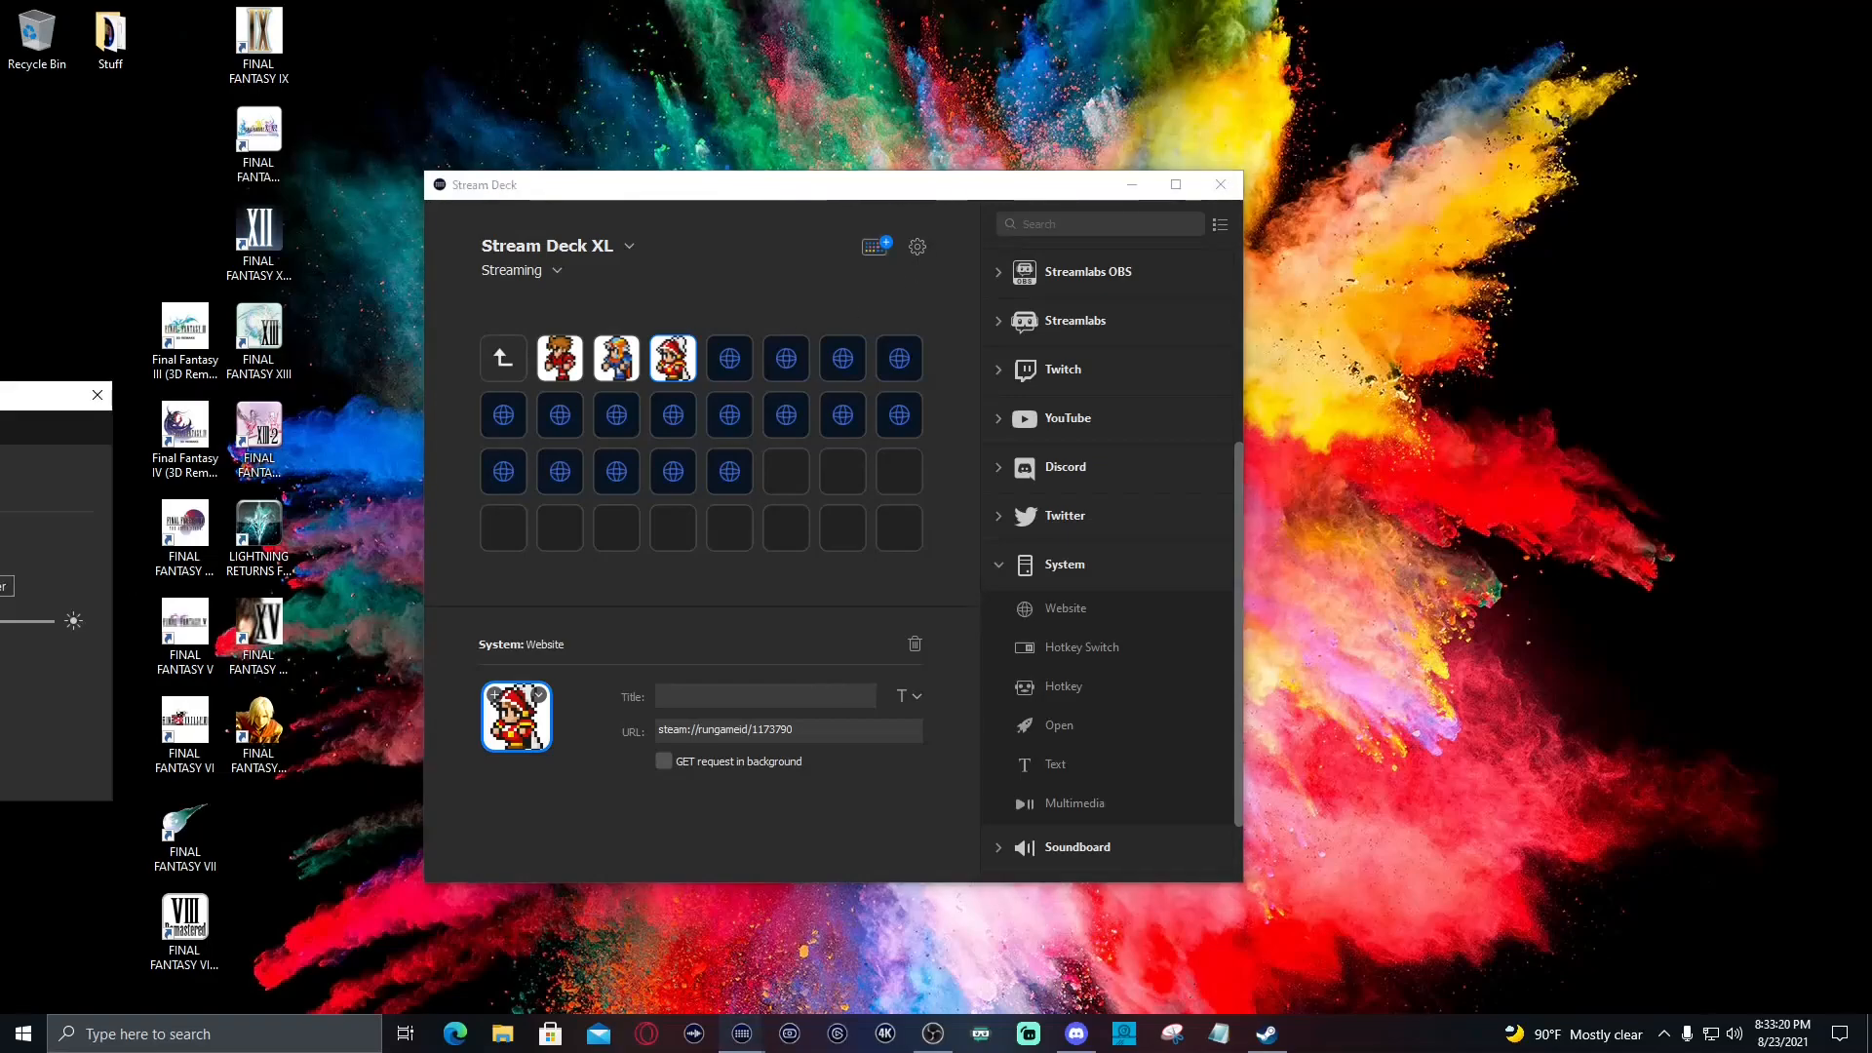
click(917, 247)
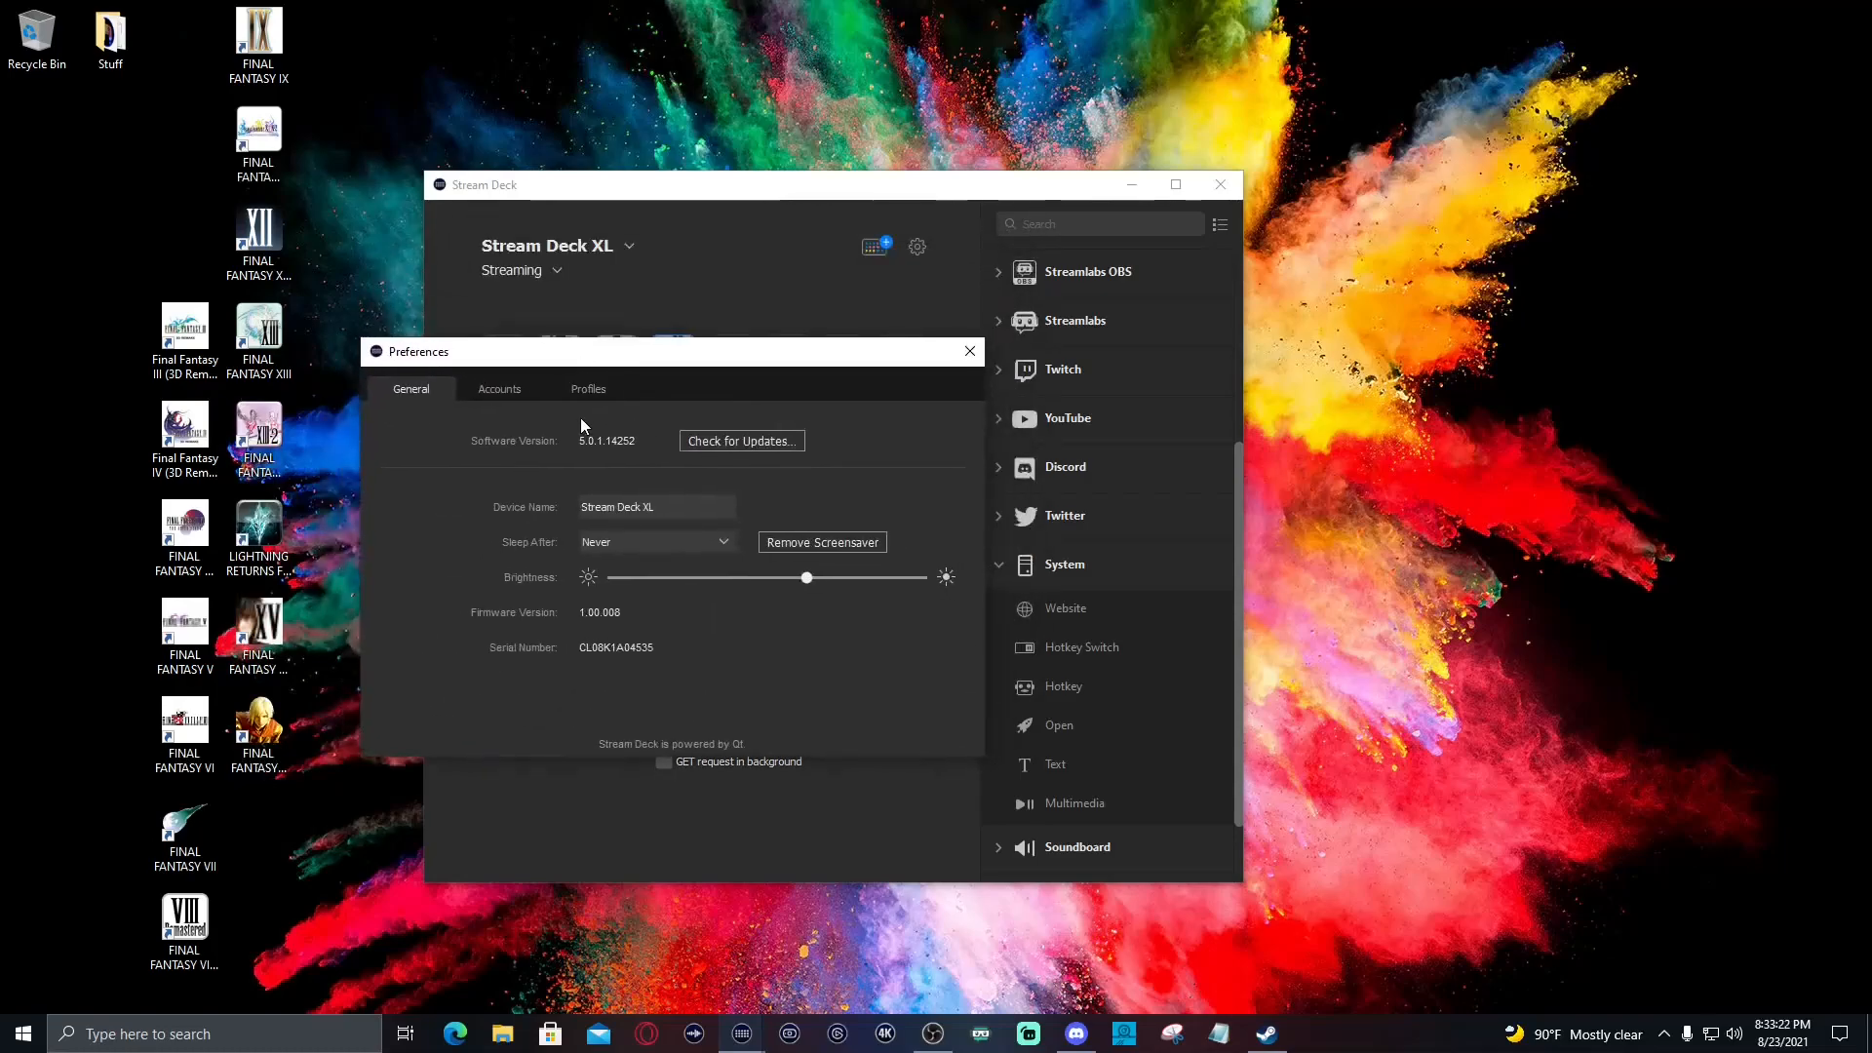
click(586, 388)
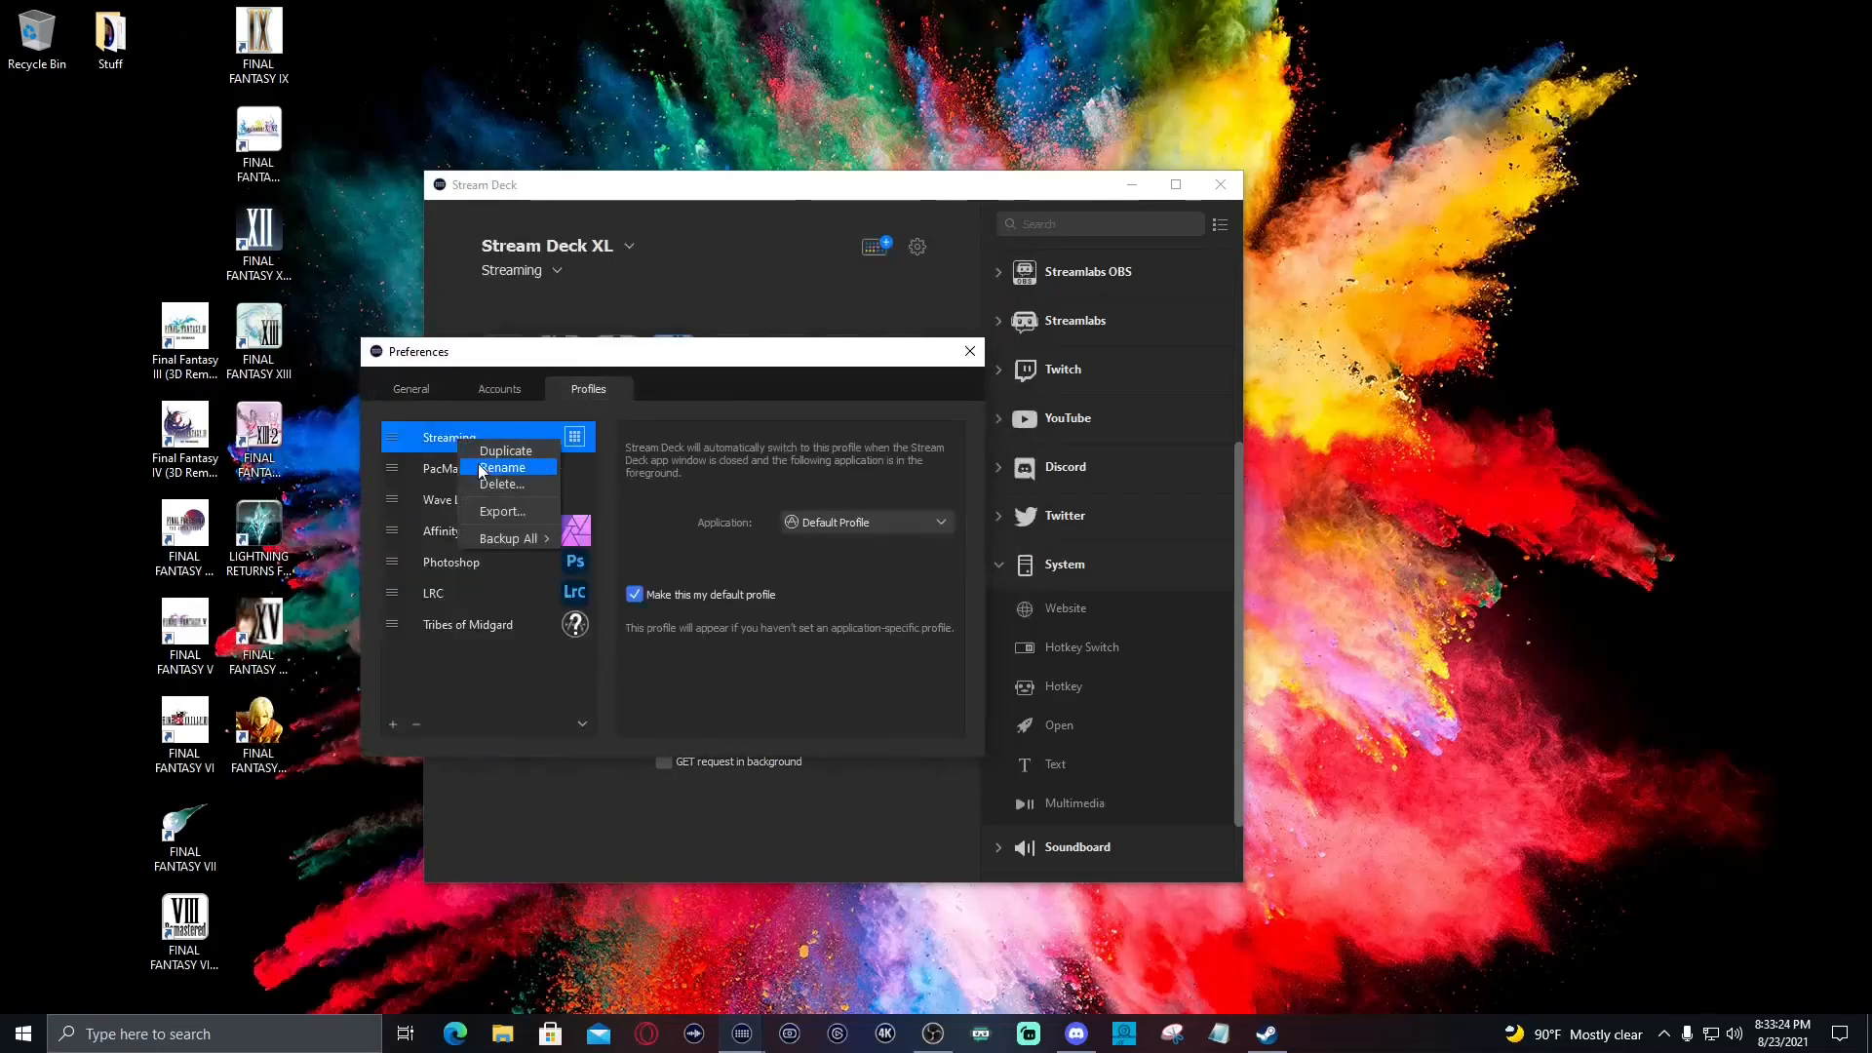
Export the Streaming profile, replacing the existing Streaming.streamDeckProfile file
click(501, 511)
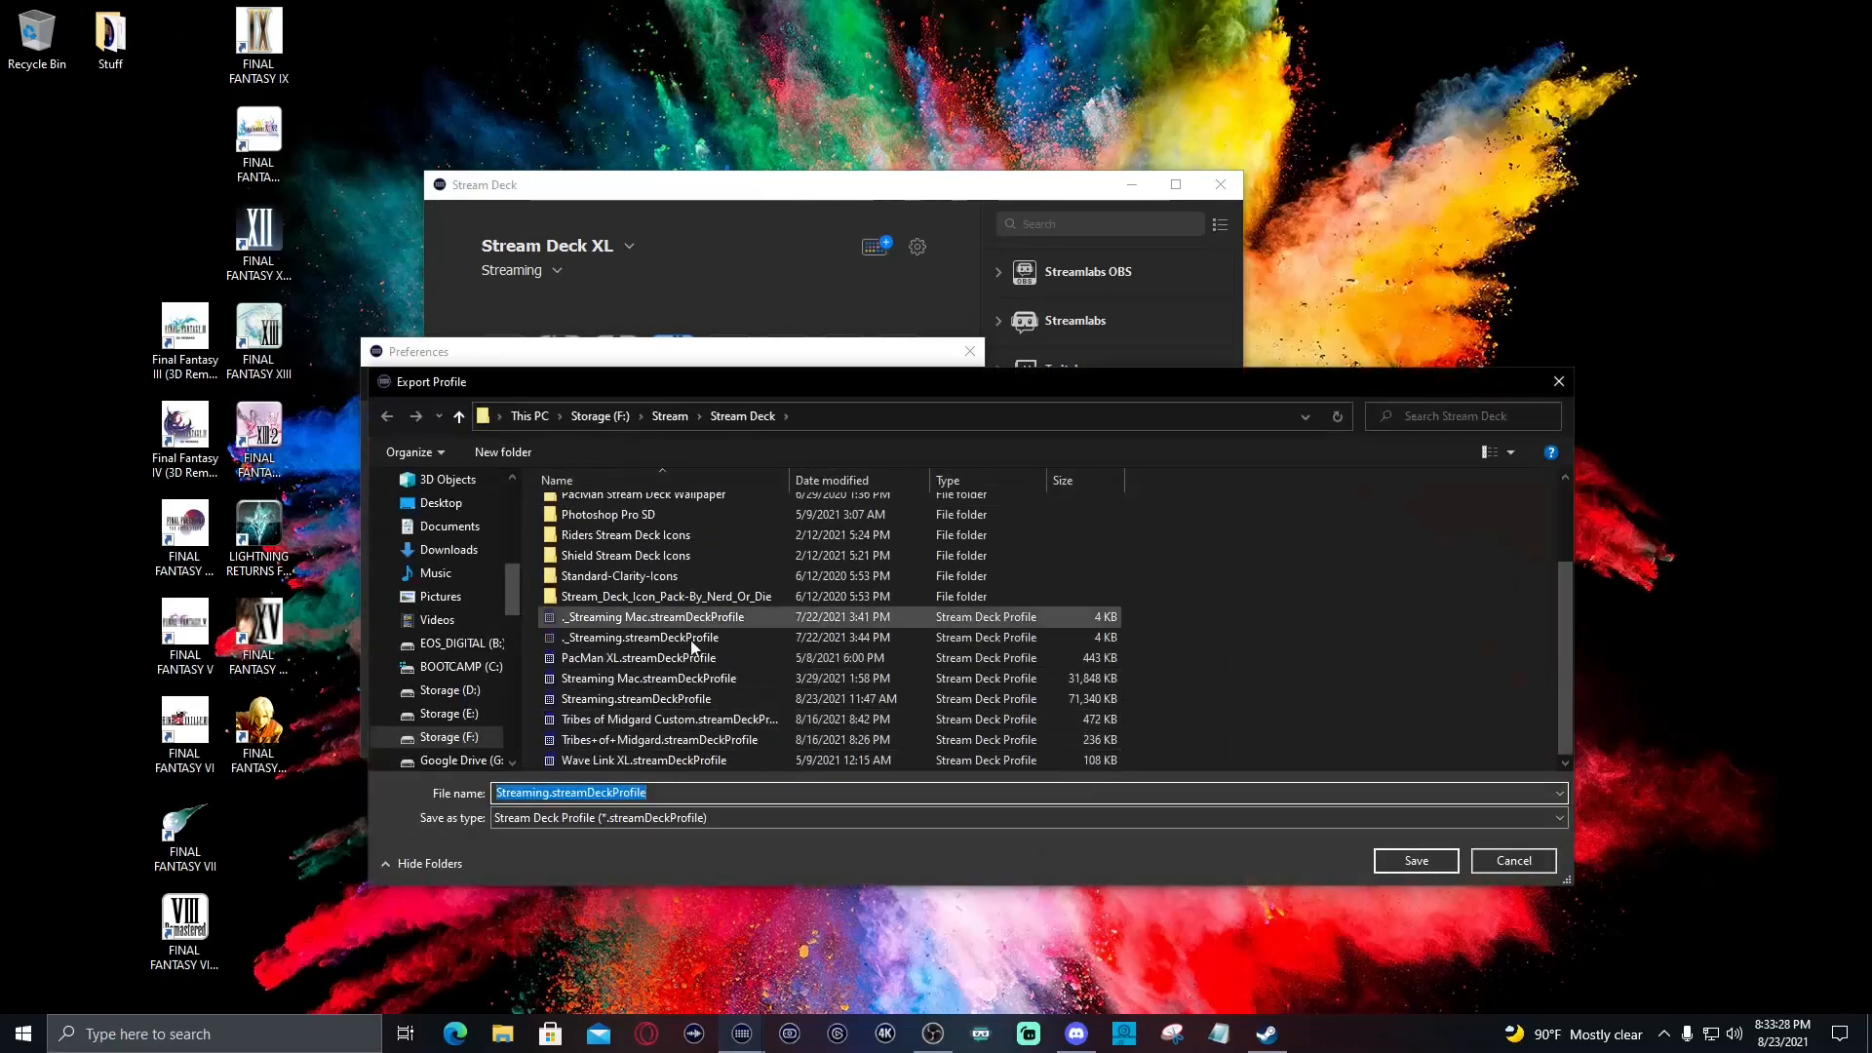
click(1413, 860)
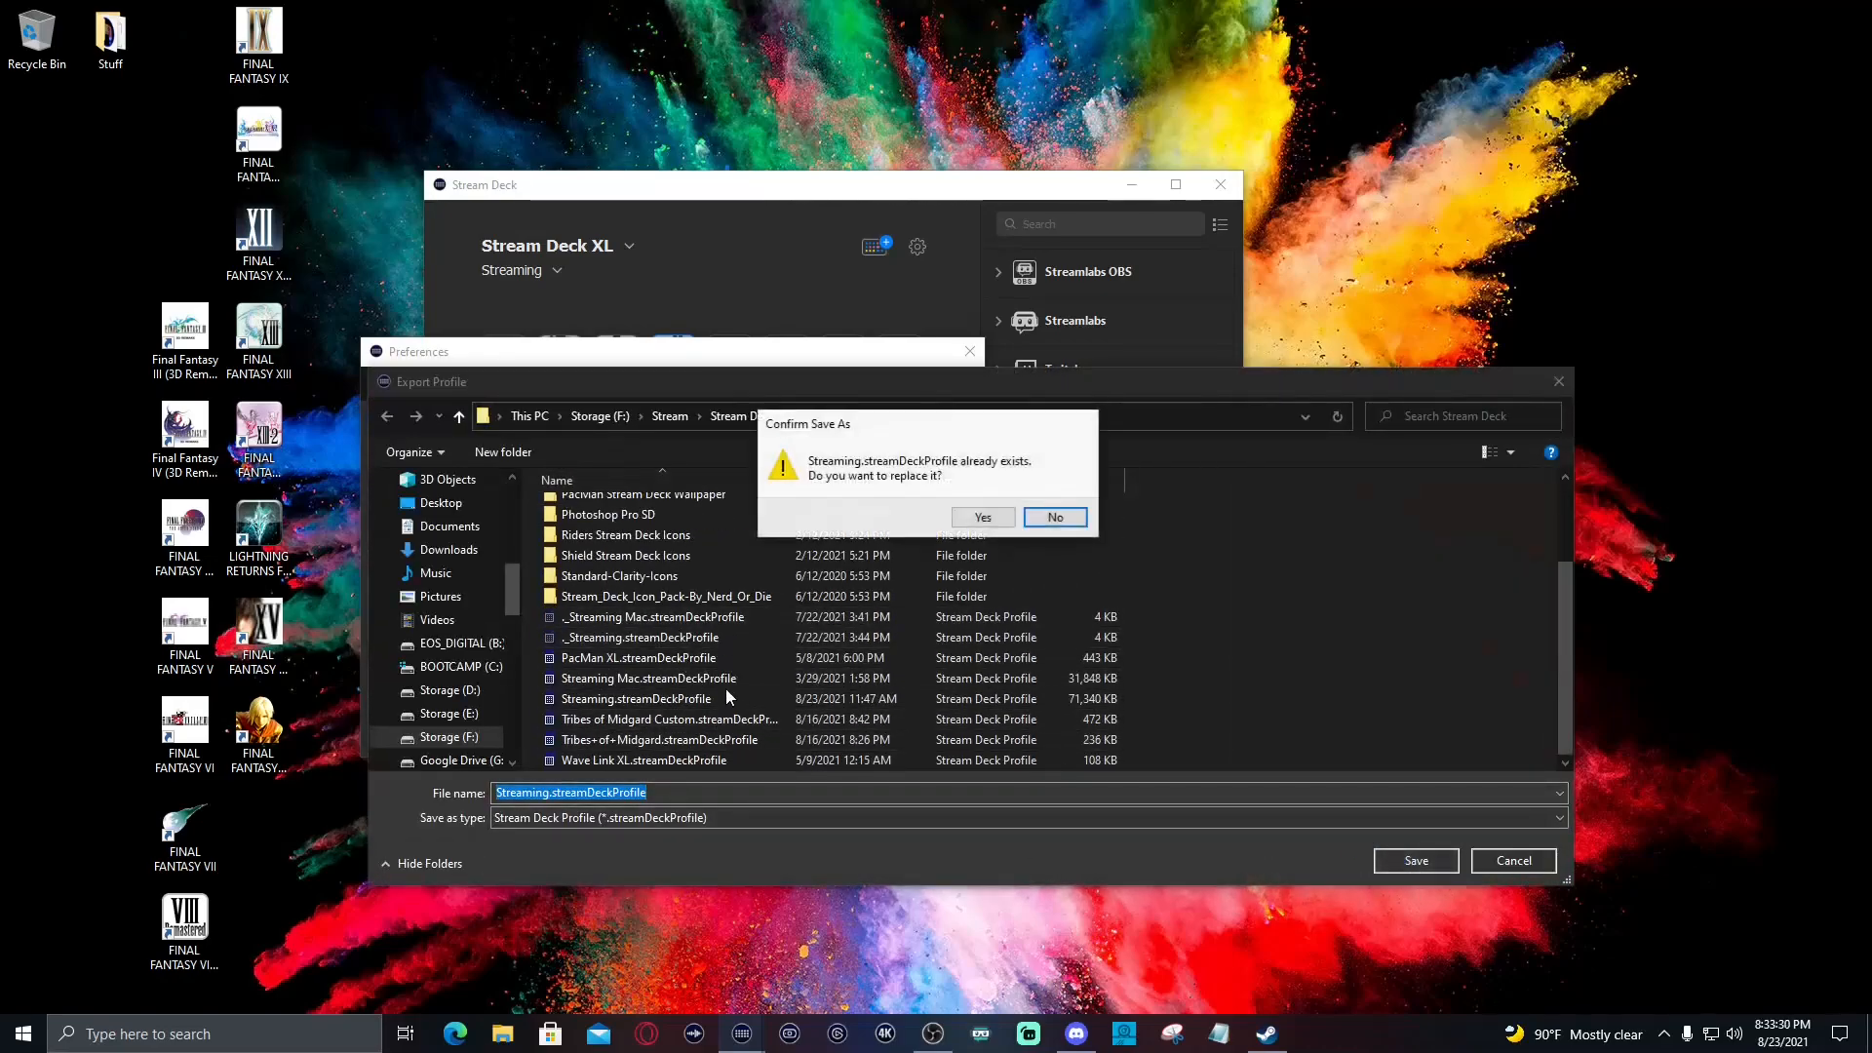
click(981, 516)
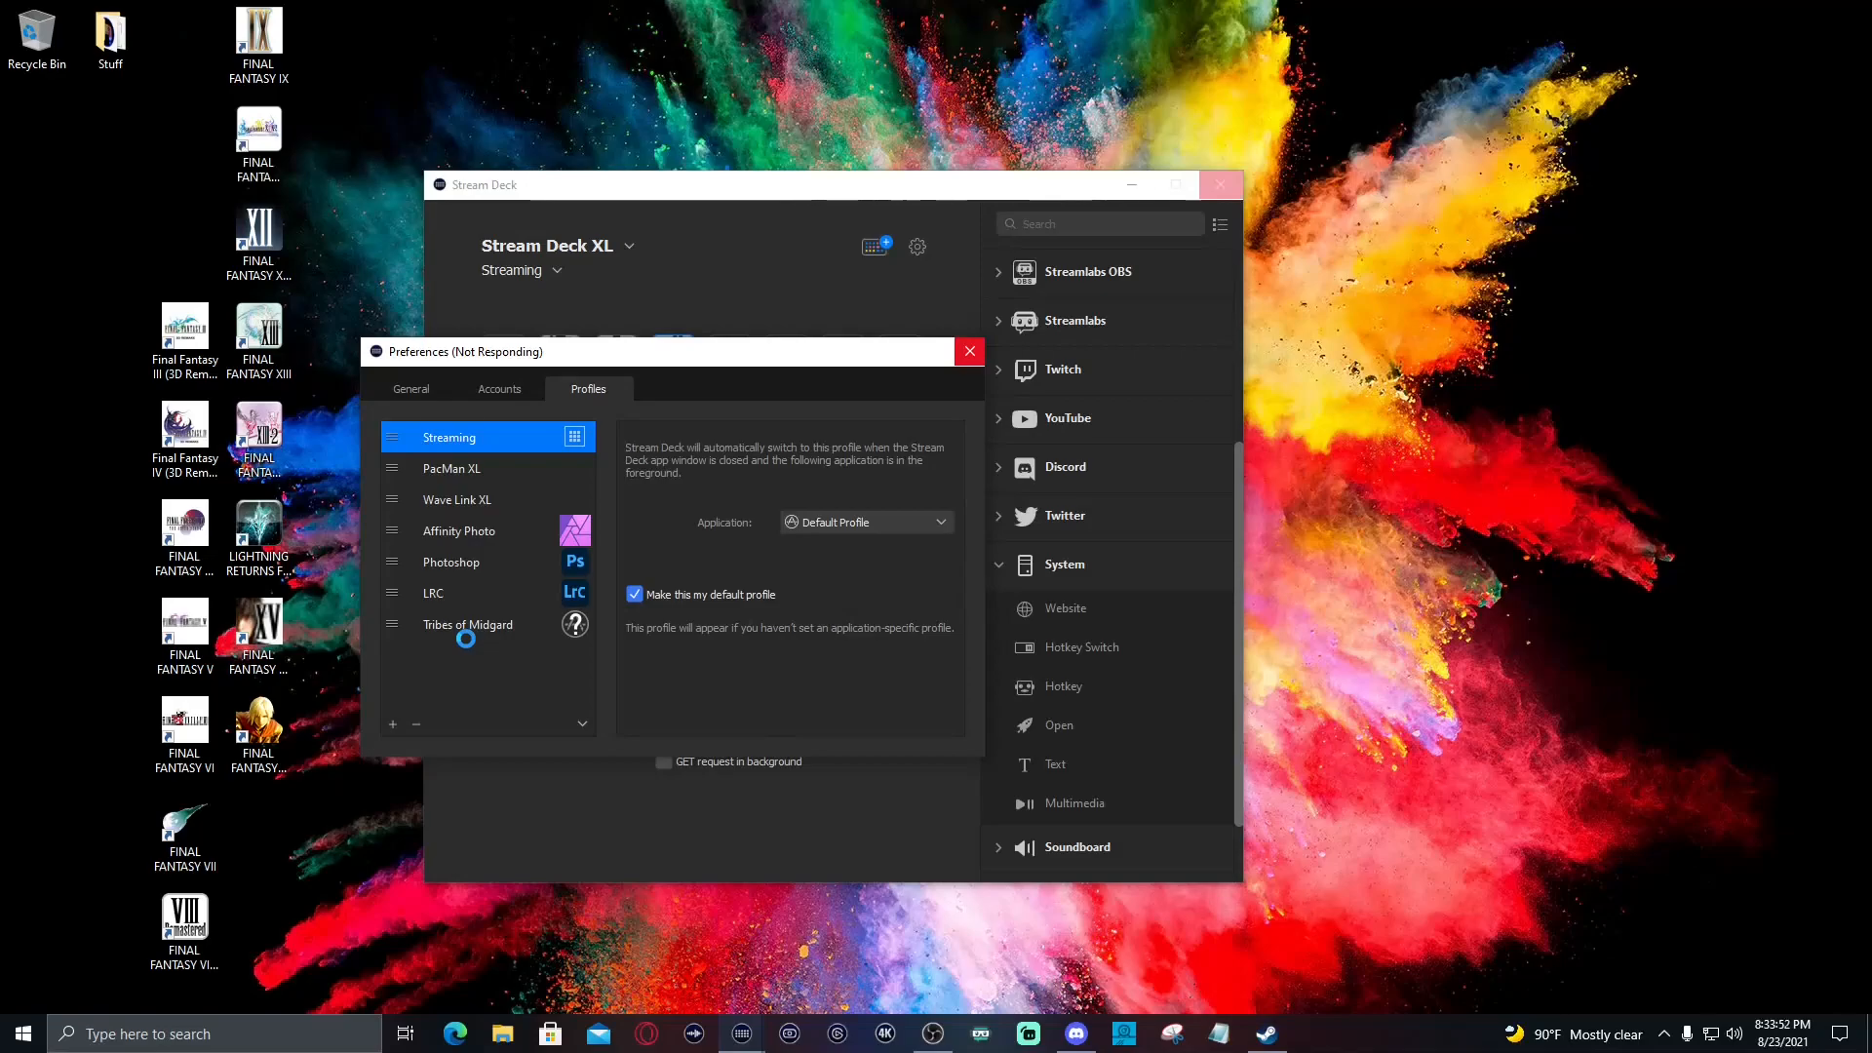
Set the Tribes of Midgard profile's application to Other... to pick one from disk
click(969, 351)
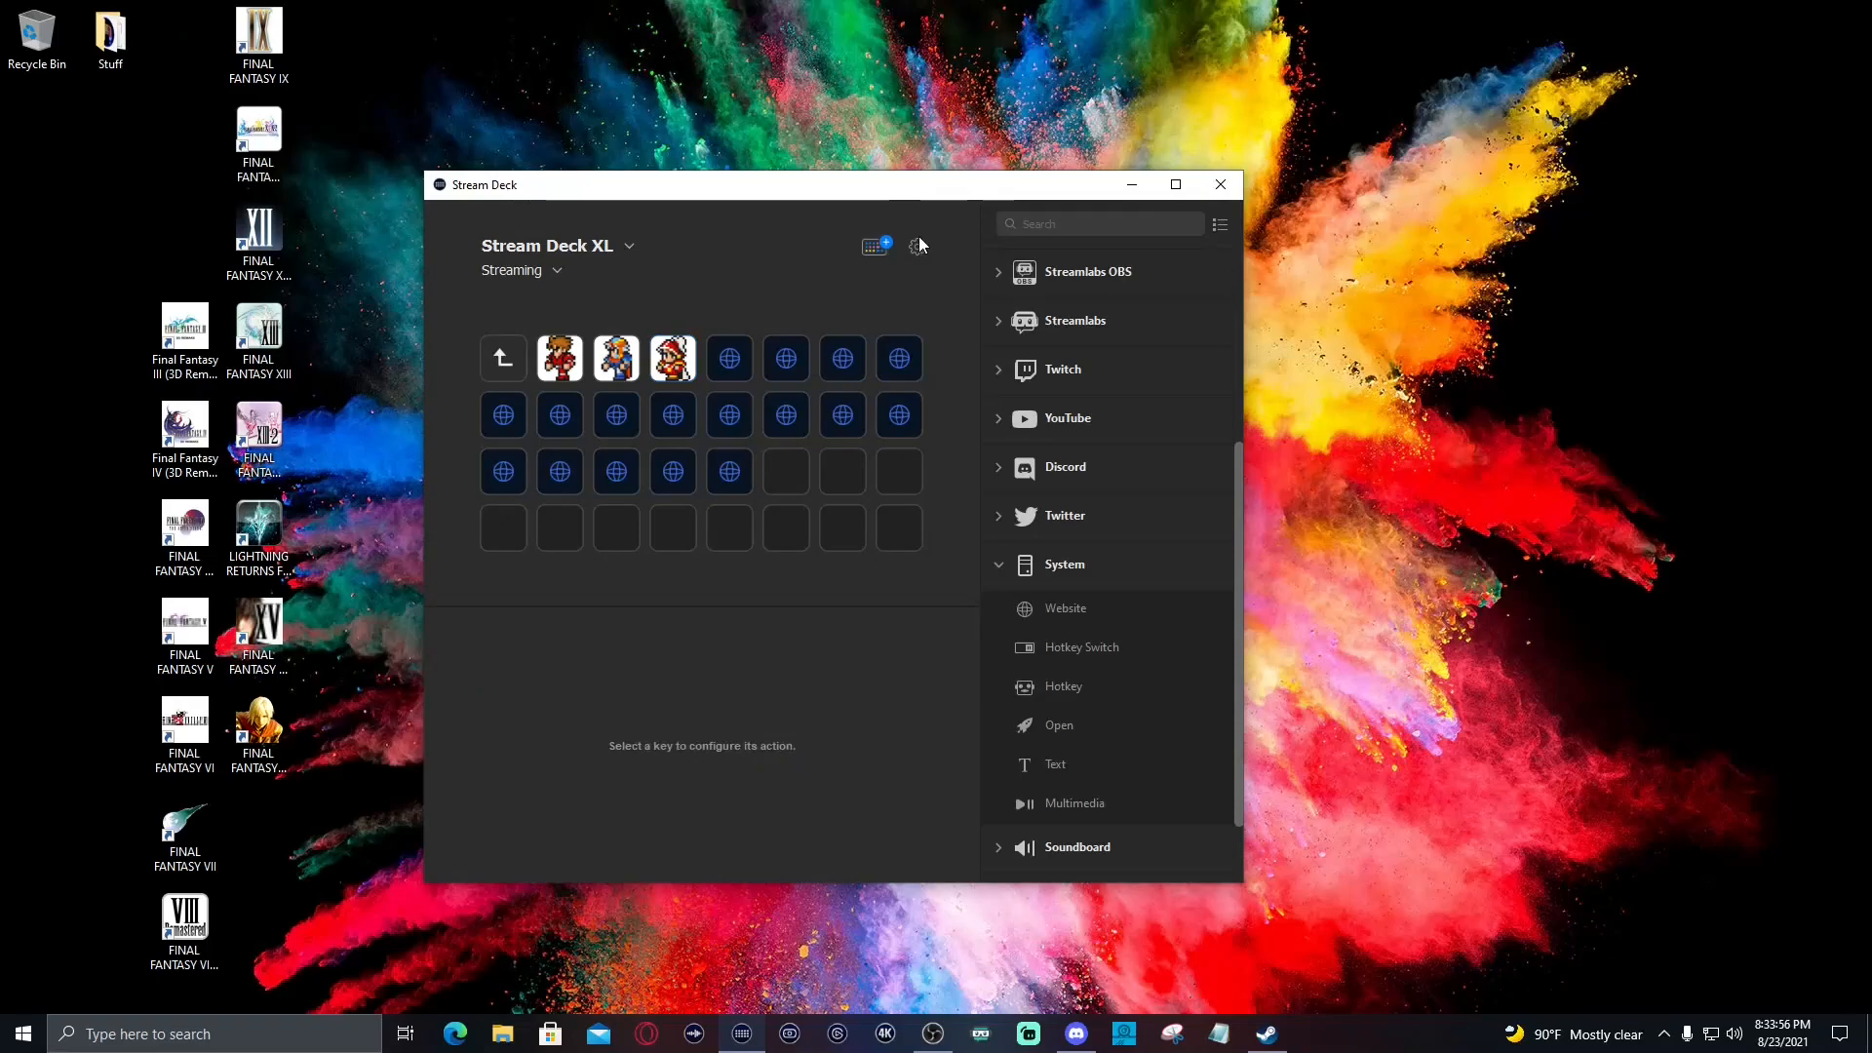
click(916, 246)
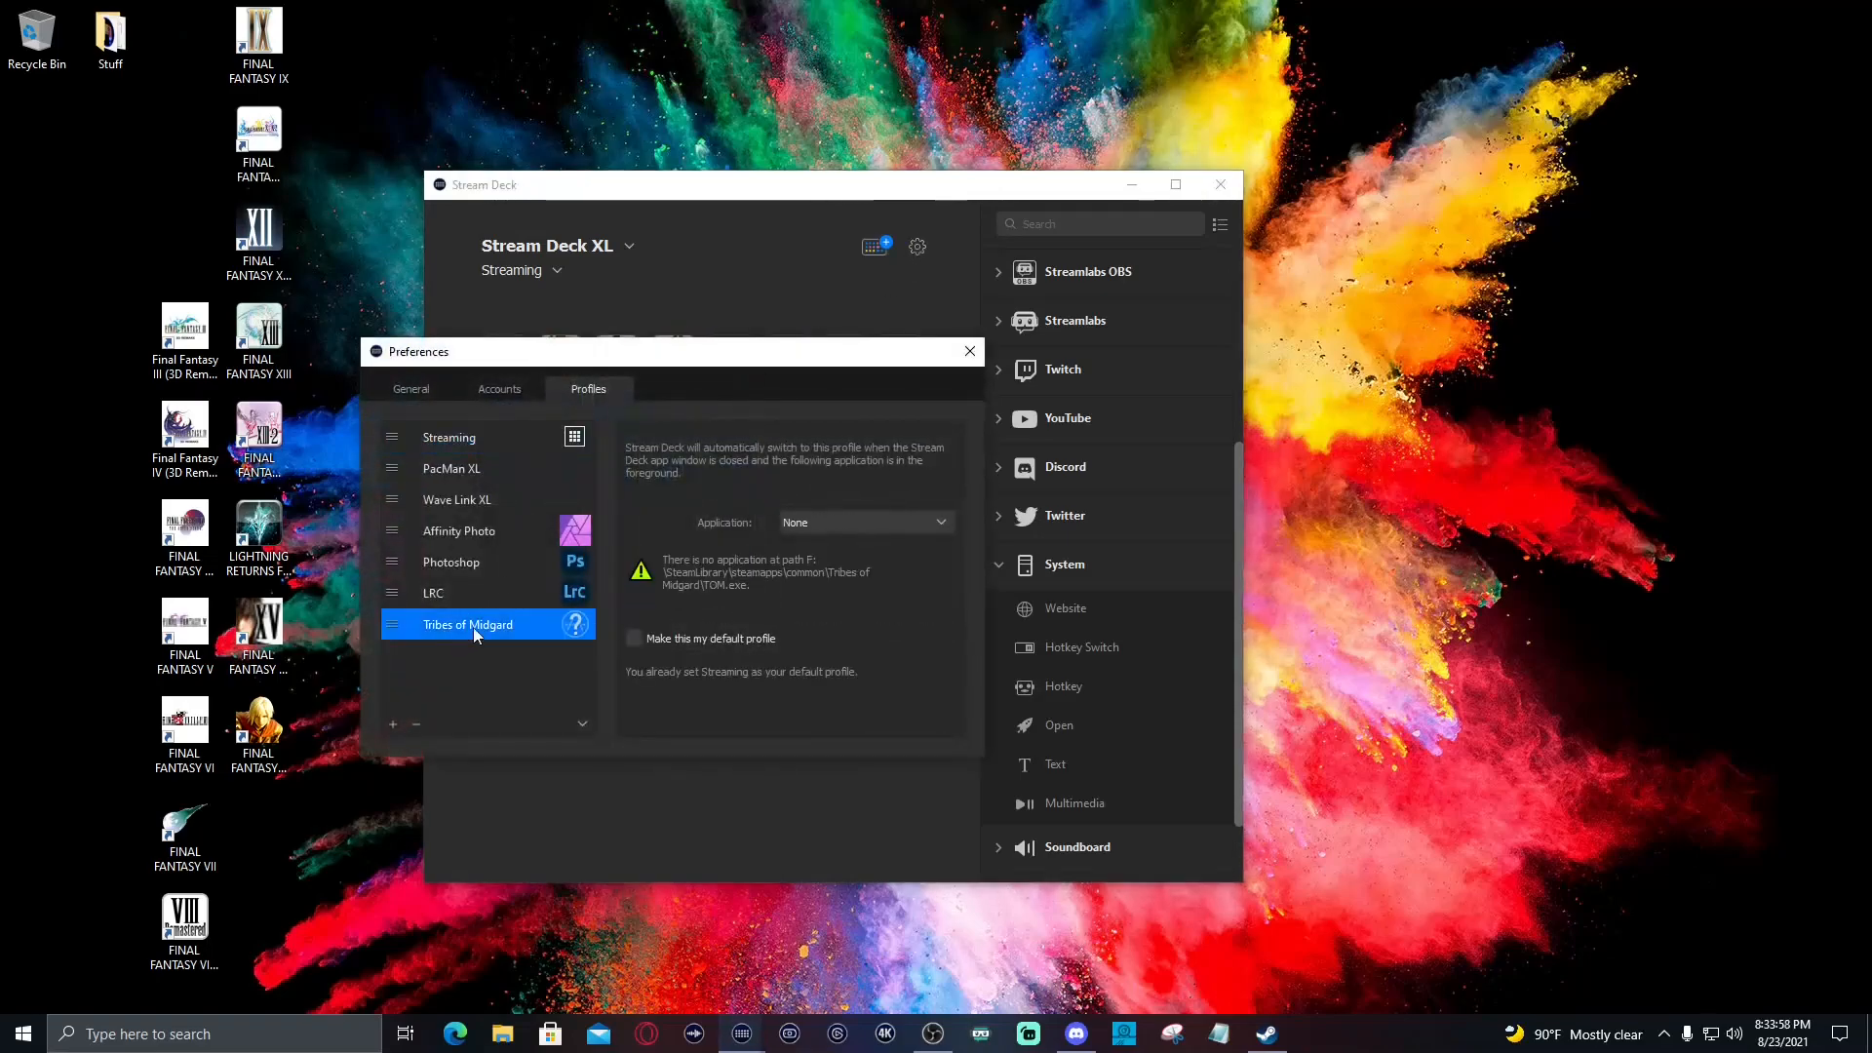
click(863, 522)
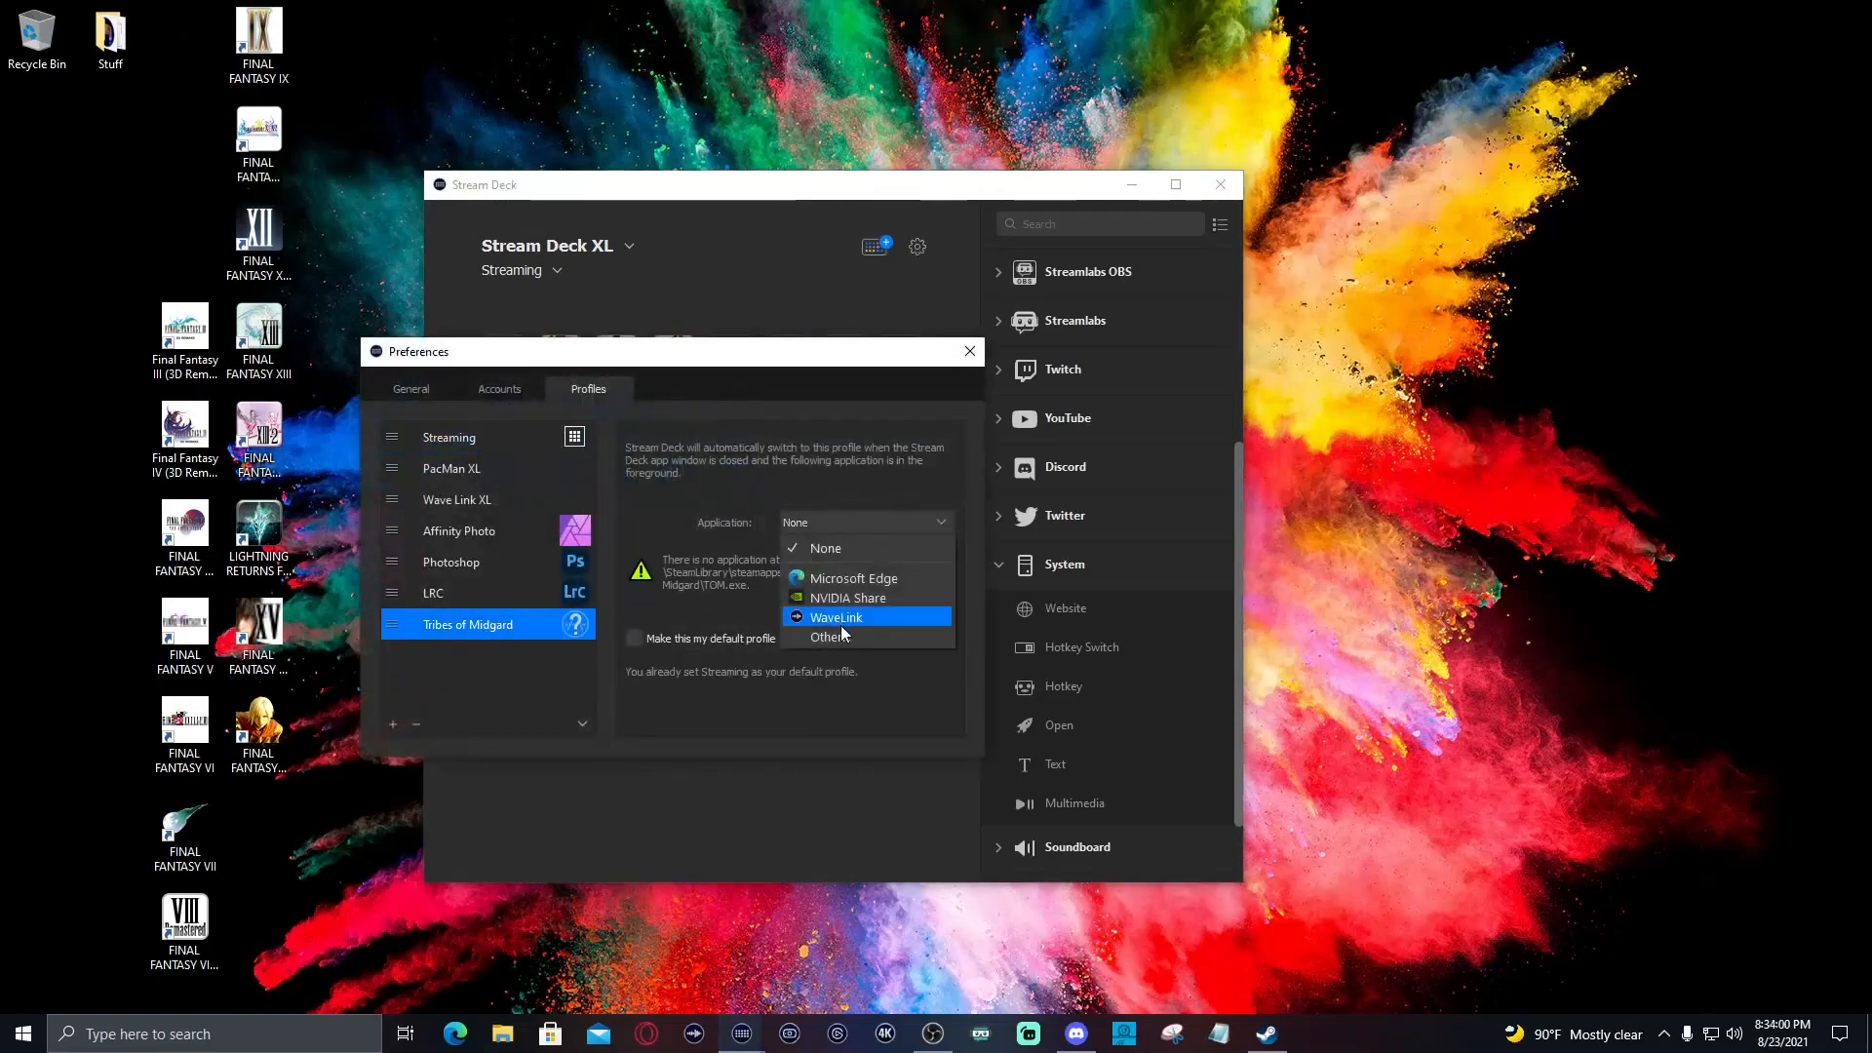
click(822, 636)
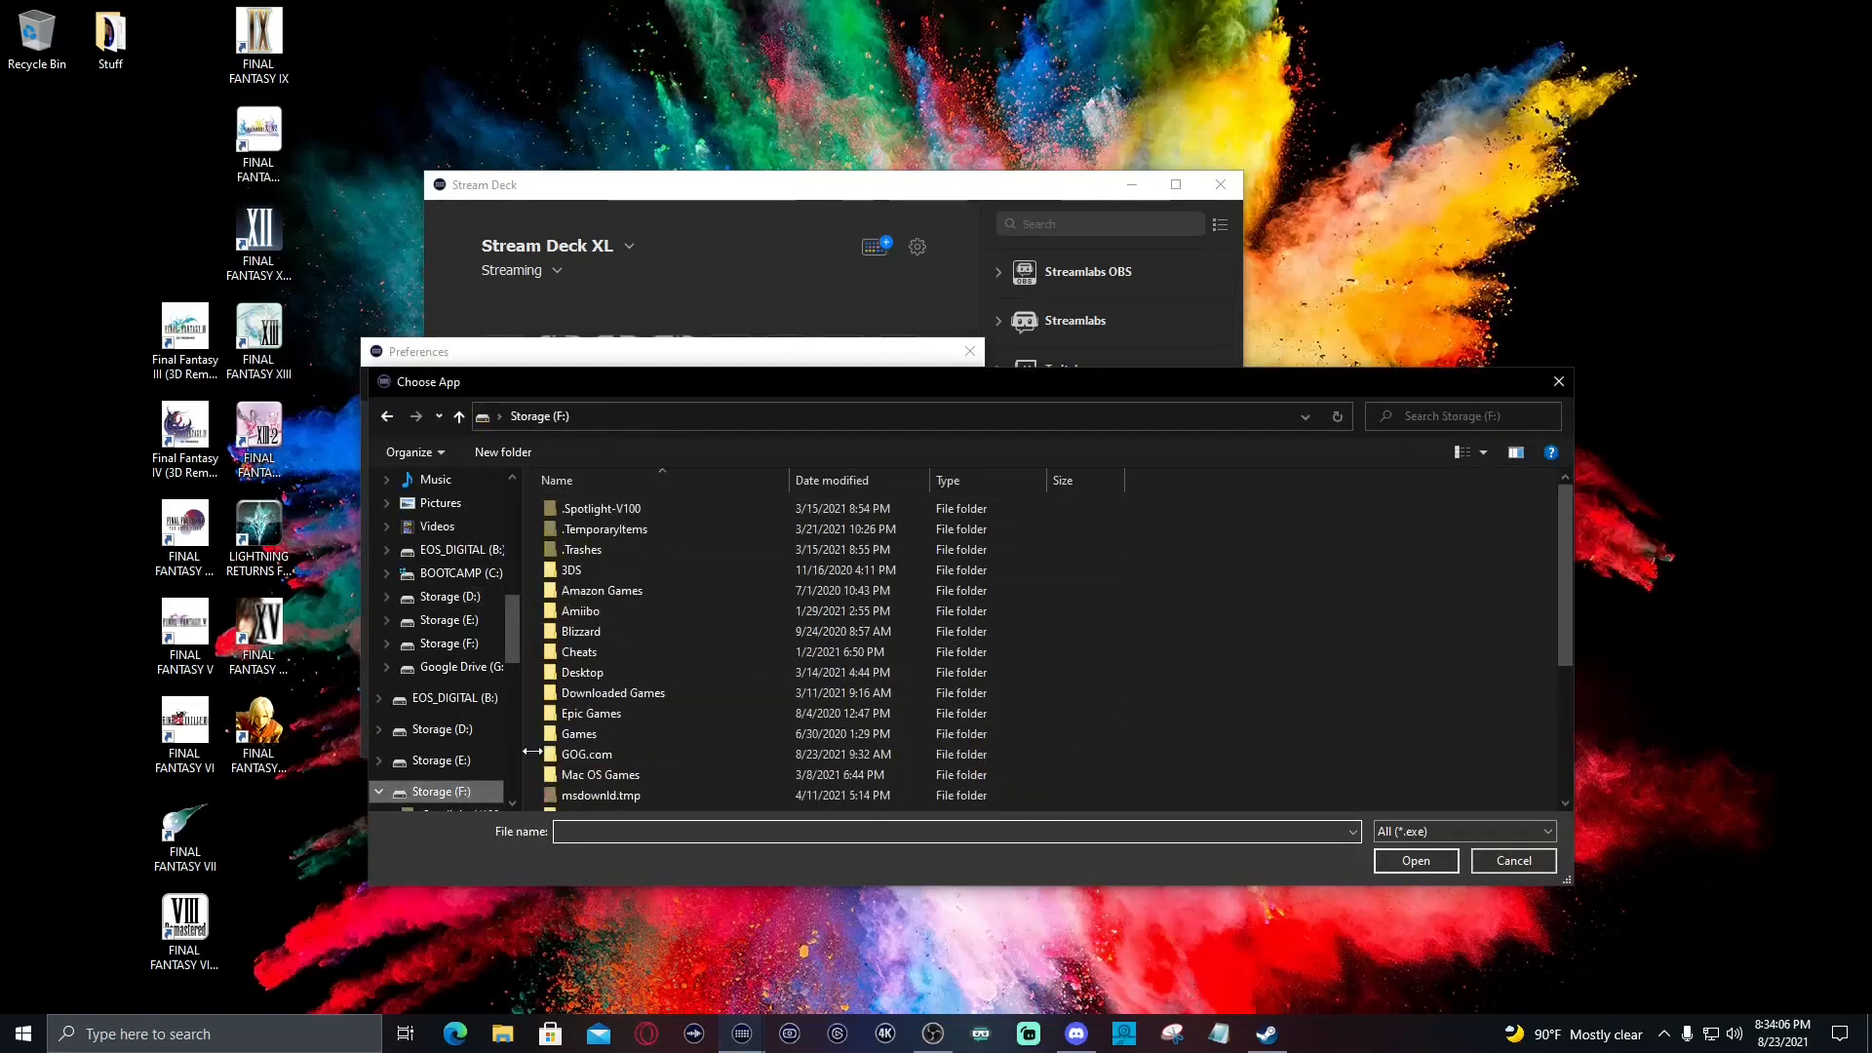
Browse Steam > steamapps > common > Tribes of Midgard and choose TOM.exe
scroll(down, 3)
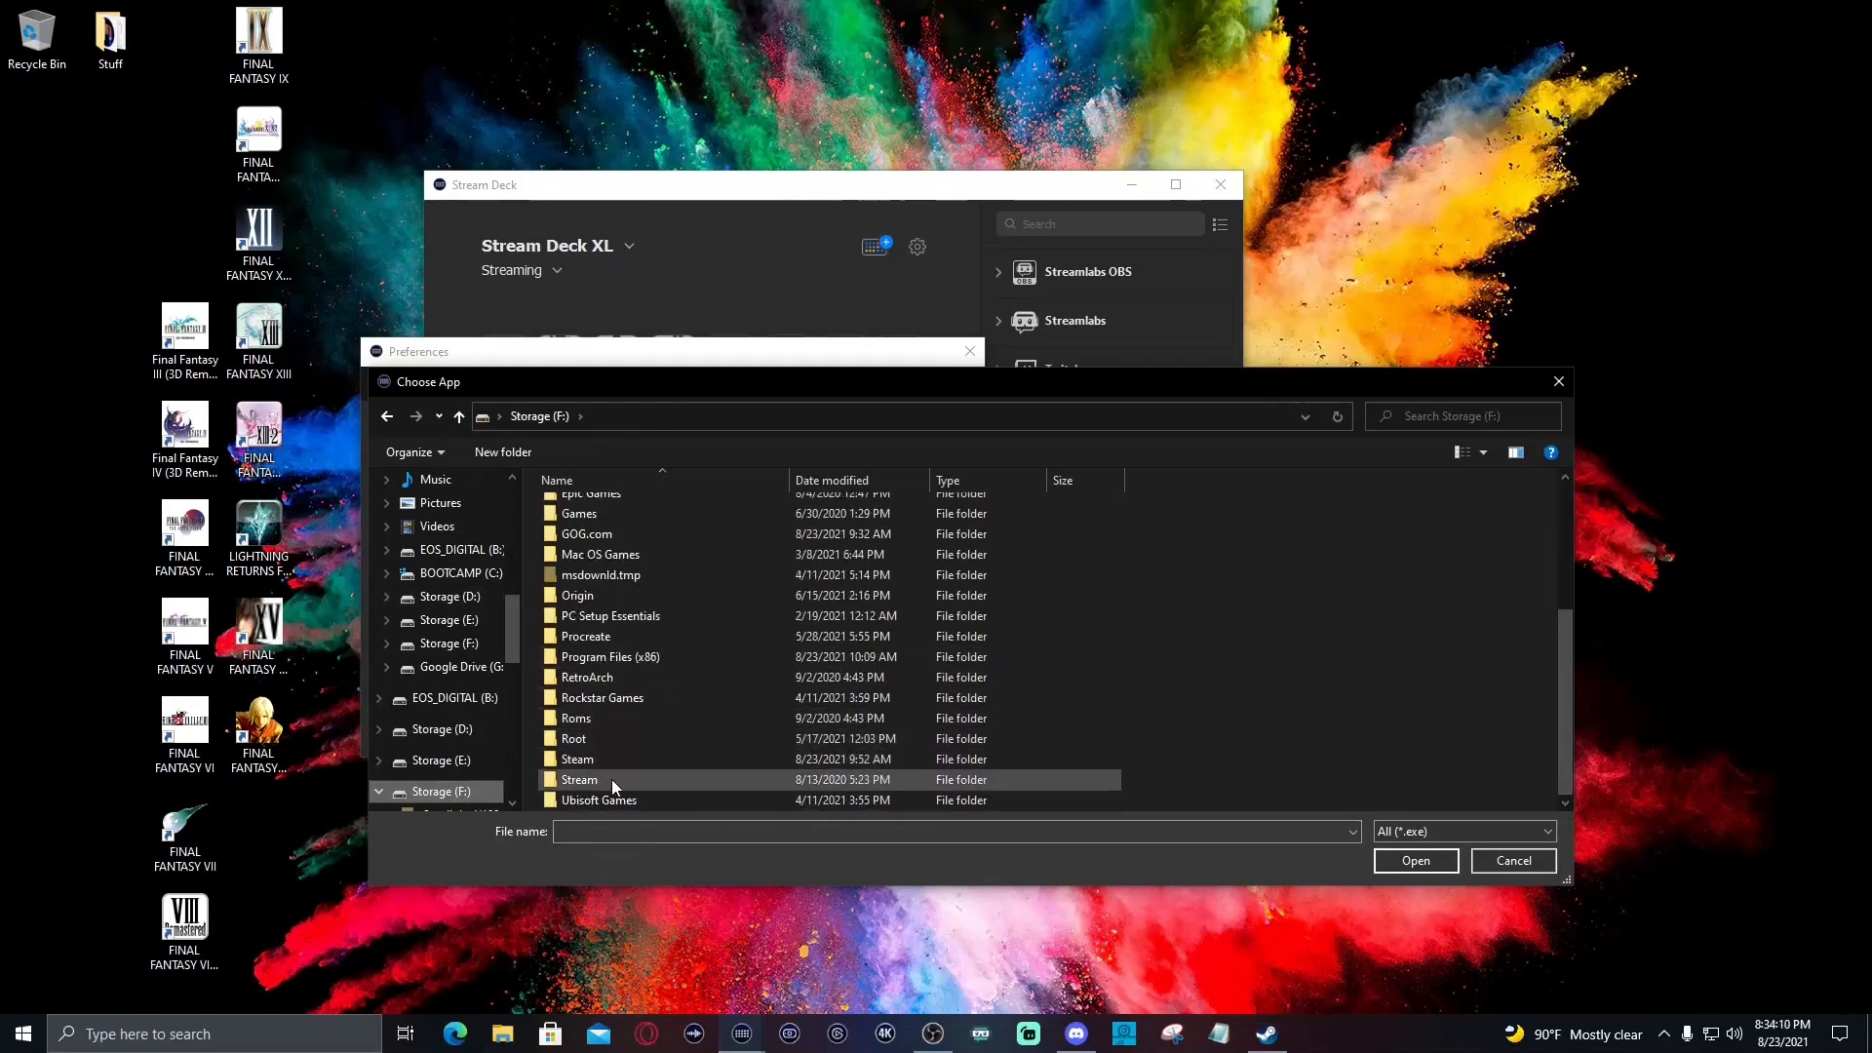
double_click(577, 778)
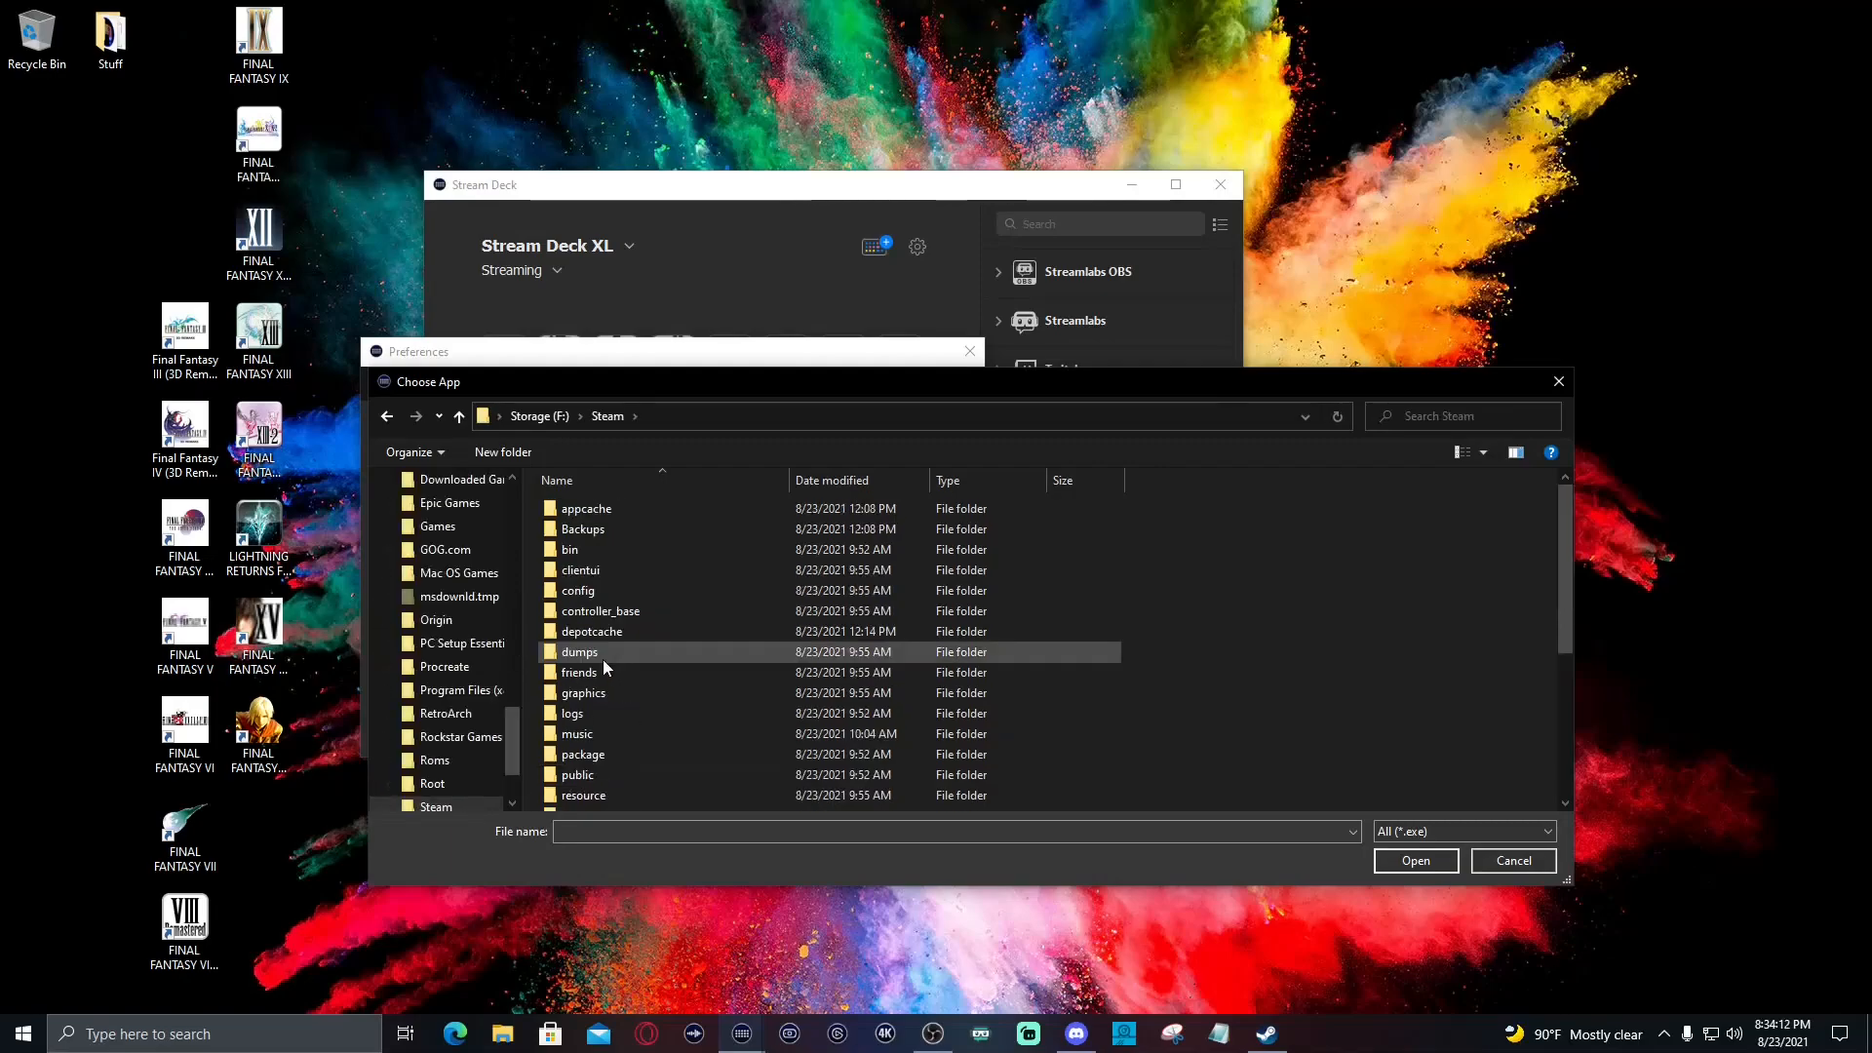
scroll(down, 3)
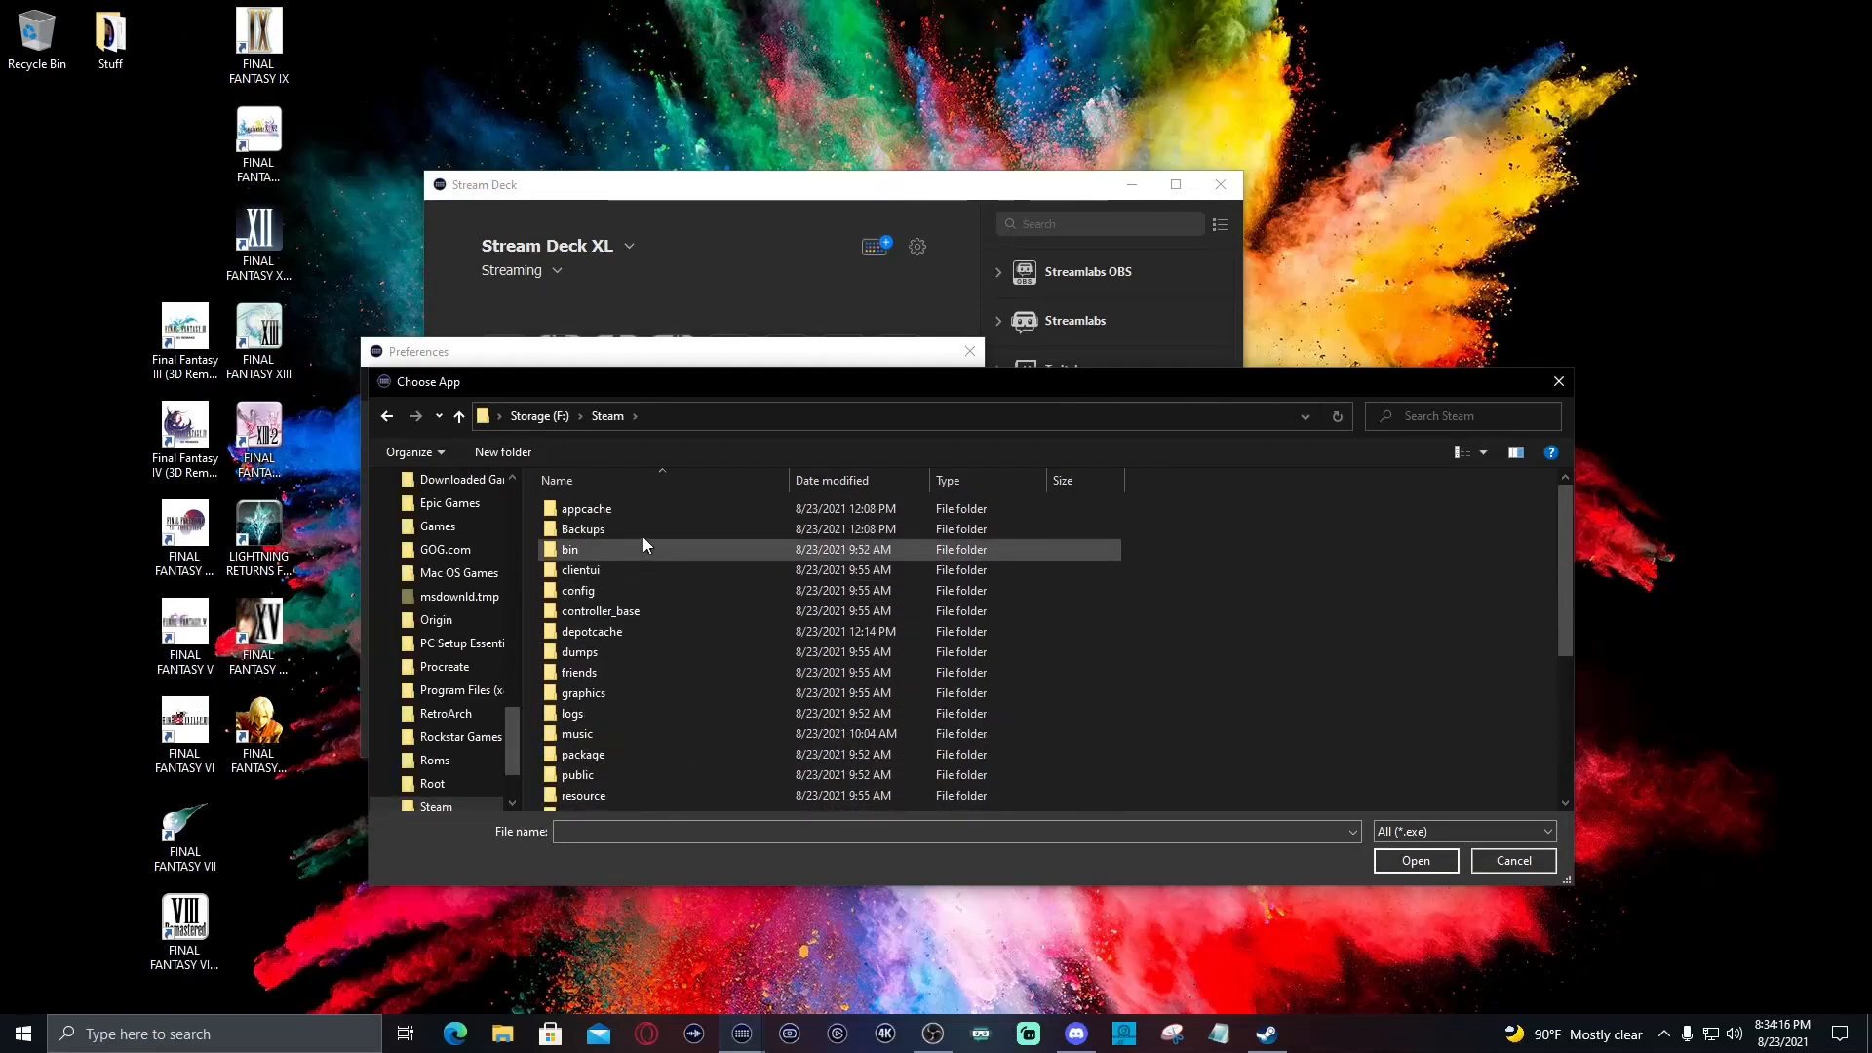
scroll(down, 3)
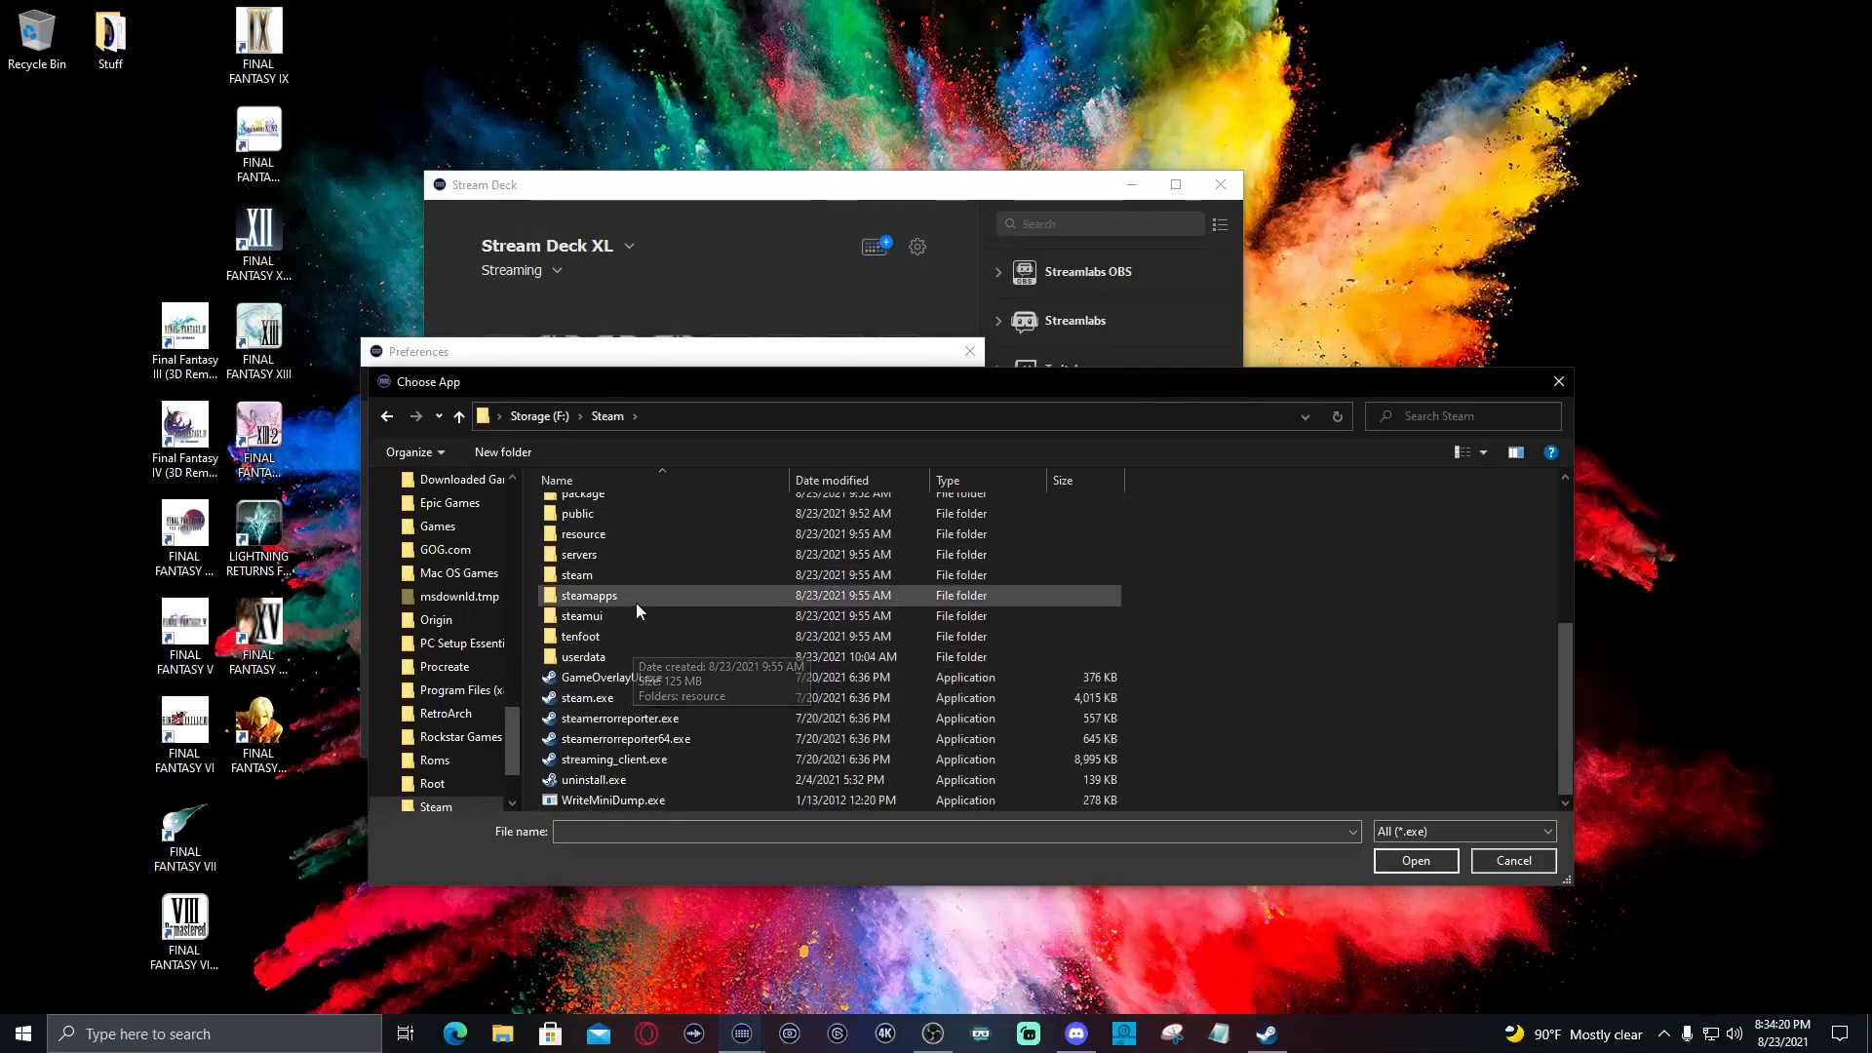
double_click(588, 594)
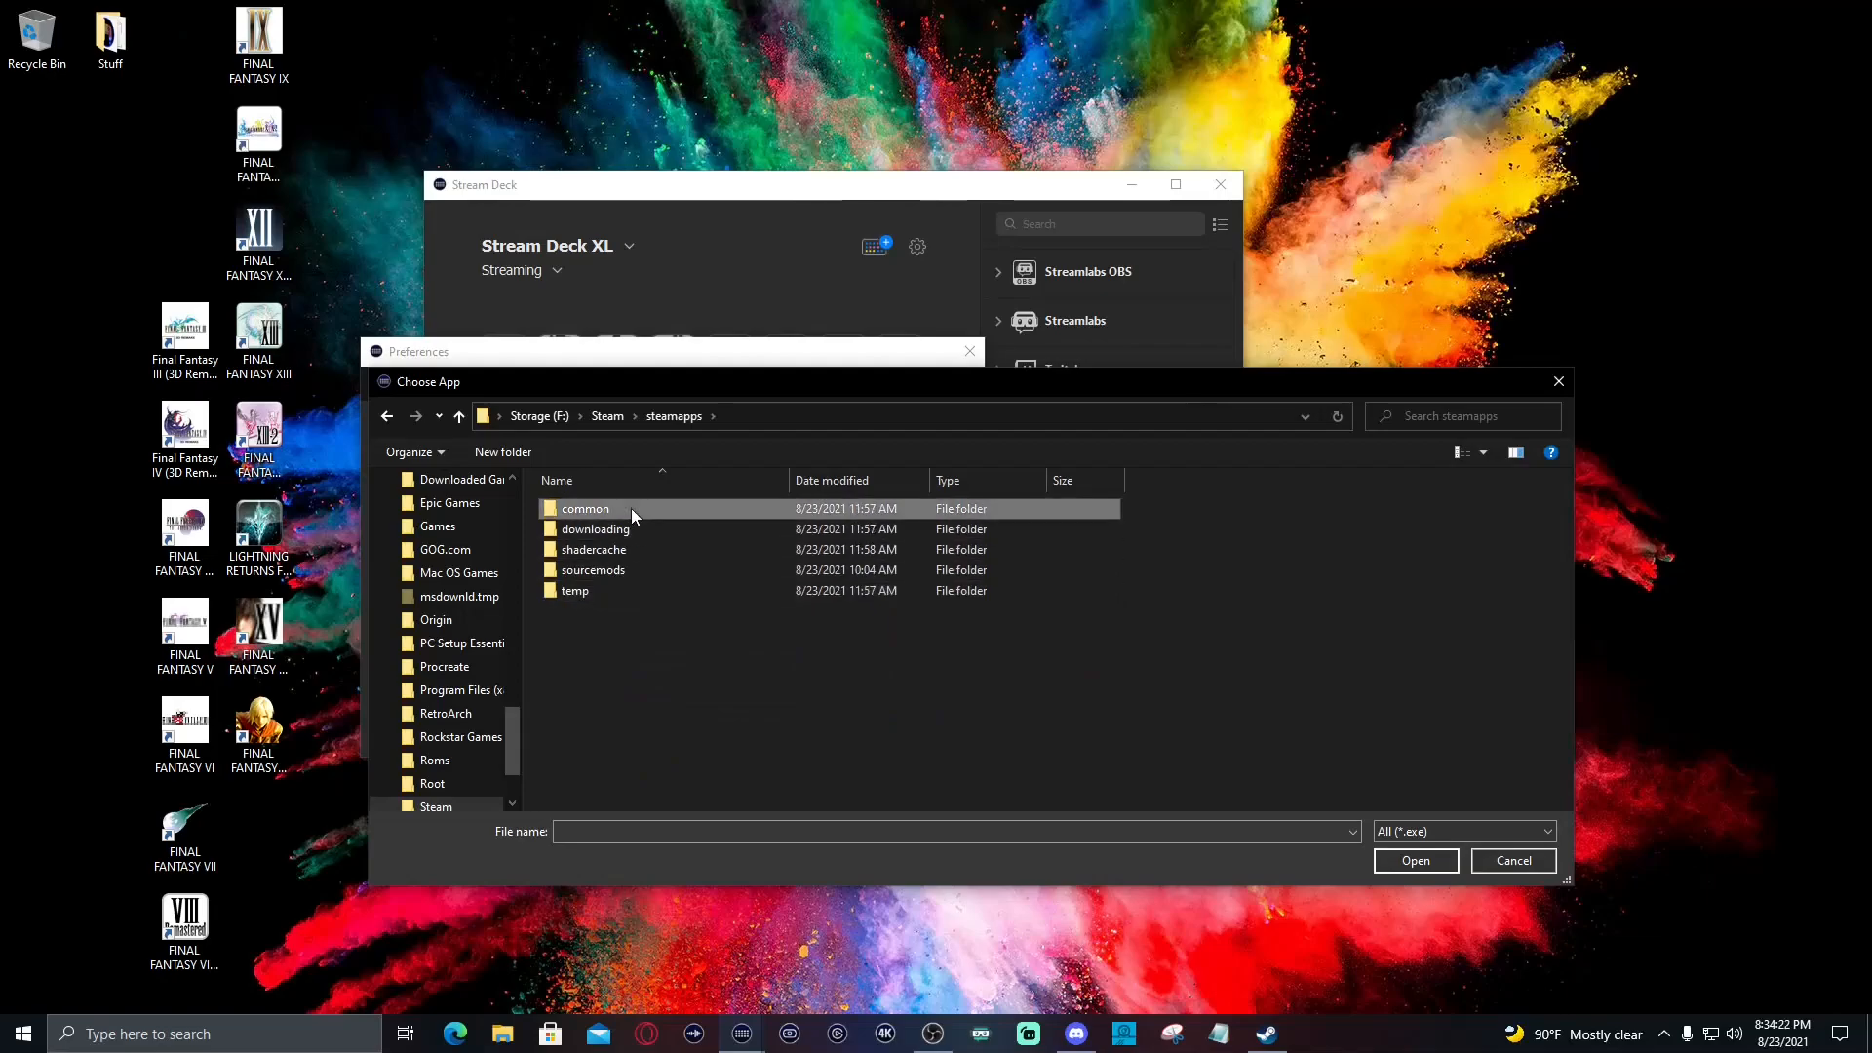
double_click(585, 507)
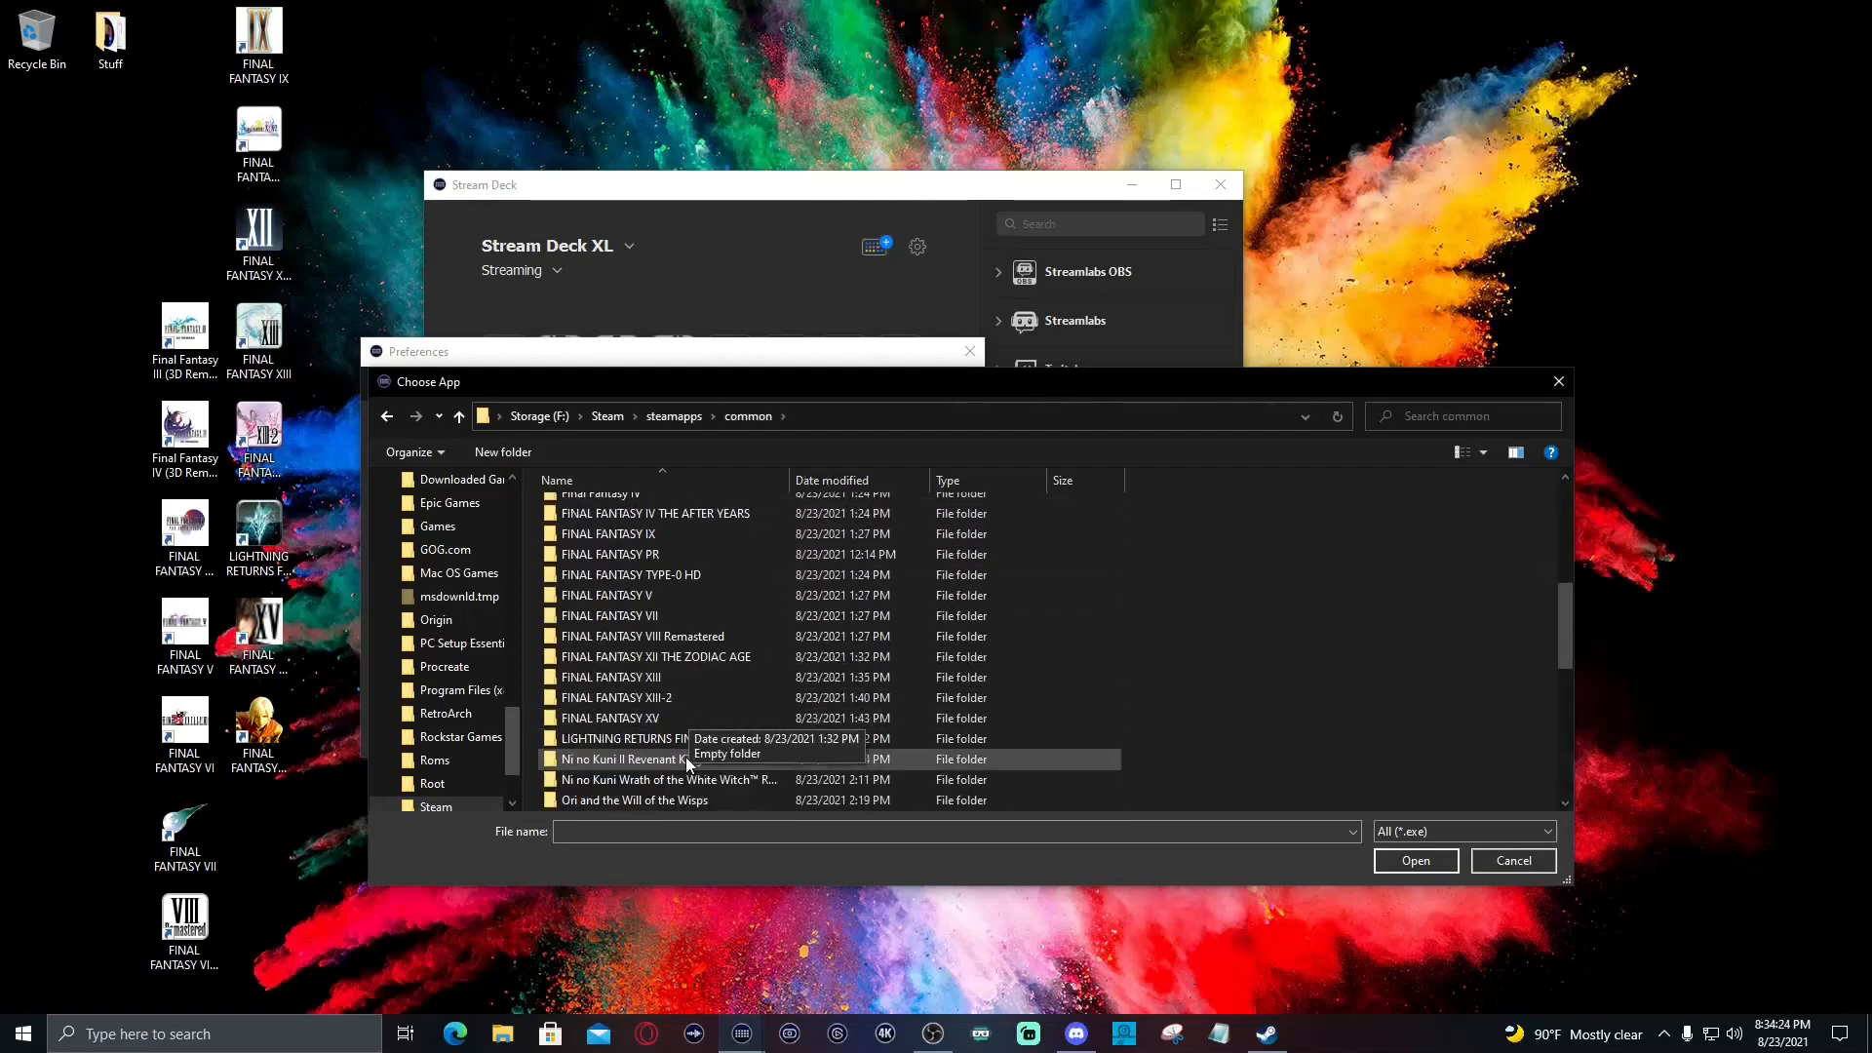
scroll(down, 3)
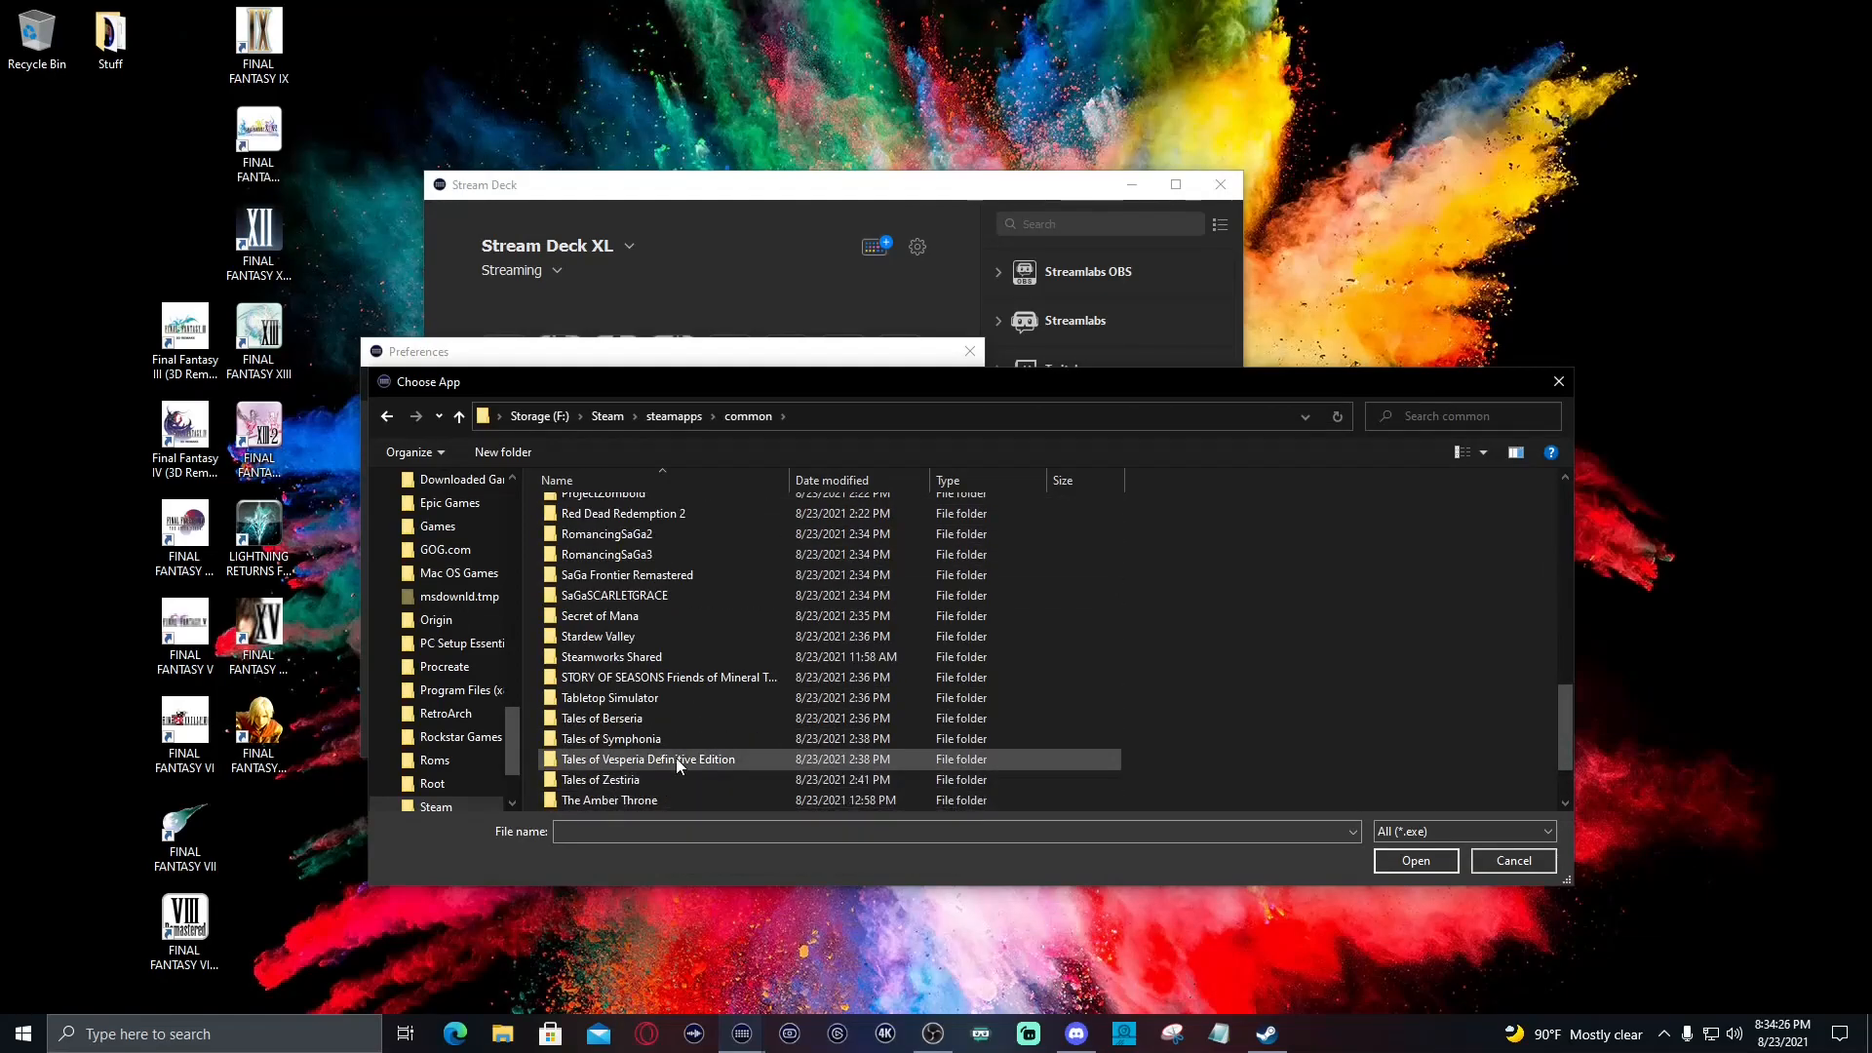
scroll(down, 3)
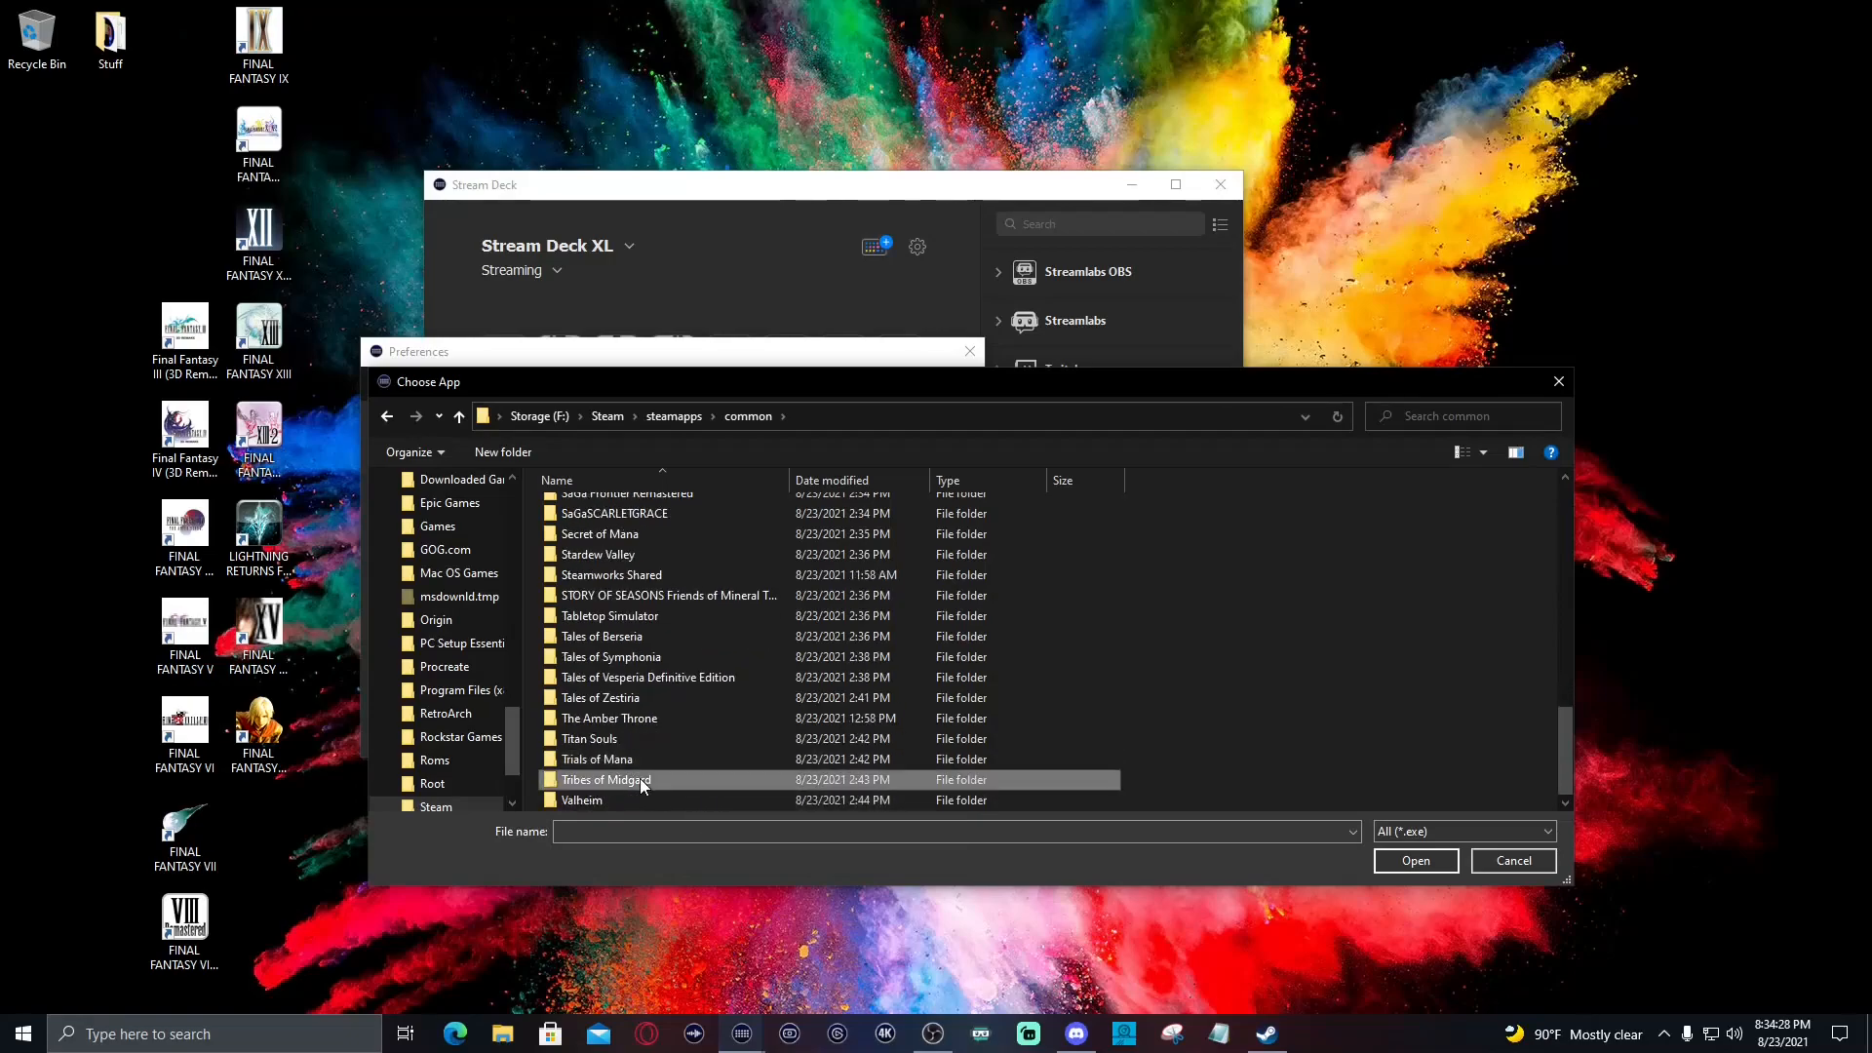
double_click(607, 778)
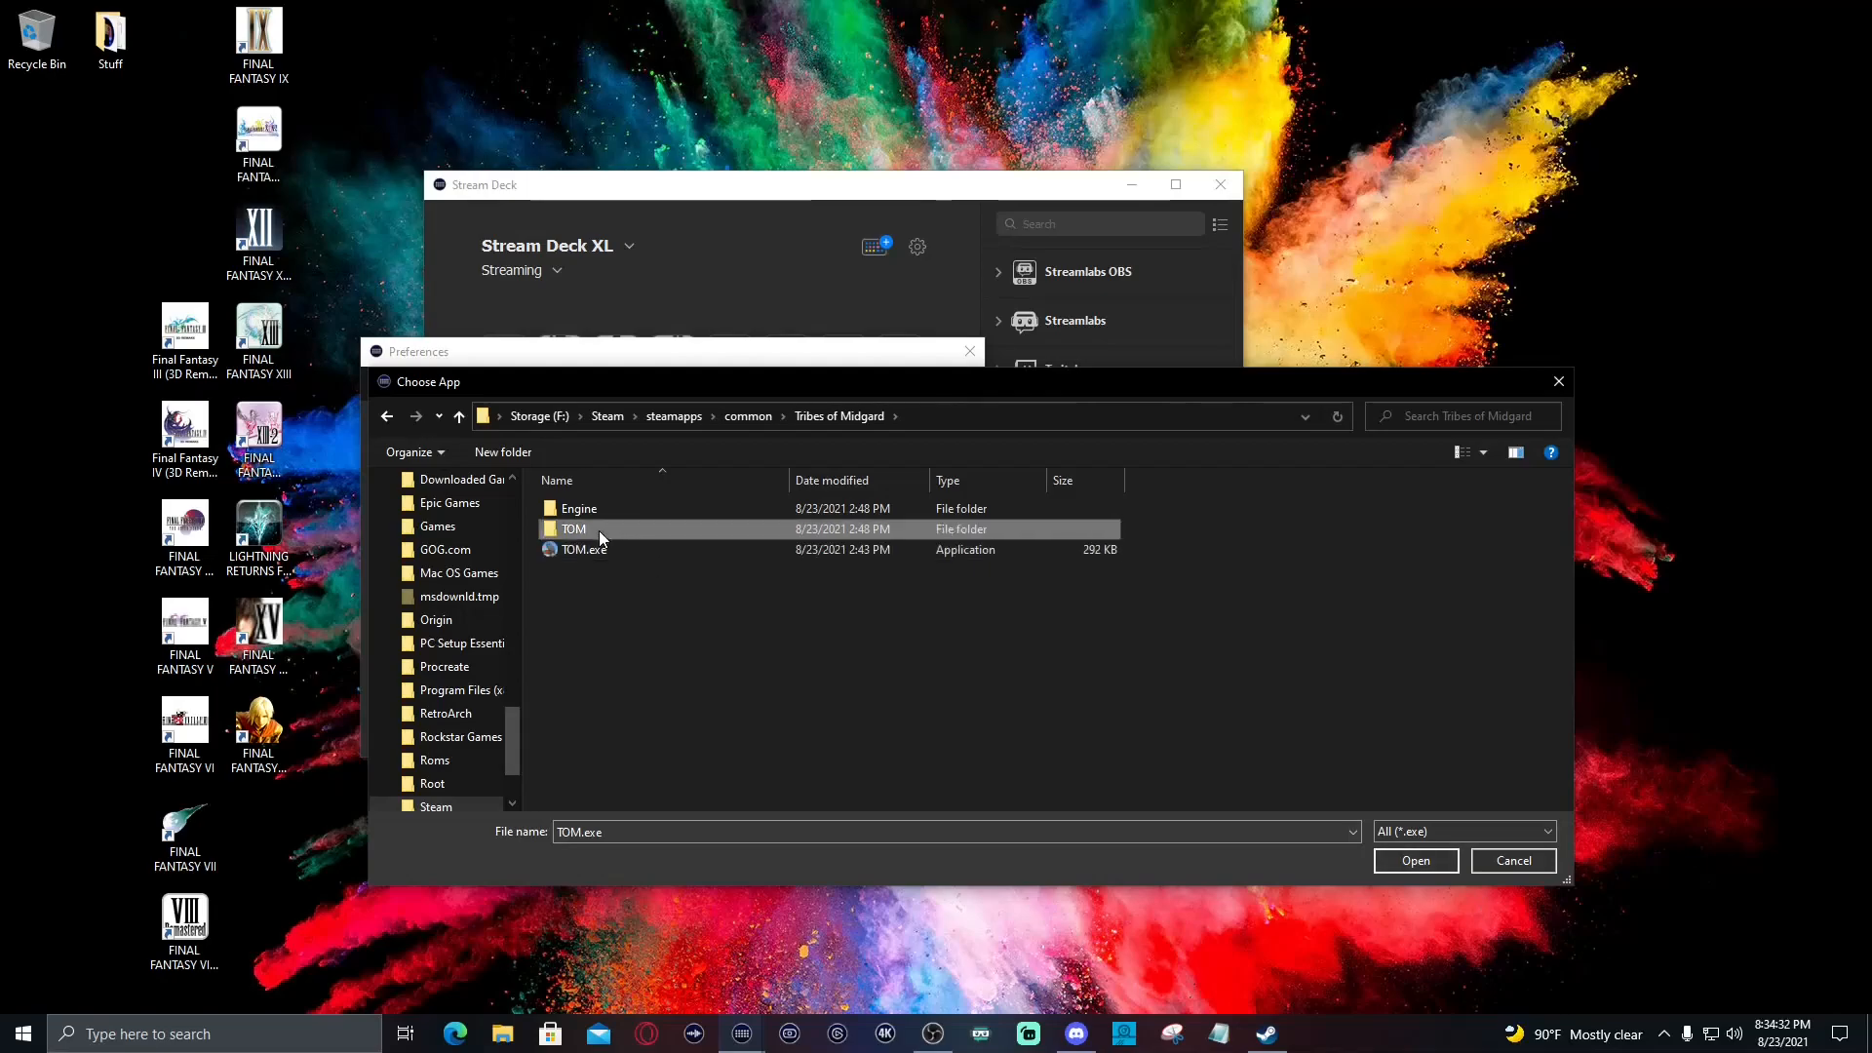
double_click(573, 528)
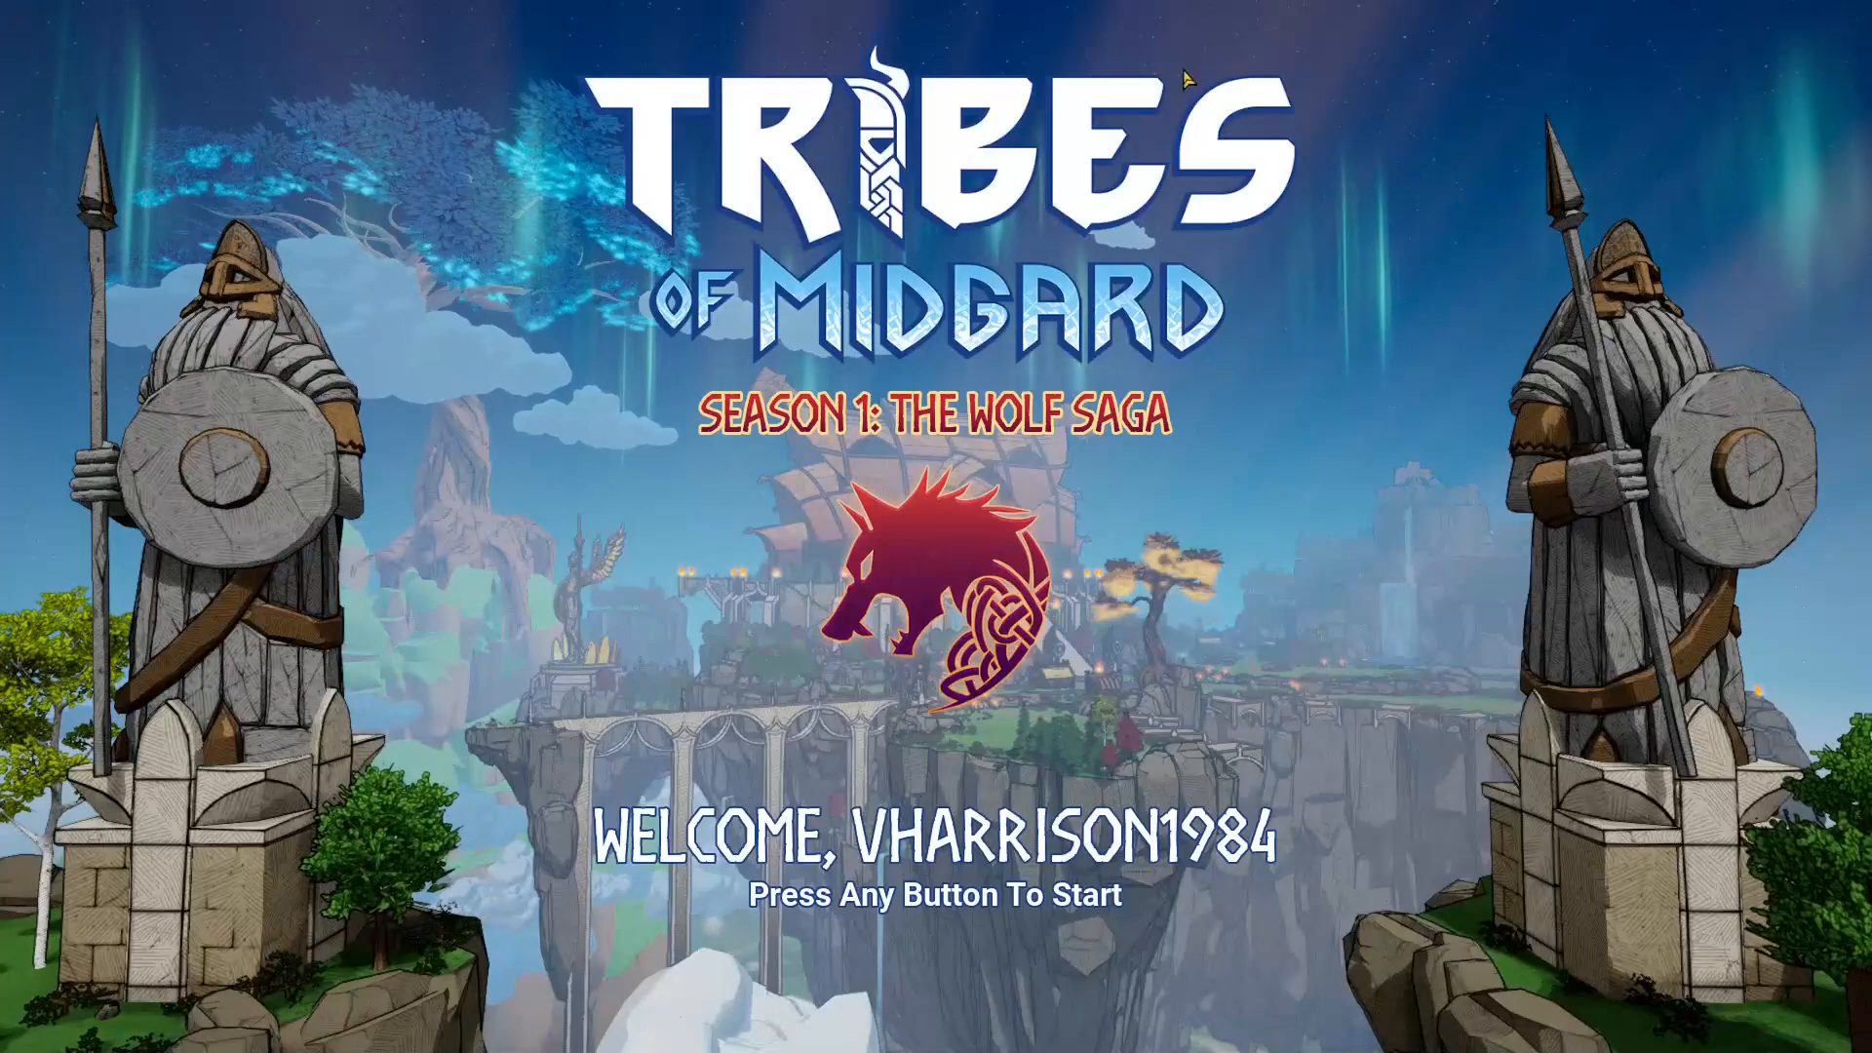
Get past the Tribes of Midgard title screen and return to the Stream Deck window
key(enter)
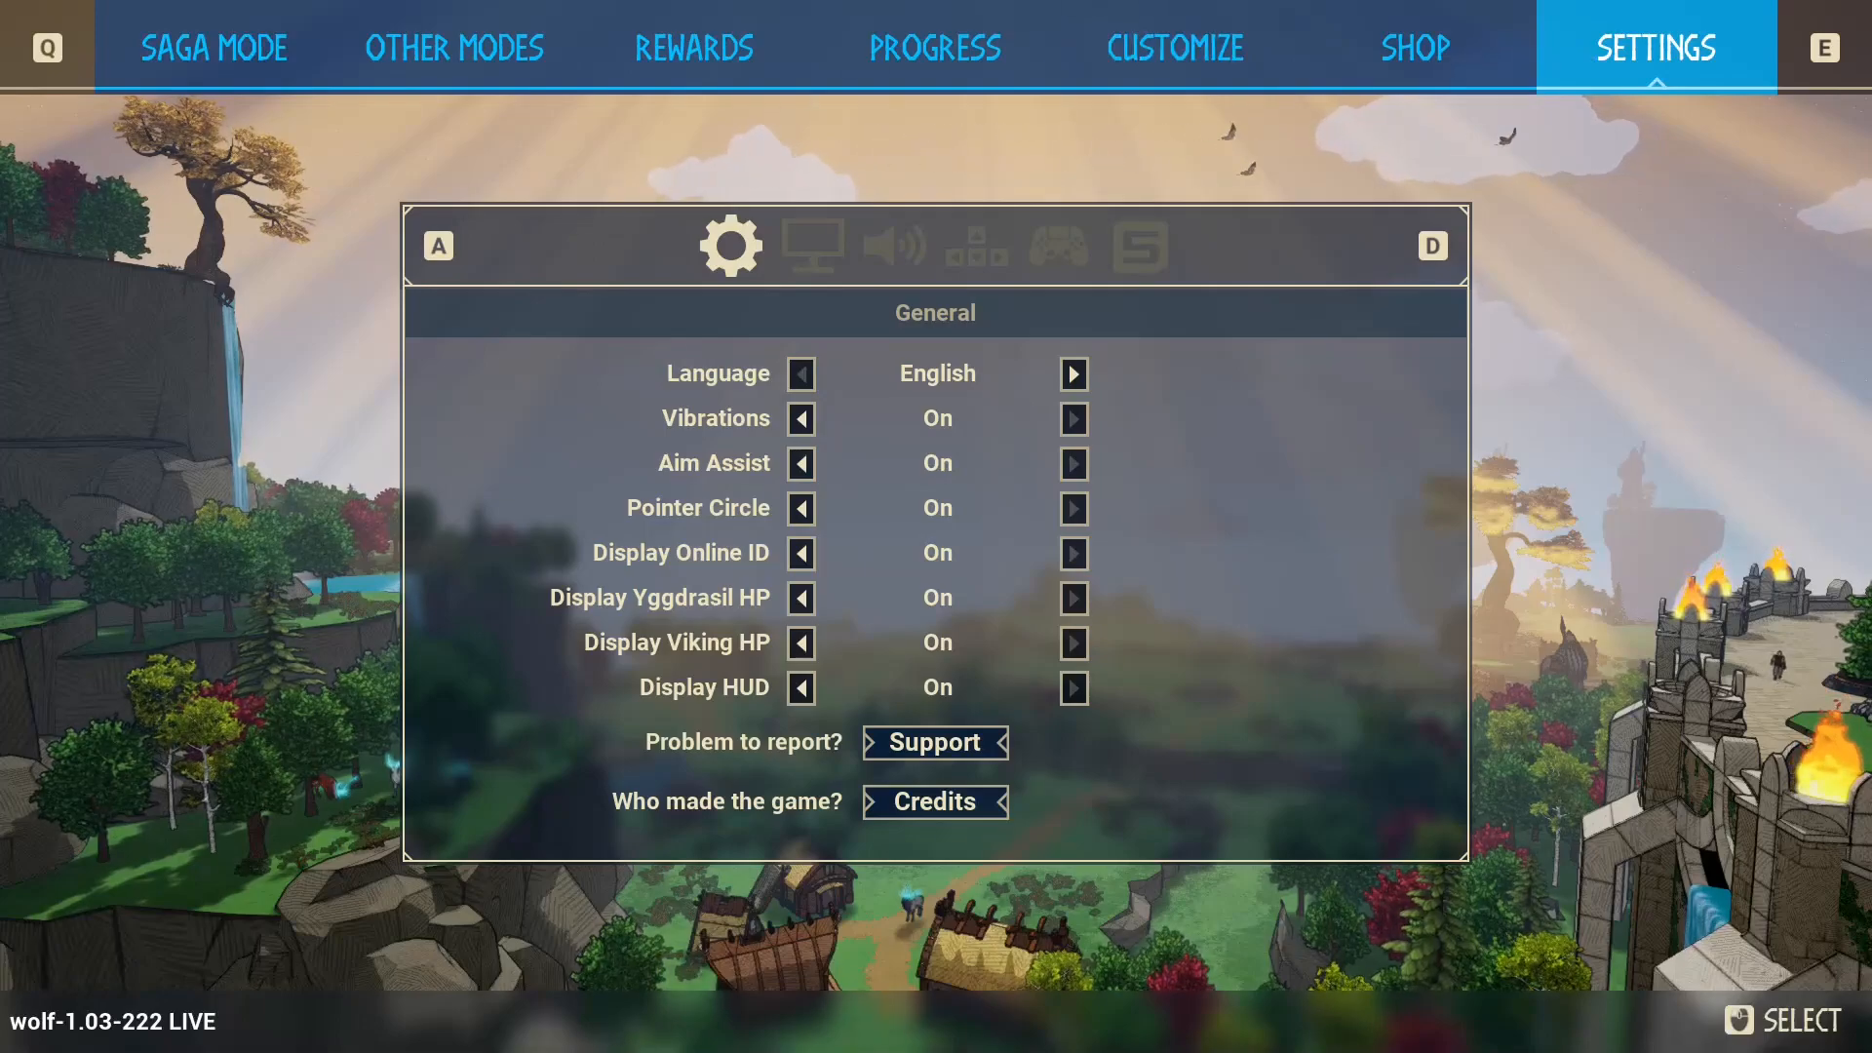
click(215, 47)
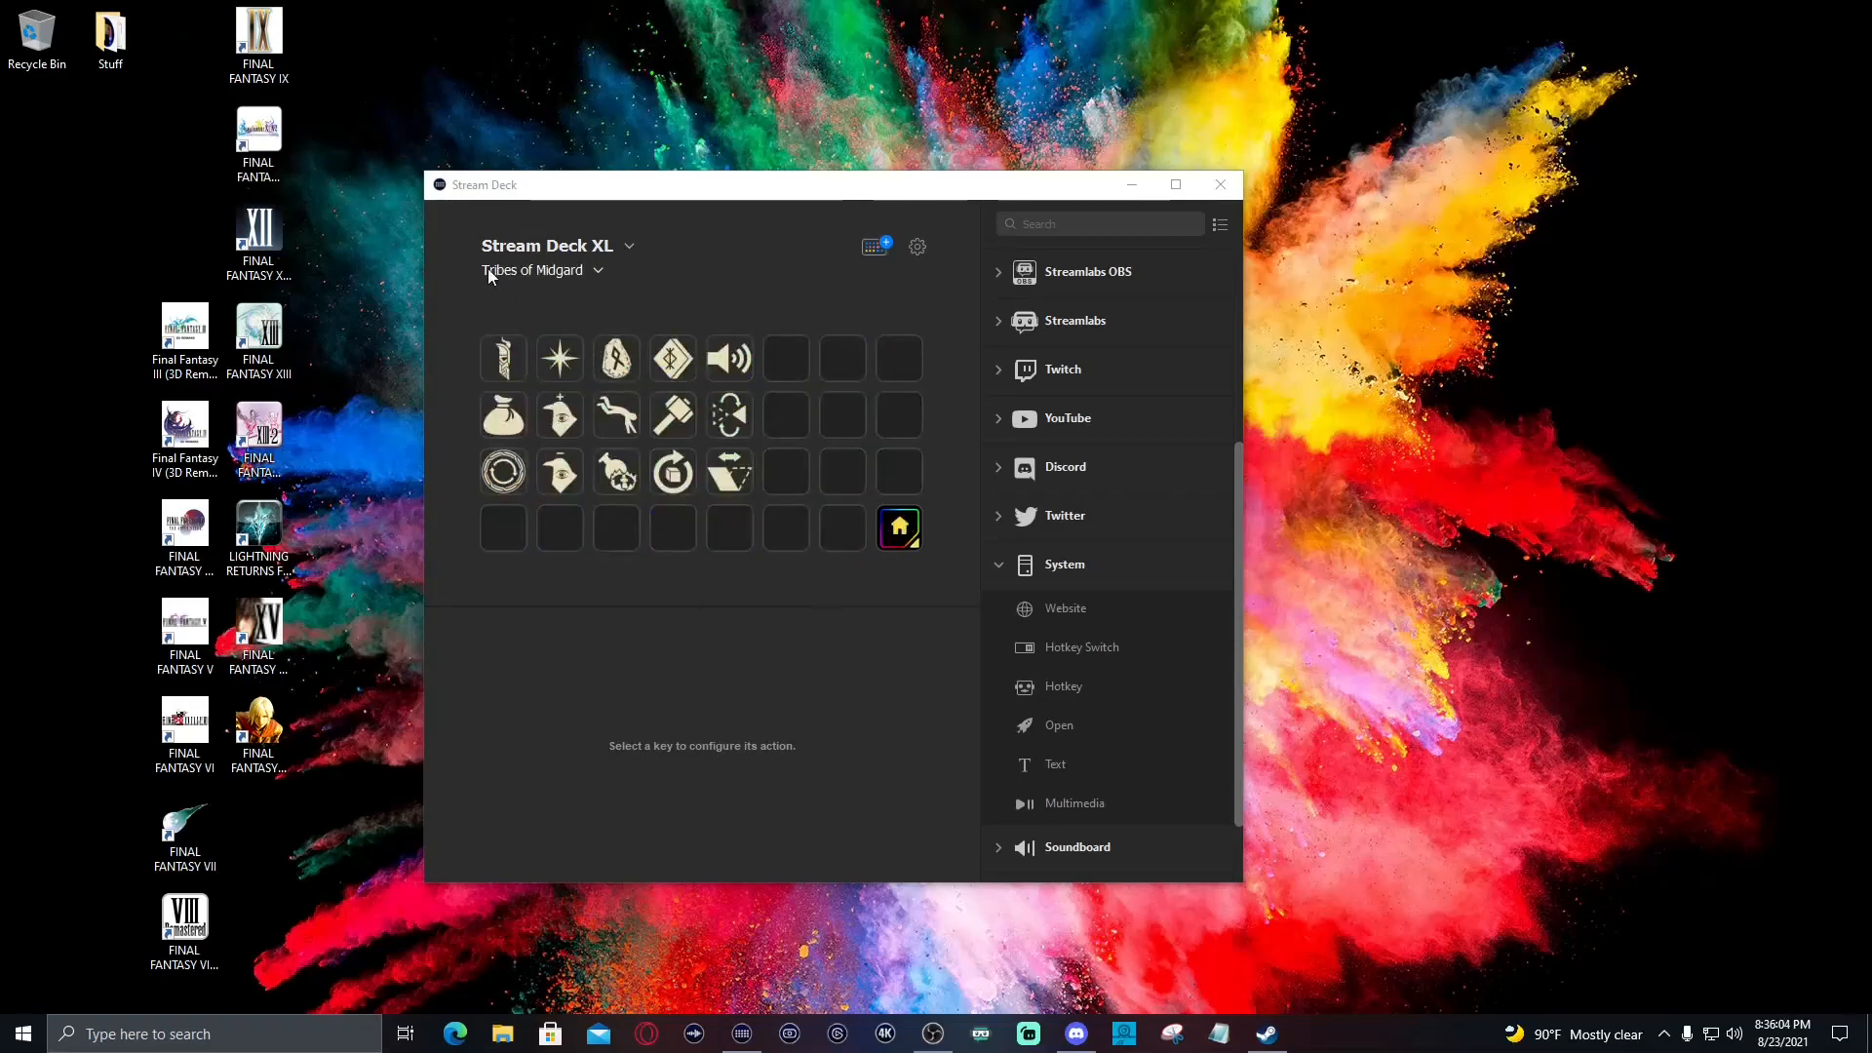
mouse_move(608, 530)
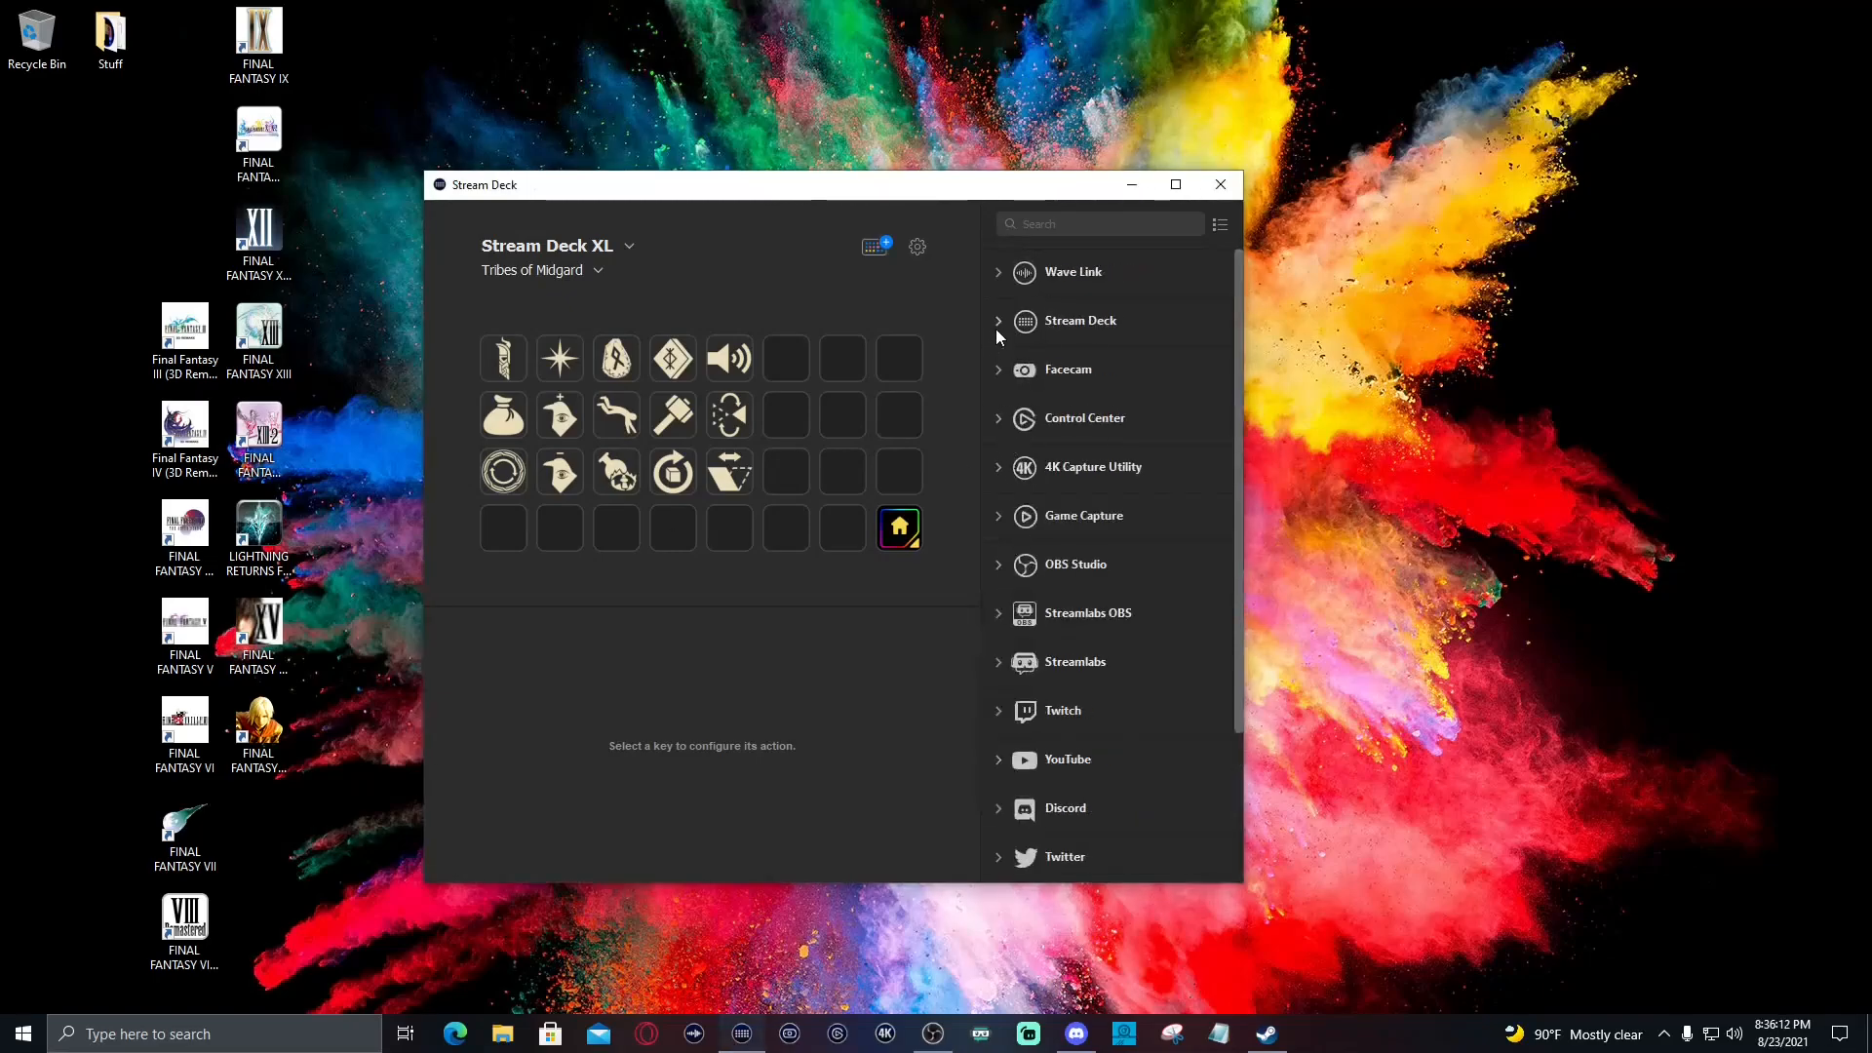
Add a Switch Profile key to the top row targeting the Streaming profile
click(1078, 320)
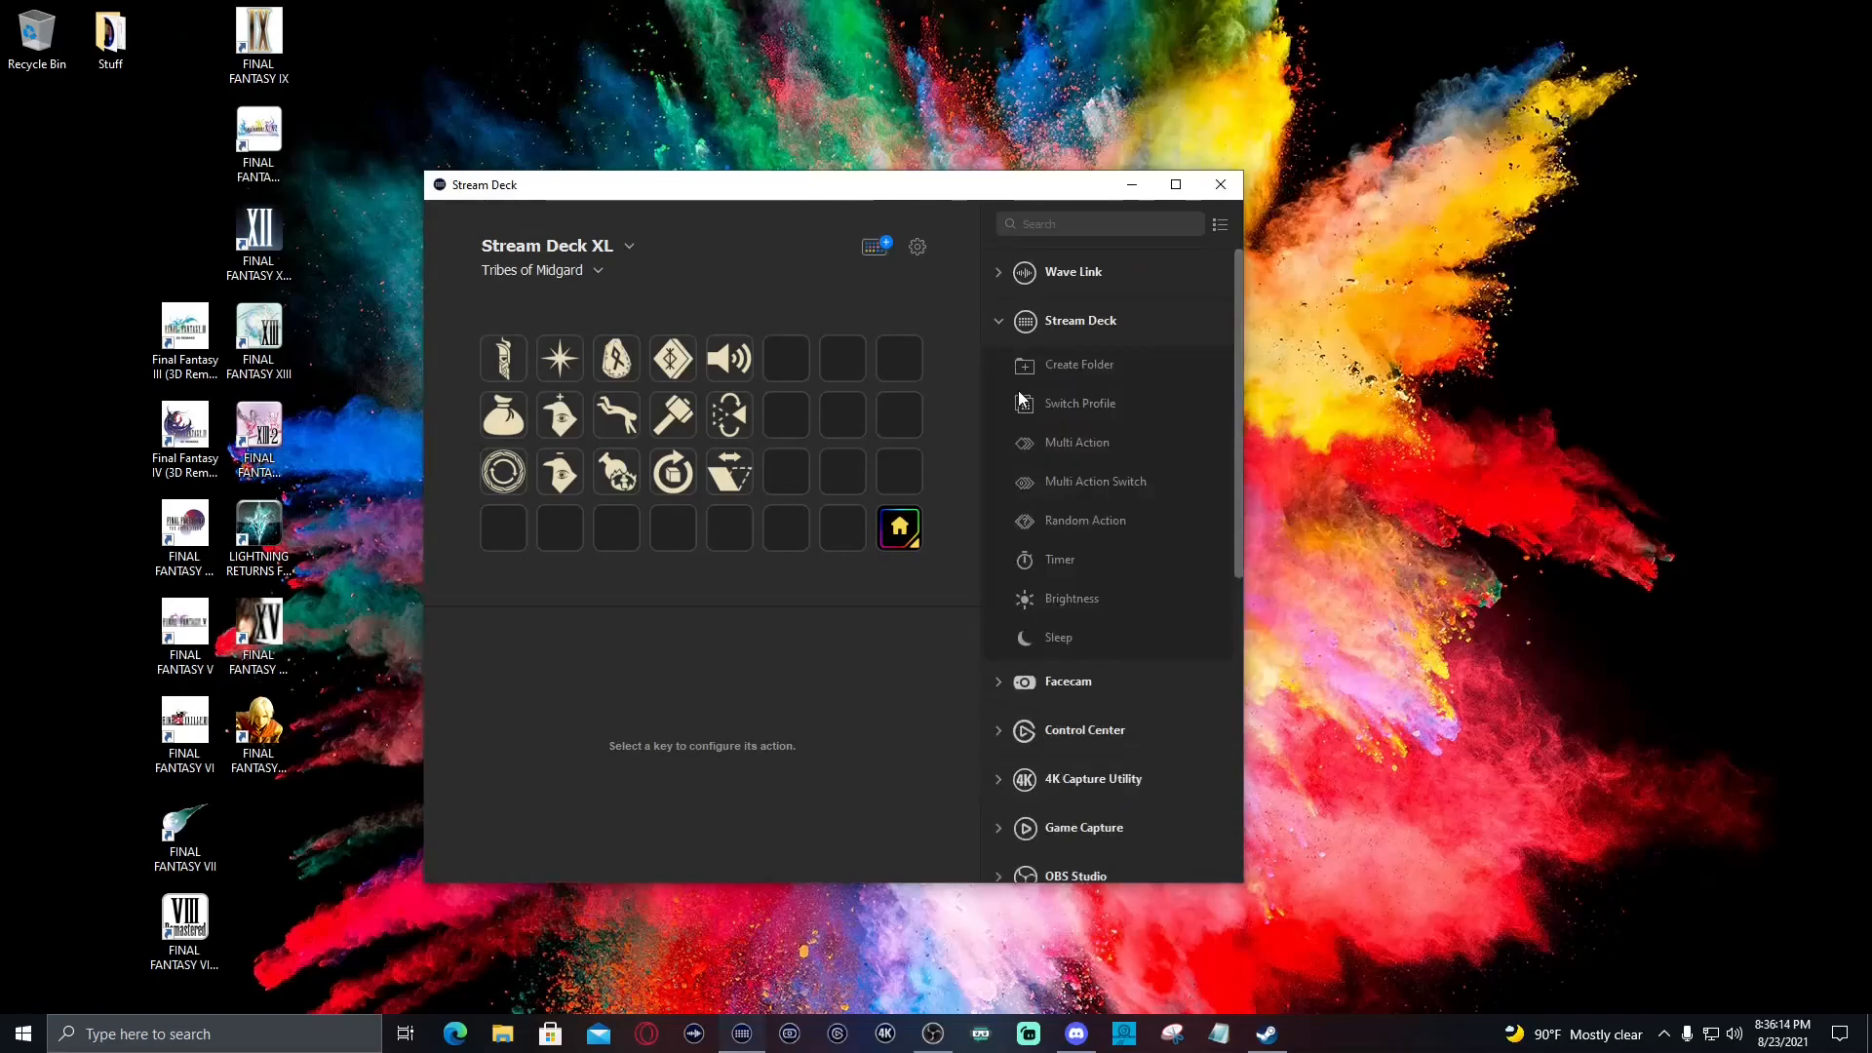
click(842, 359)
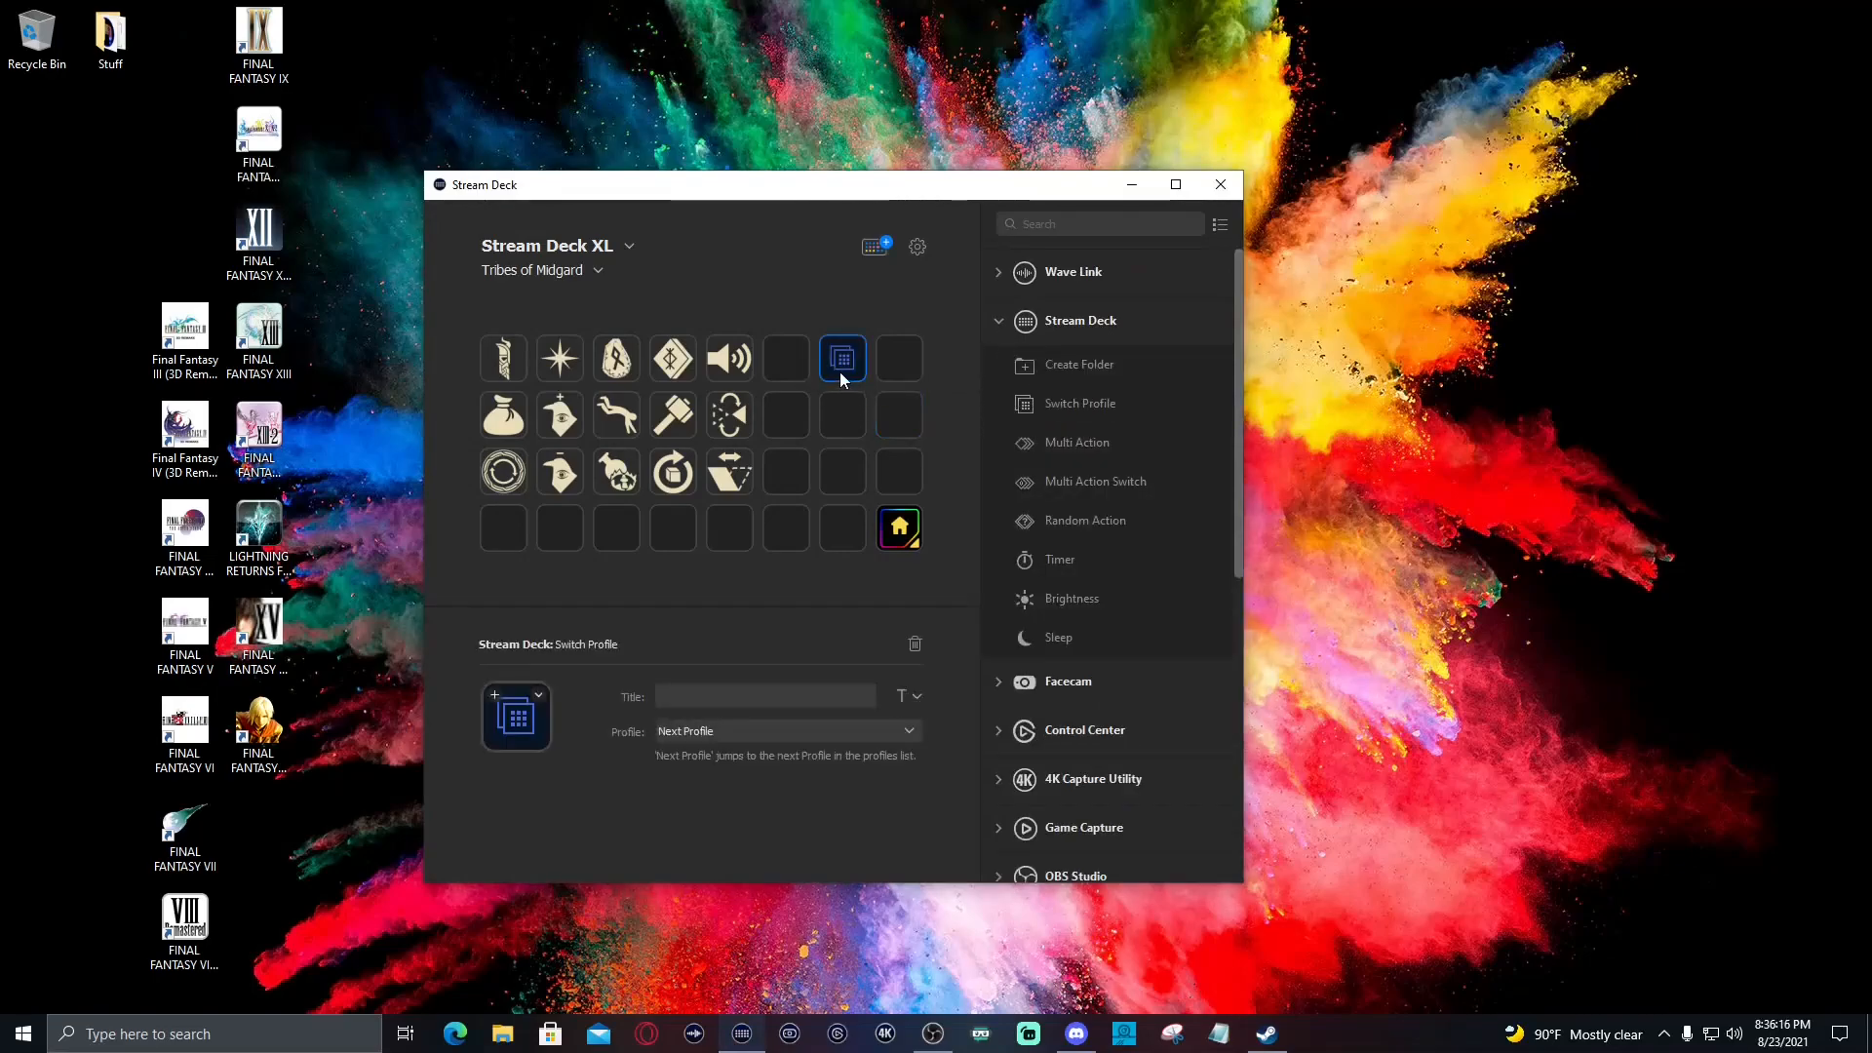
click(784, 729)
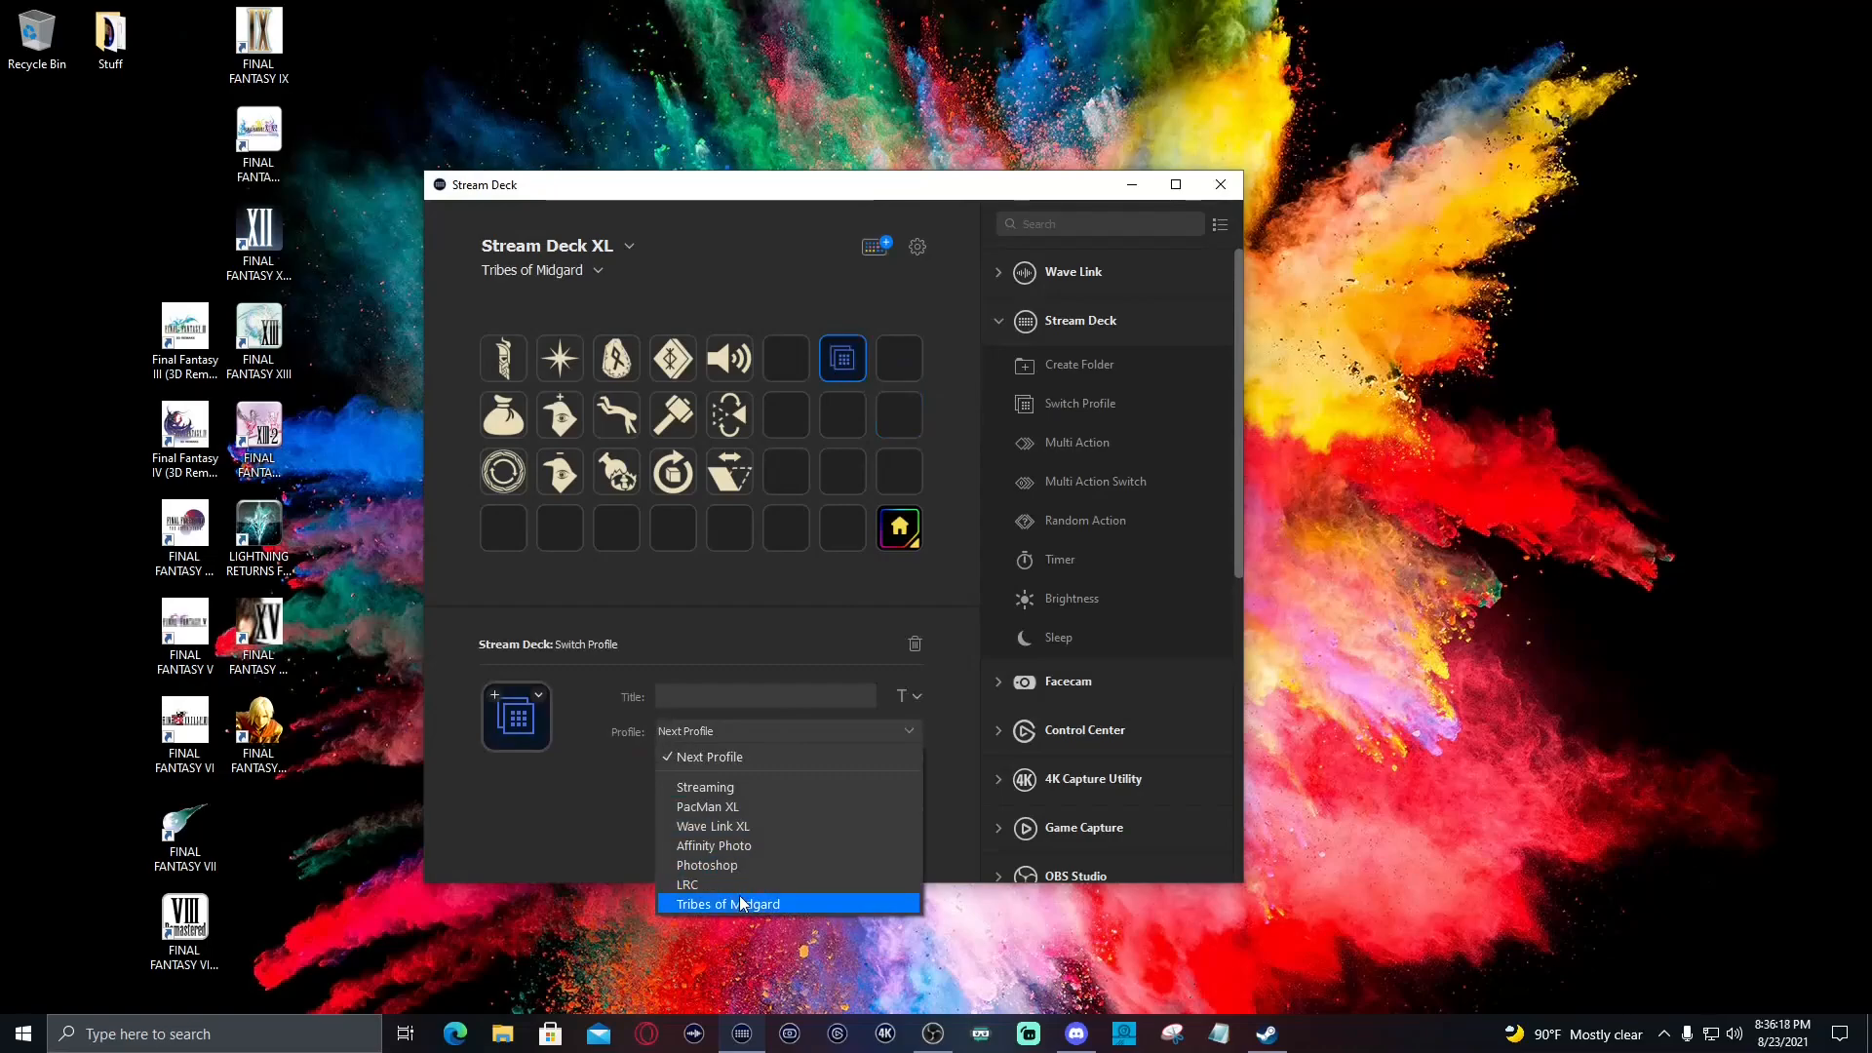
mouse_move(743, 780)
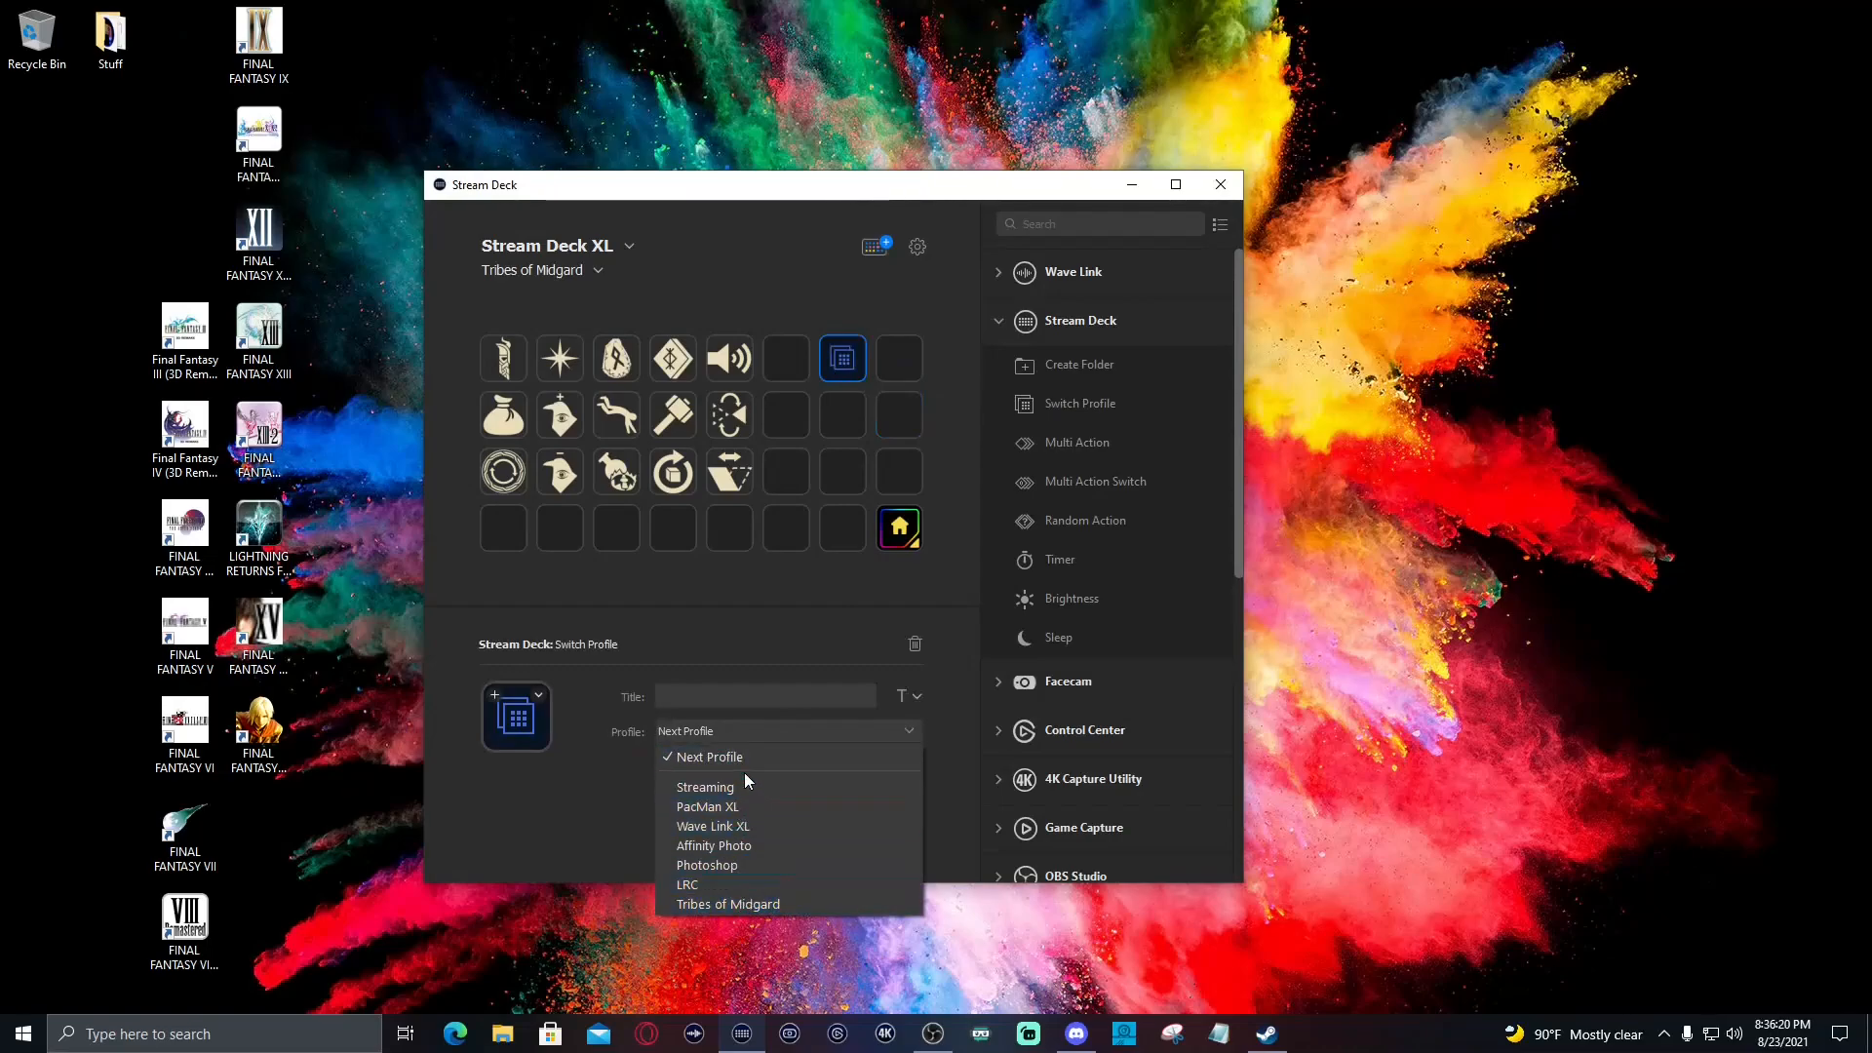
click(704, 785)
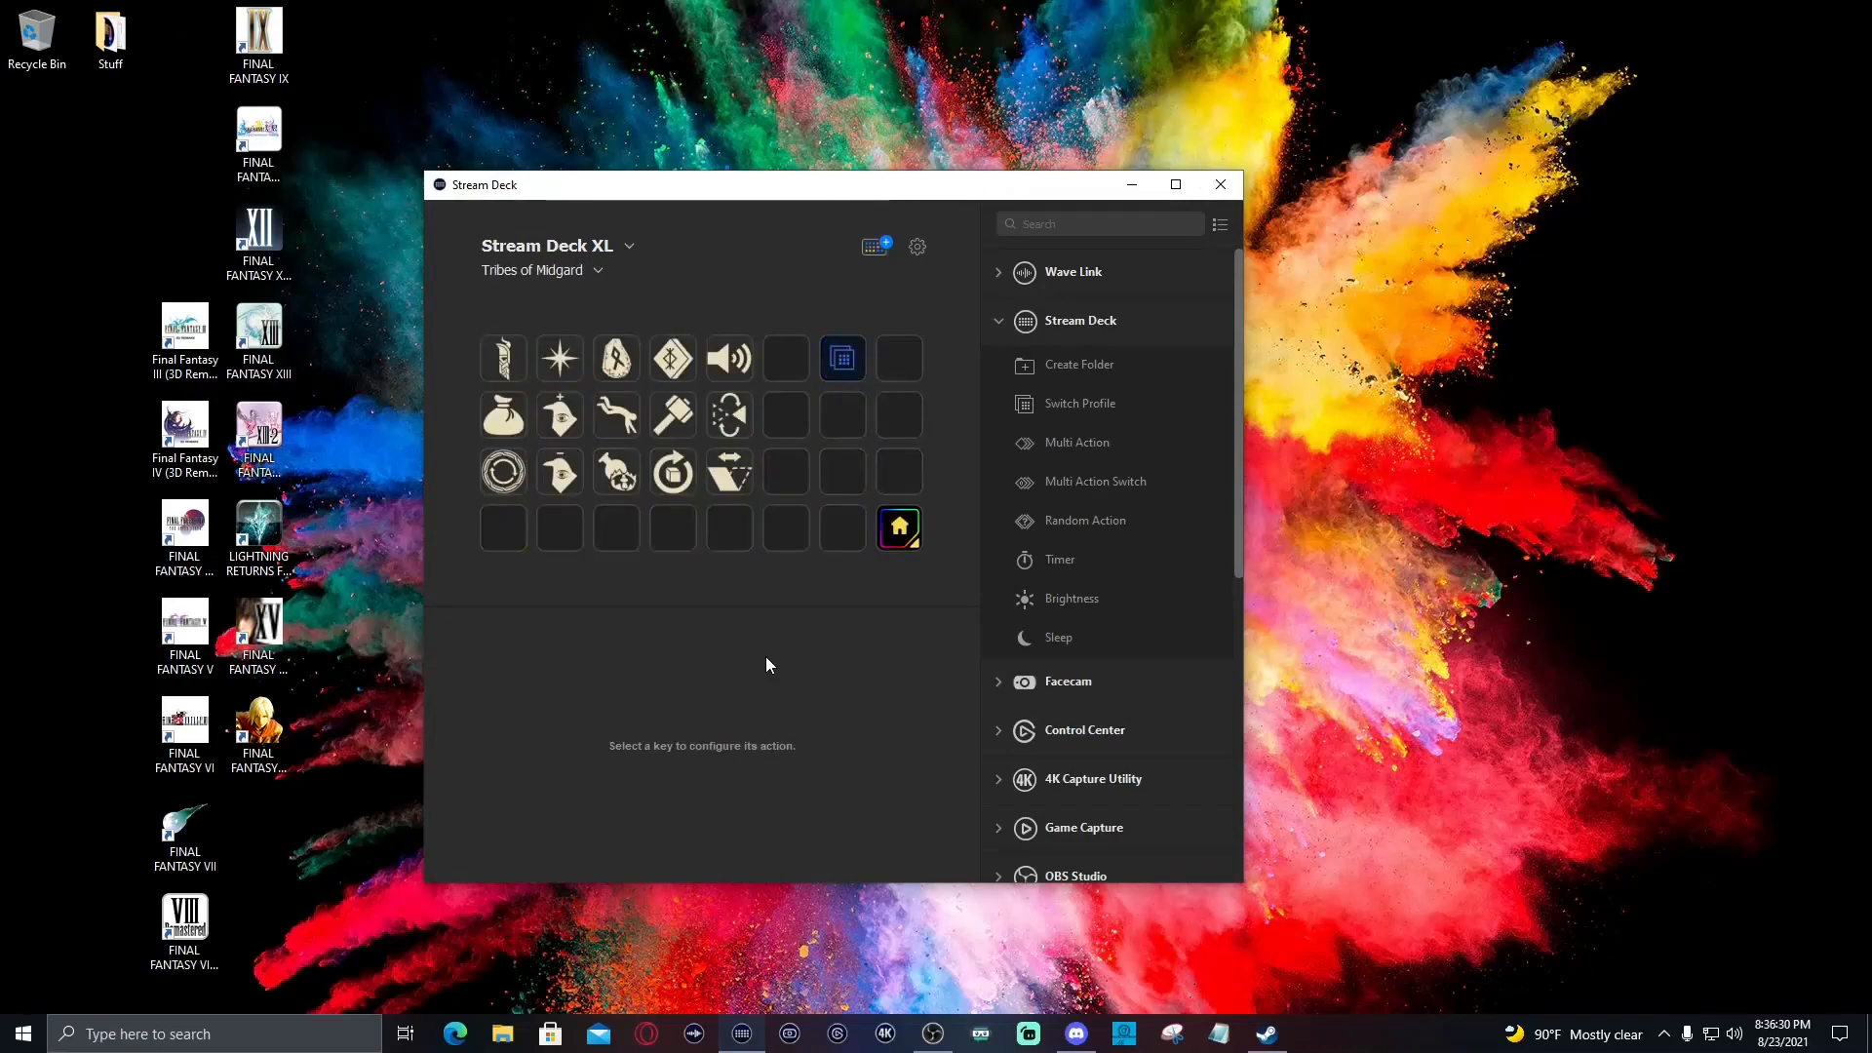
mouse_move(708, 361)
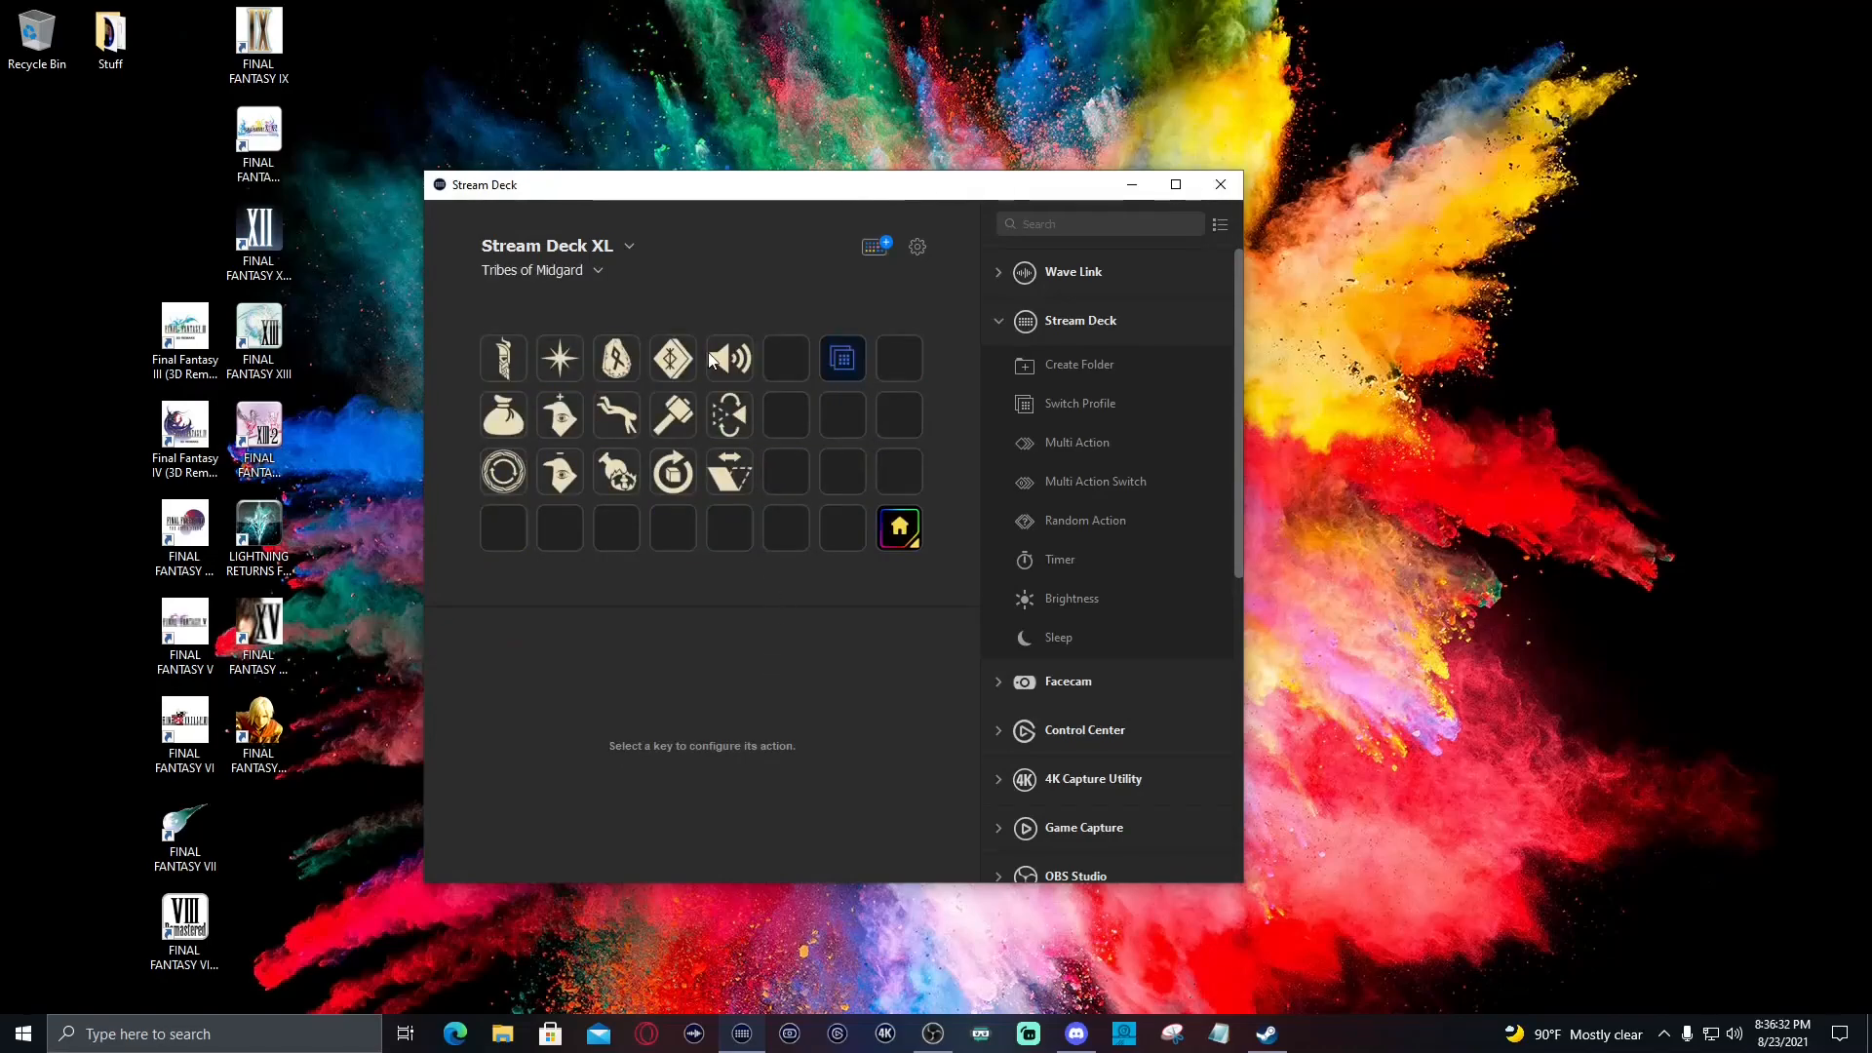
mouse_move(870, 342)
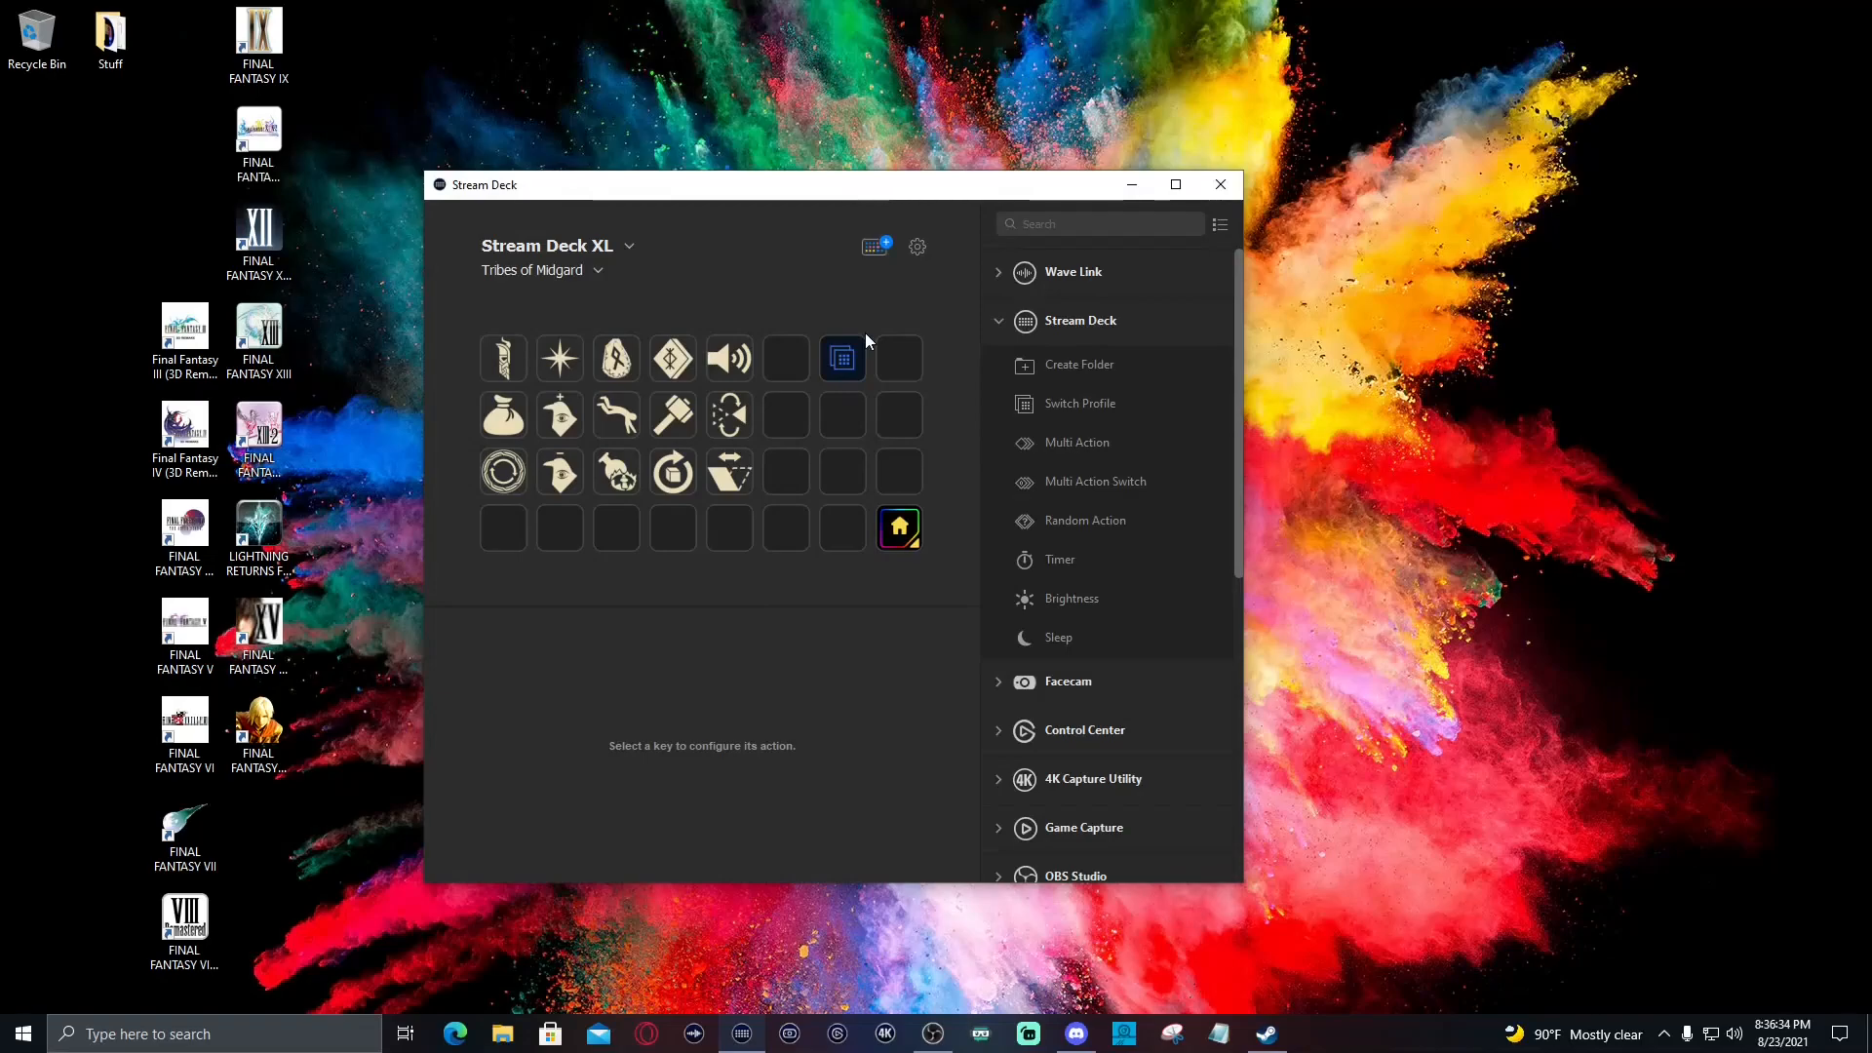
mouse_move(772, 479)
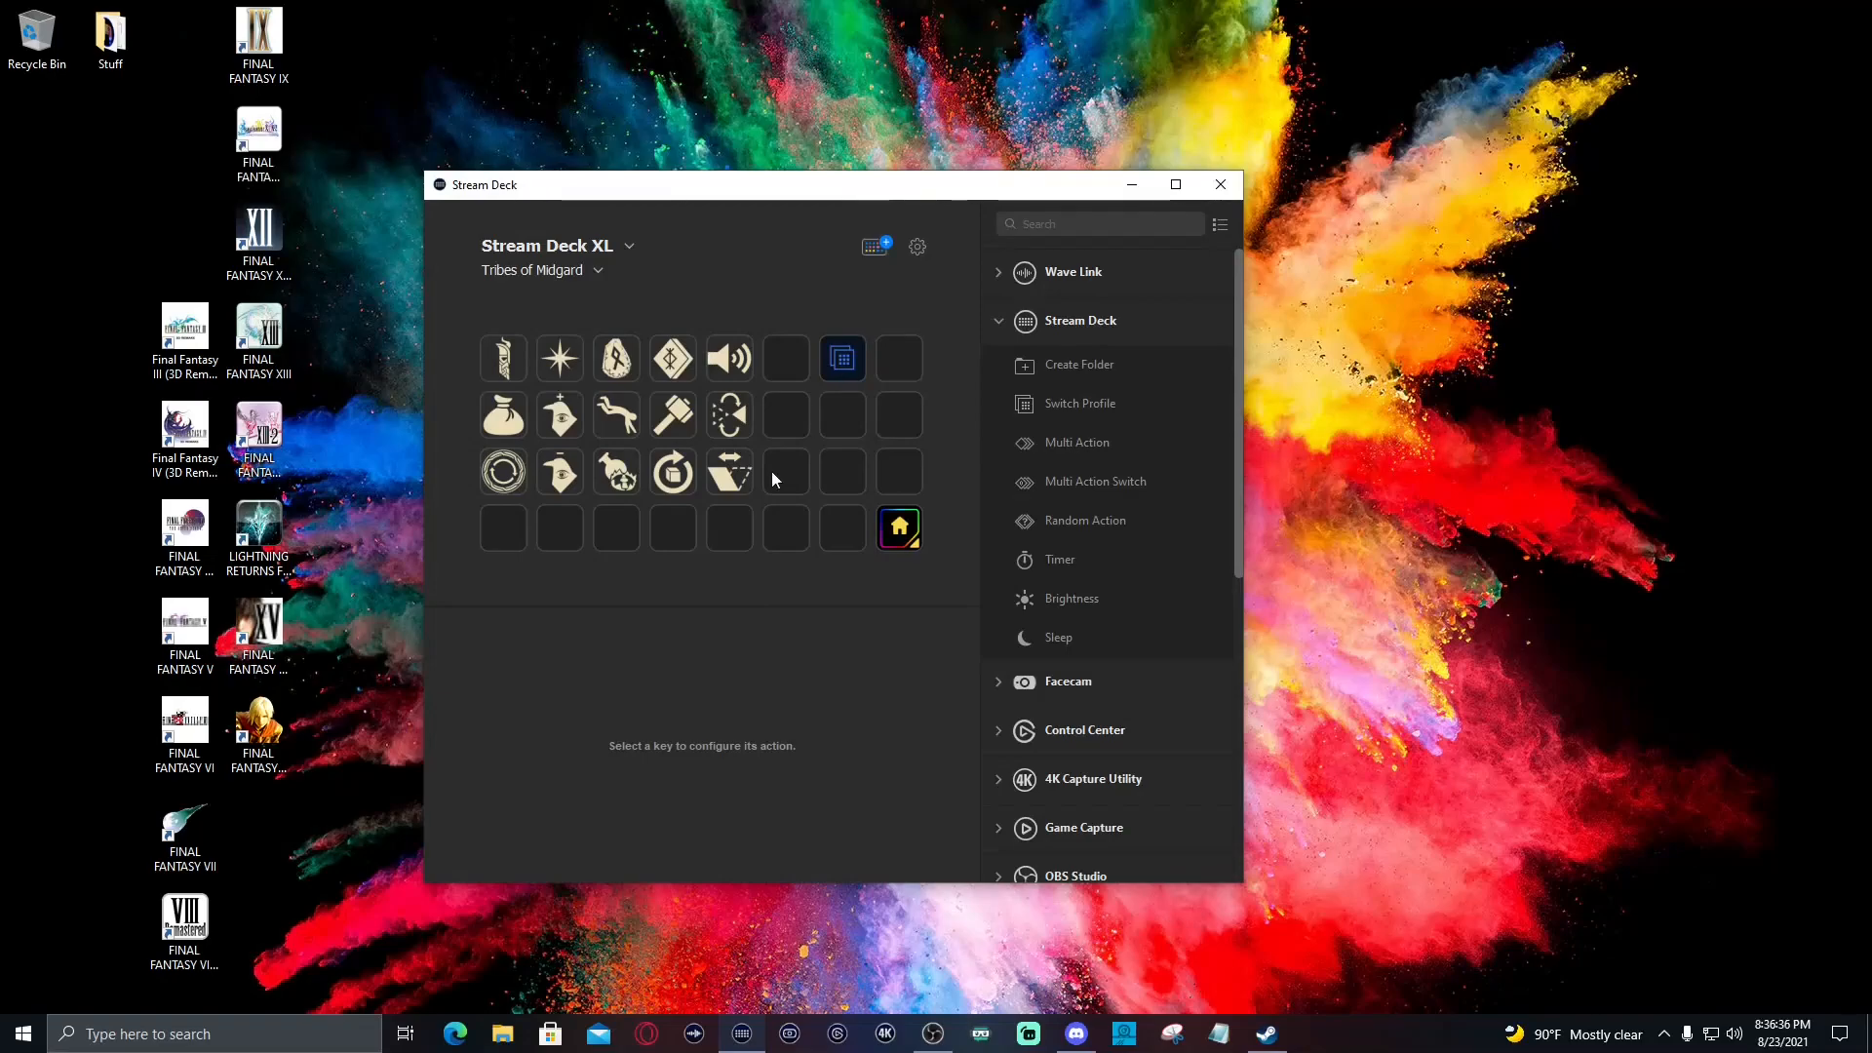
click(842, 528)
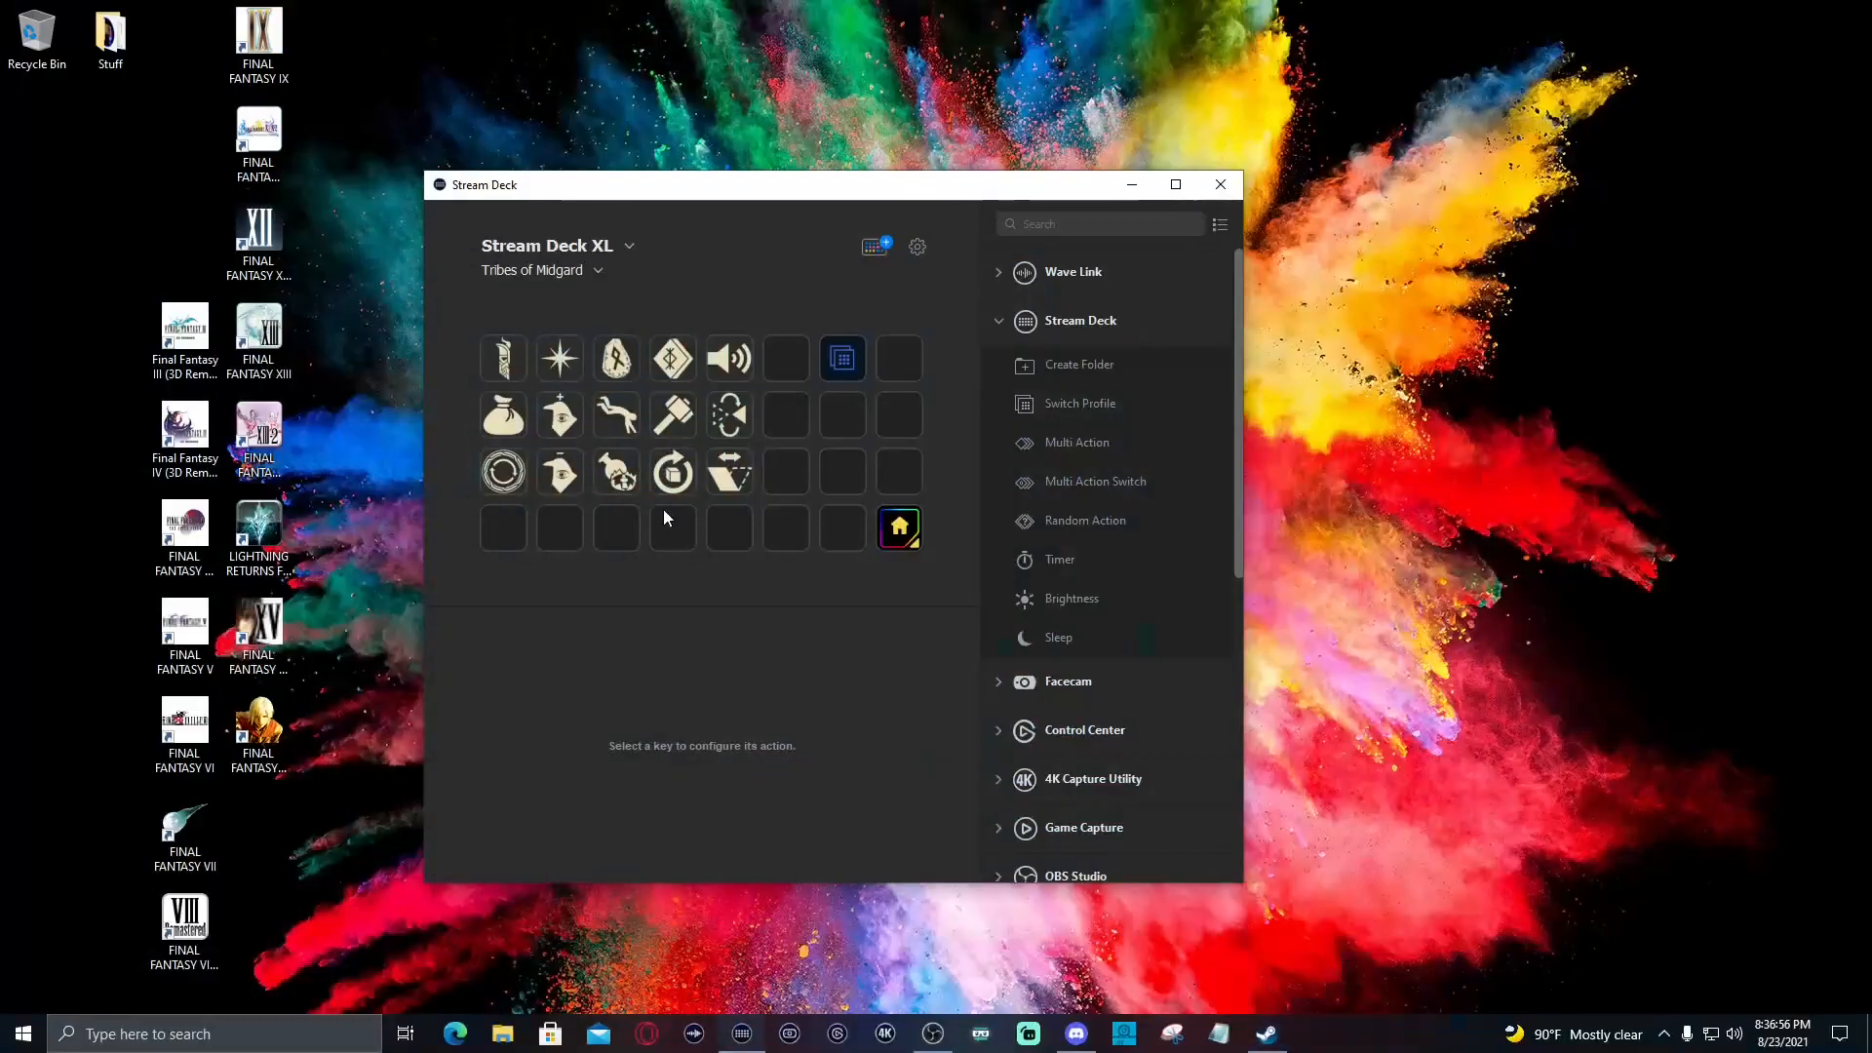
mouse_move(710, 620)
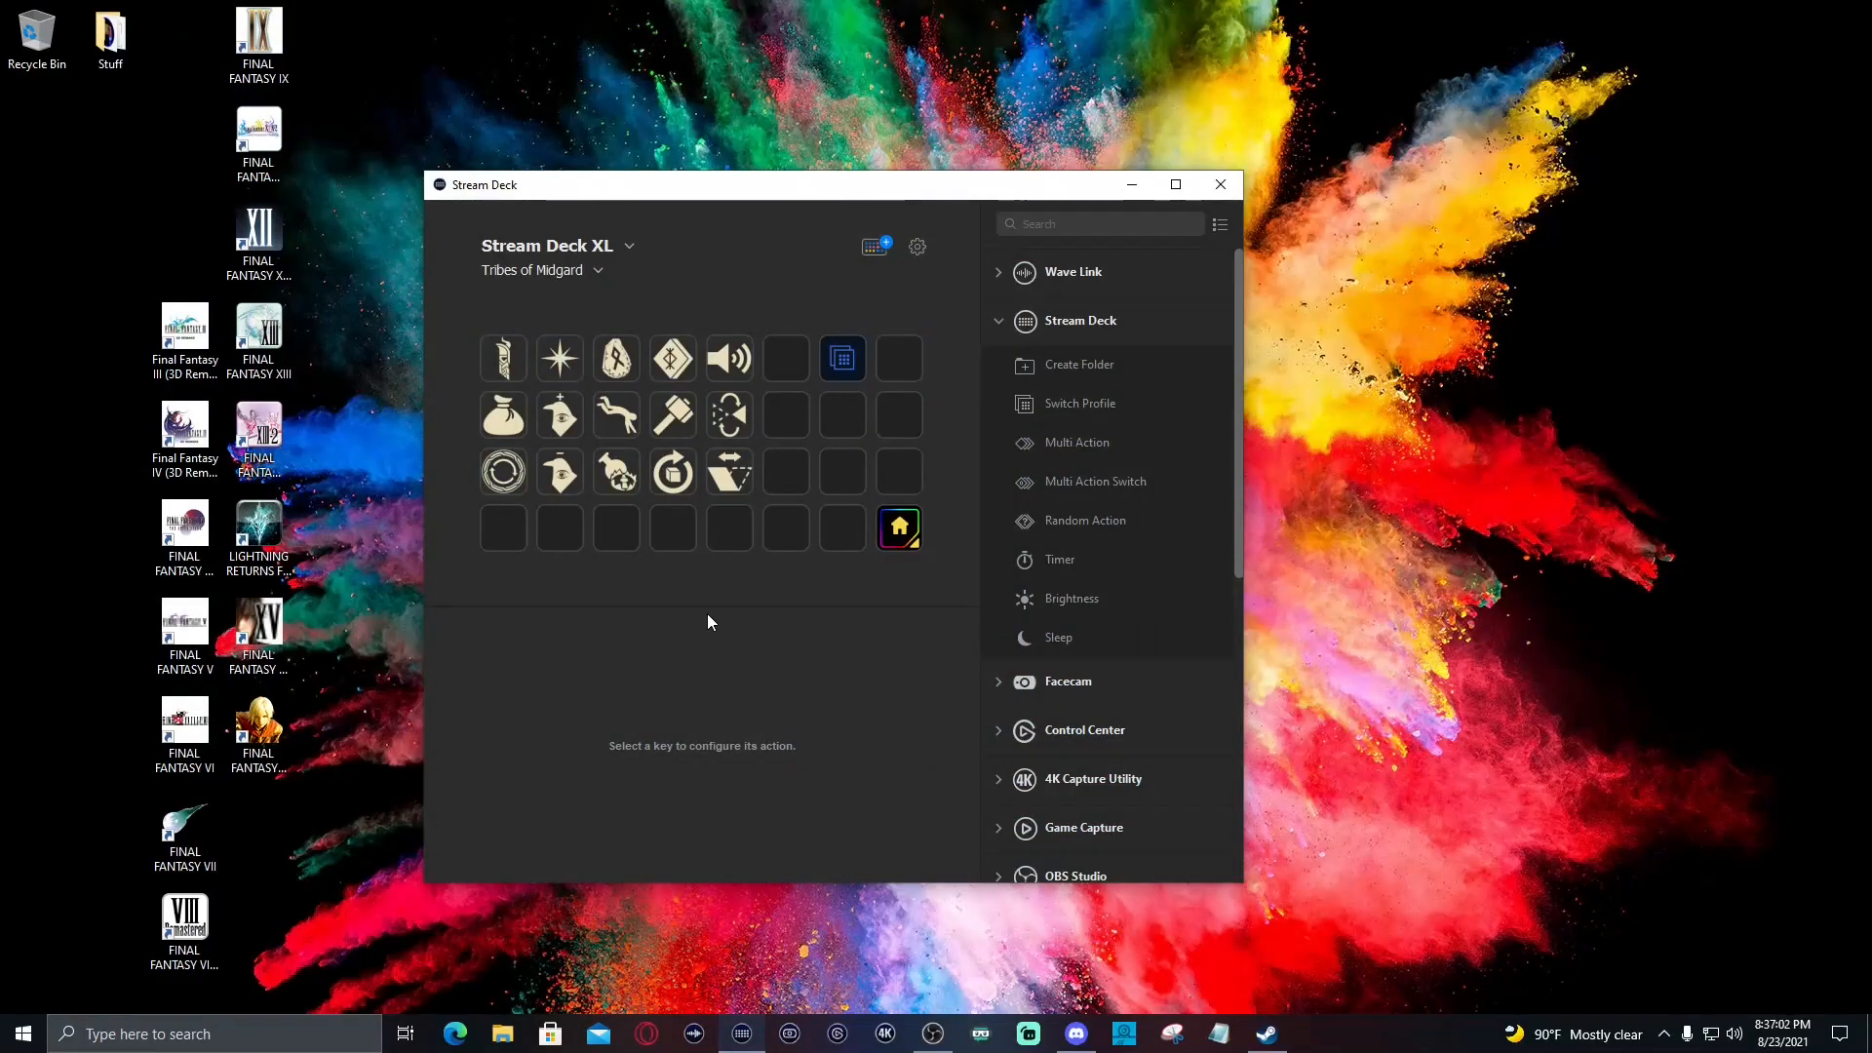
Return to the Streaming profile and get the steam://rungameid/239120 link from the shortcut's properties
click(539, 269)
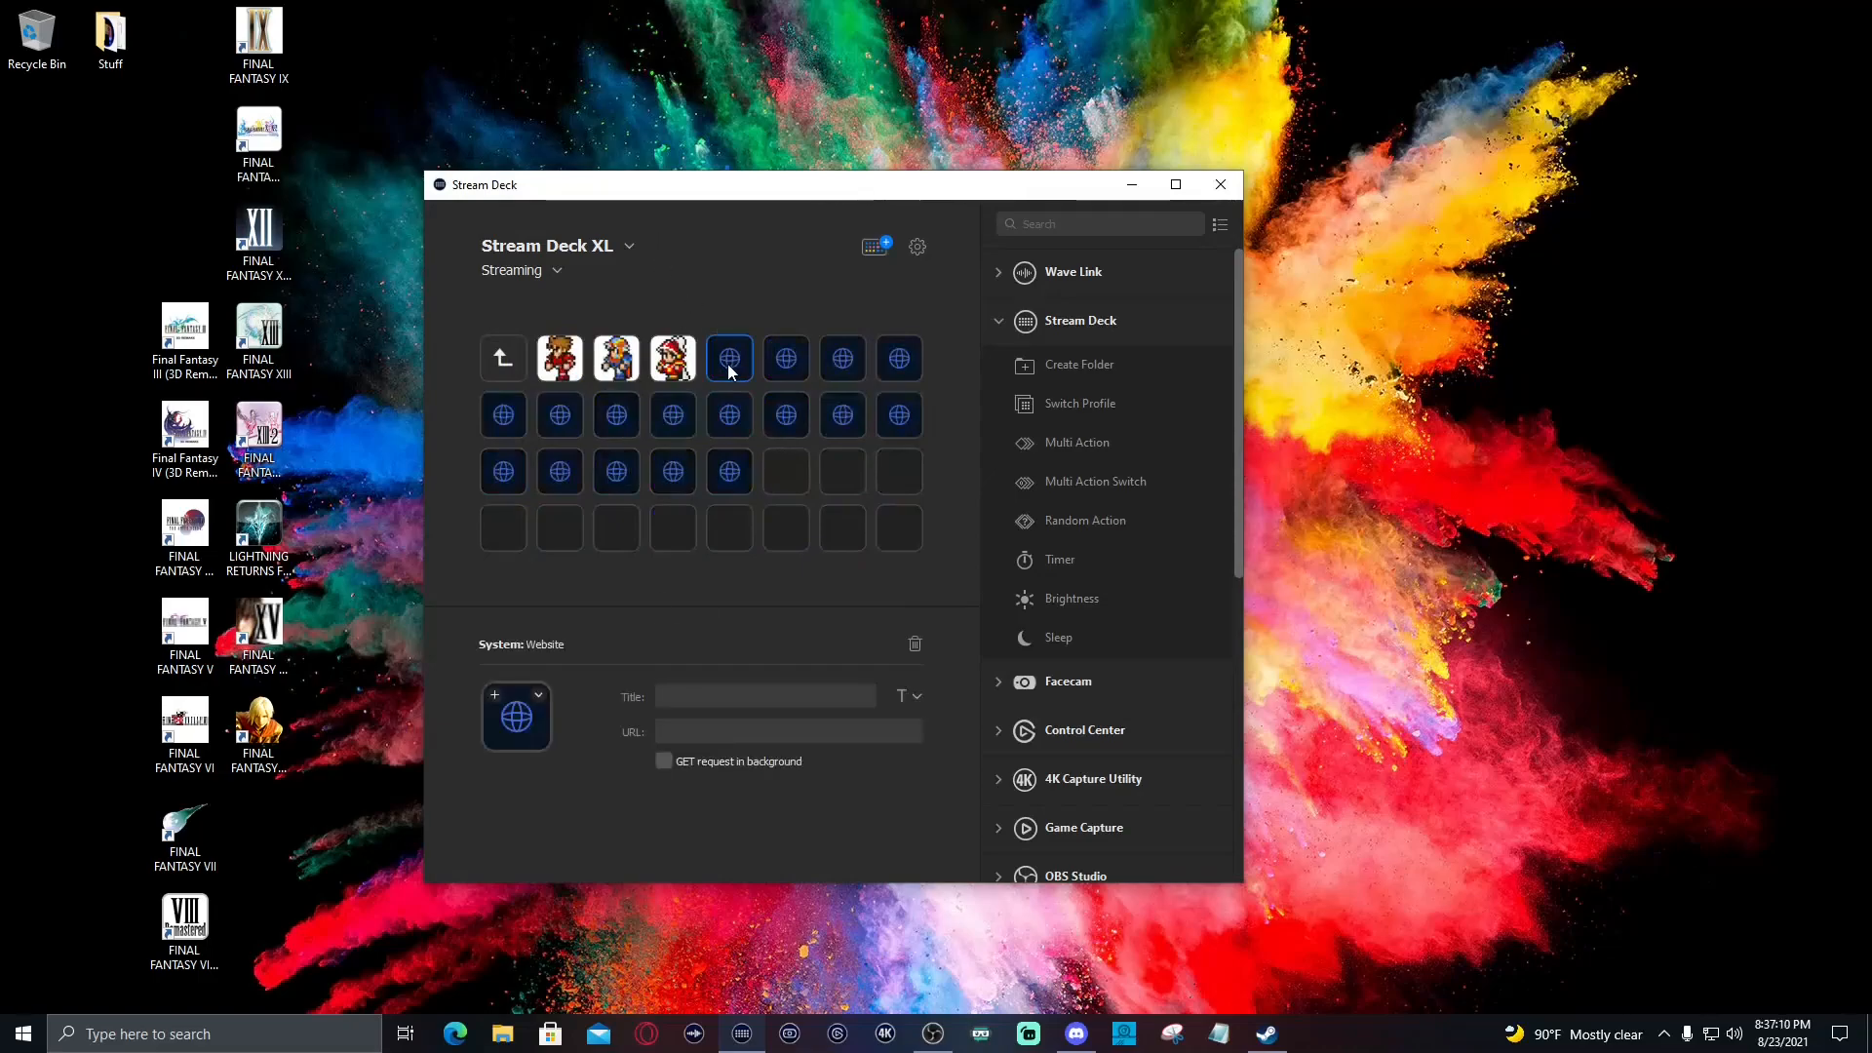
right_click(183, 334)
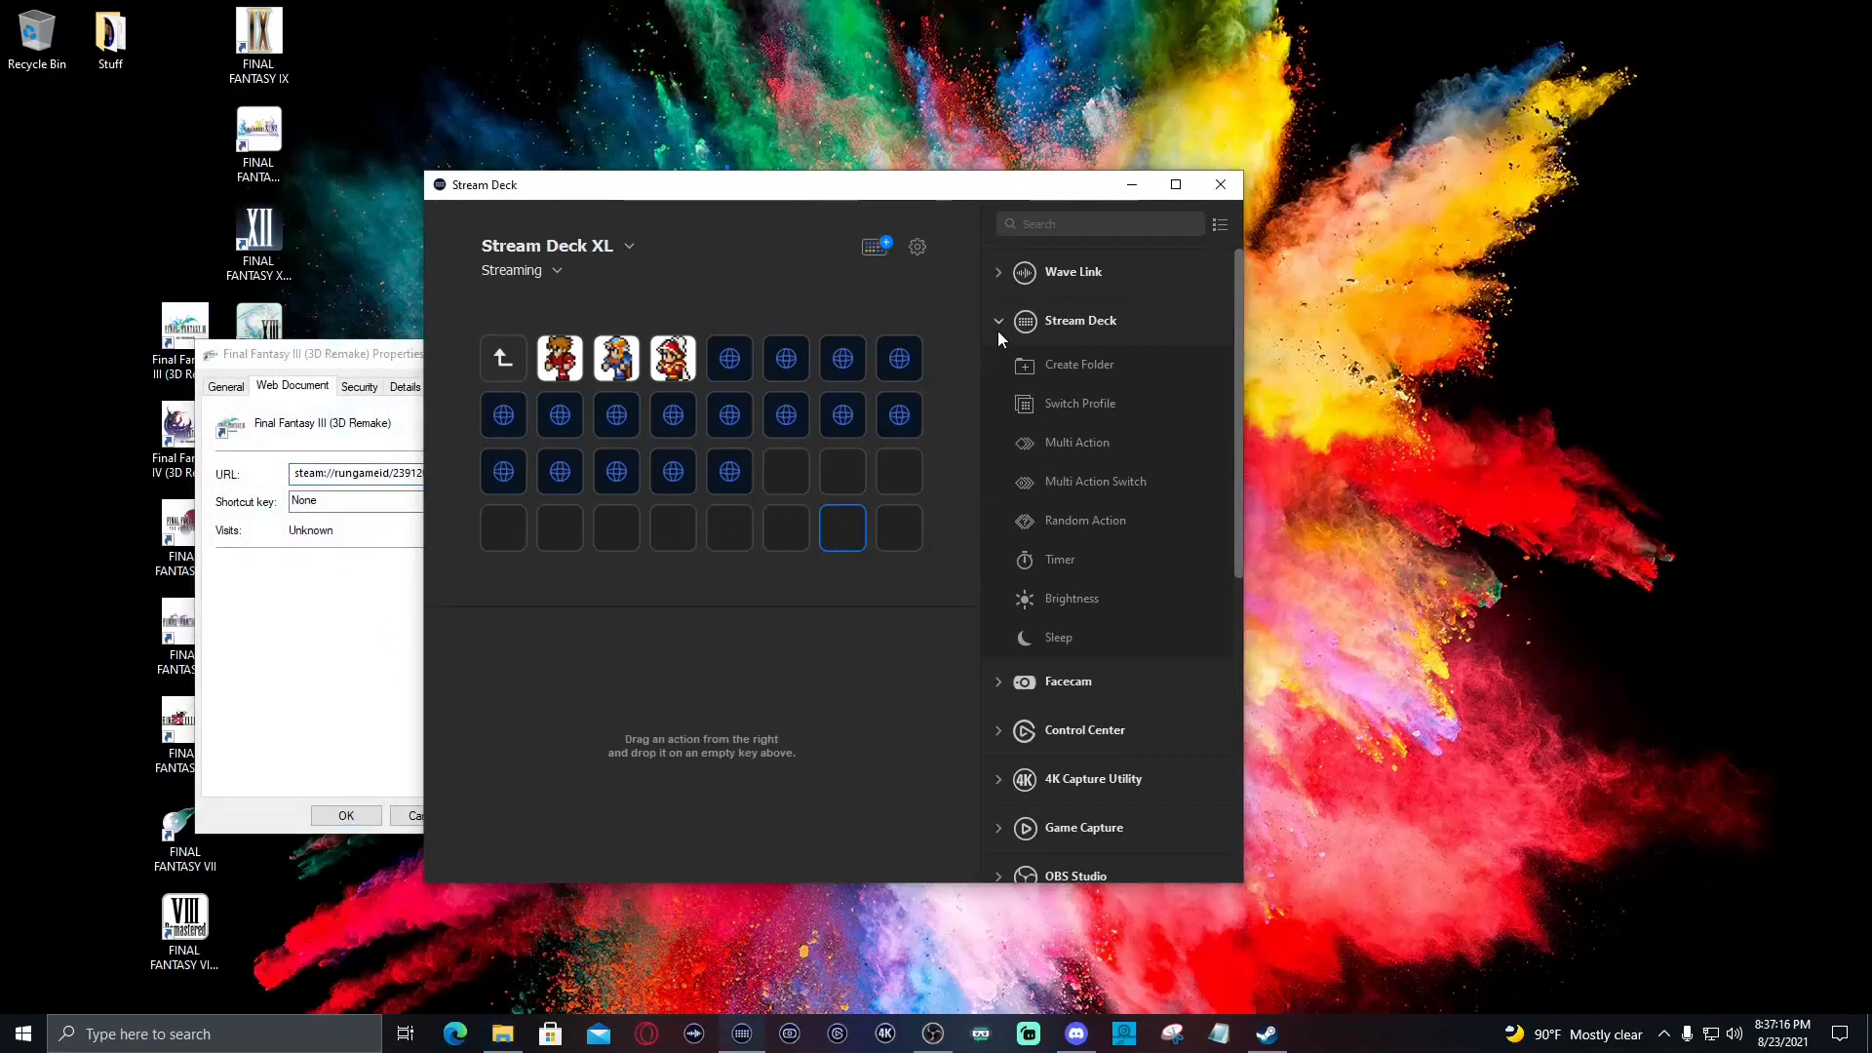
scroll(down, 3)
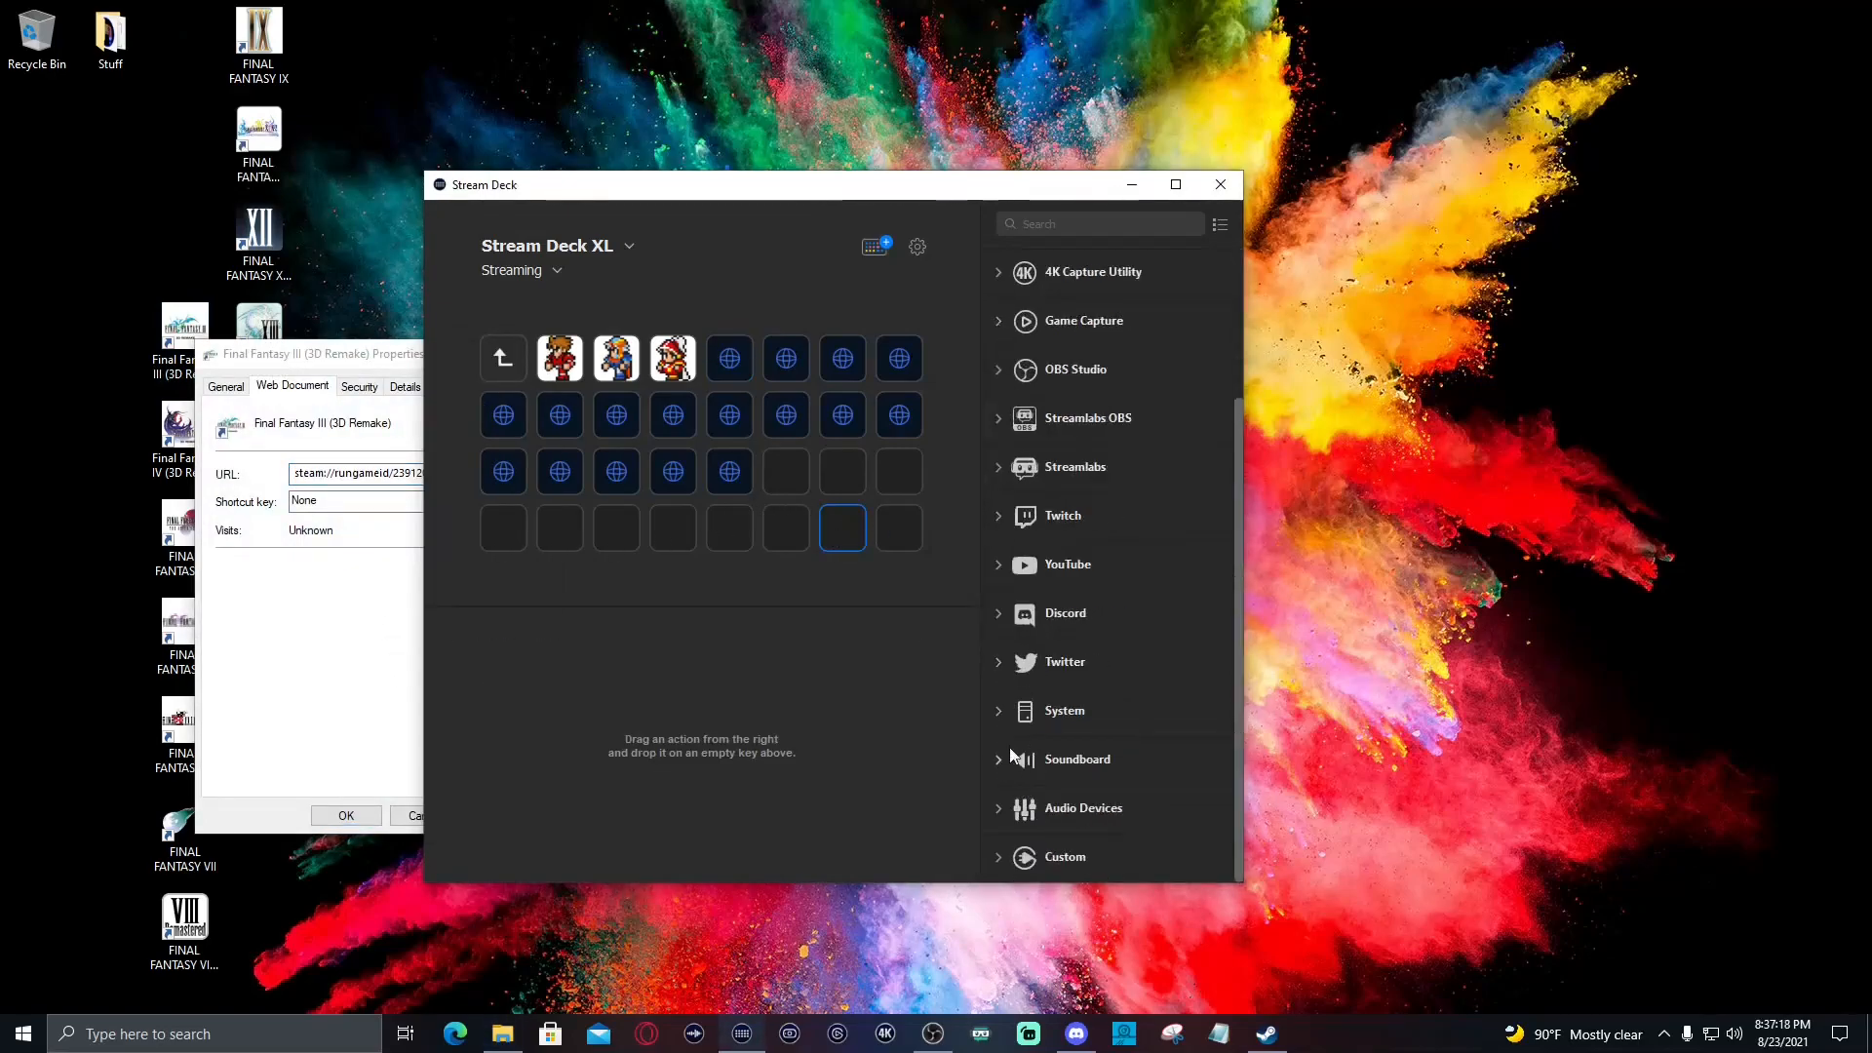
click(1063, 709)
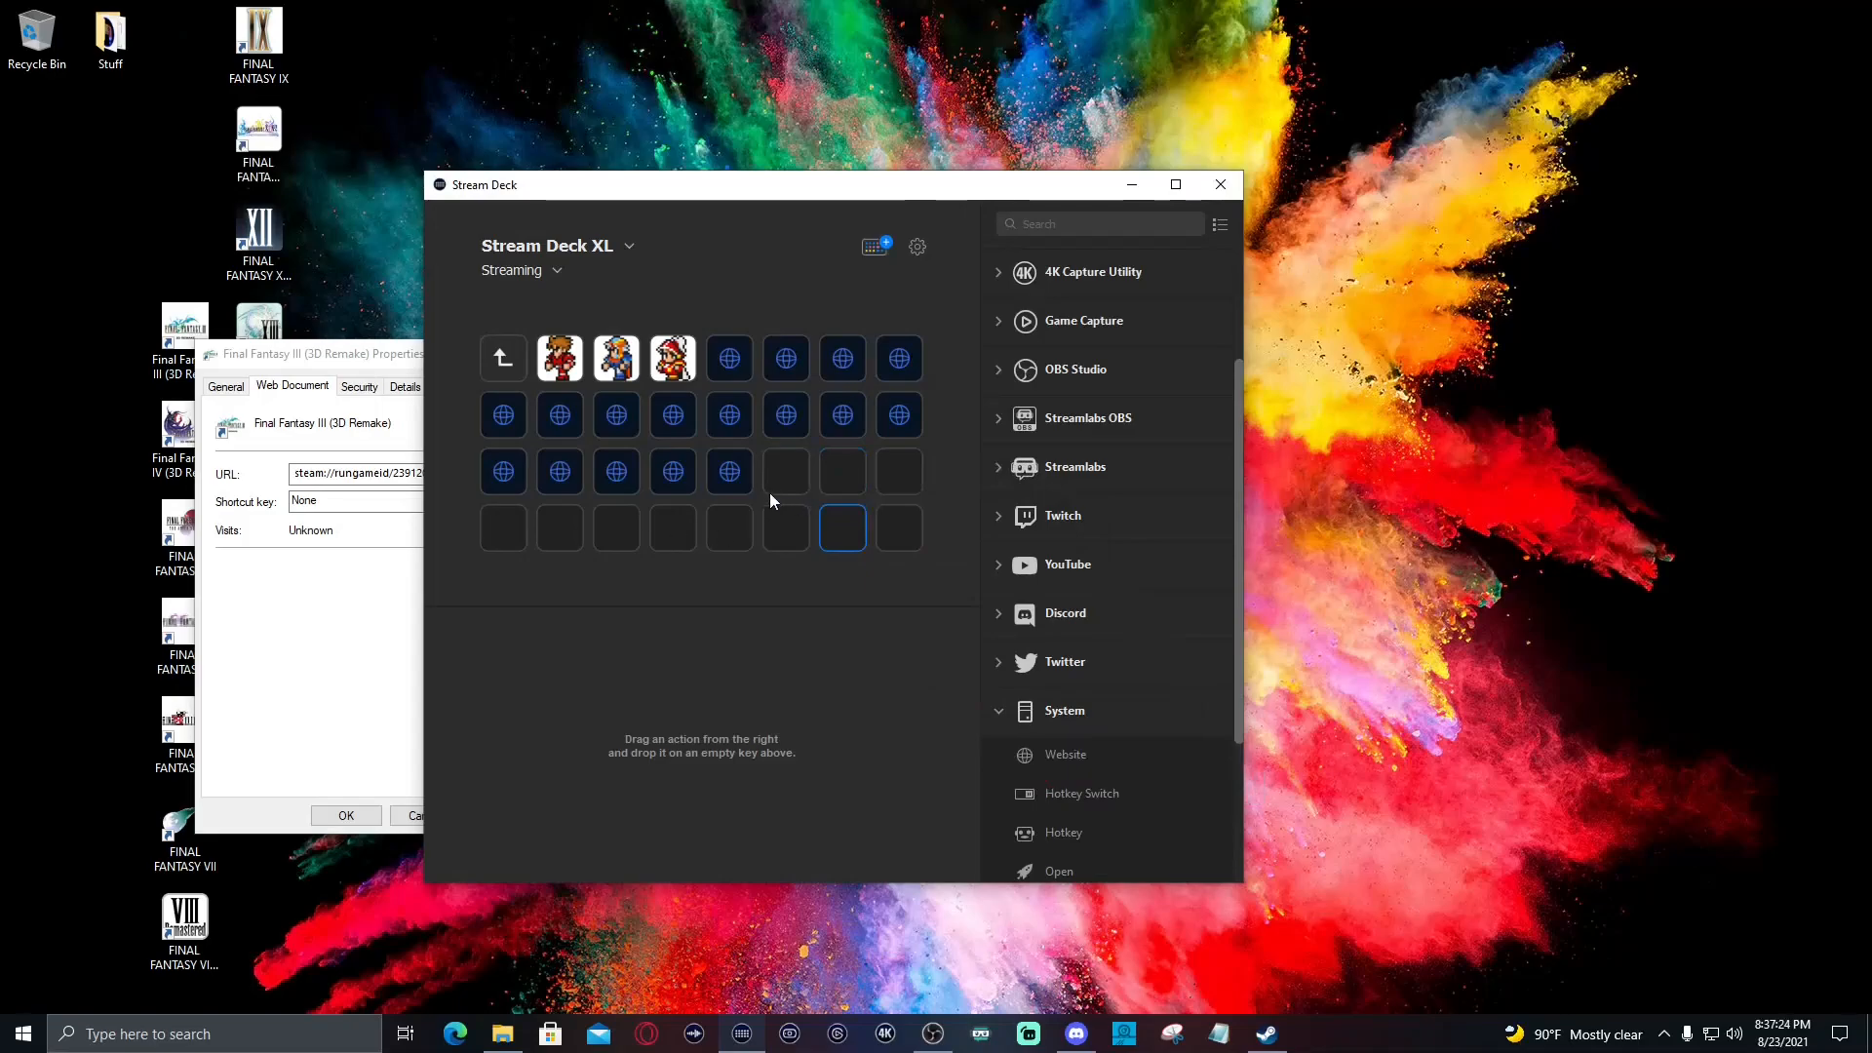
Paste the link into the first blank Website key and pick its Final Fantasy icon
click(727, 359)
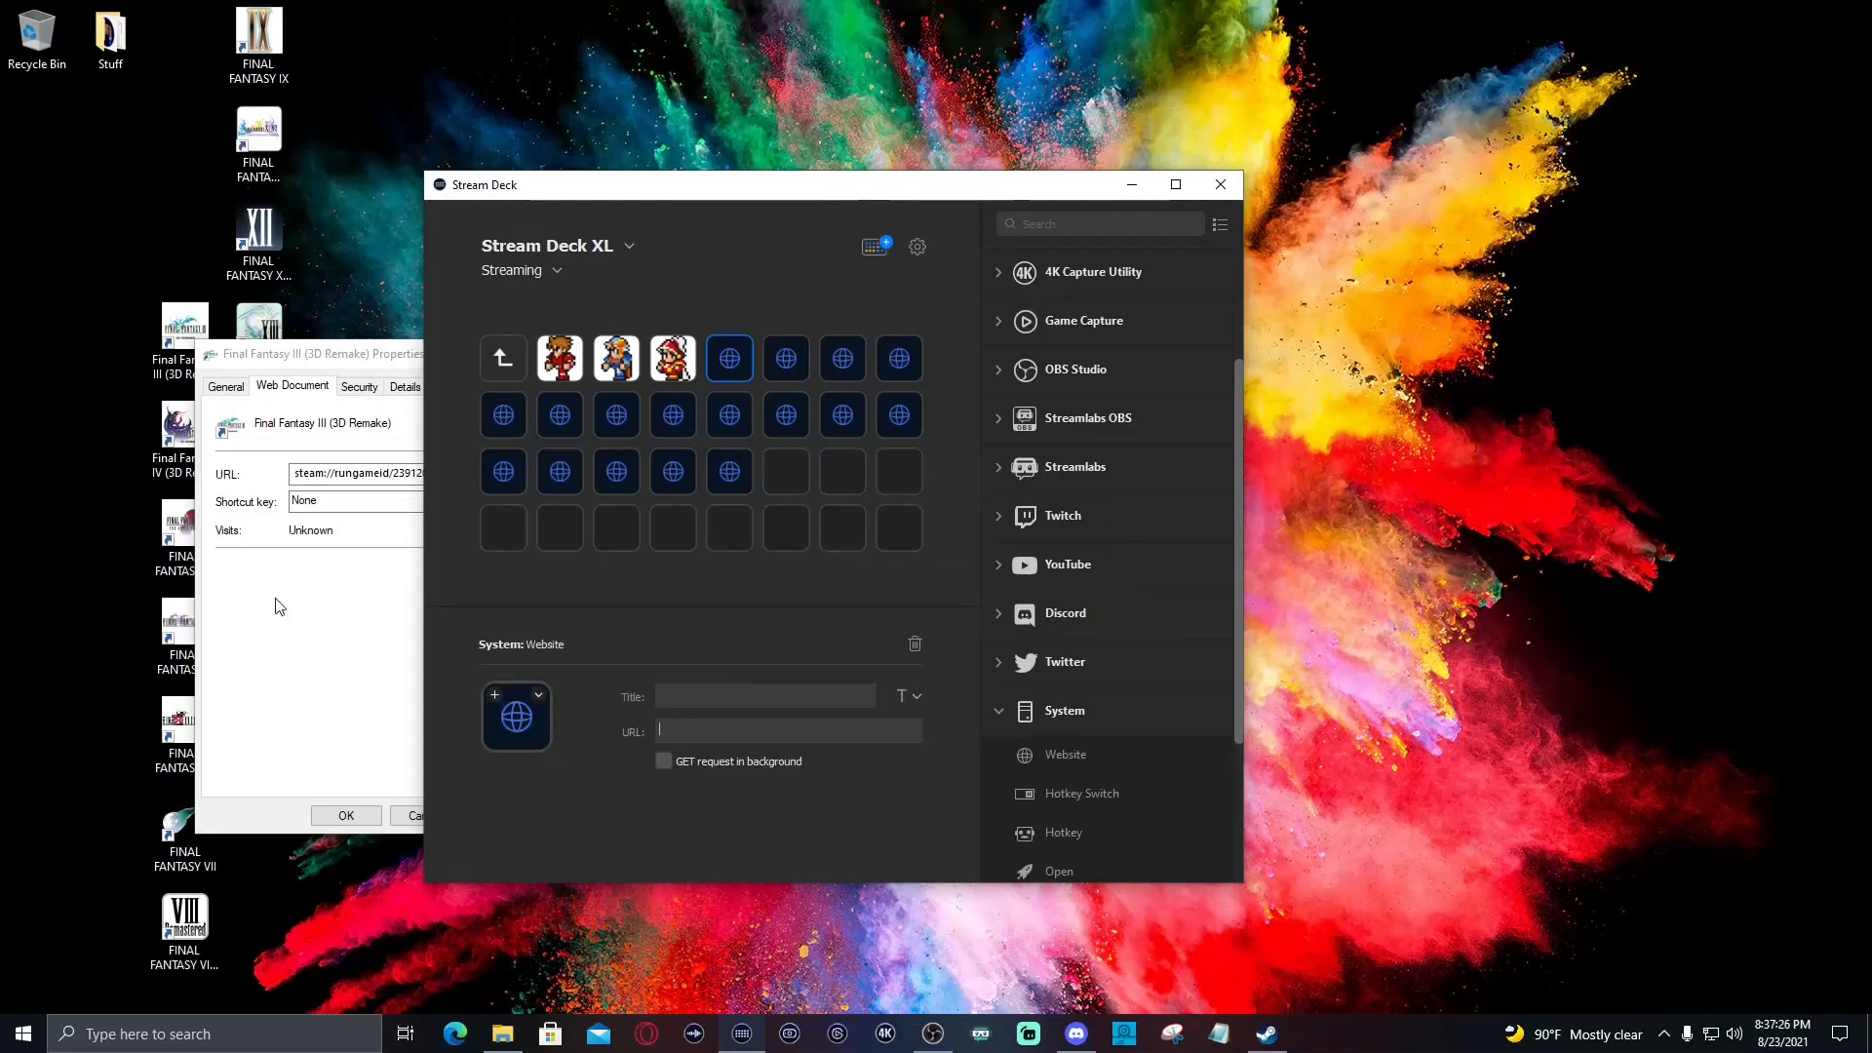
right_click(359, 472)
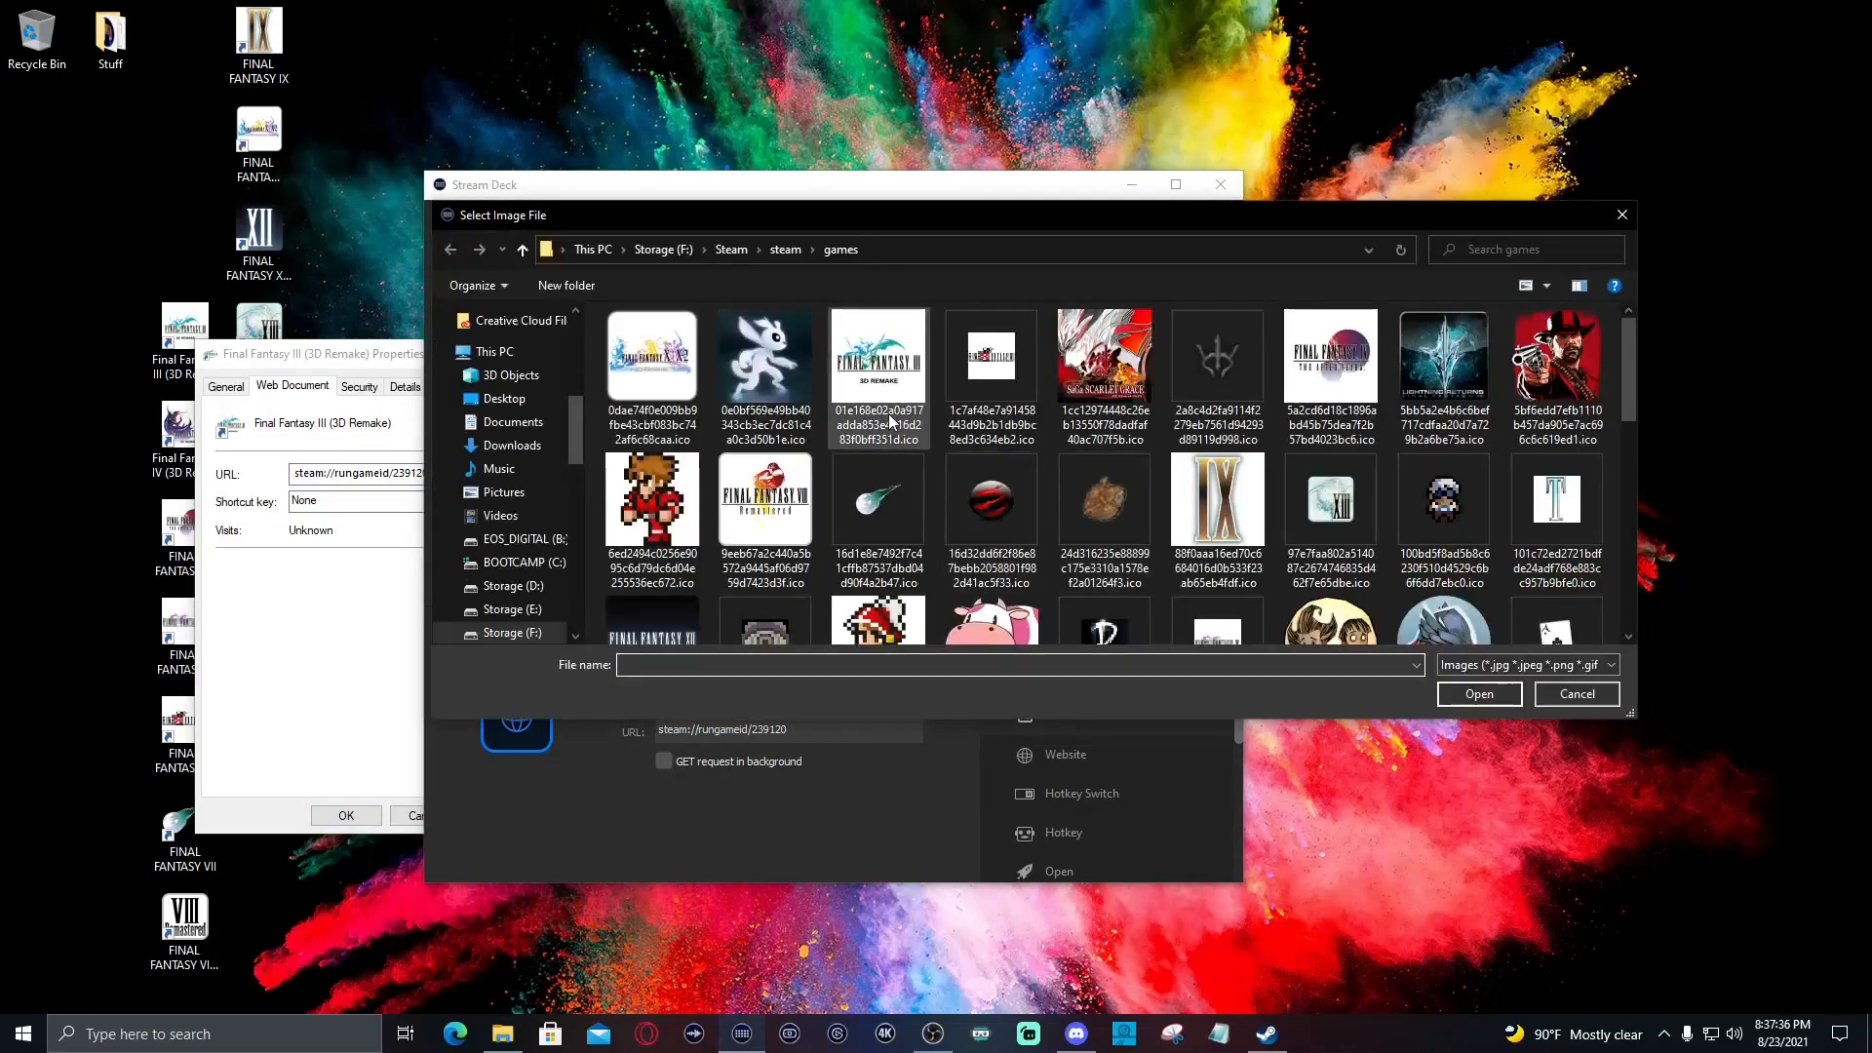
click(1576, 694)
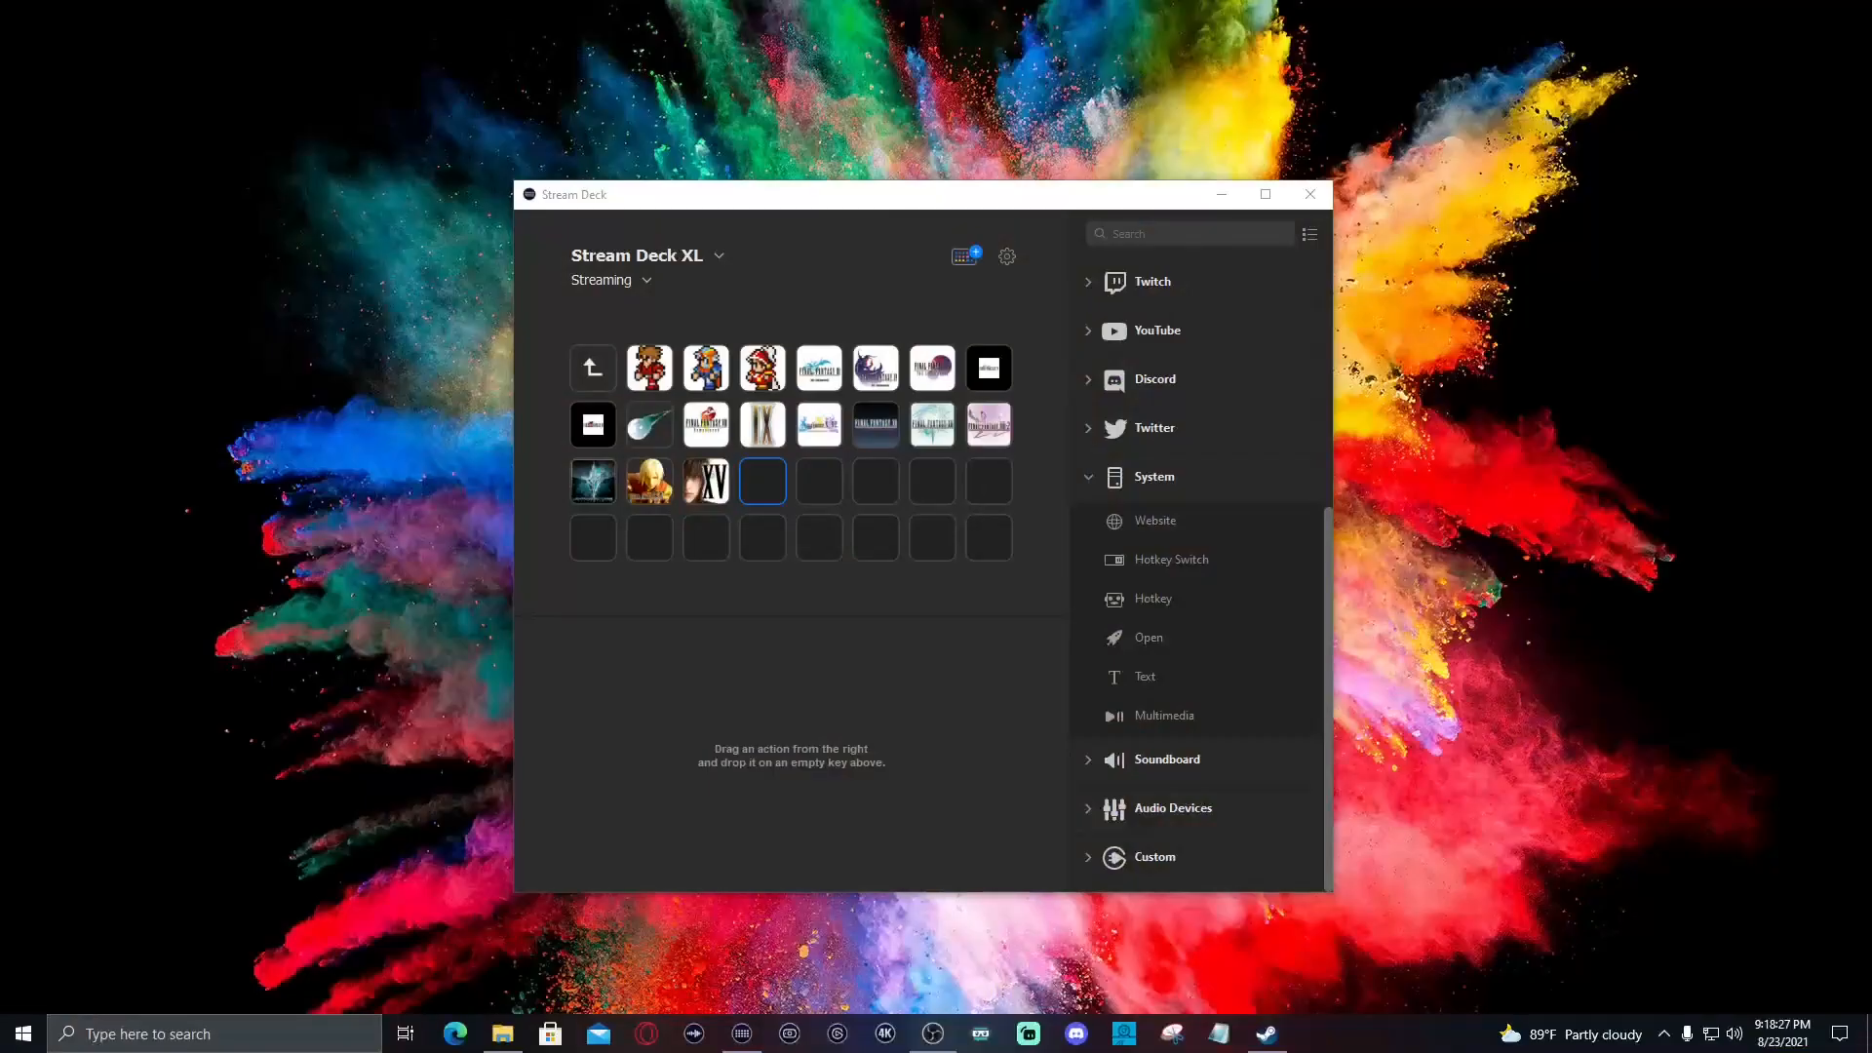
mouse_move(601, 474)
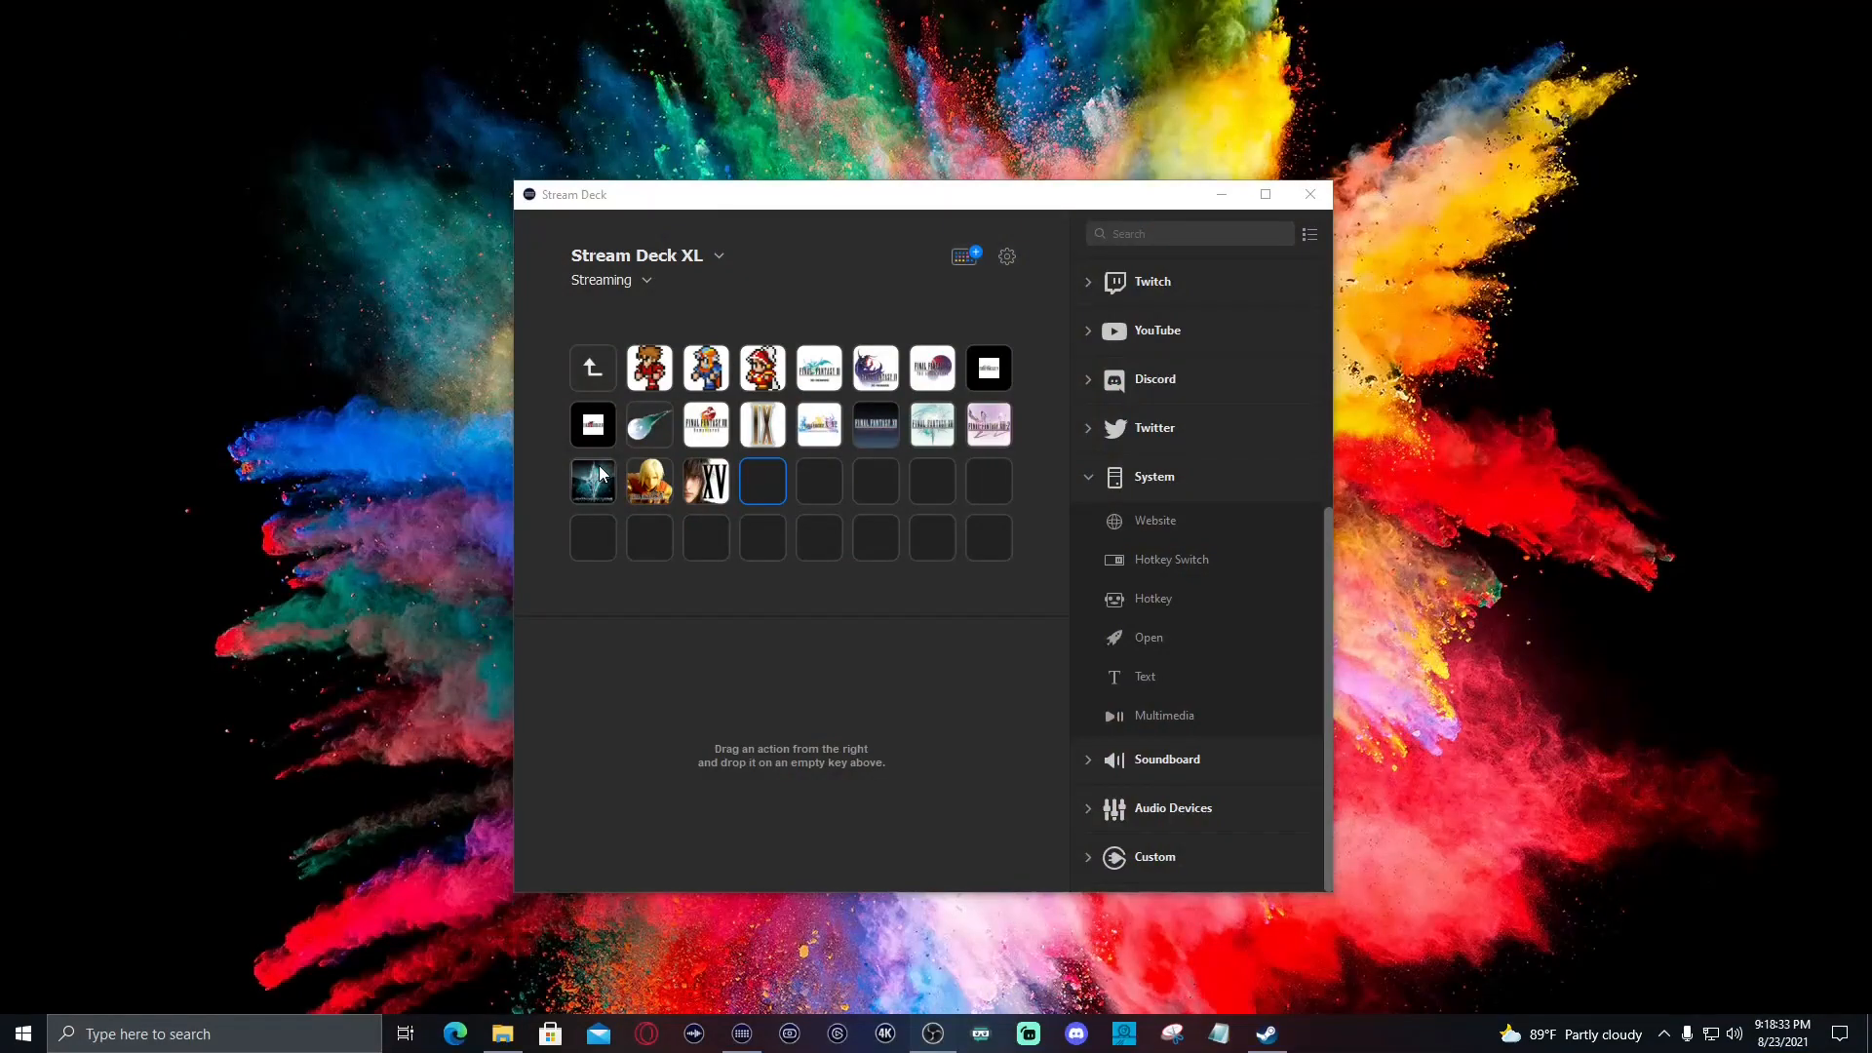
mouse_move(1129, 634)
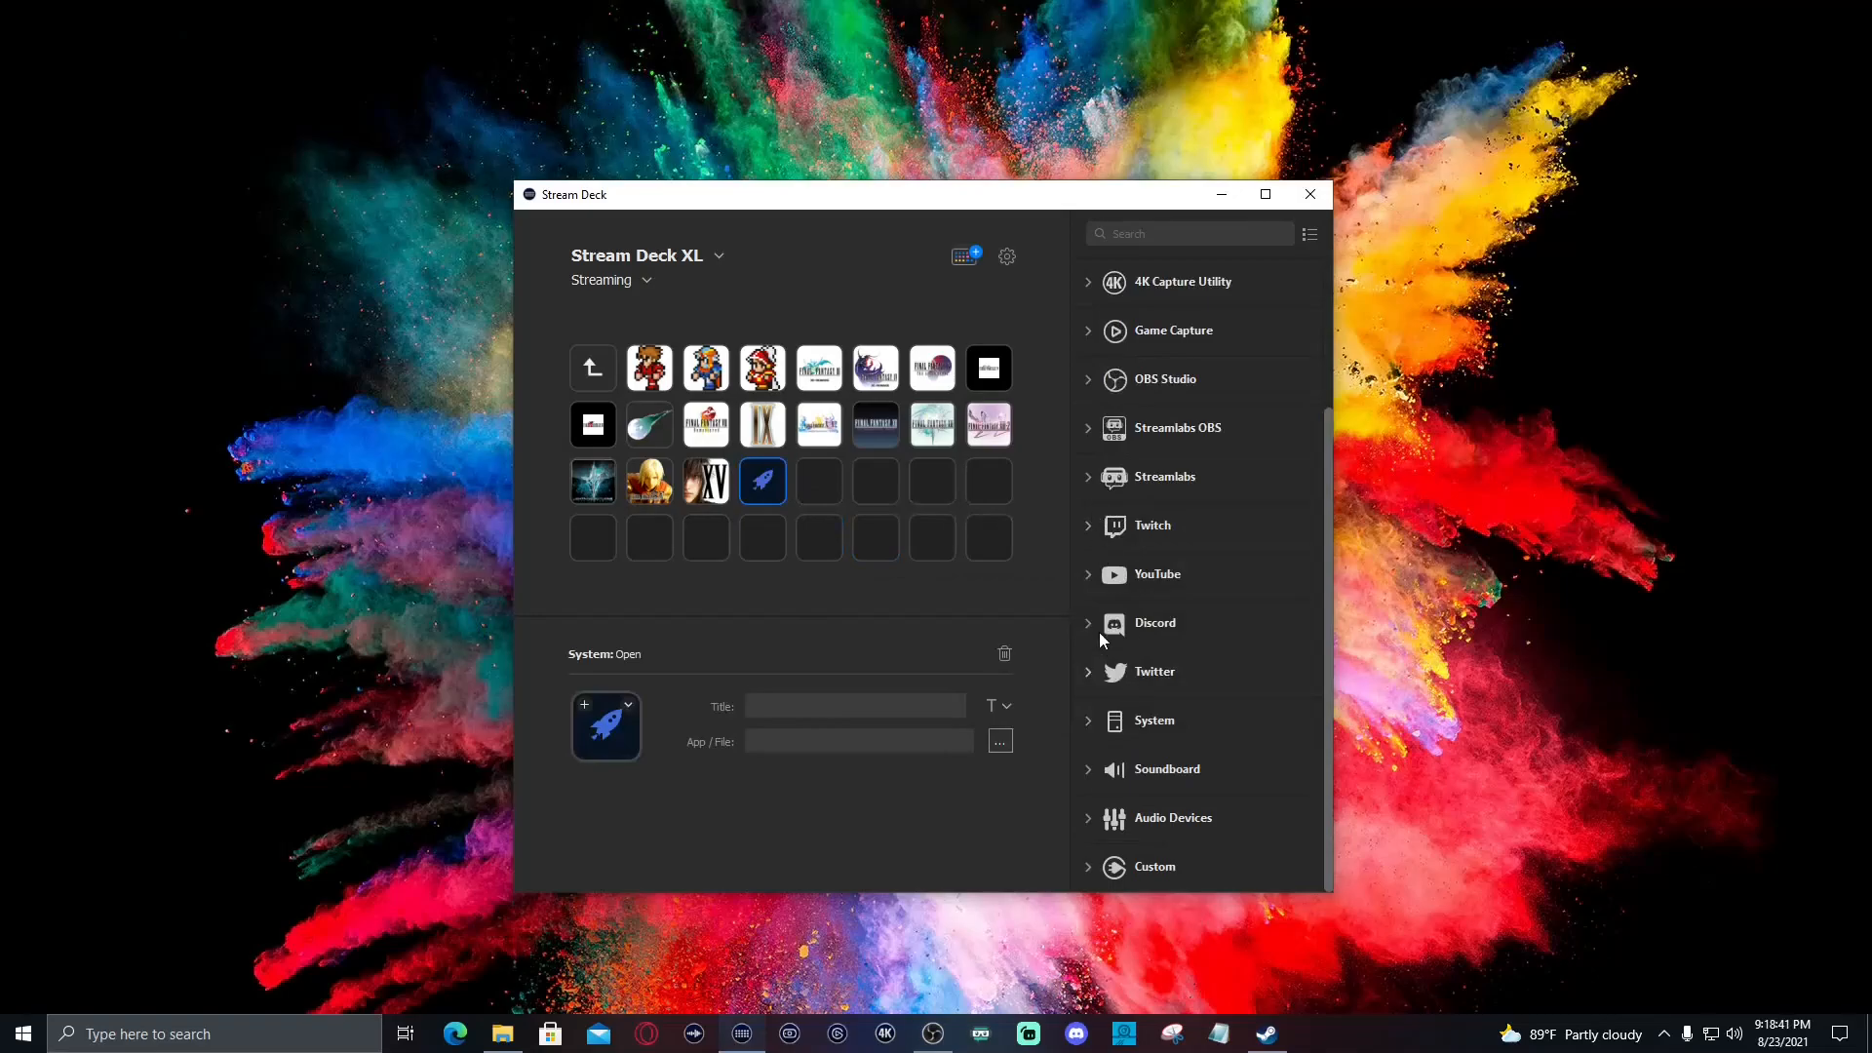
Add a System Open key after the launchers, remove the stray Website key, and browse for its file
click(1152, 720)
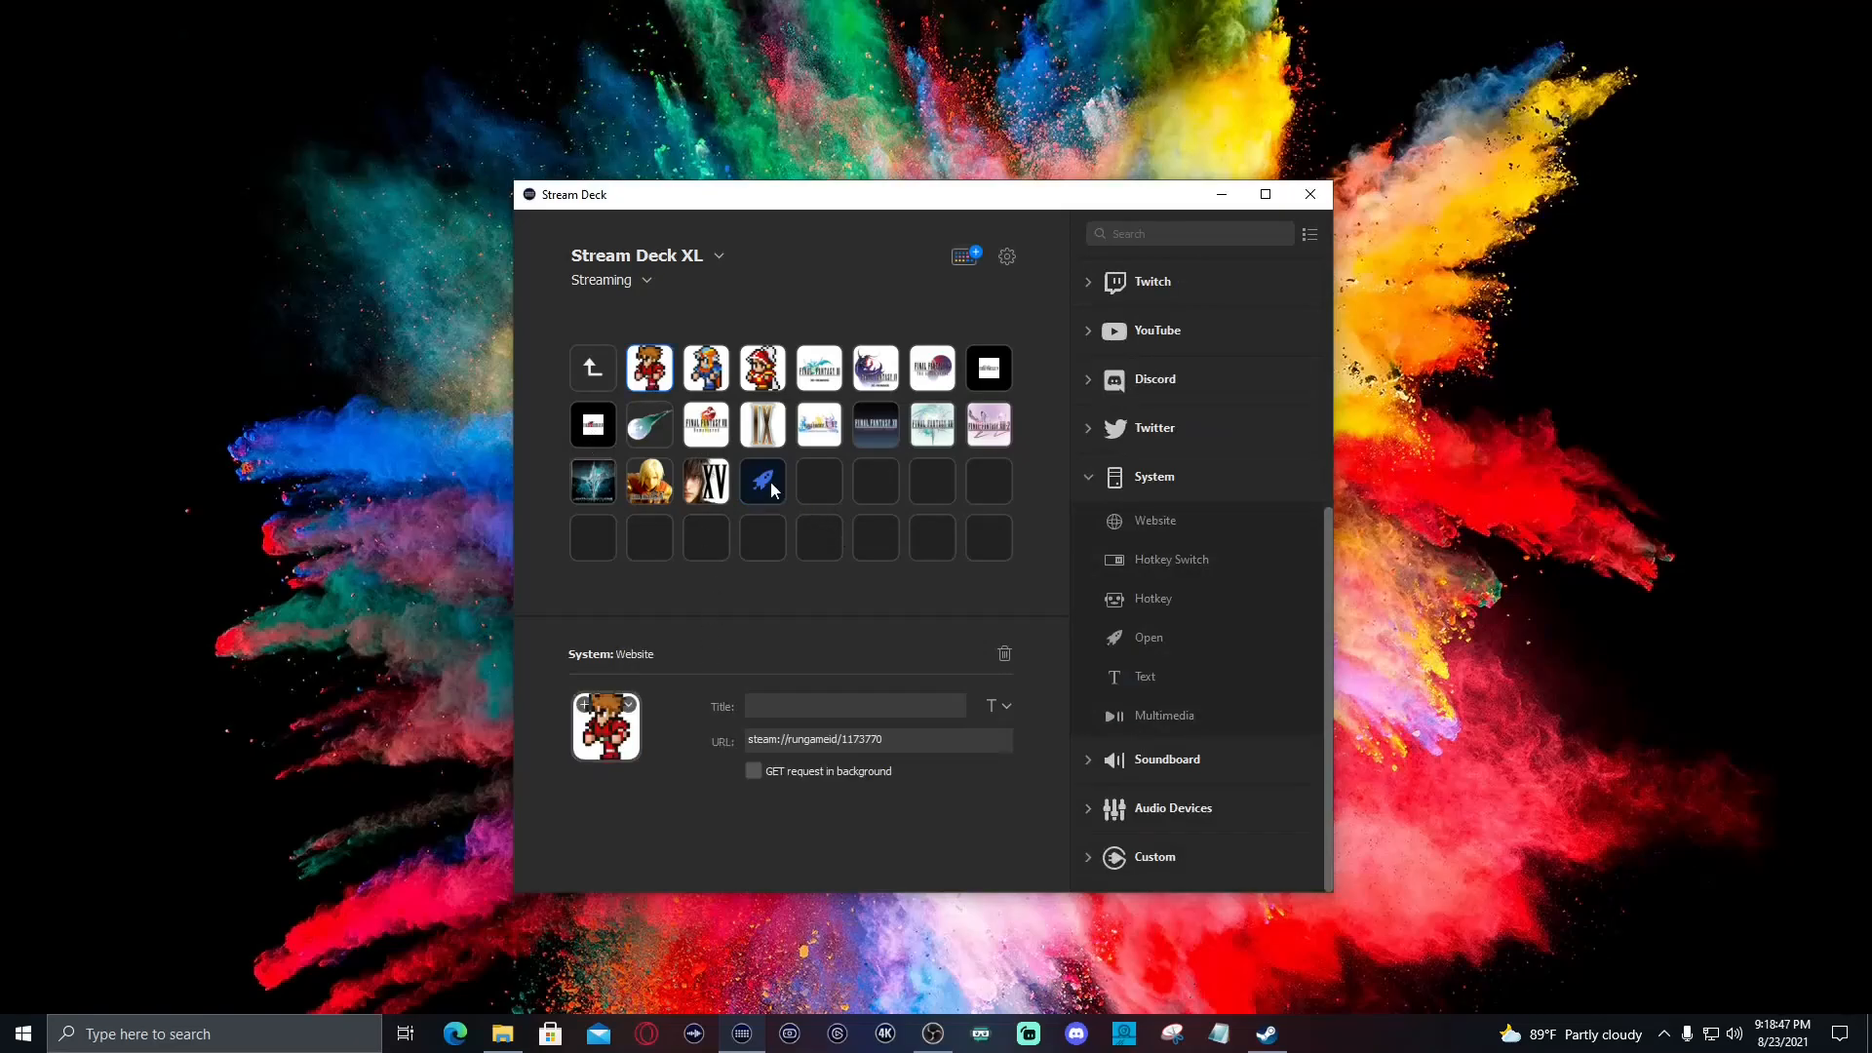
click(762, 482)
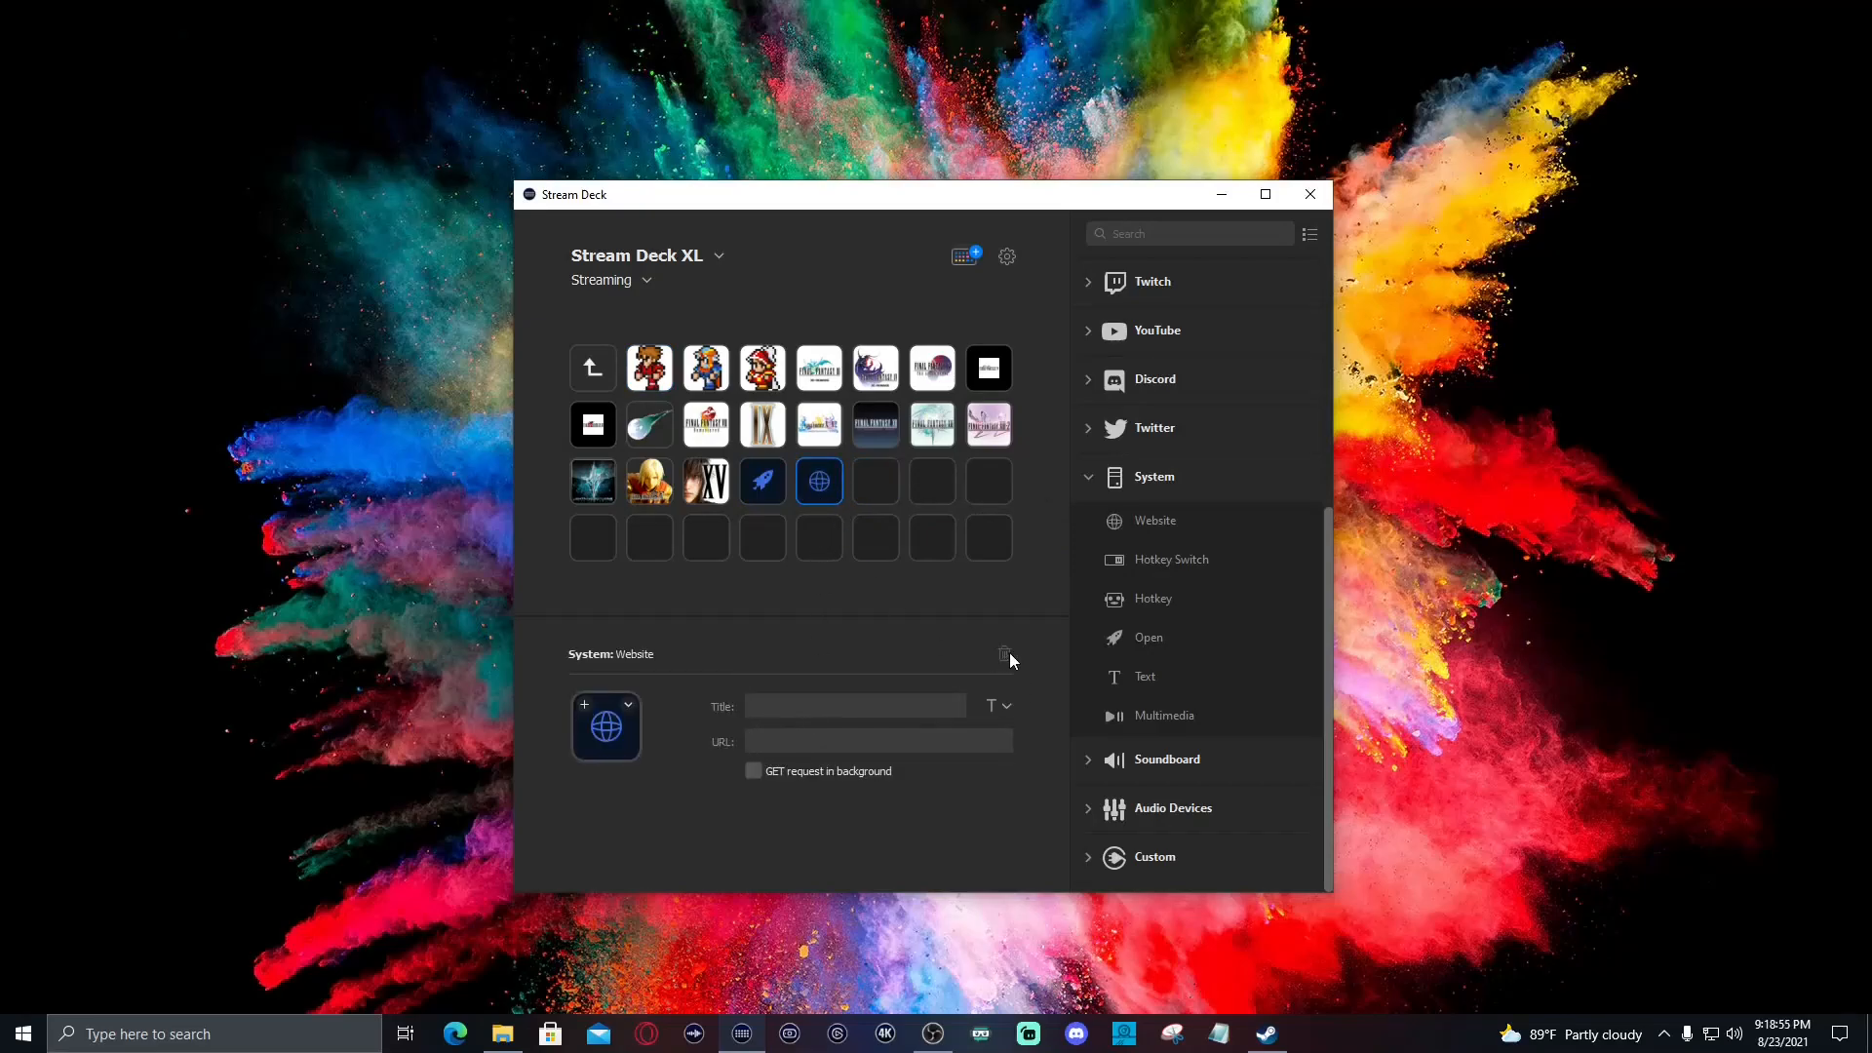
click(763, 480)
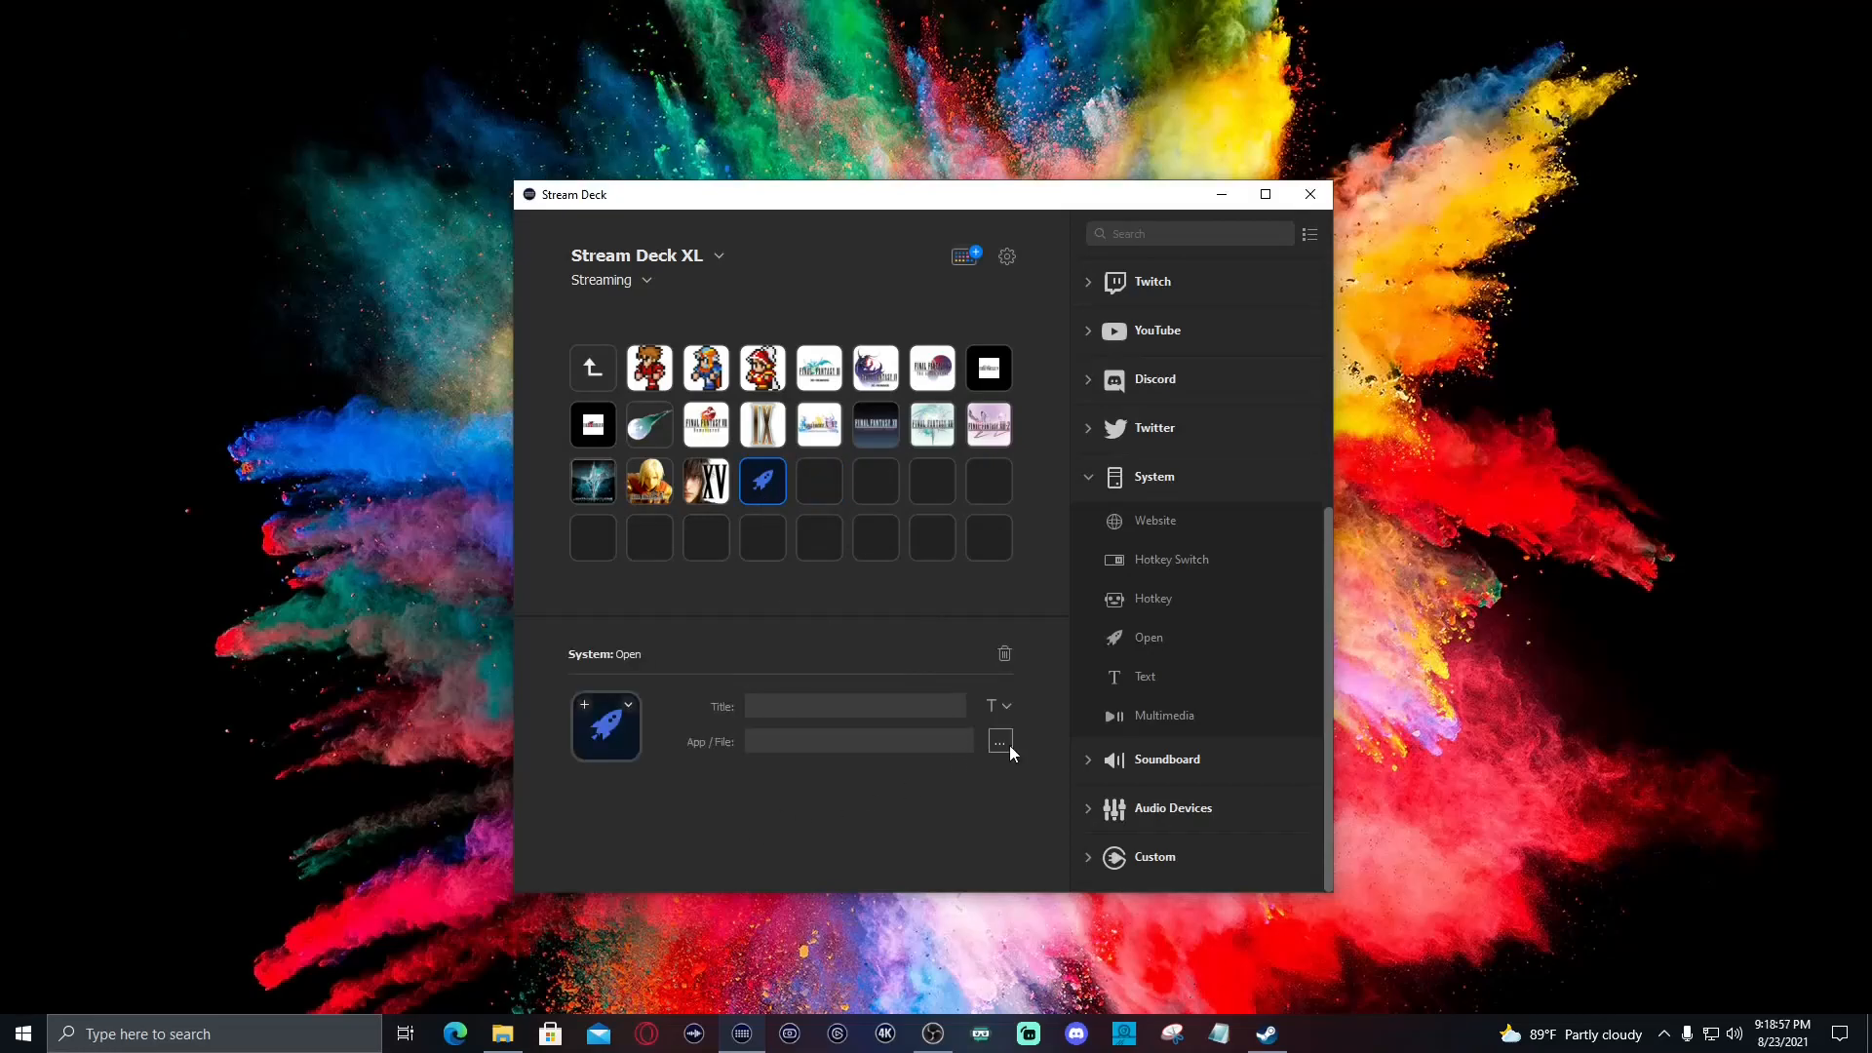
click(998, 741)
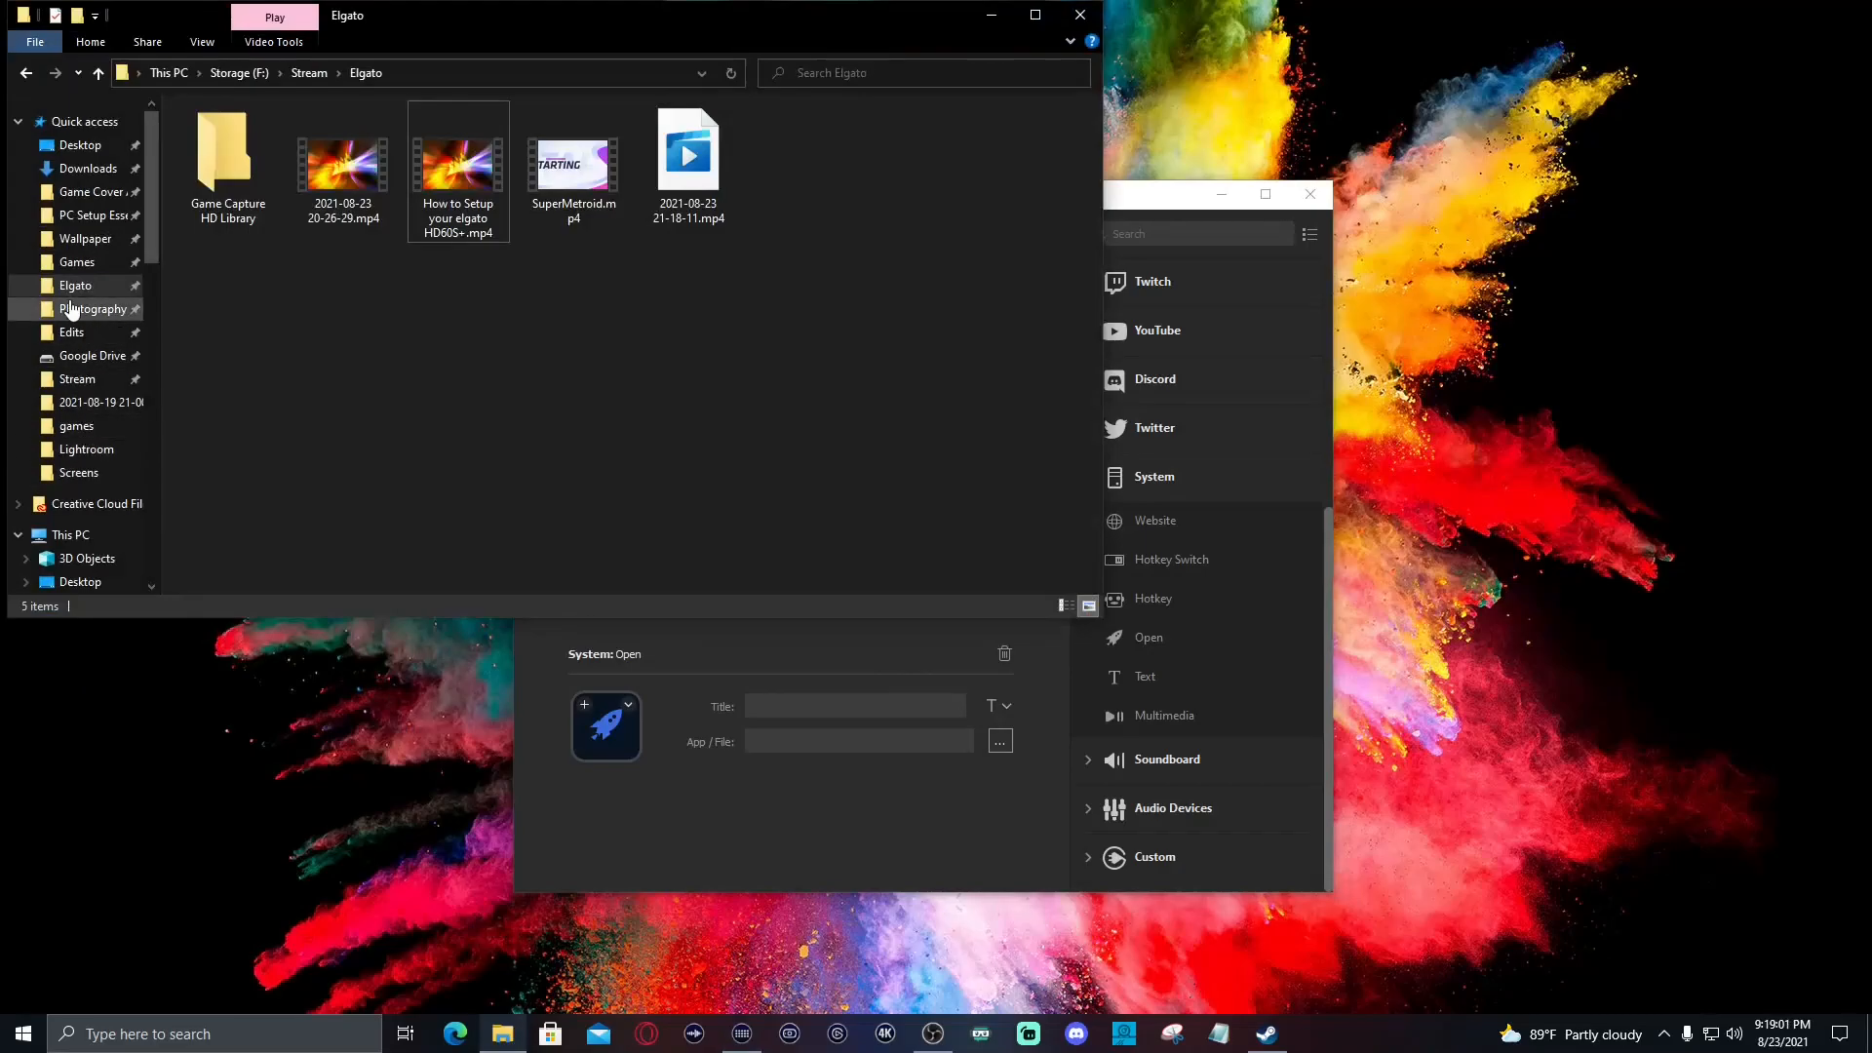
Point the Open key at F:/Games/FINAL FANTASY.url from the Games folder
click(76, 262)
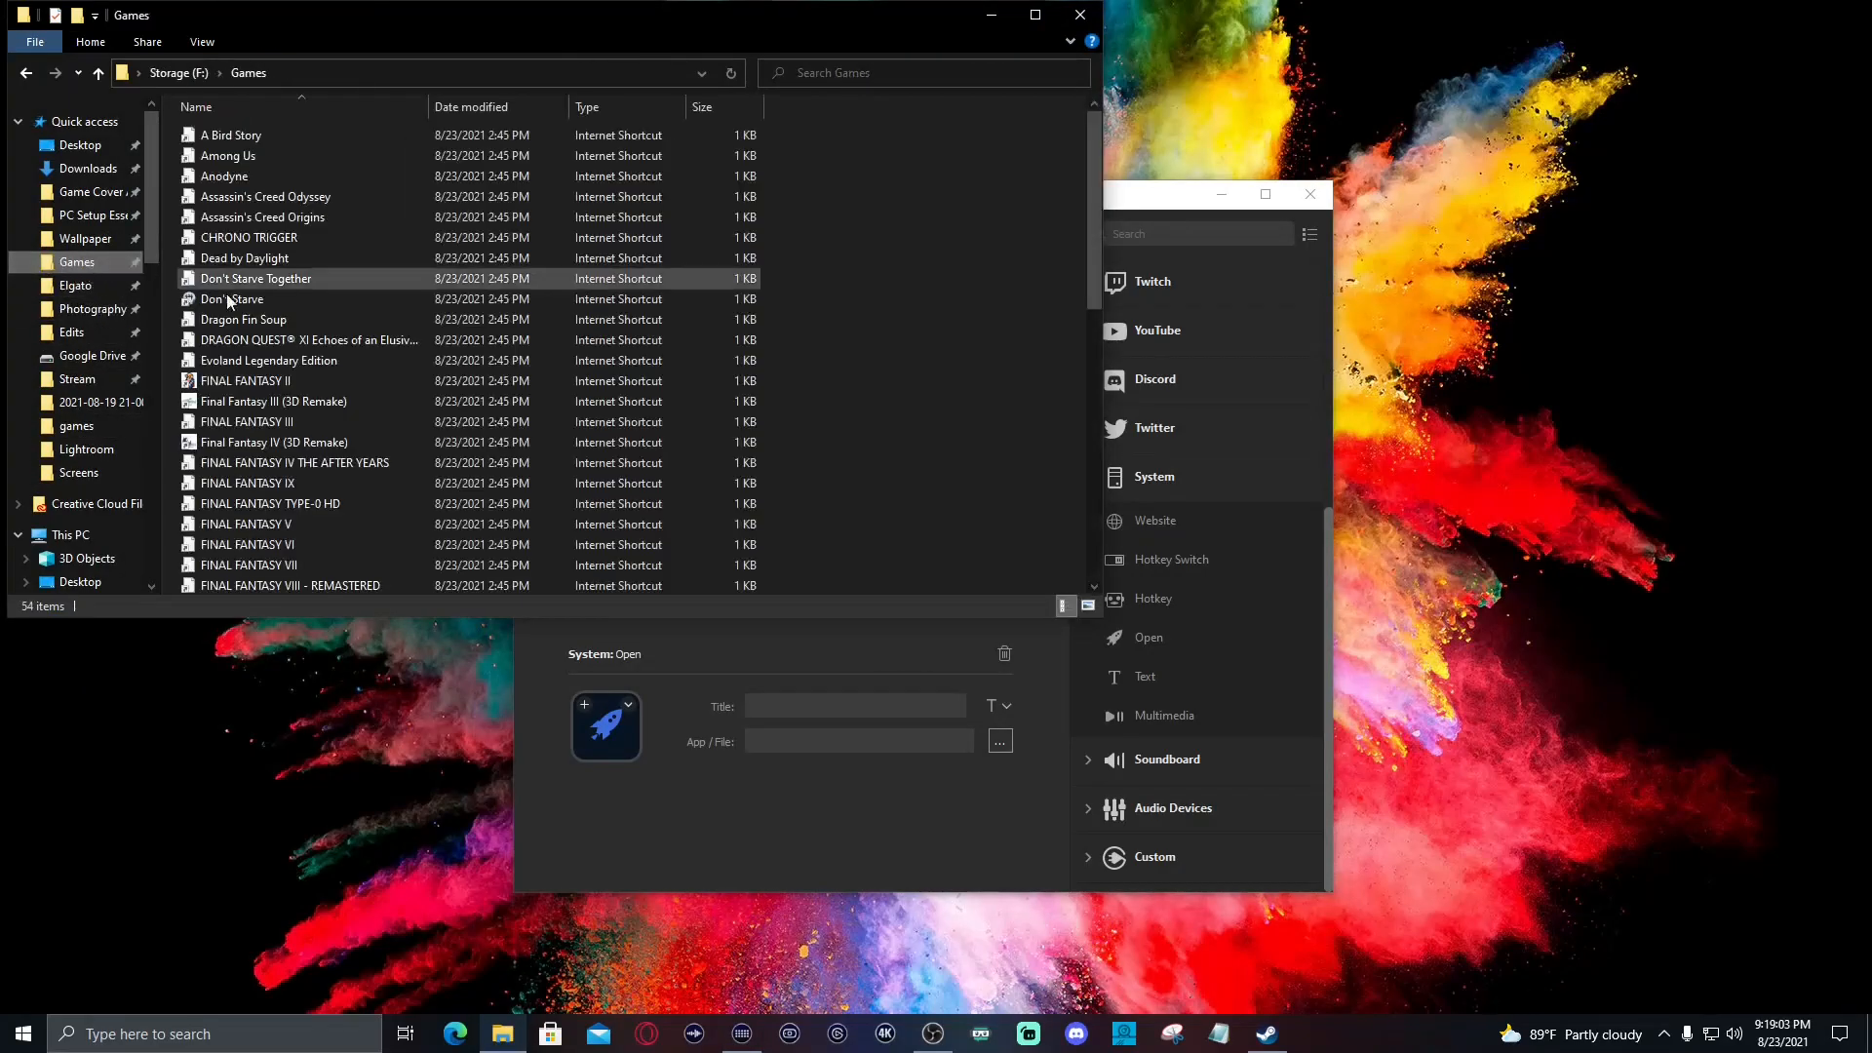
click(251, 482)
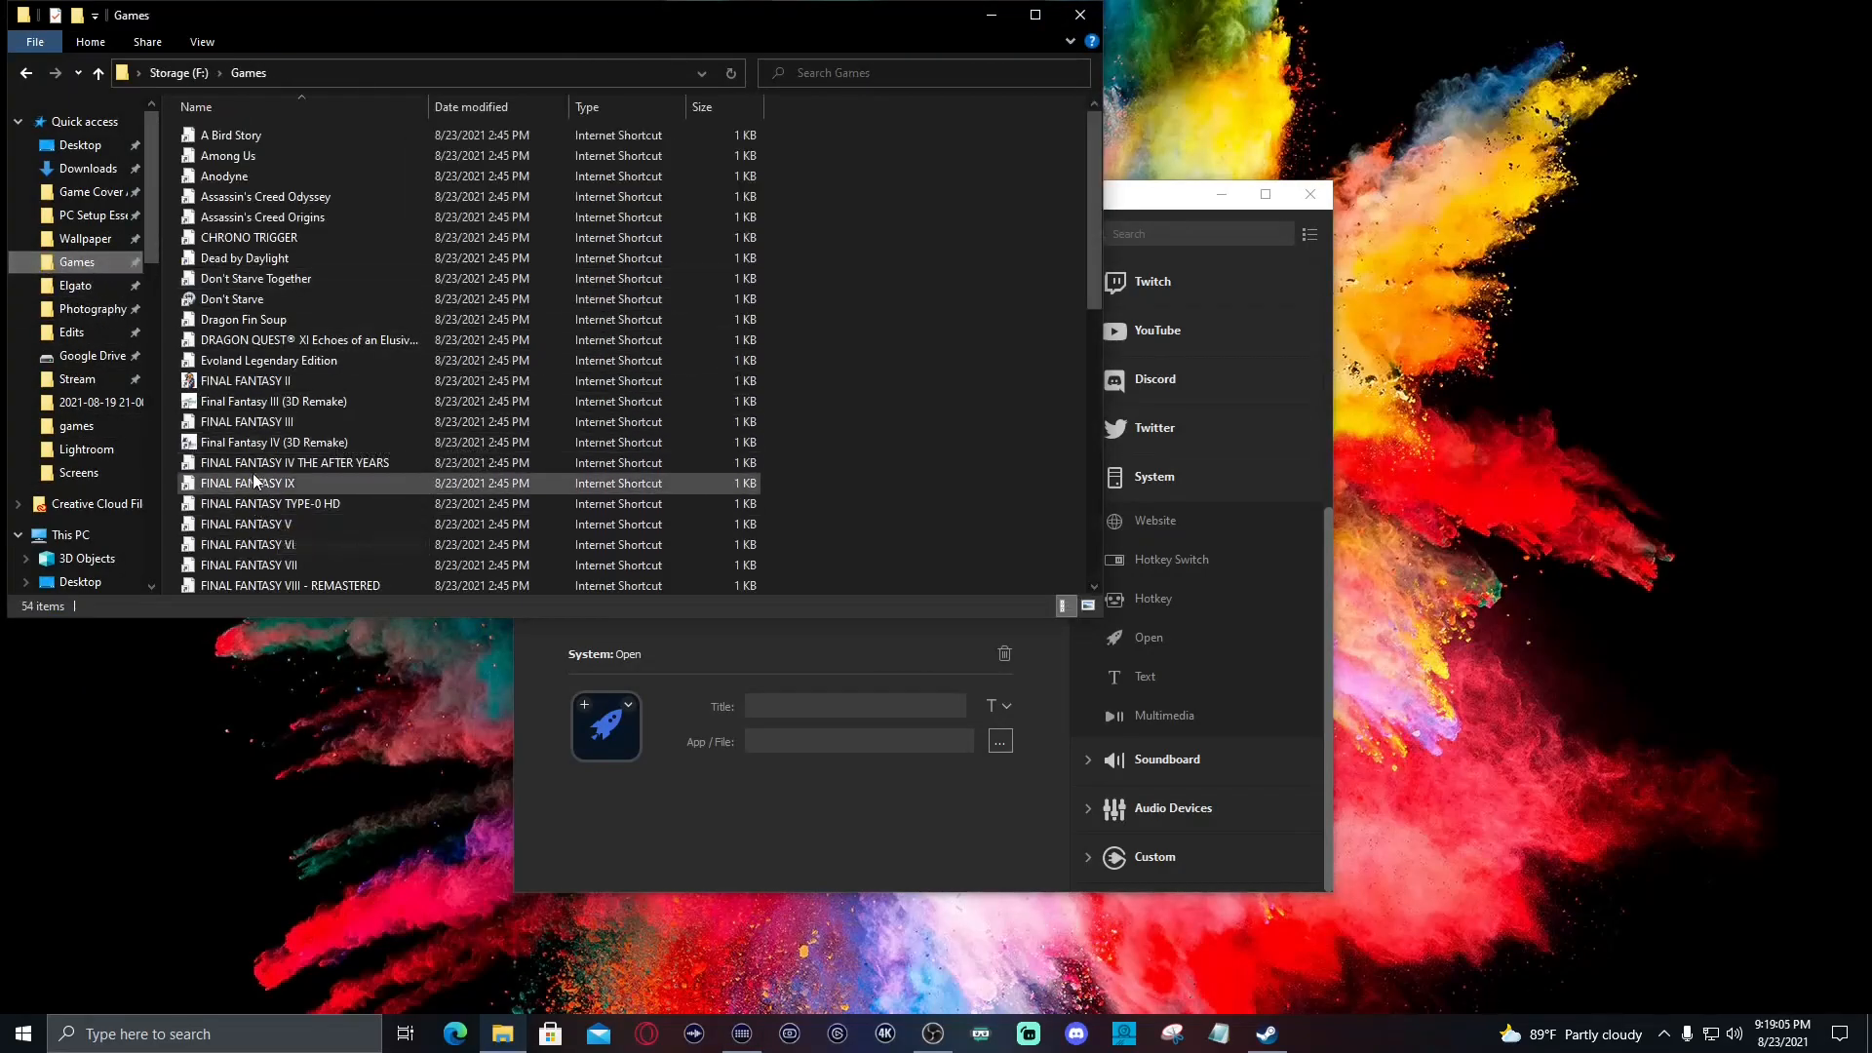
scroll(down, 3)
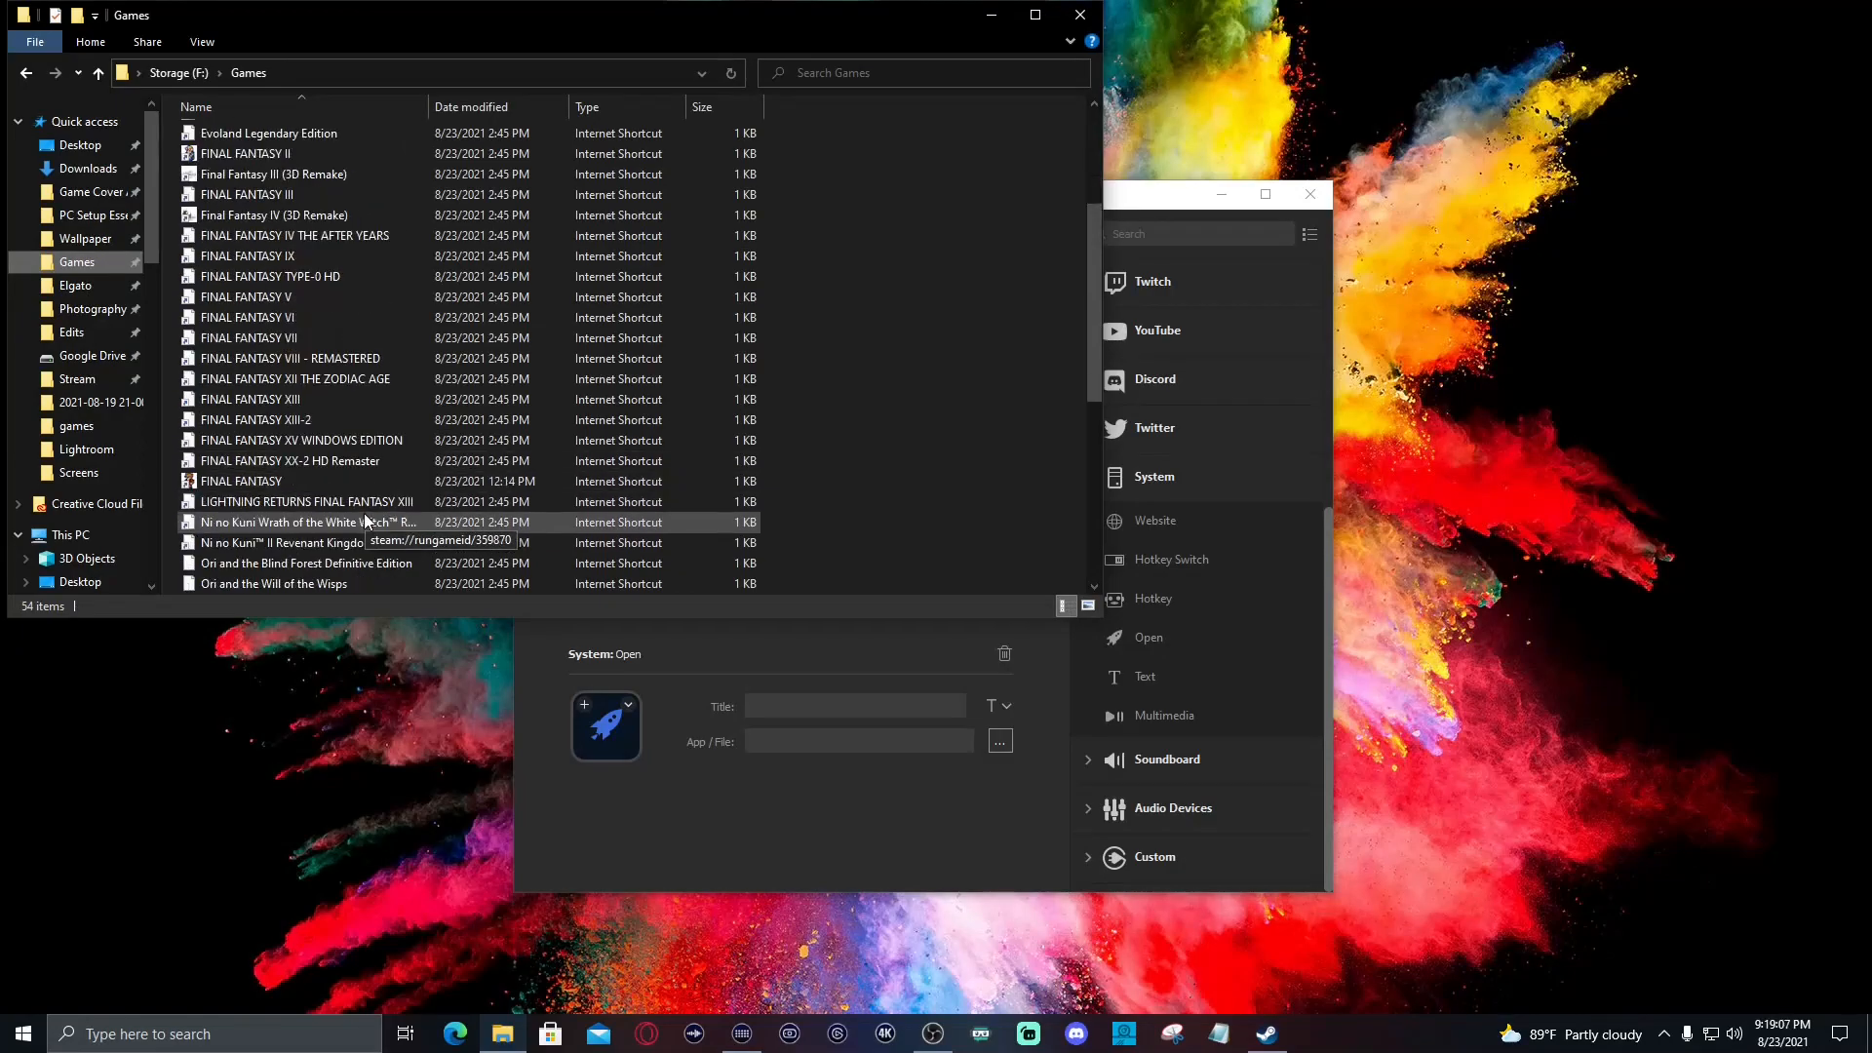
click(242, 480)
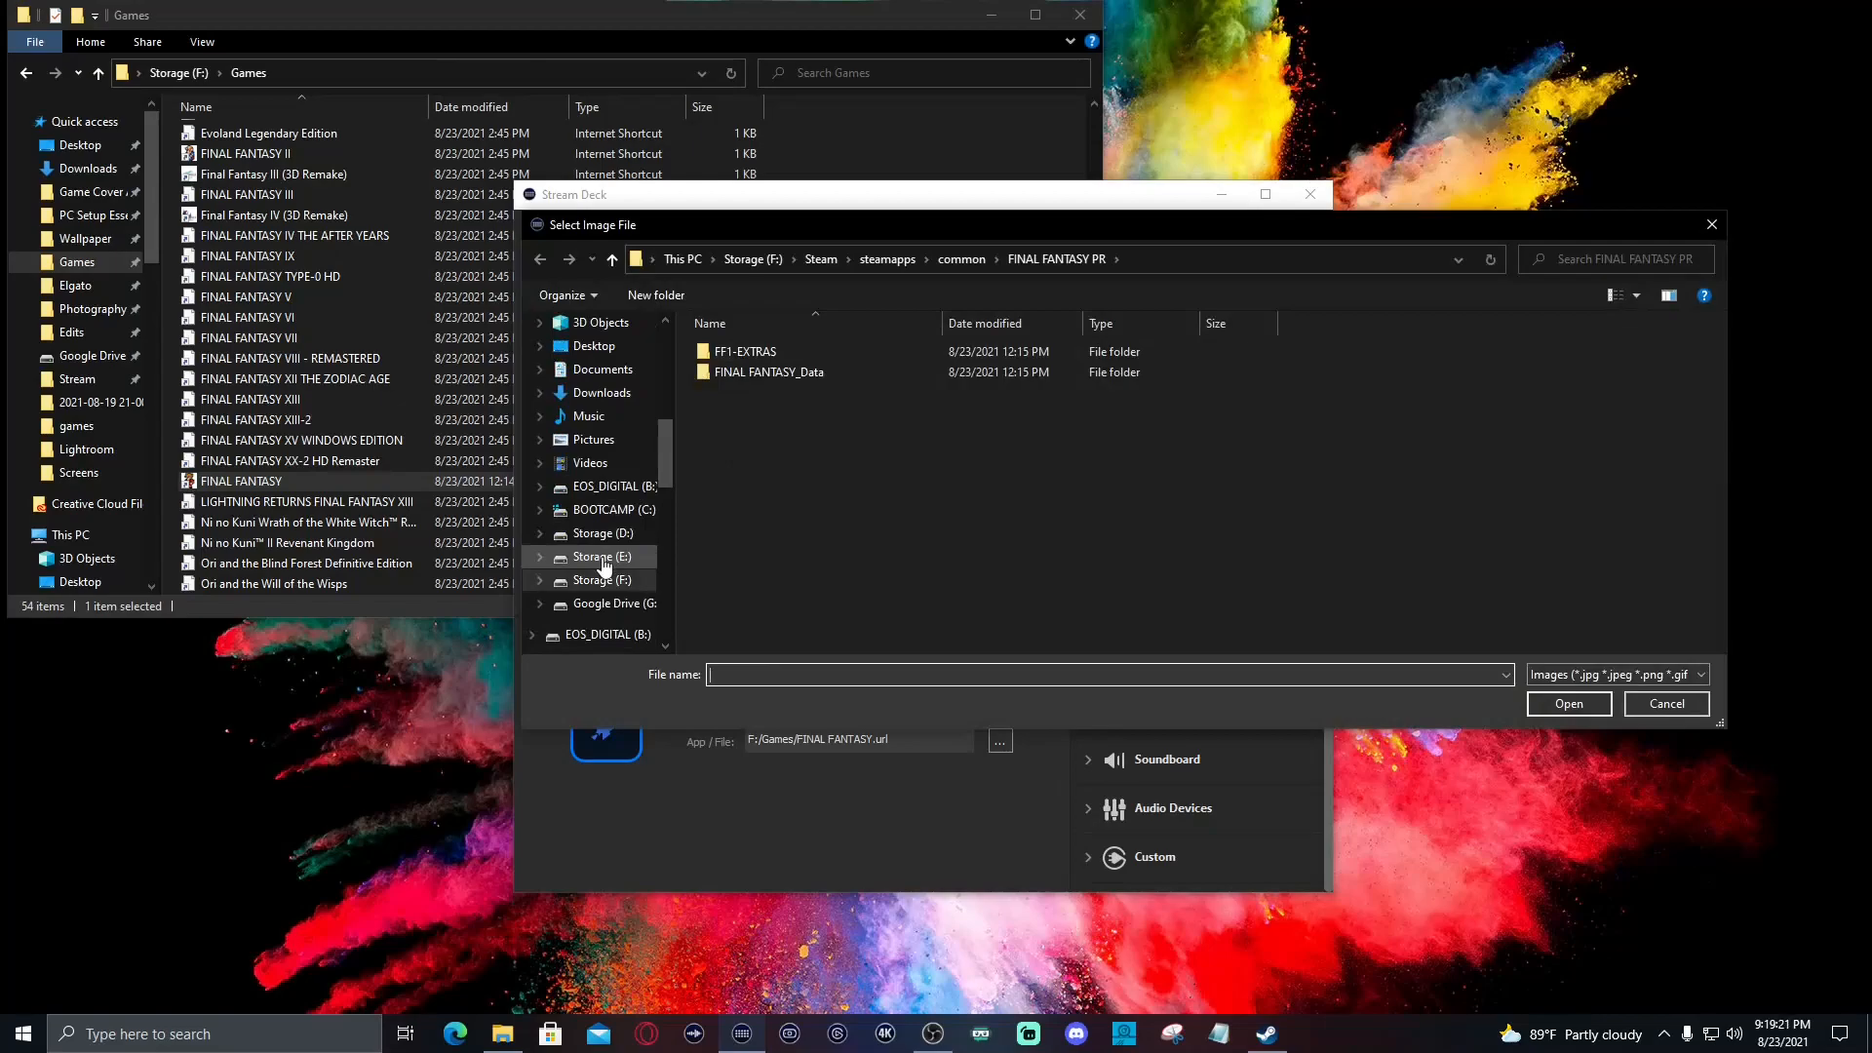
Browse the image picker to Storage (F:) > Steam without choosing an image
click(600, 579)
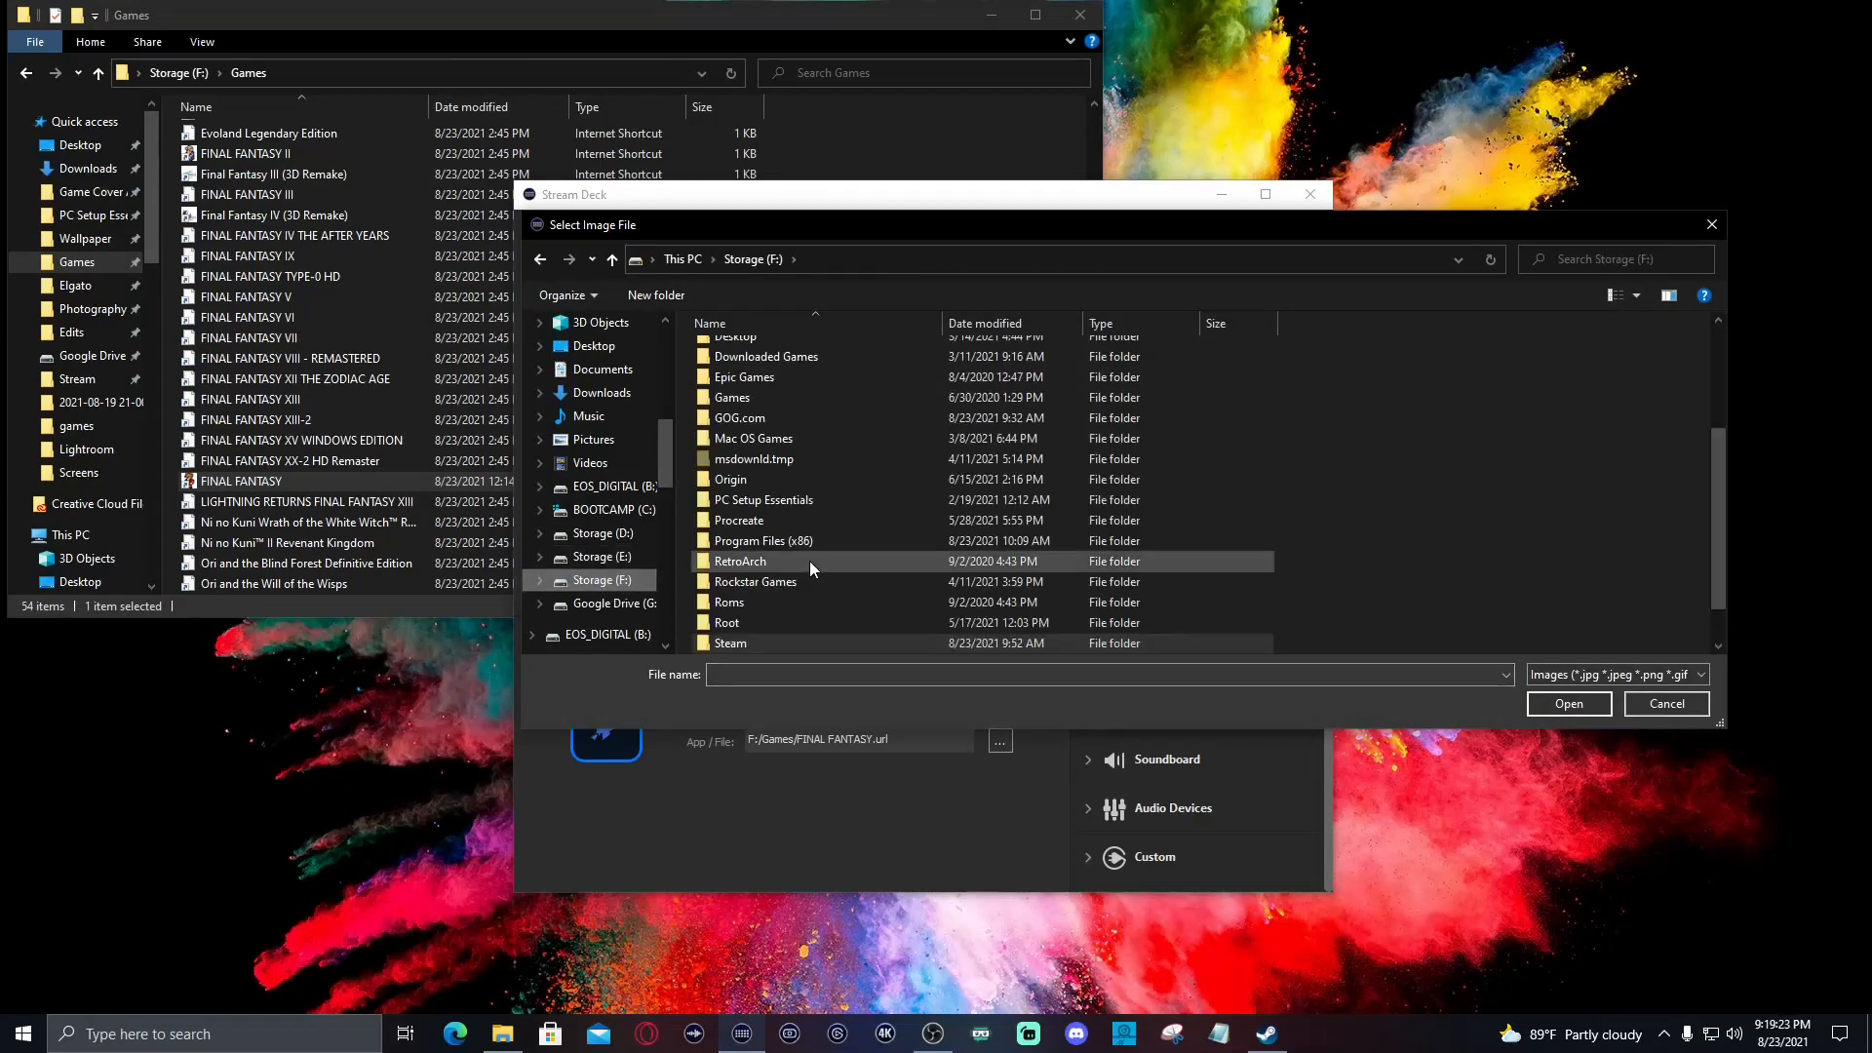
double_click(729, 641)
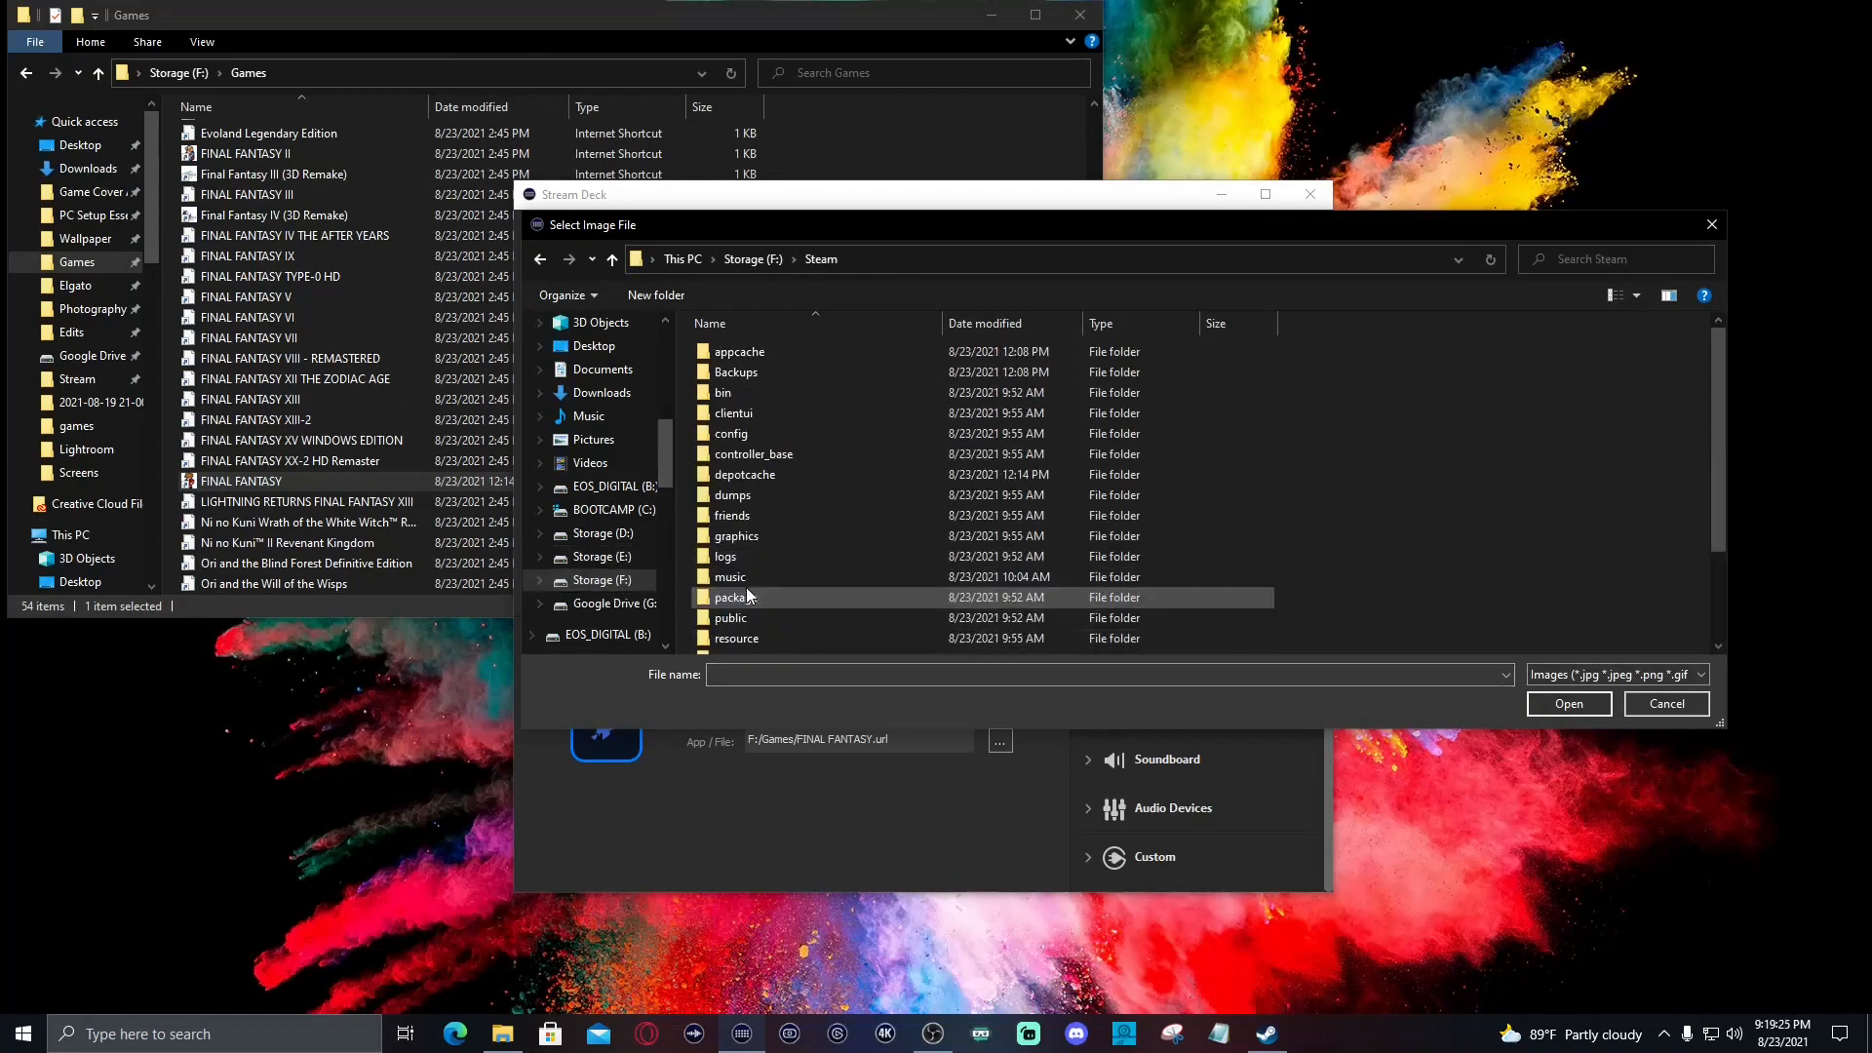
scroll(down, 3)
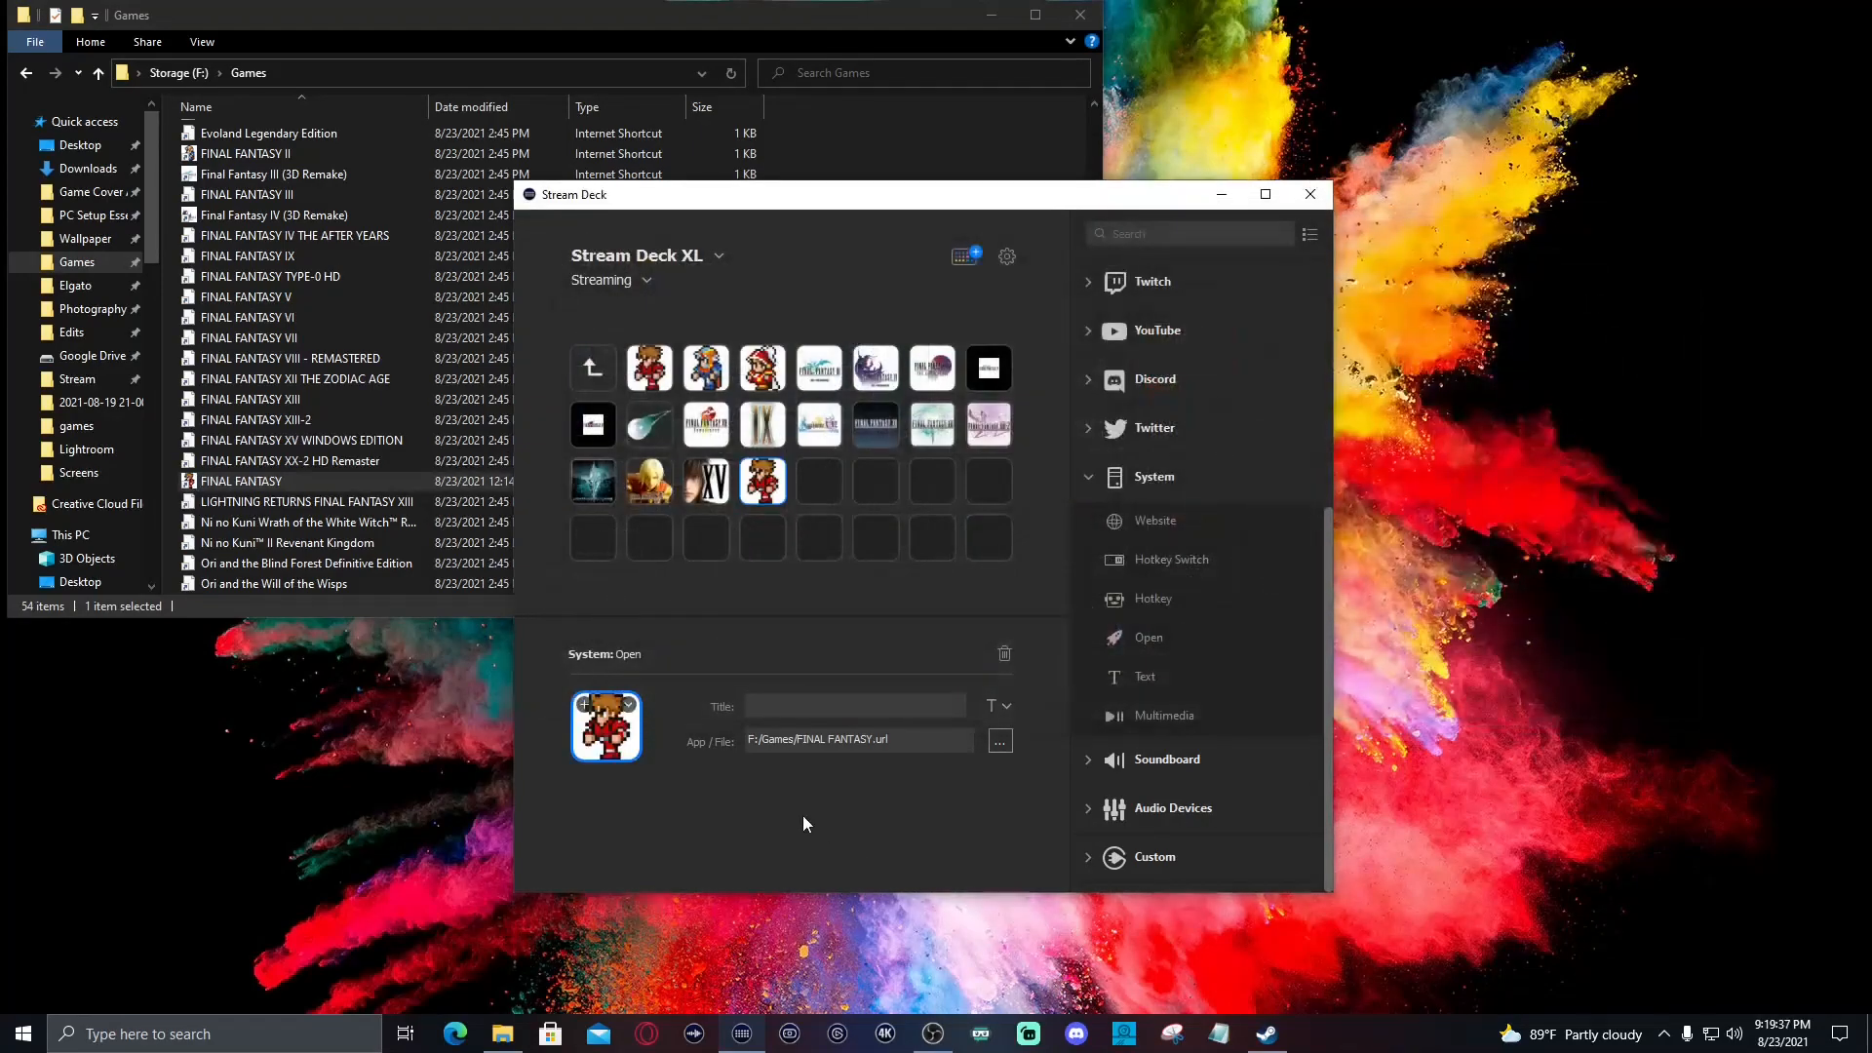
mouse_move(696, 599)
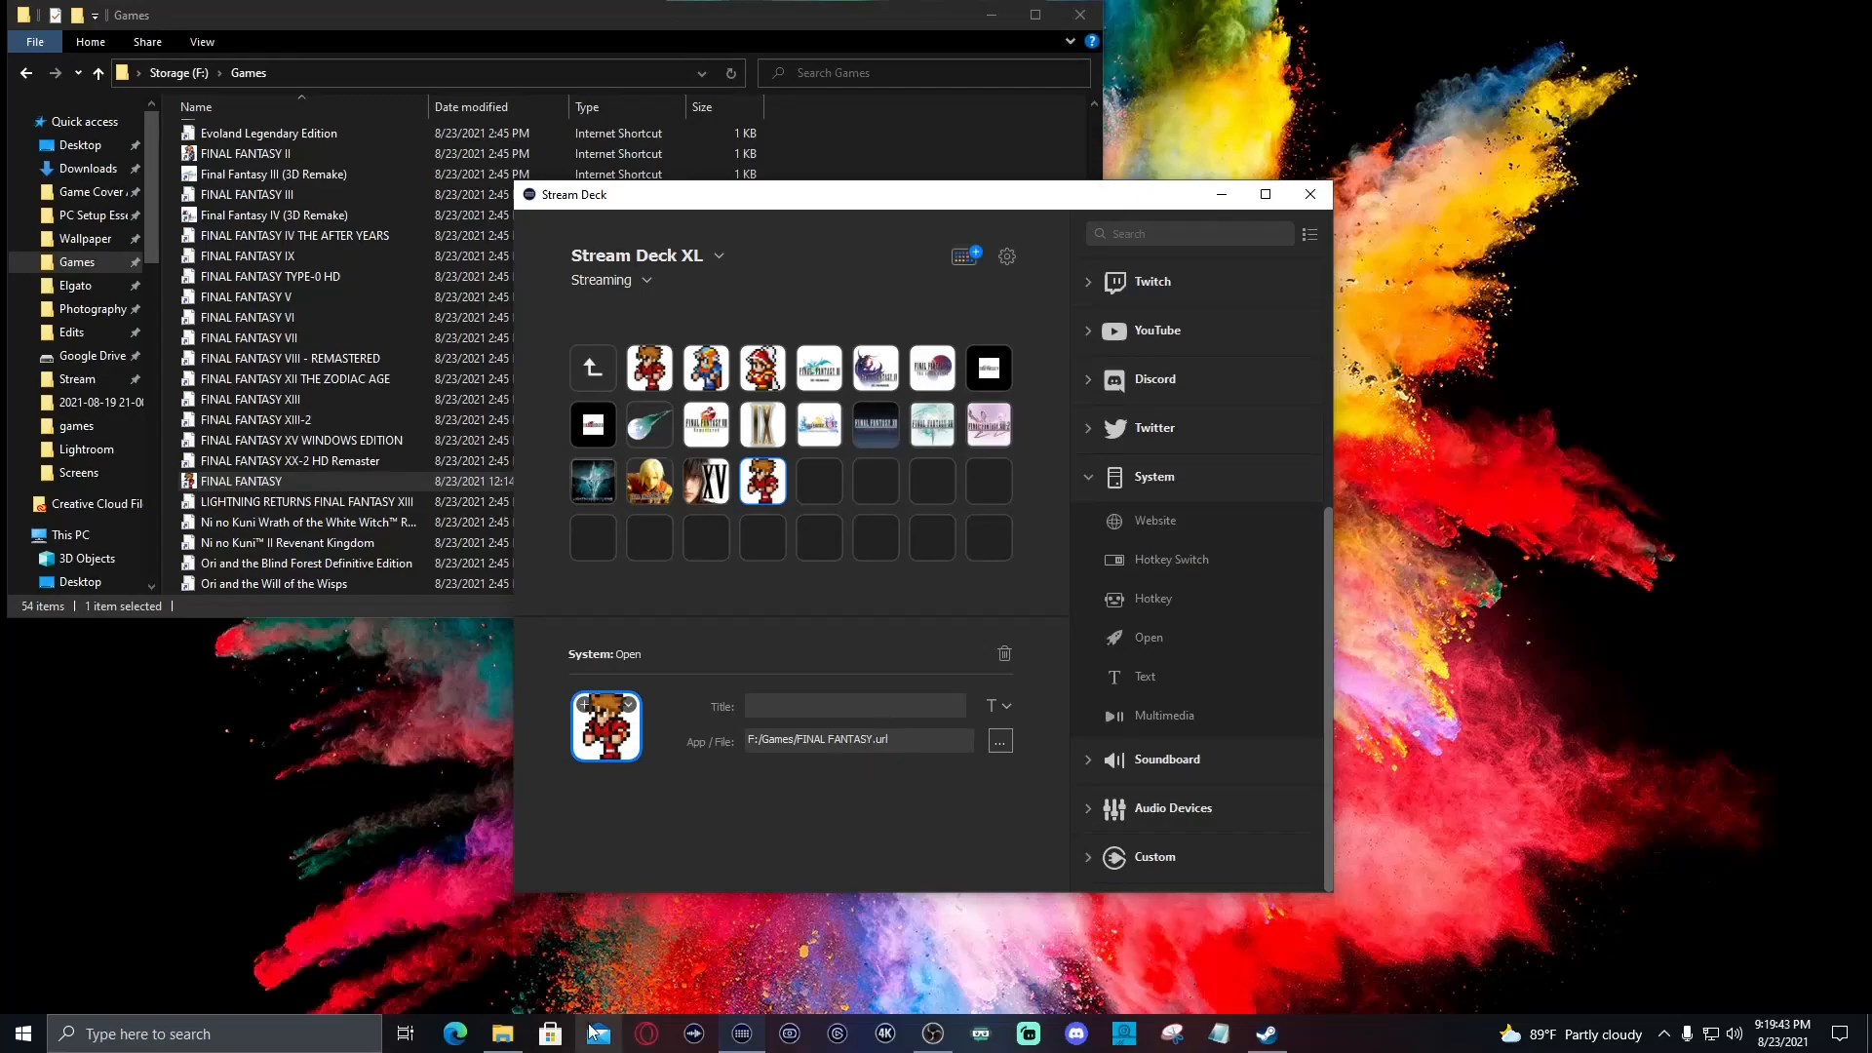
mouse_move(596, 1034)
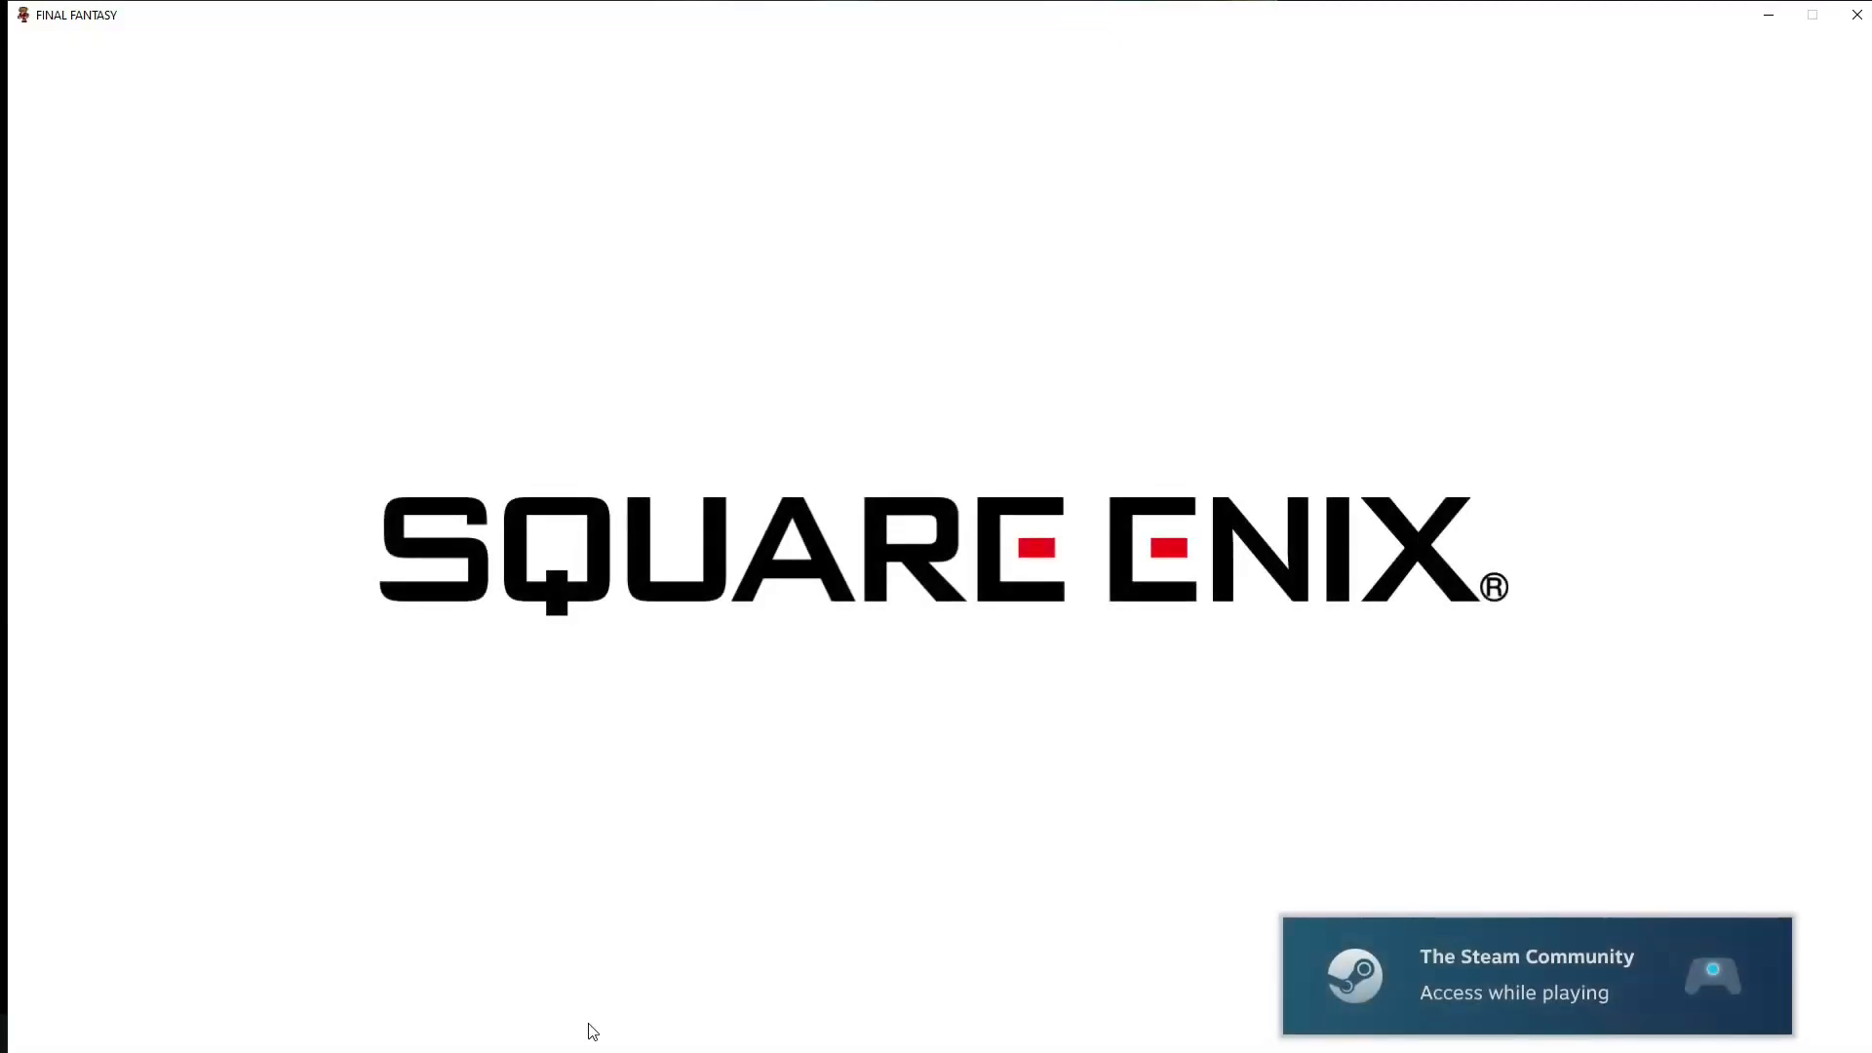
mouse_move(998, 786)
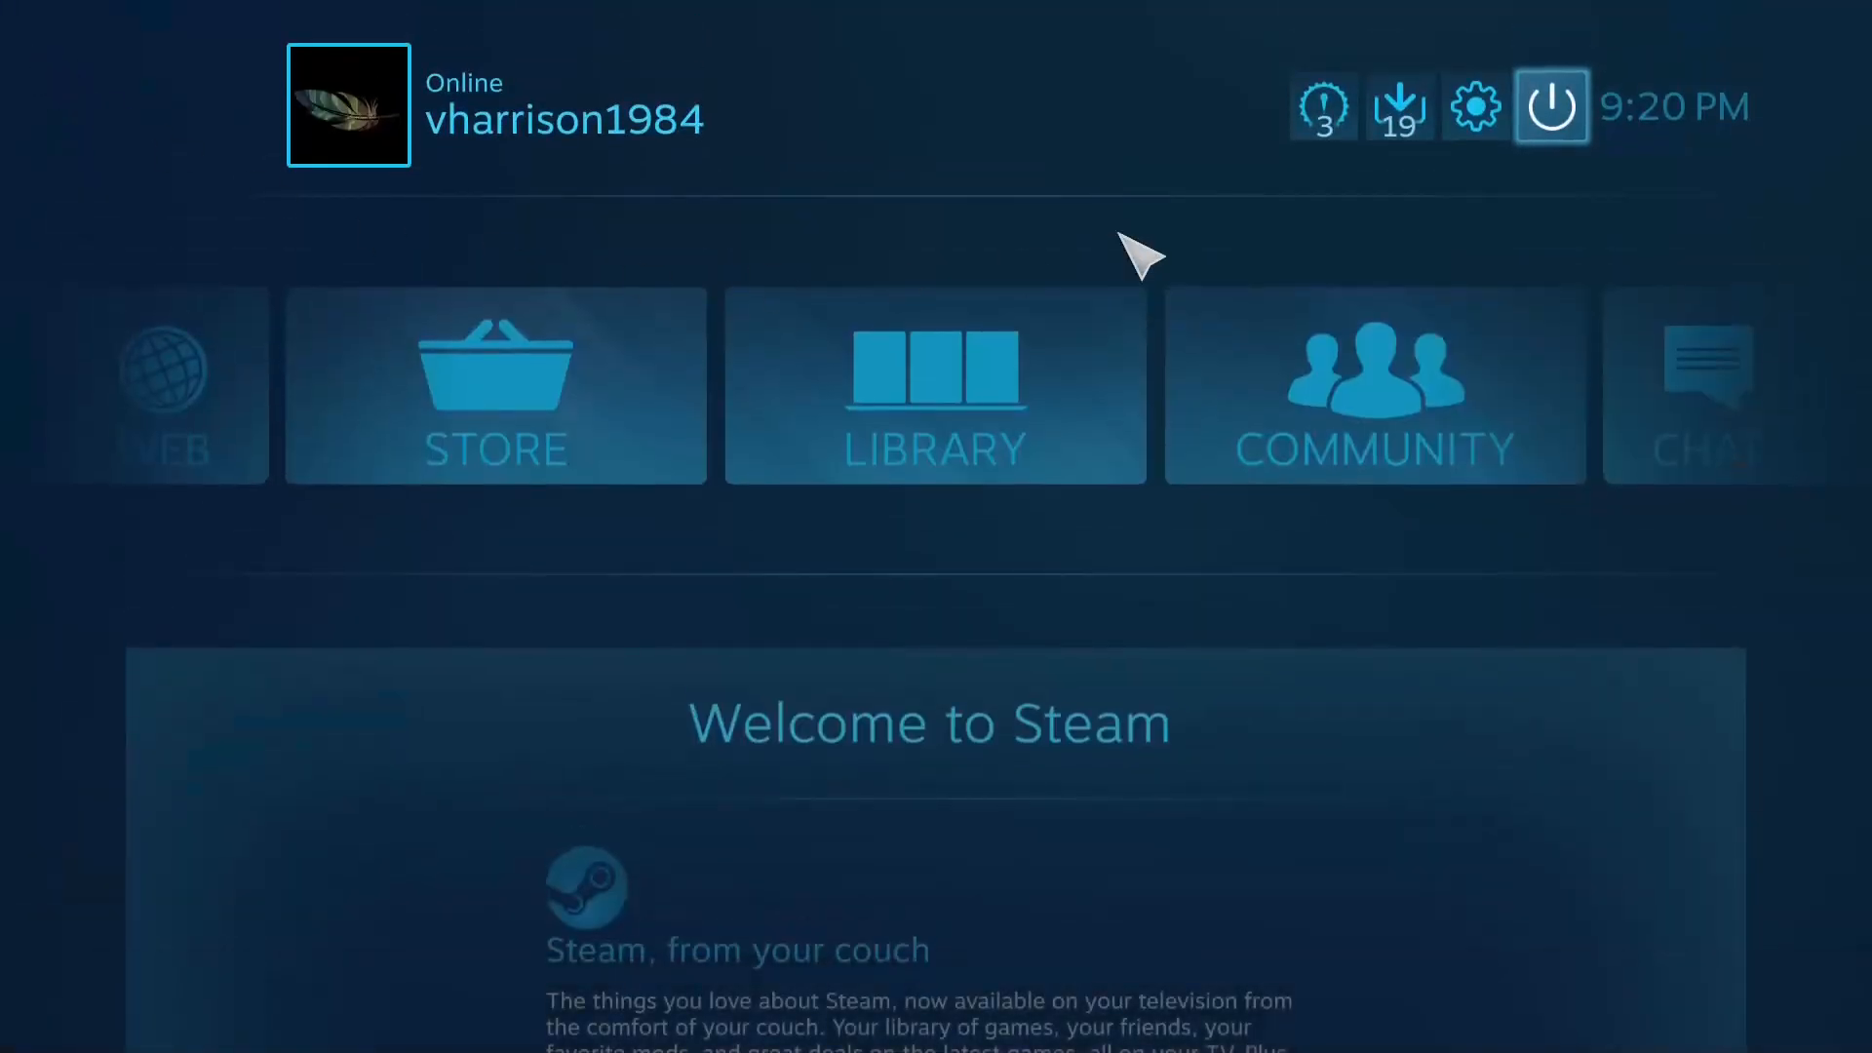
Exit Steam Big Picture via the power menu to return to the Stream Deck window
click(1550, 105)
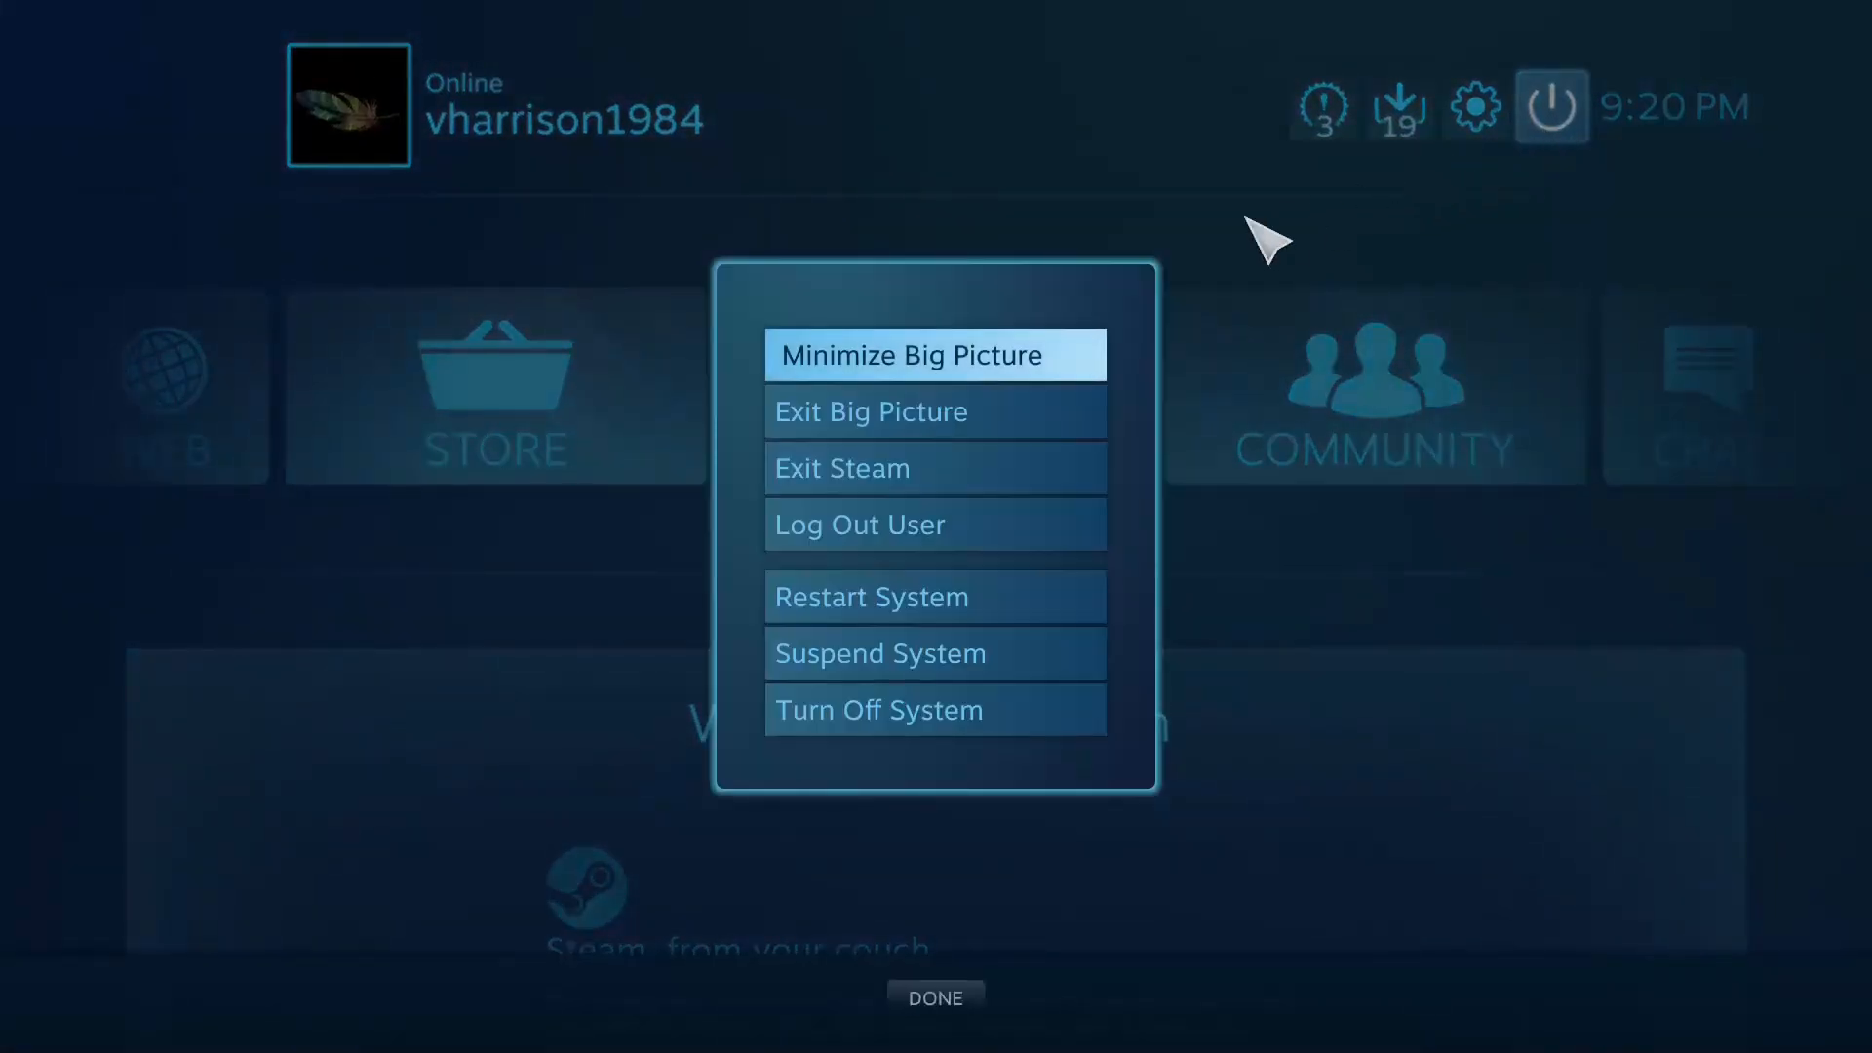
click(934, 355)
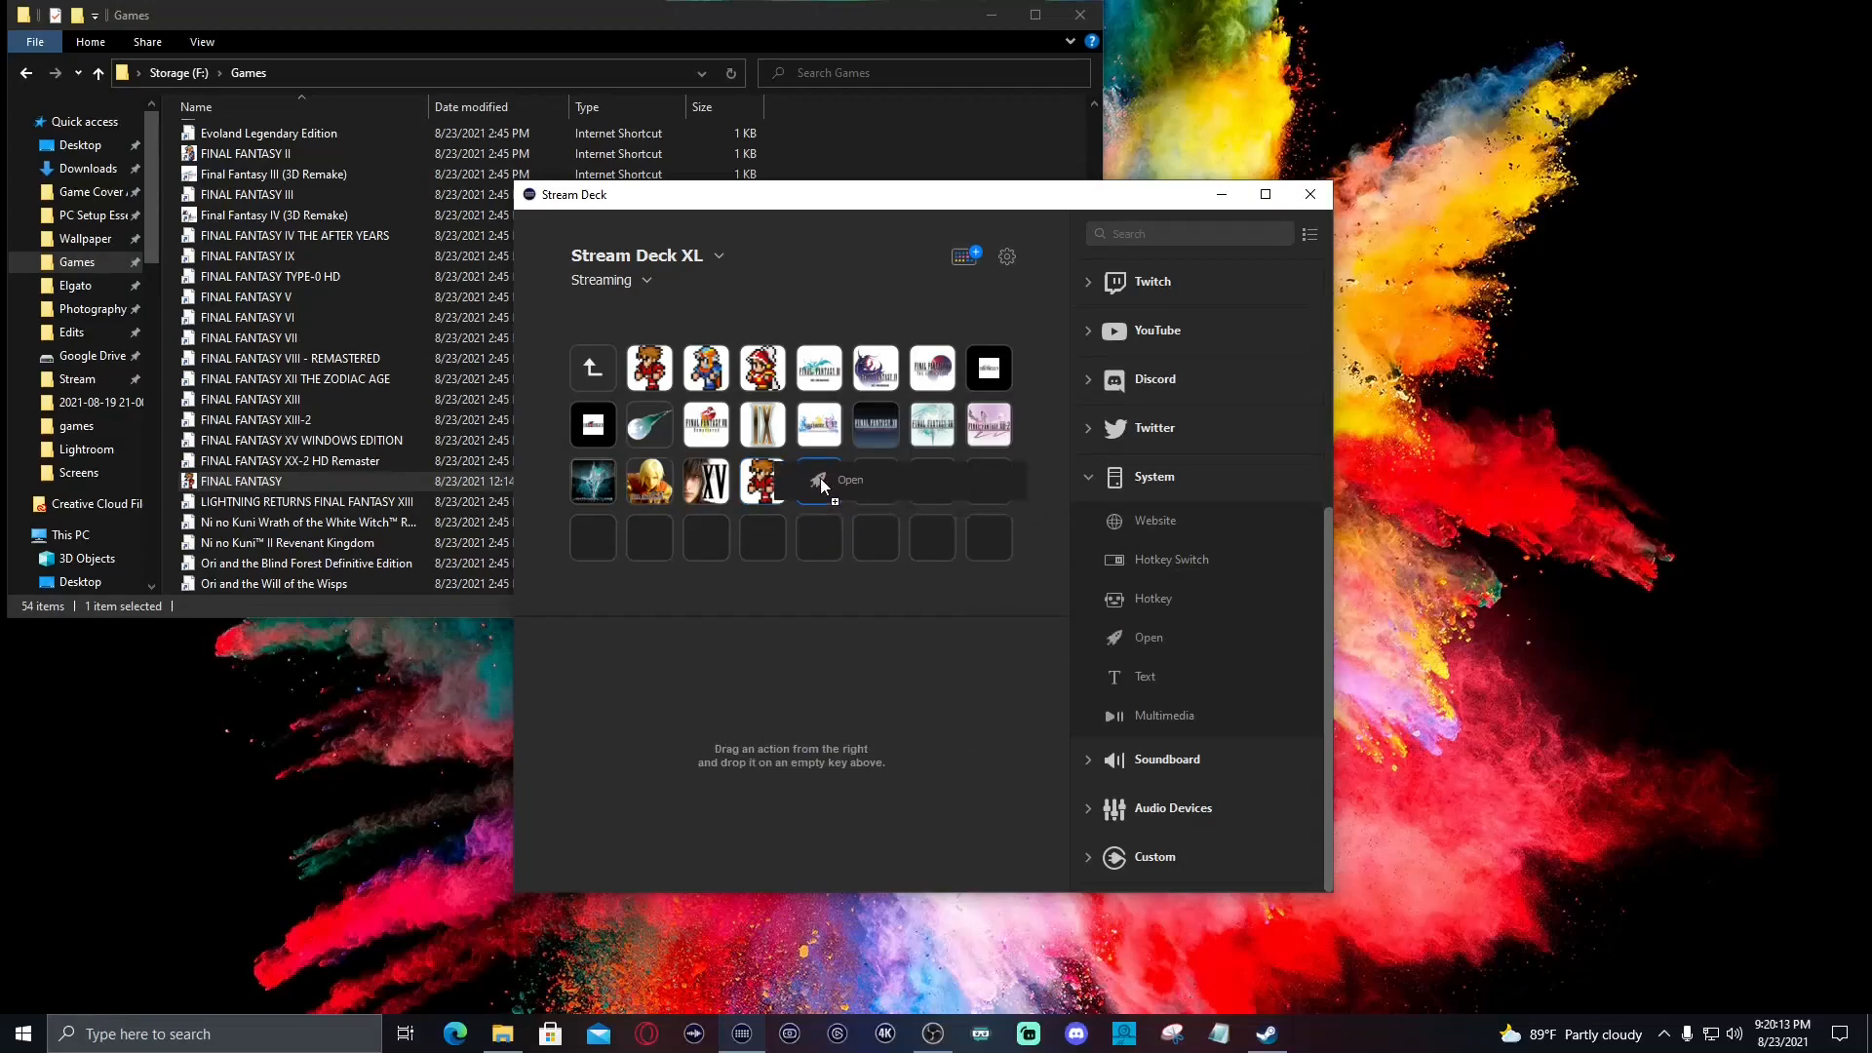
Add an Open action to an empty third-row key and browse into F:\Steam\steamapps\common
click(817, 480)
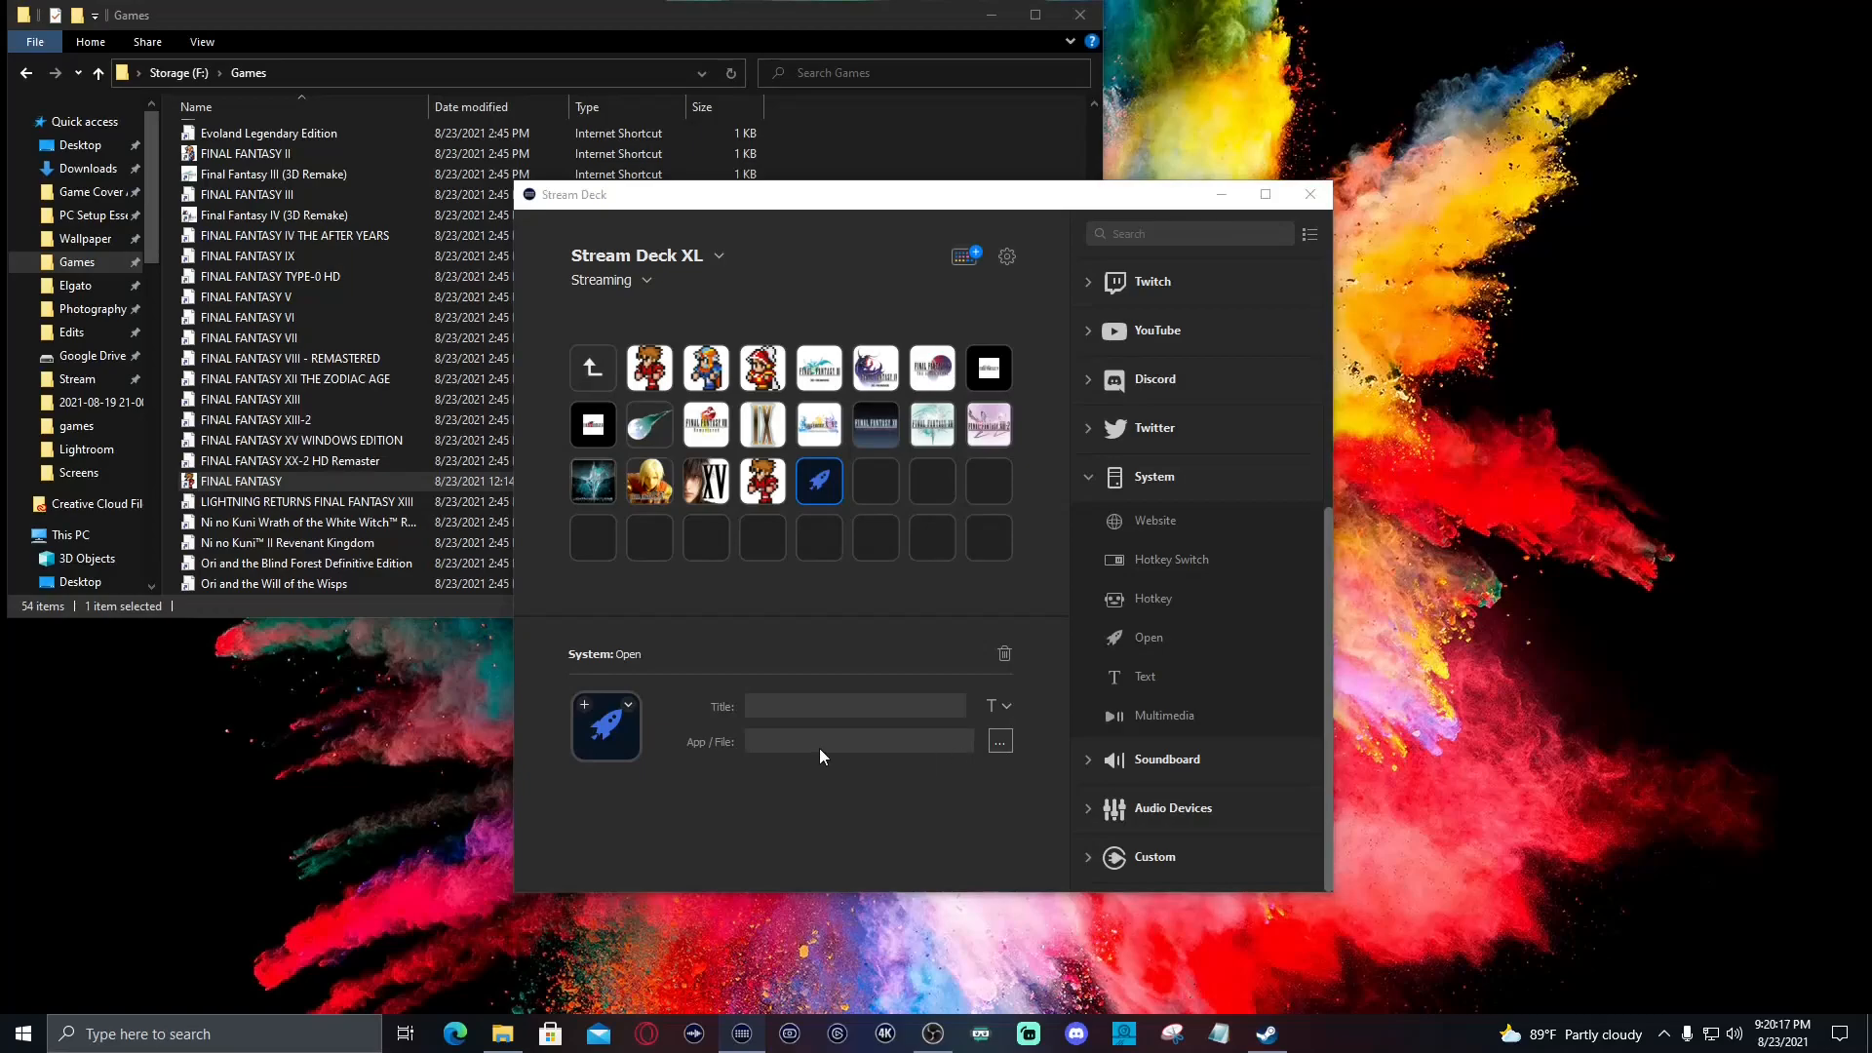
click(998, 741)
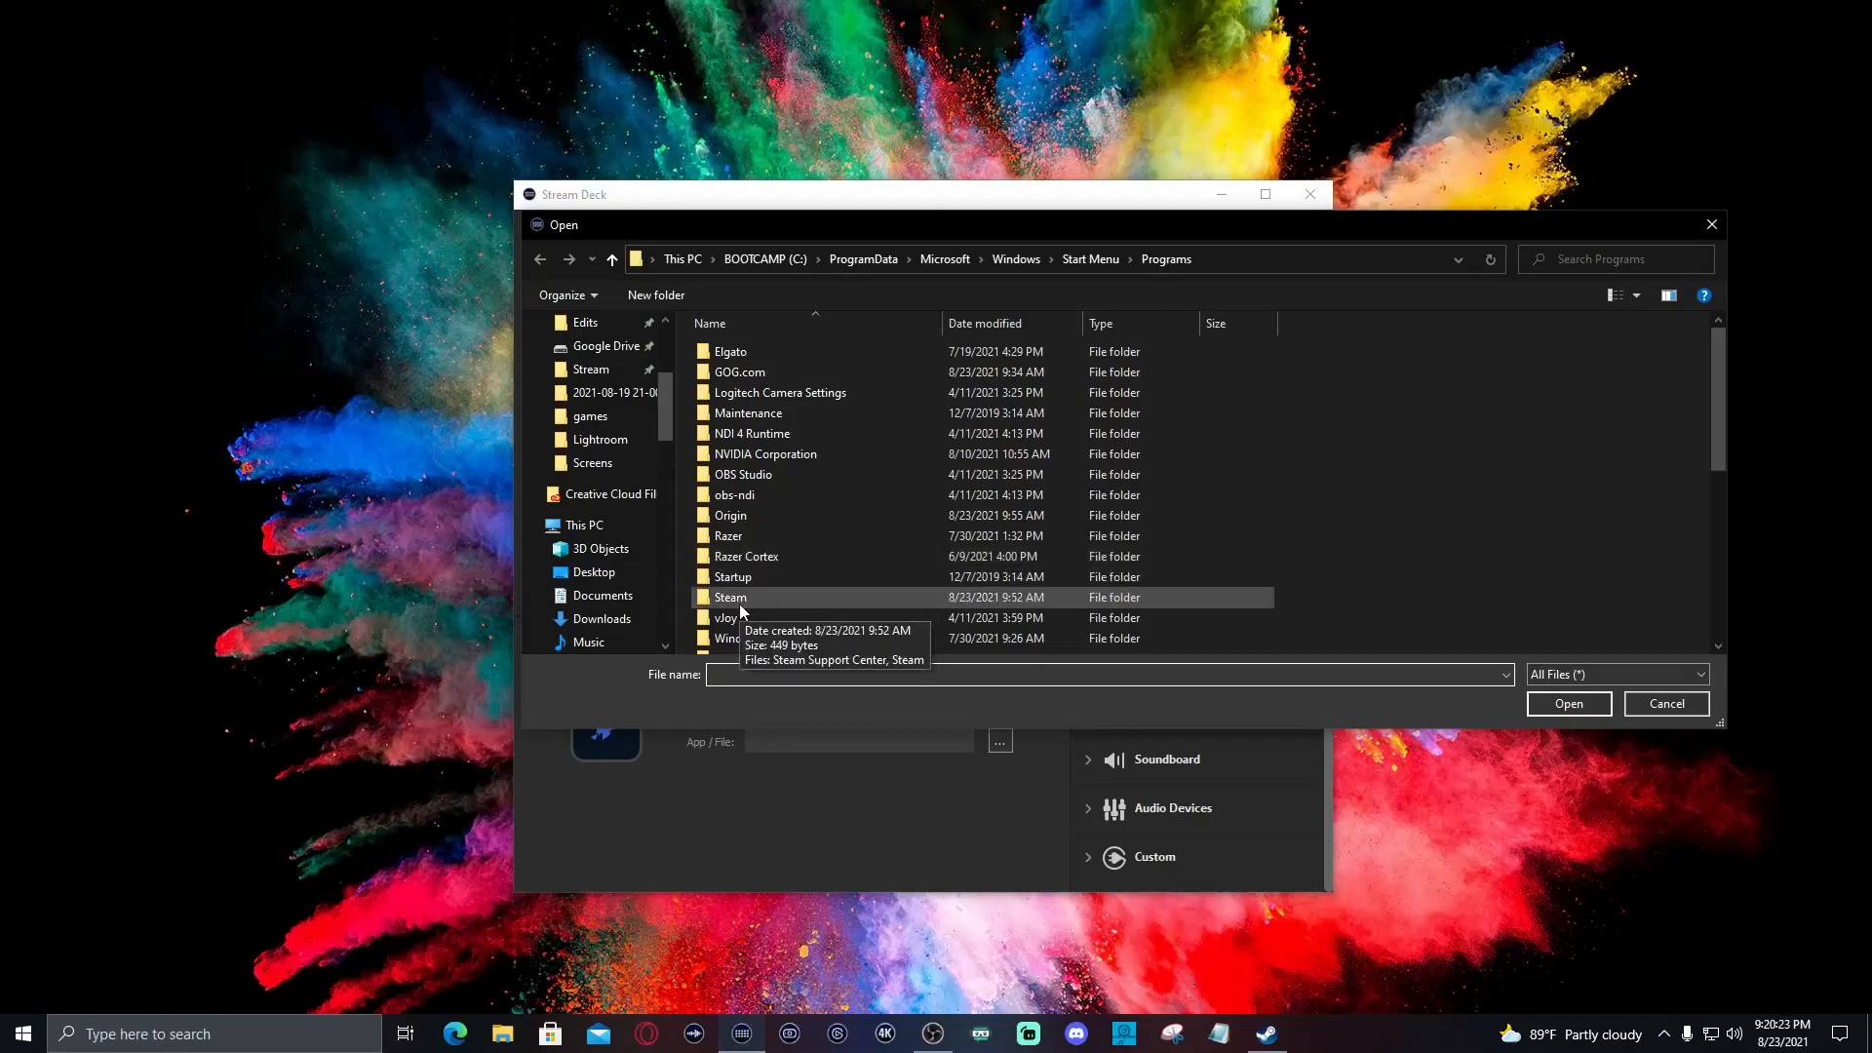
double_click(731, 597)
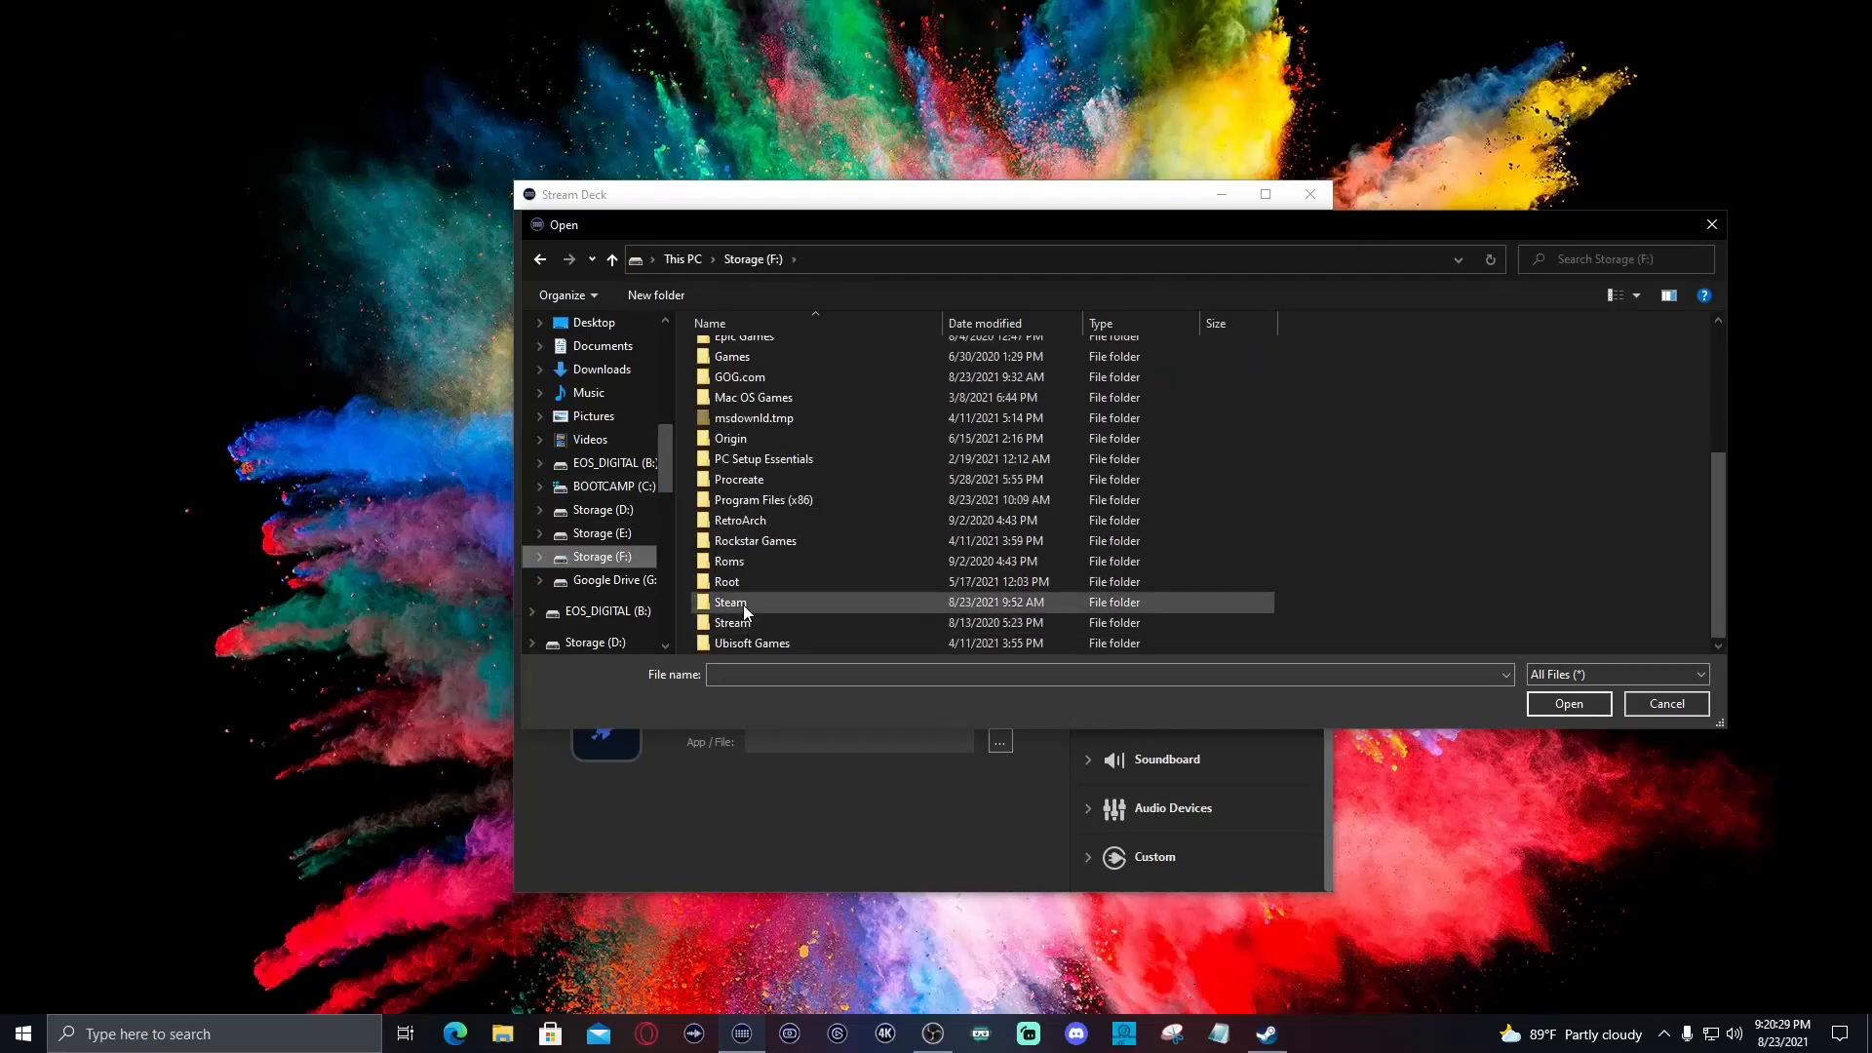
double_click(732, 602)
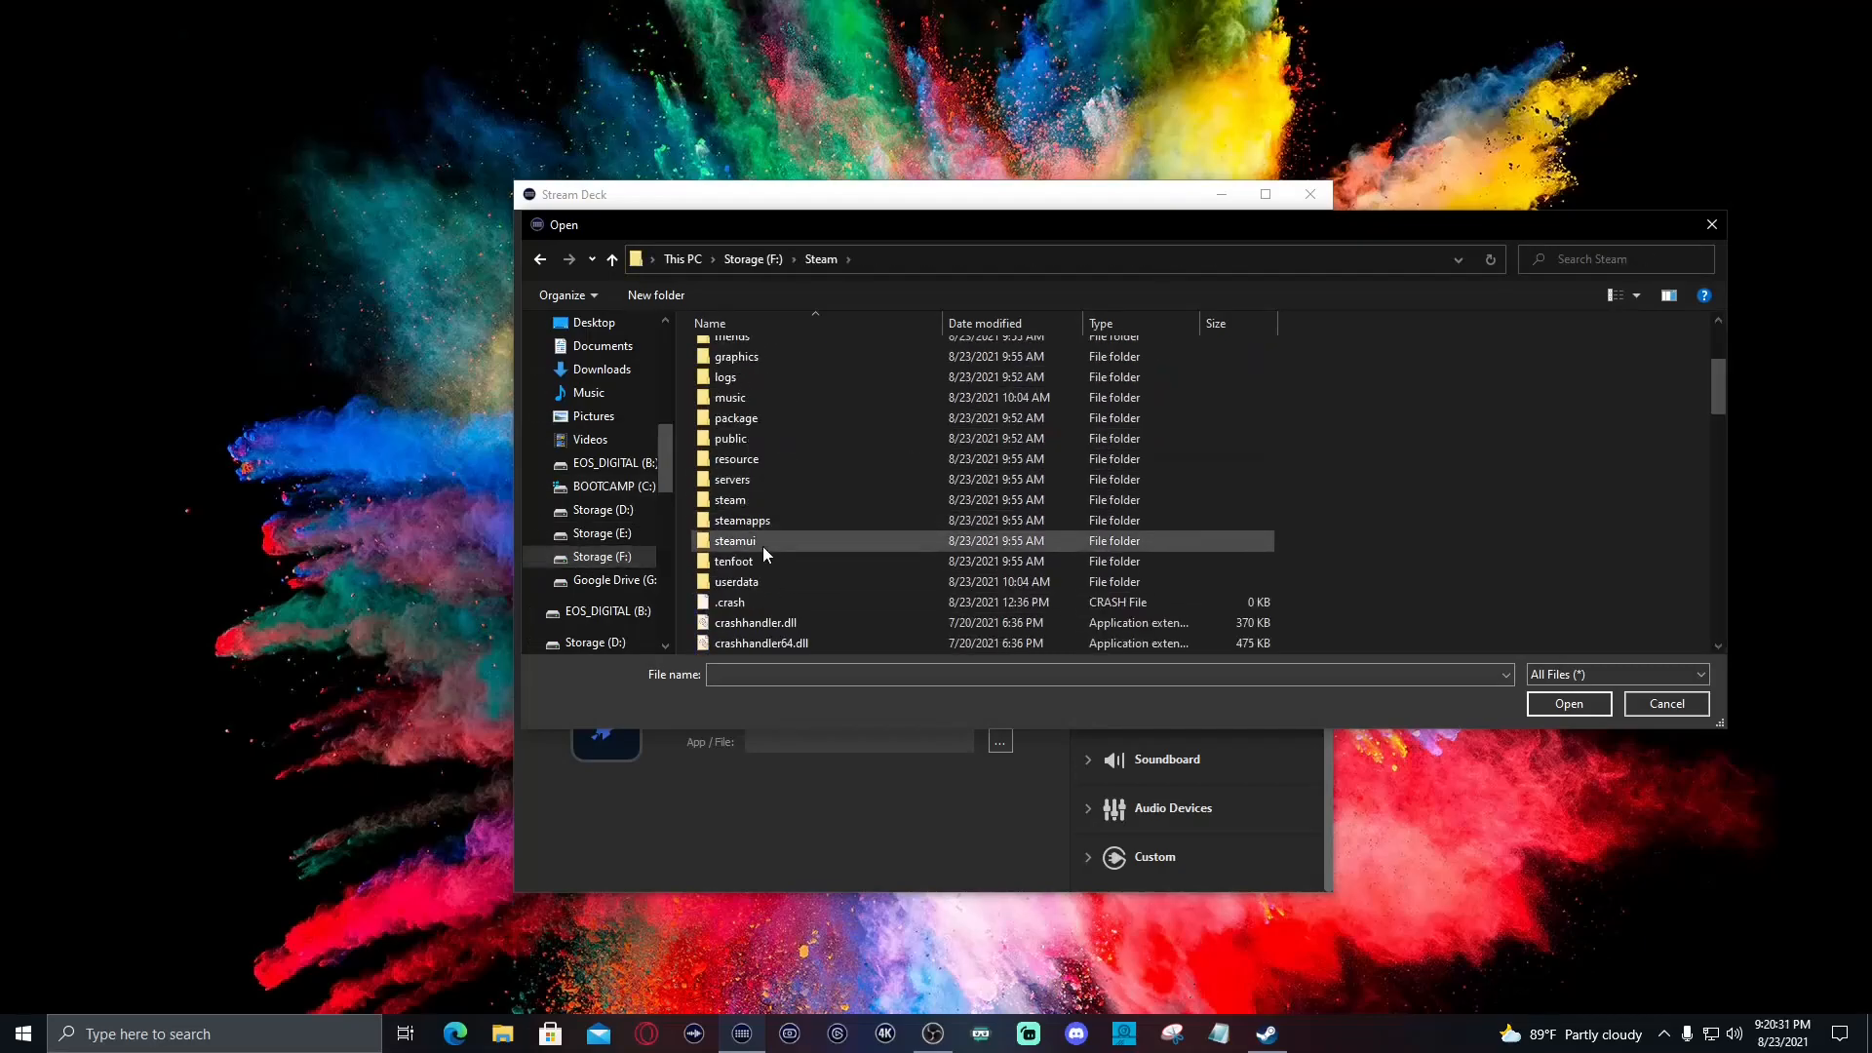
double_click(741, 518)
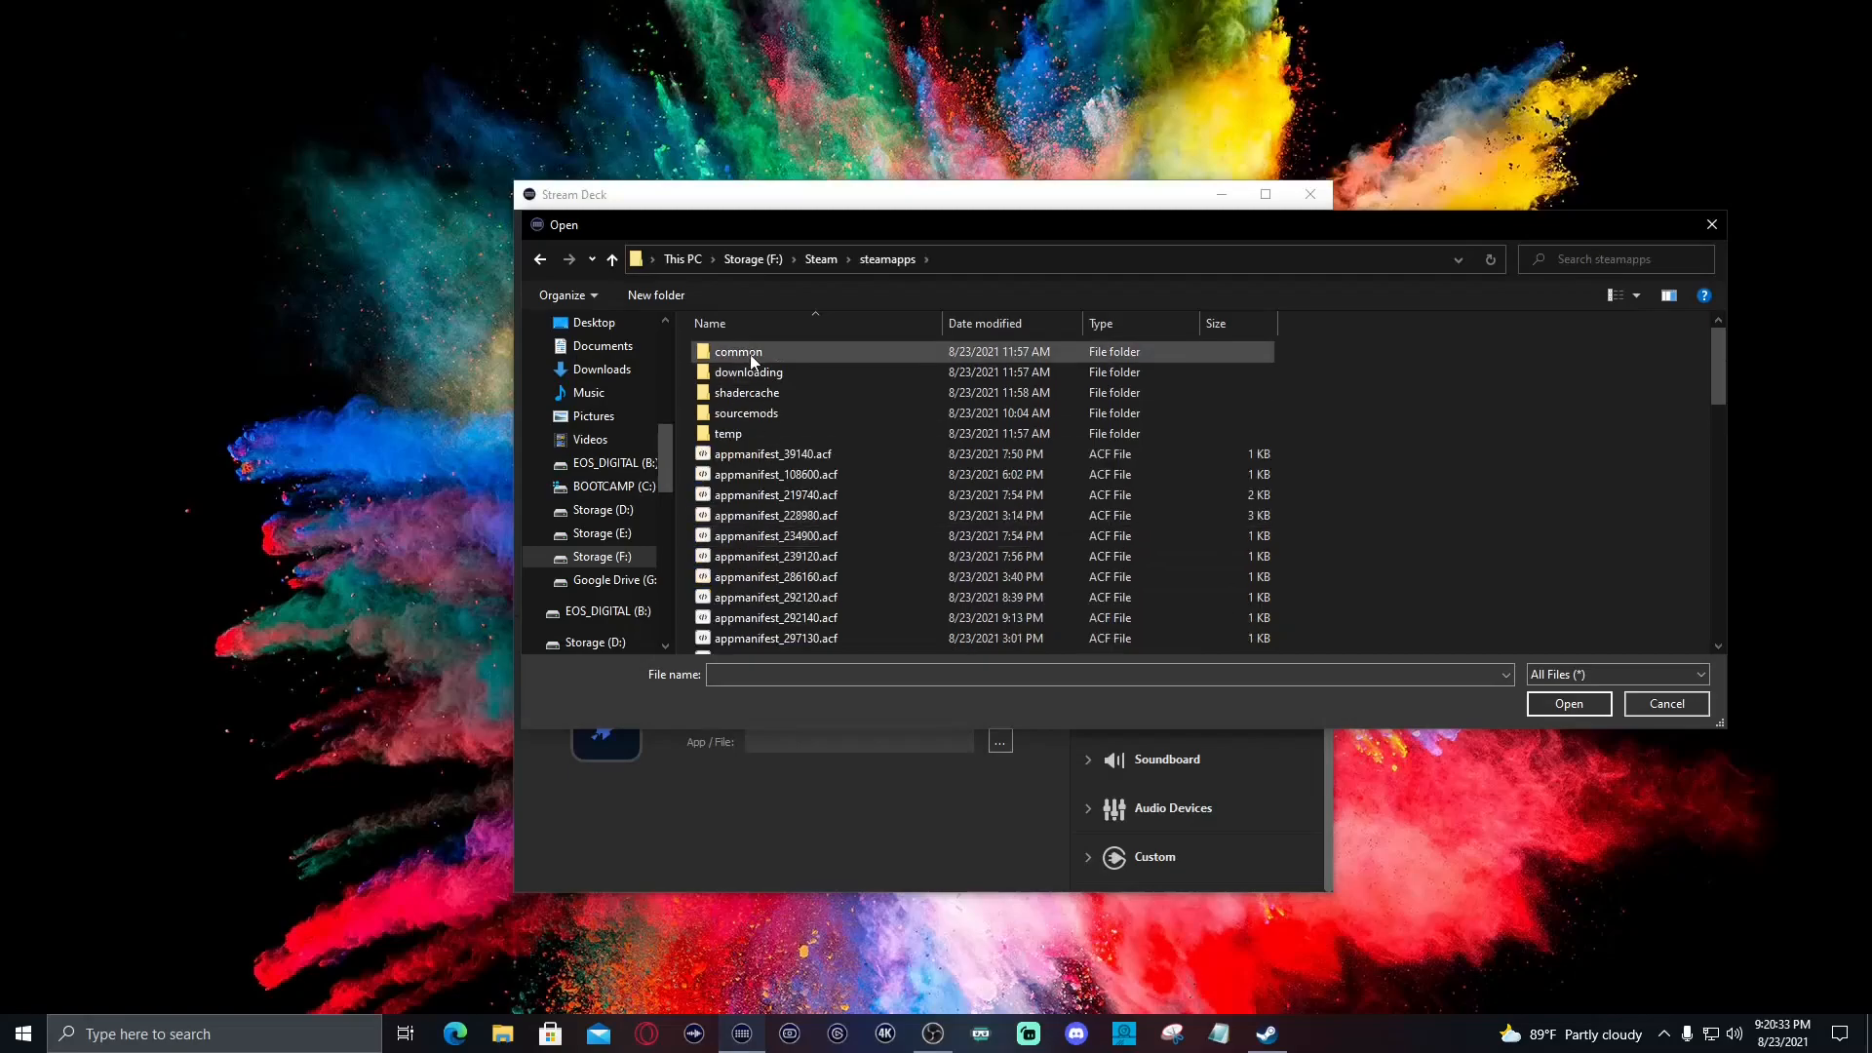
double_click(737, 350)
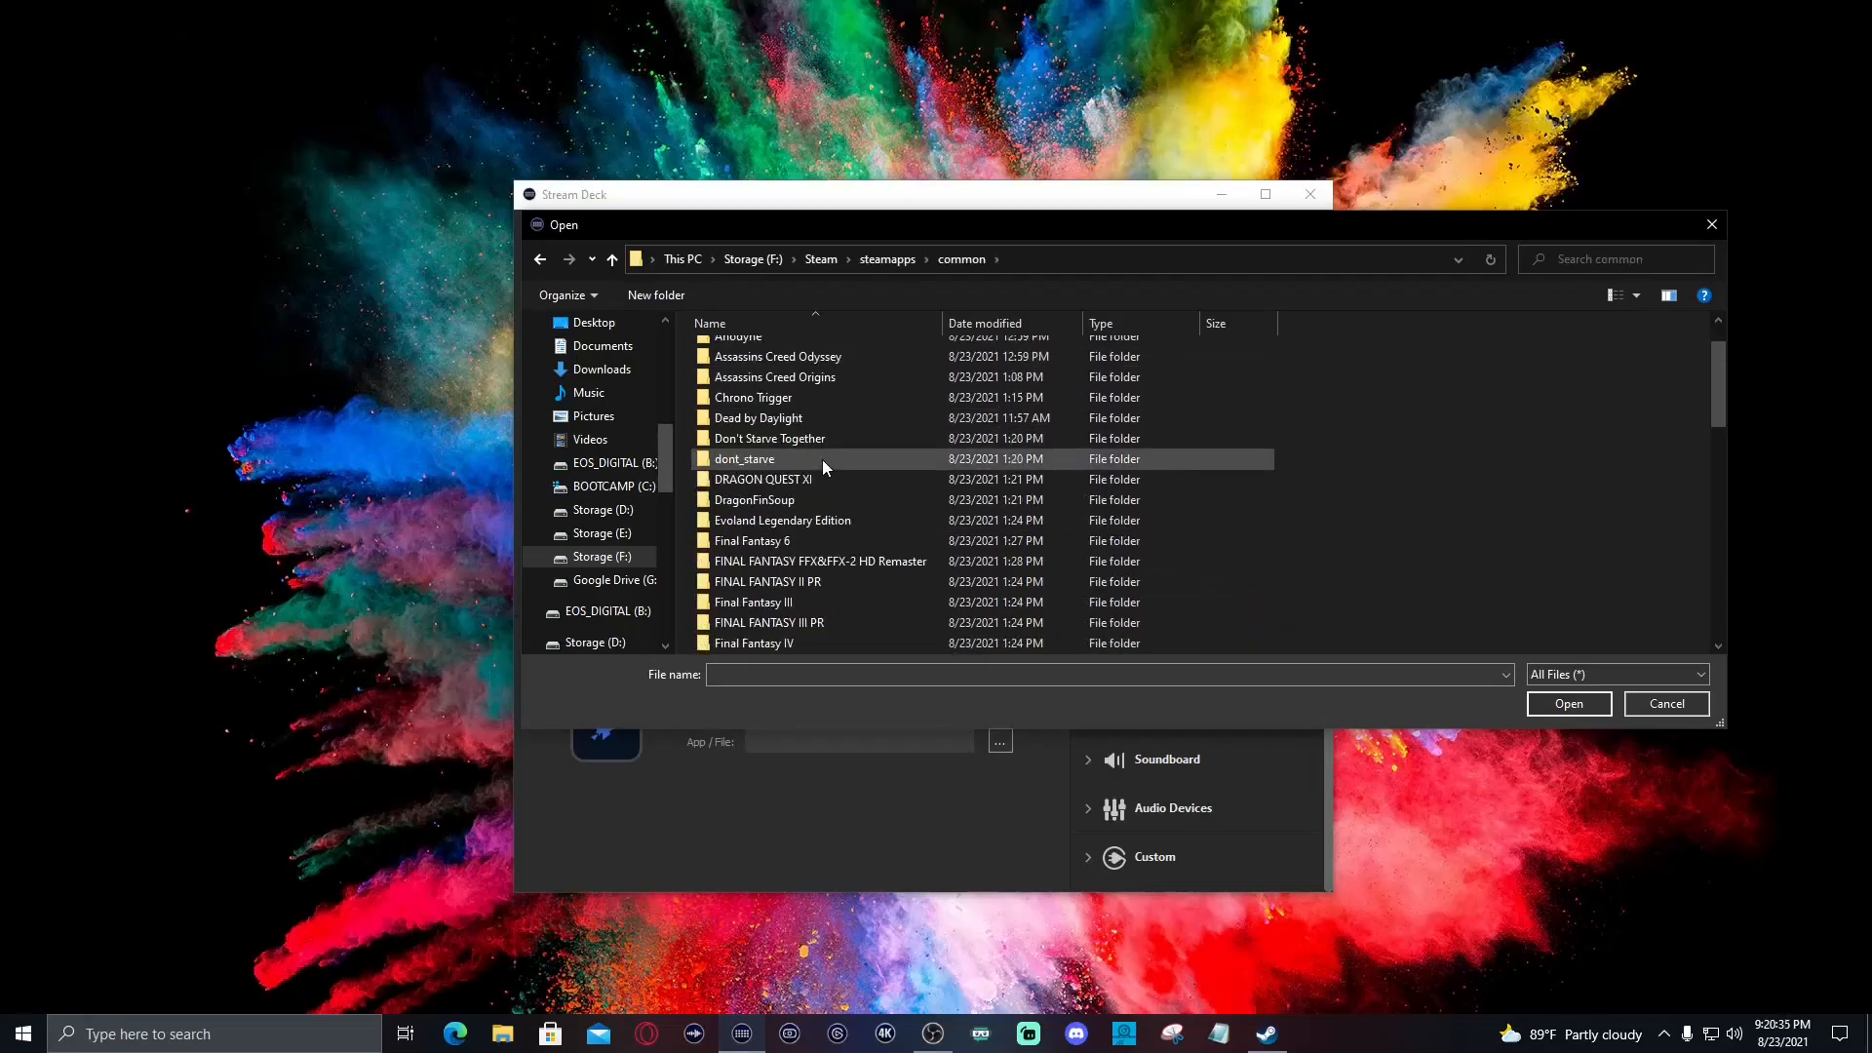
Point the key at FINAL FANTASY.exe inside the FINAL FANTASY PR folder
scroll(down, 3)
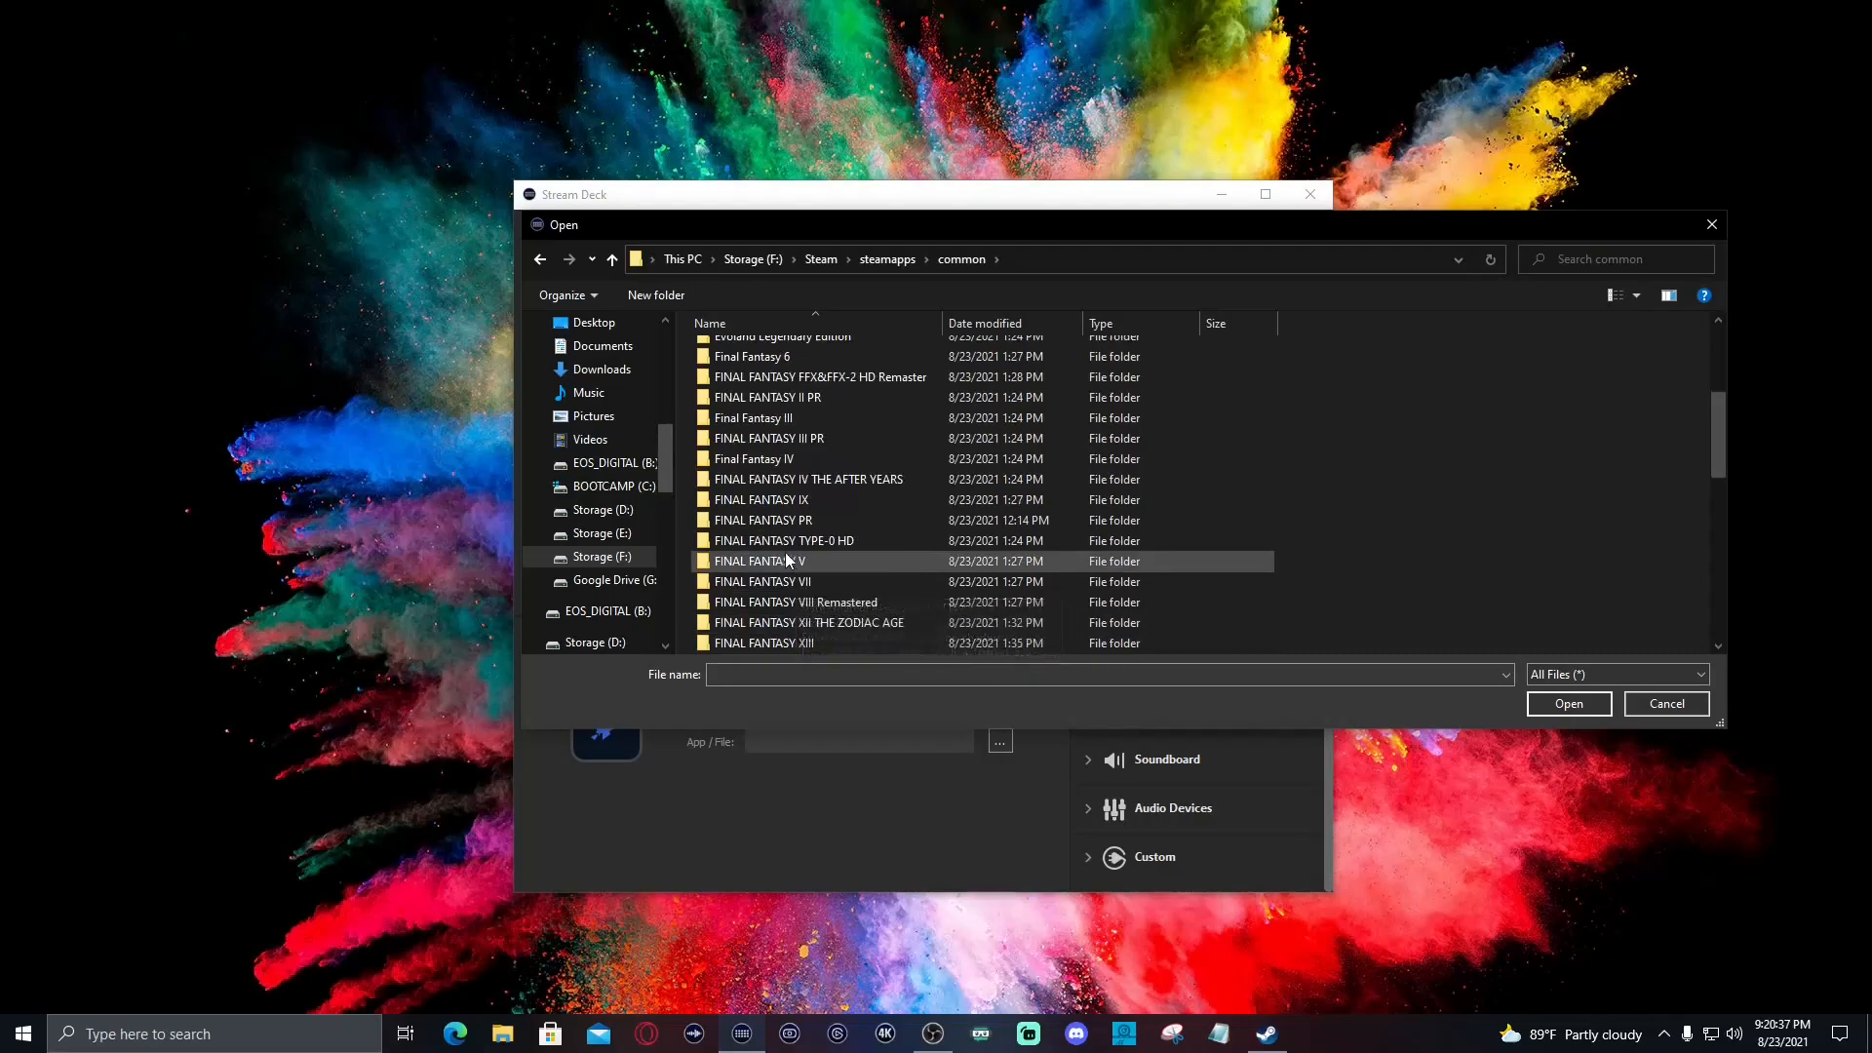
double_click(763, 518)
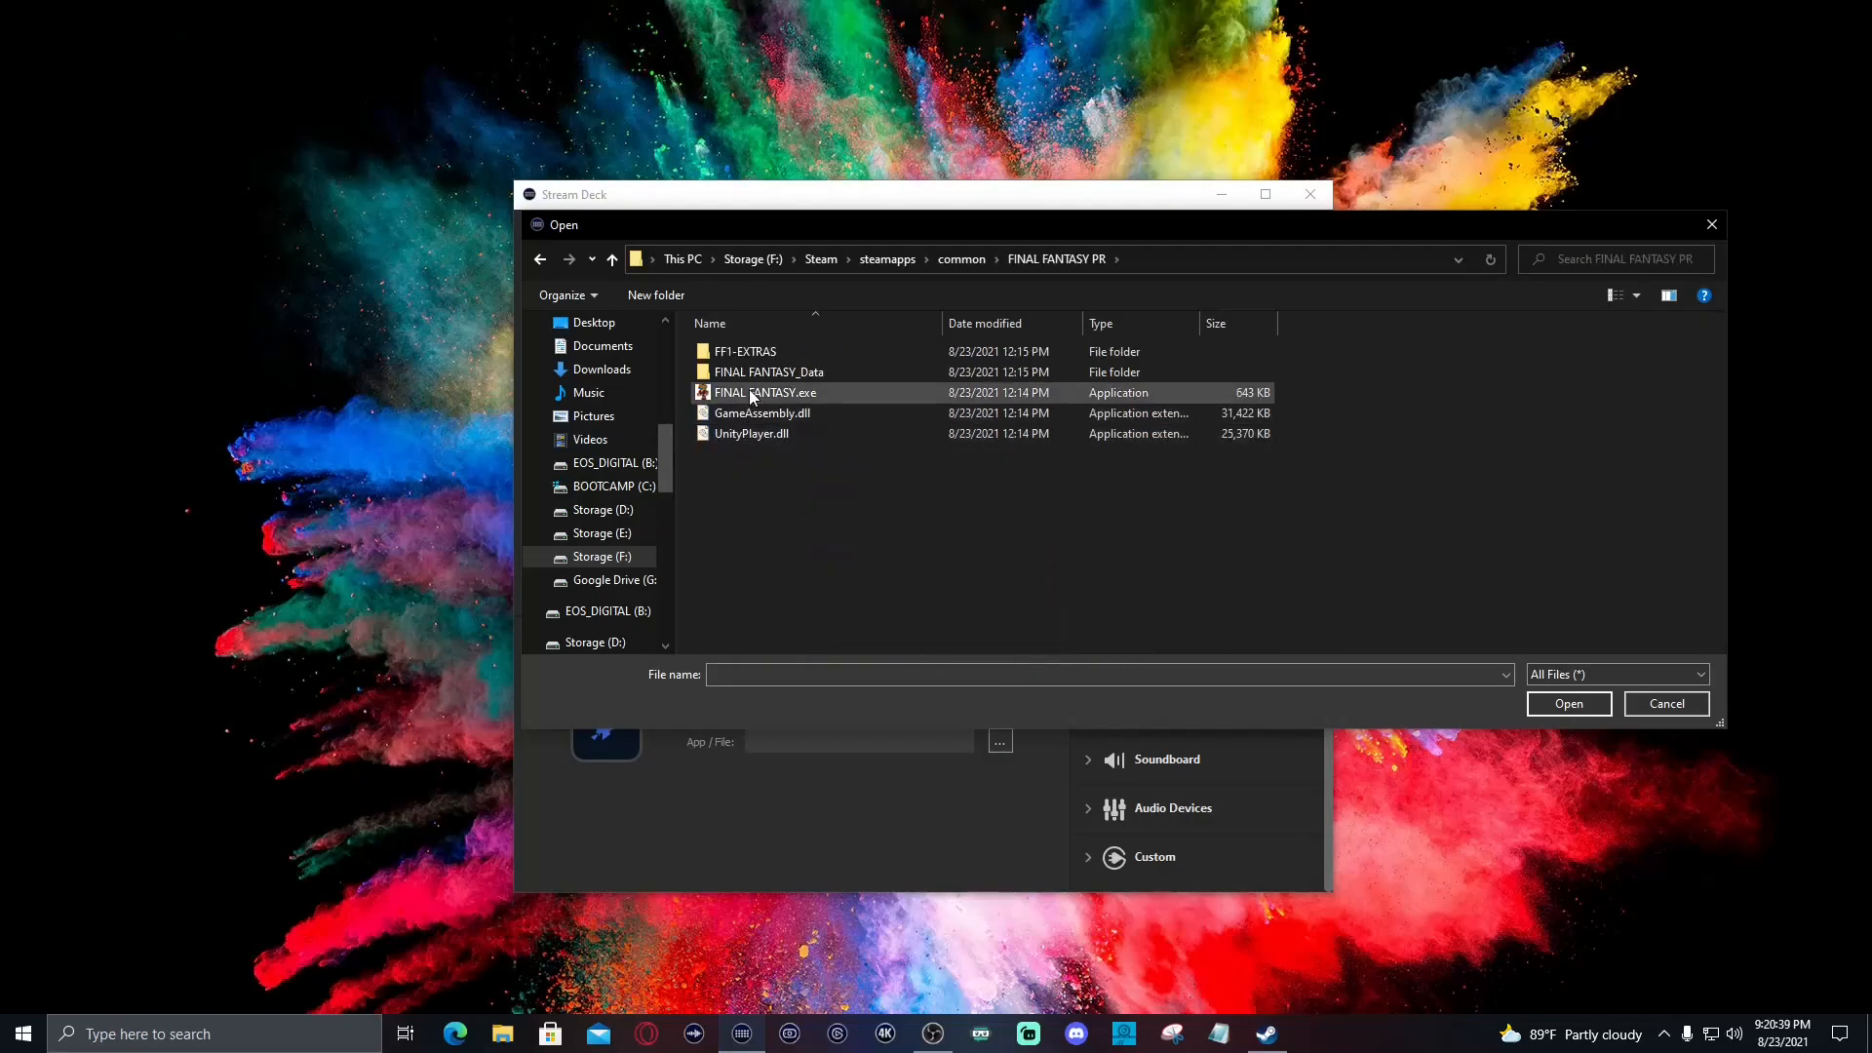
click(765, 392)
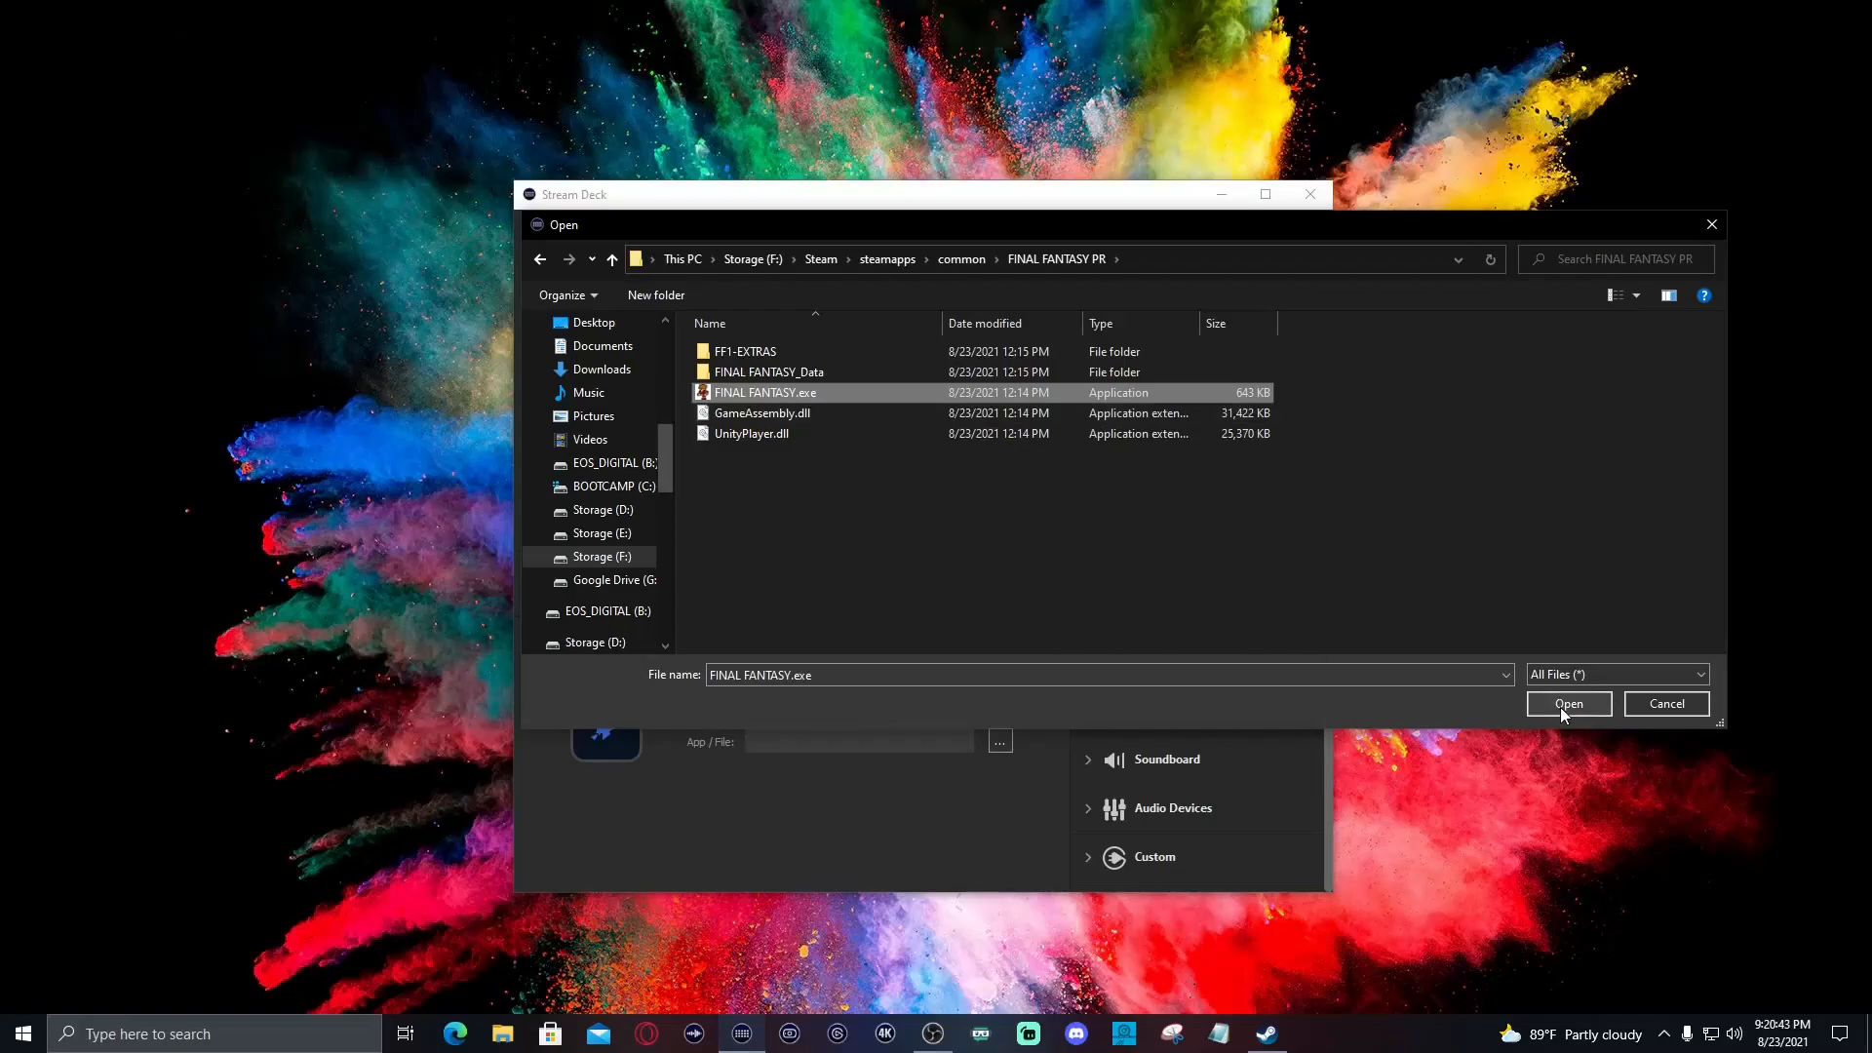
click(1568, 704)
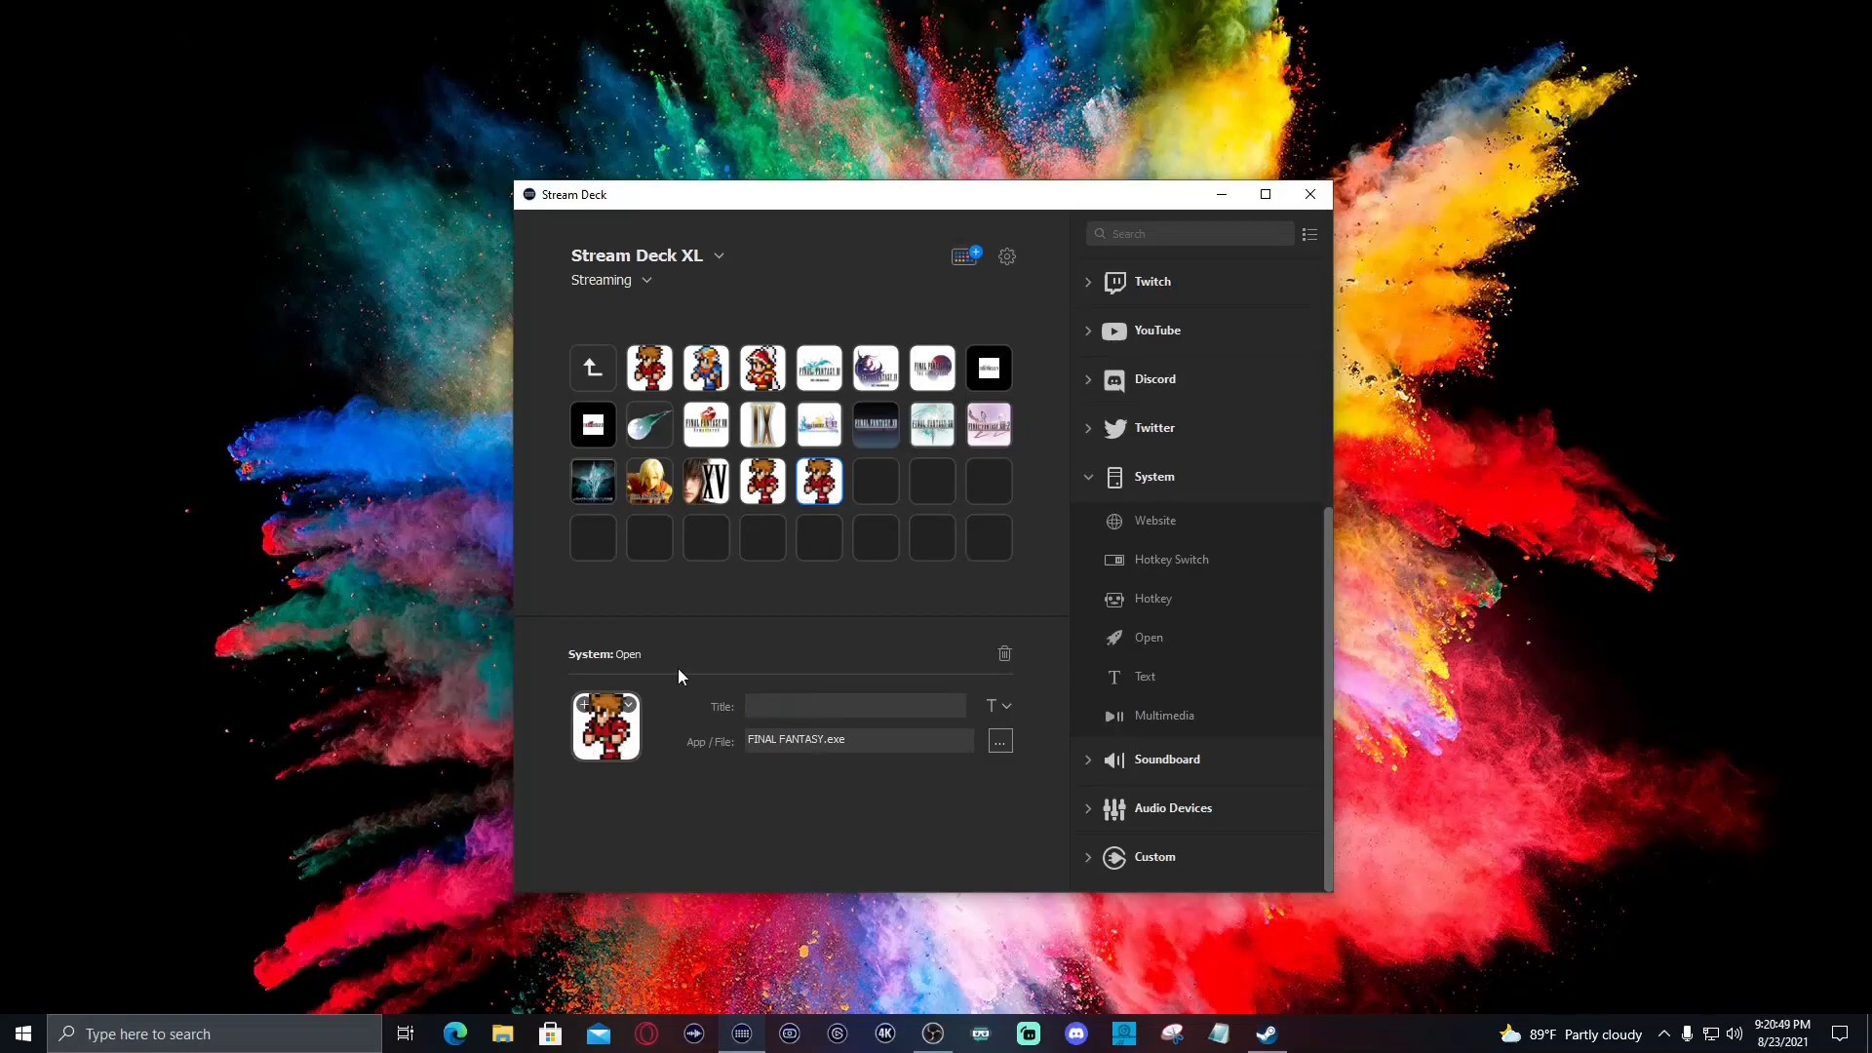
mouse_move(599, 911)
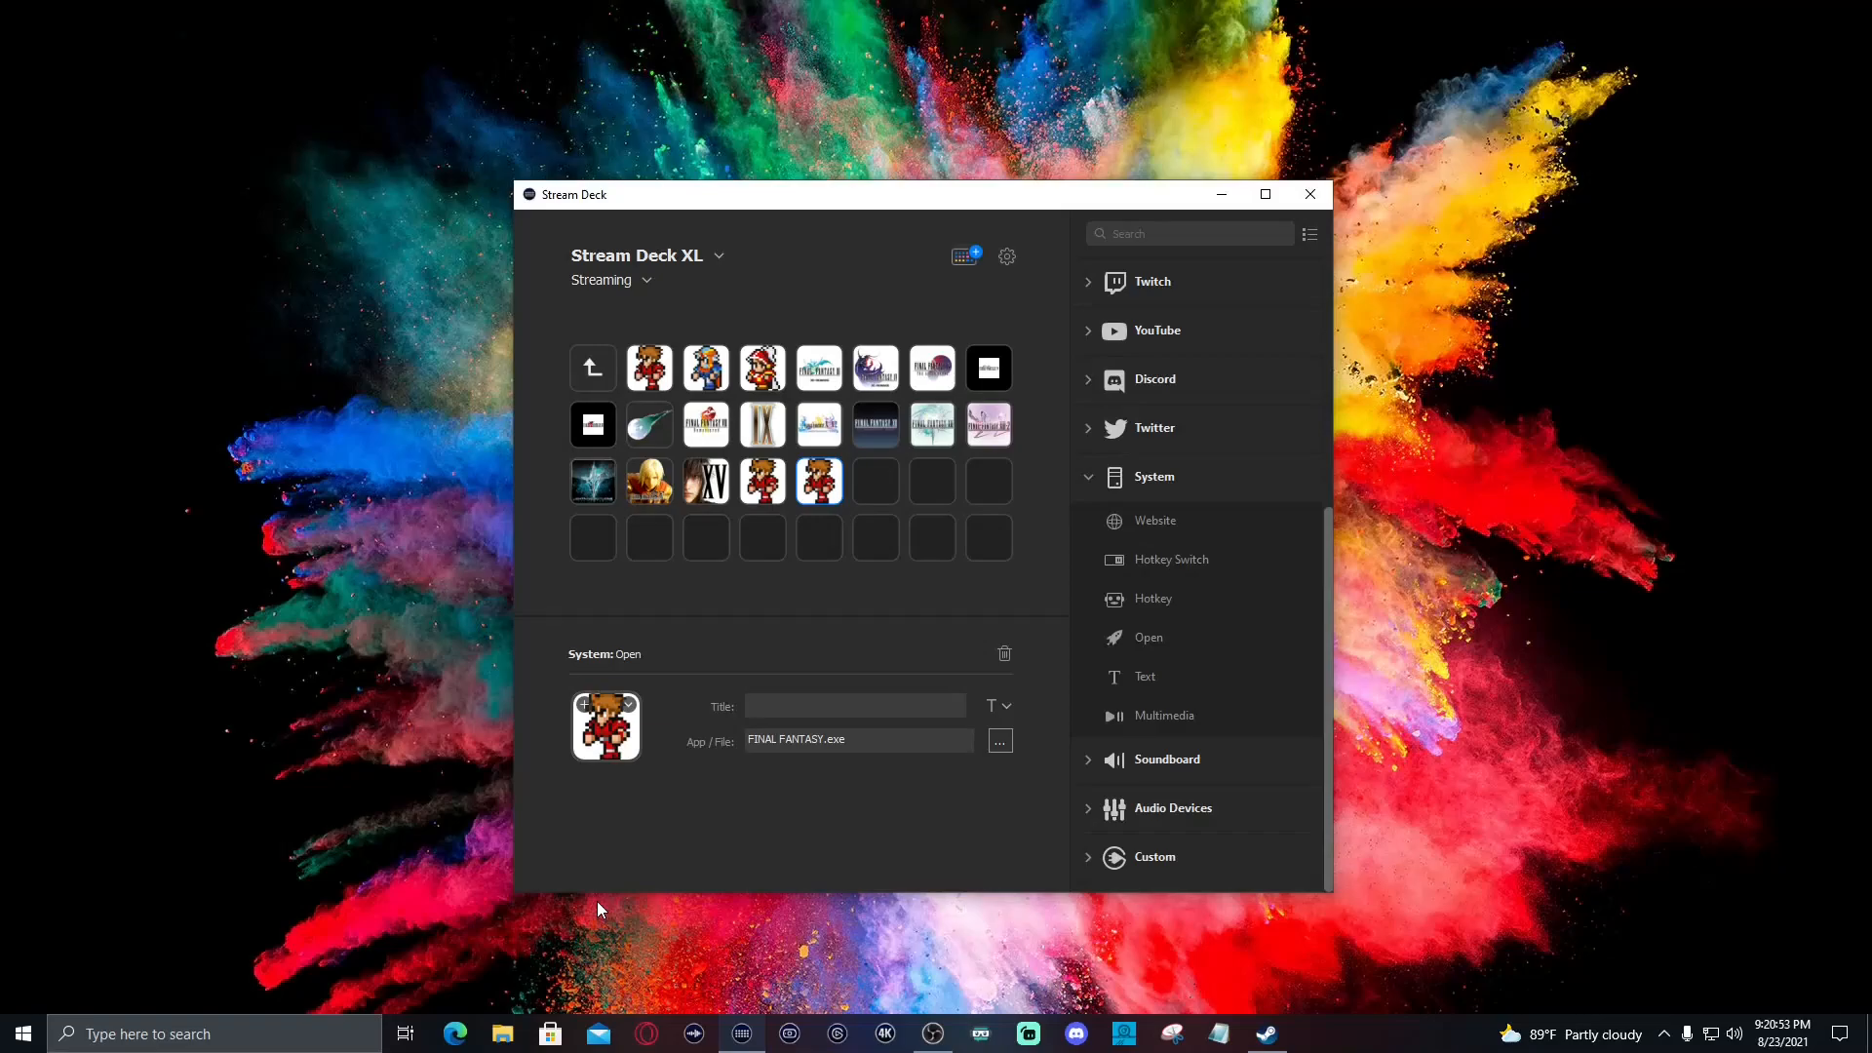
Launch Final Fantasy from the key, then quit it from the title menu via Close
click(817, 480)
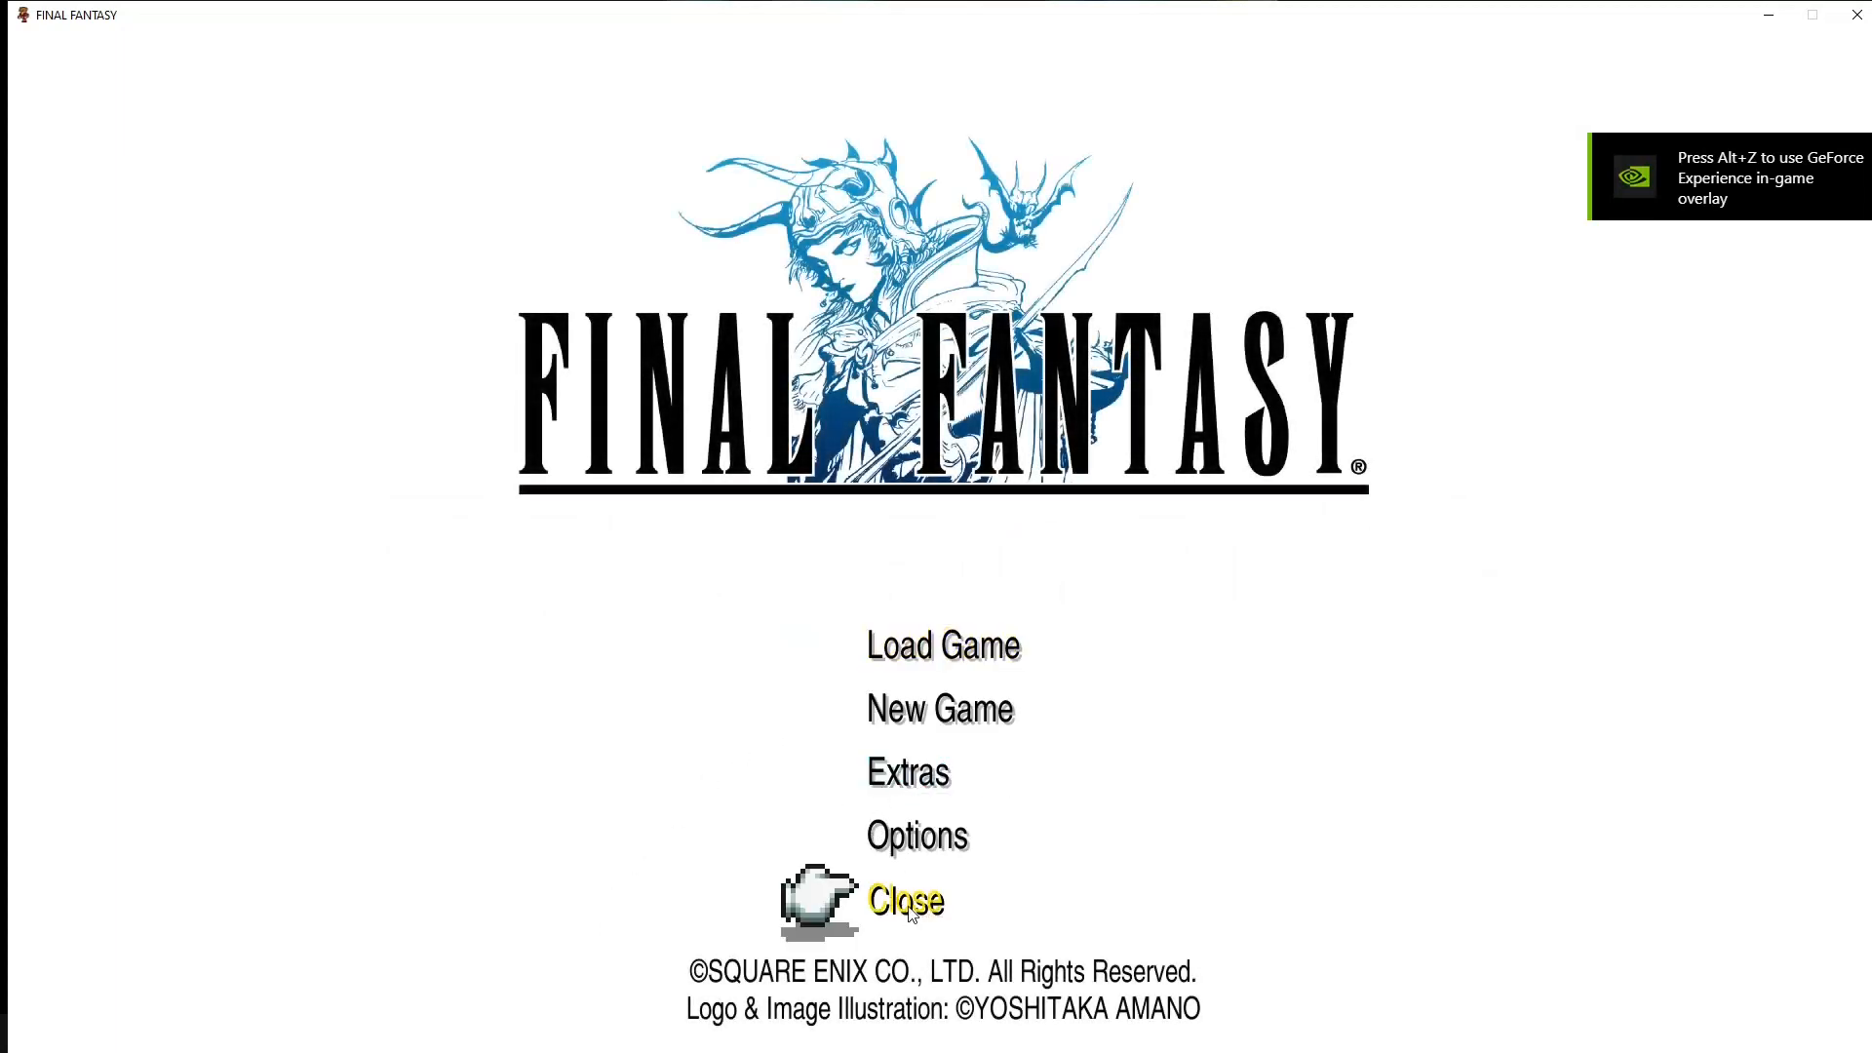
click(904, 900)
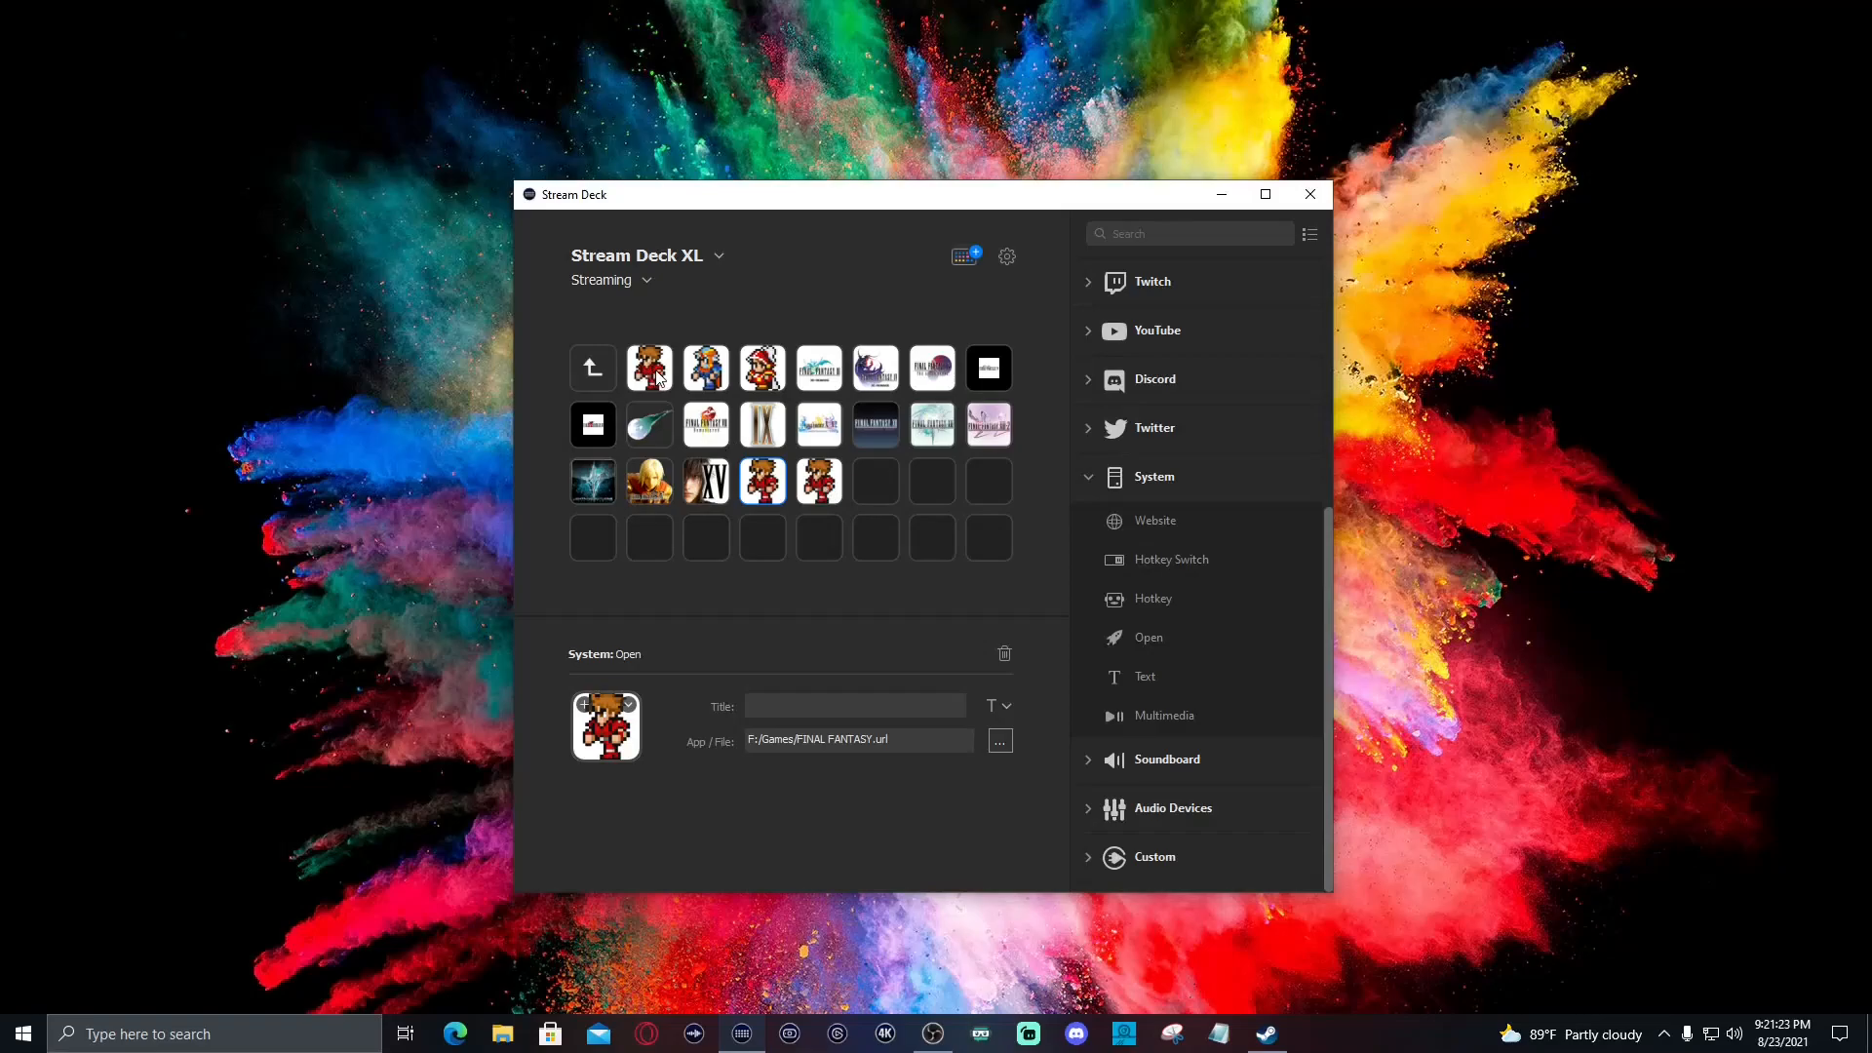
mouse_move(780, 515)
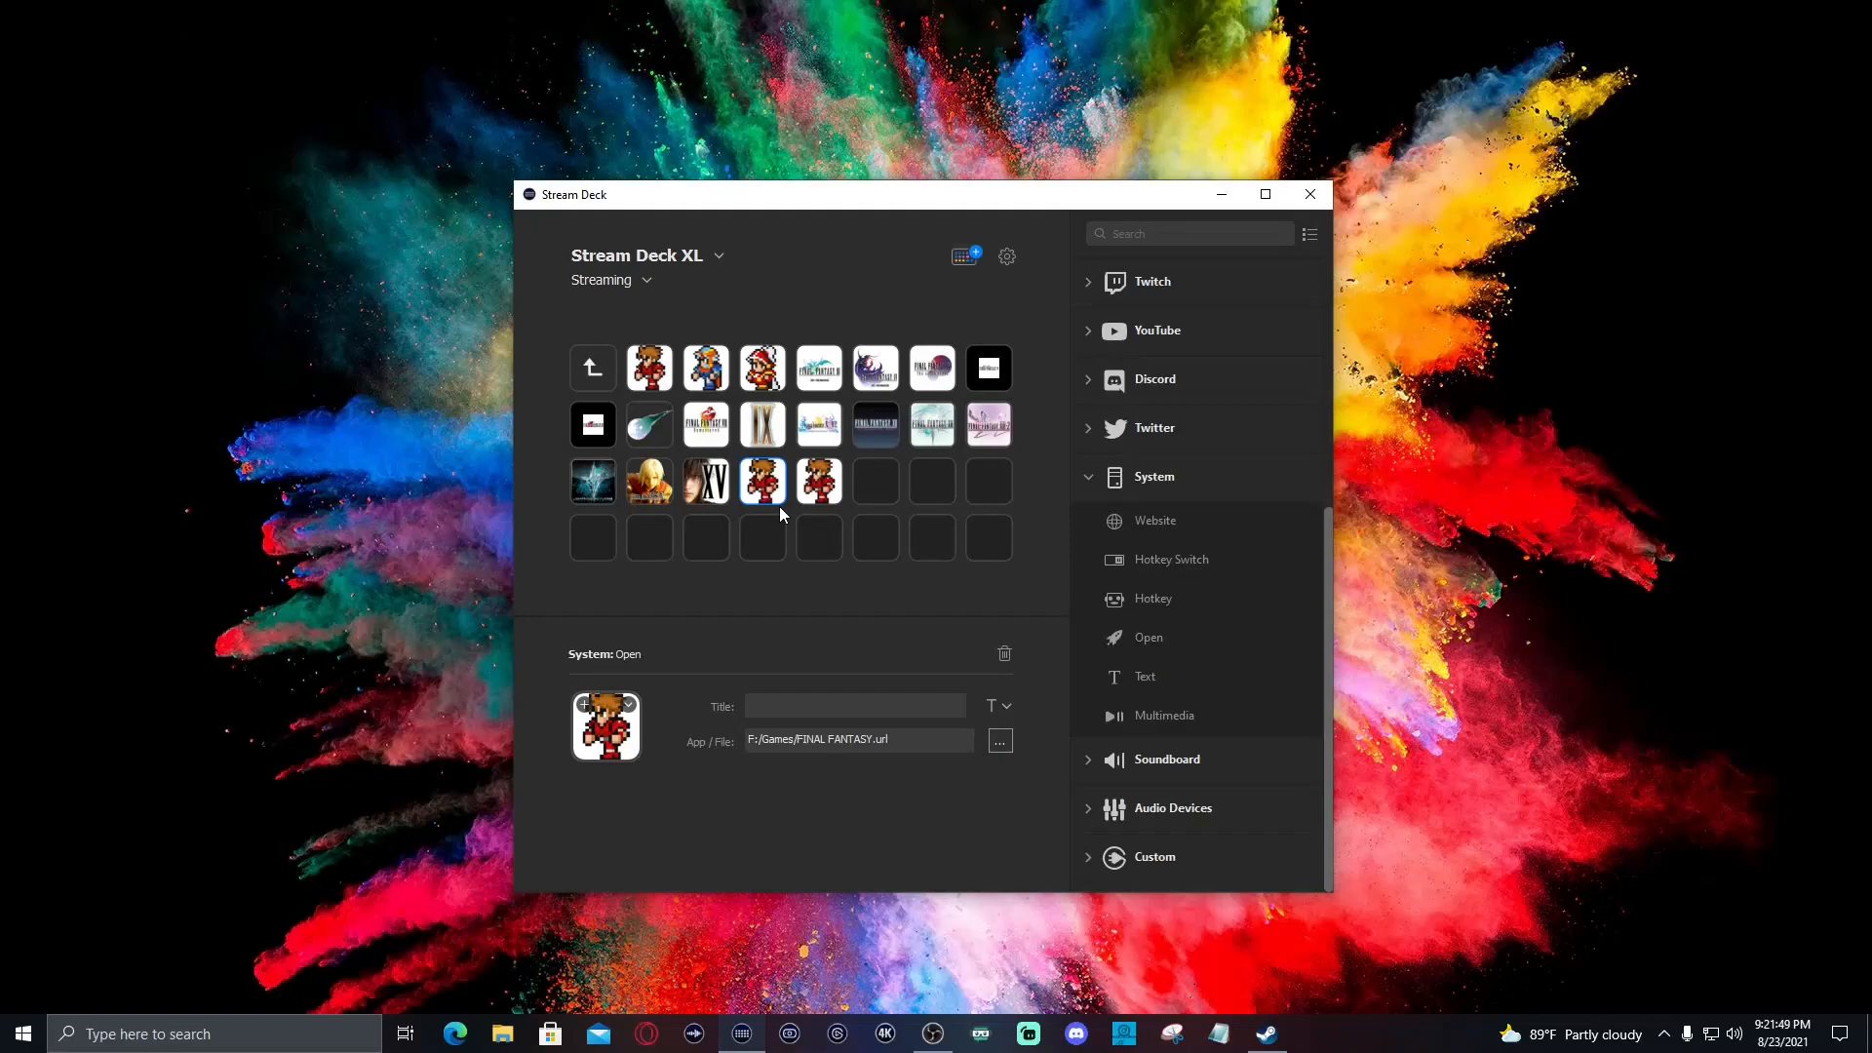
mouse_move(666, 731)
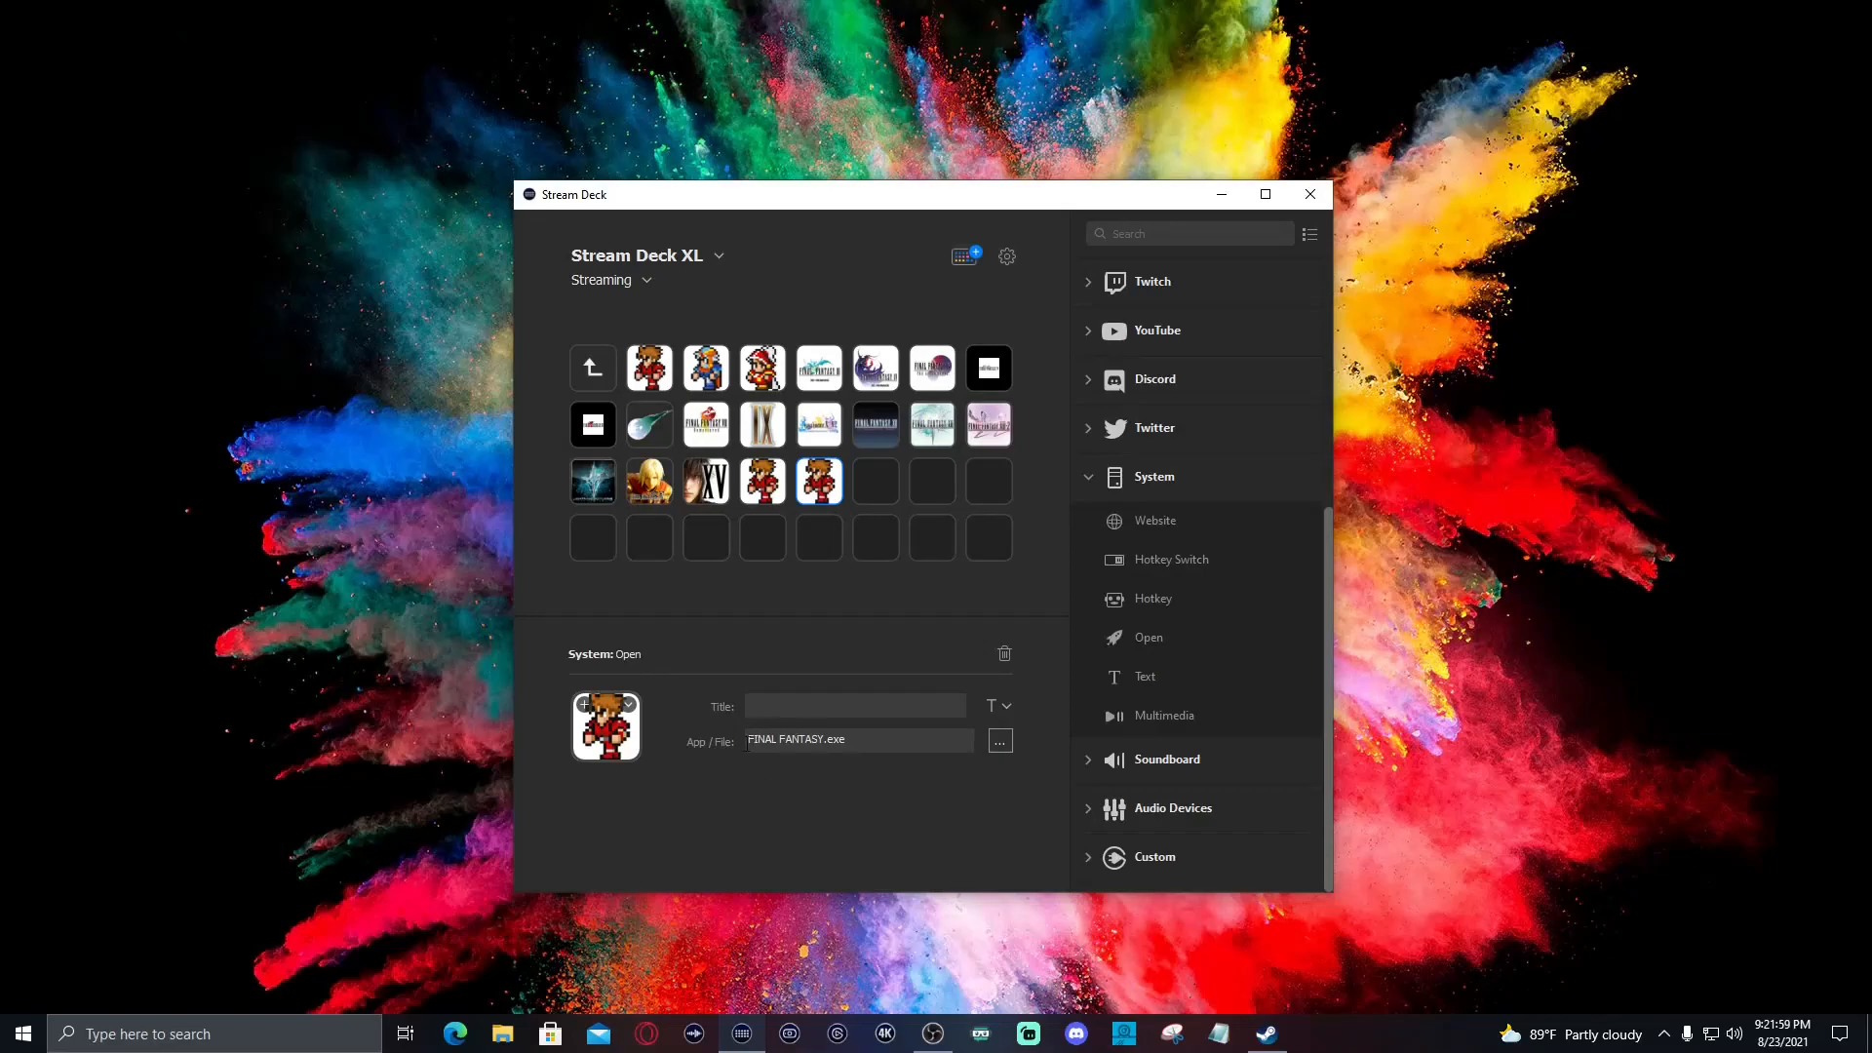
mouse_move(786, 513)
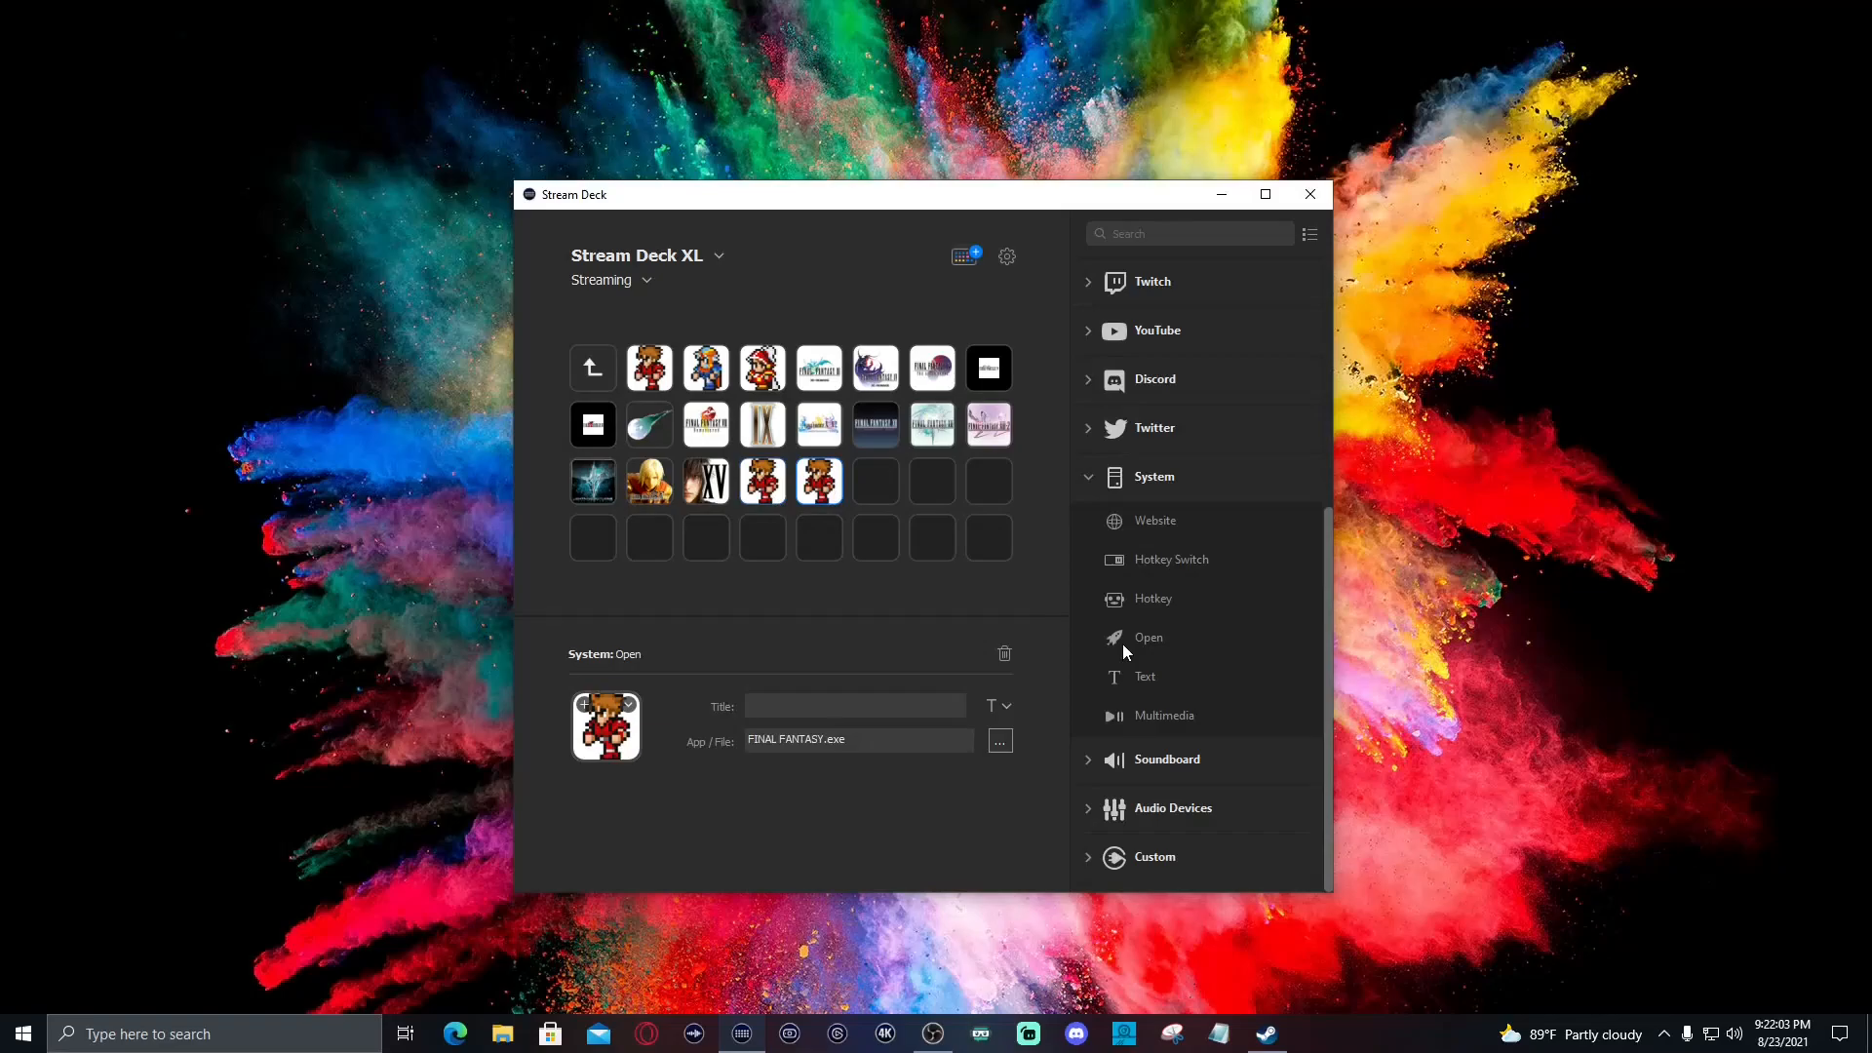
mouse_move(1119, 534)
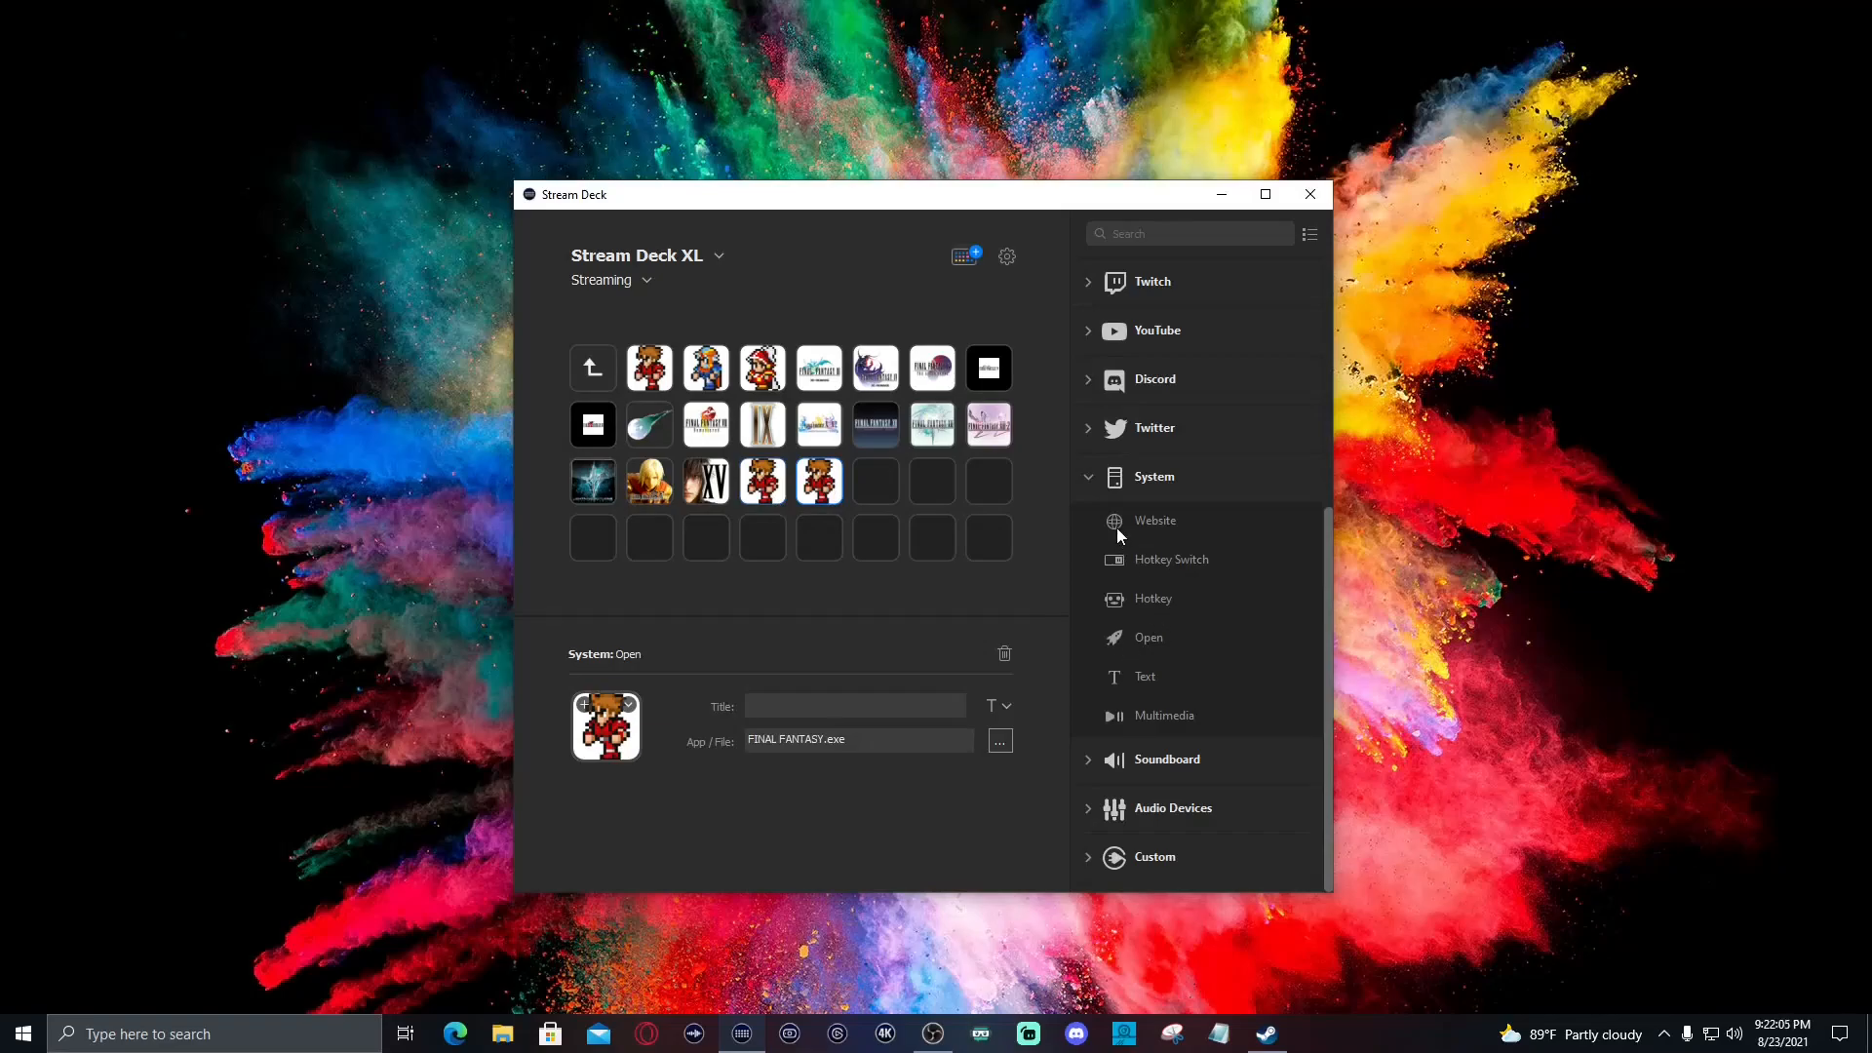
mouse_move(1154, 520)
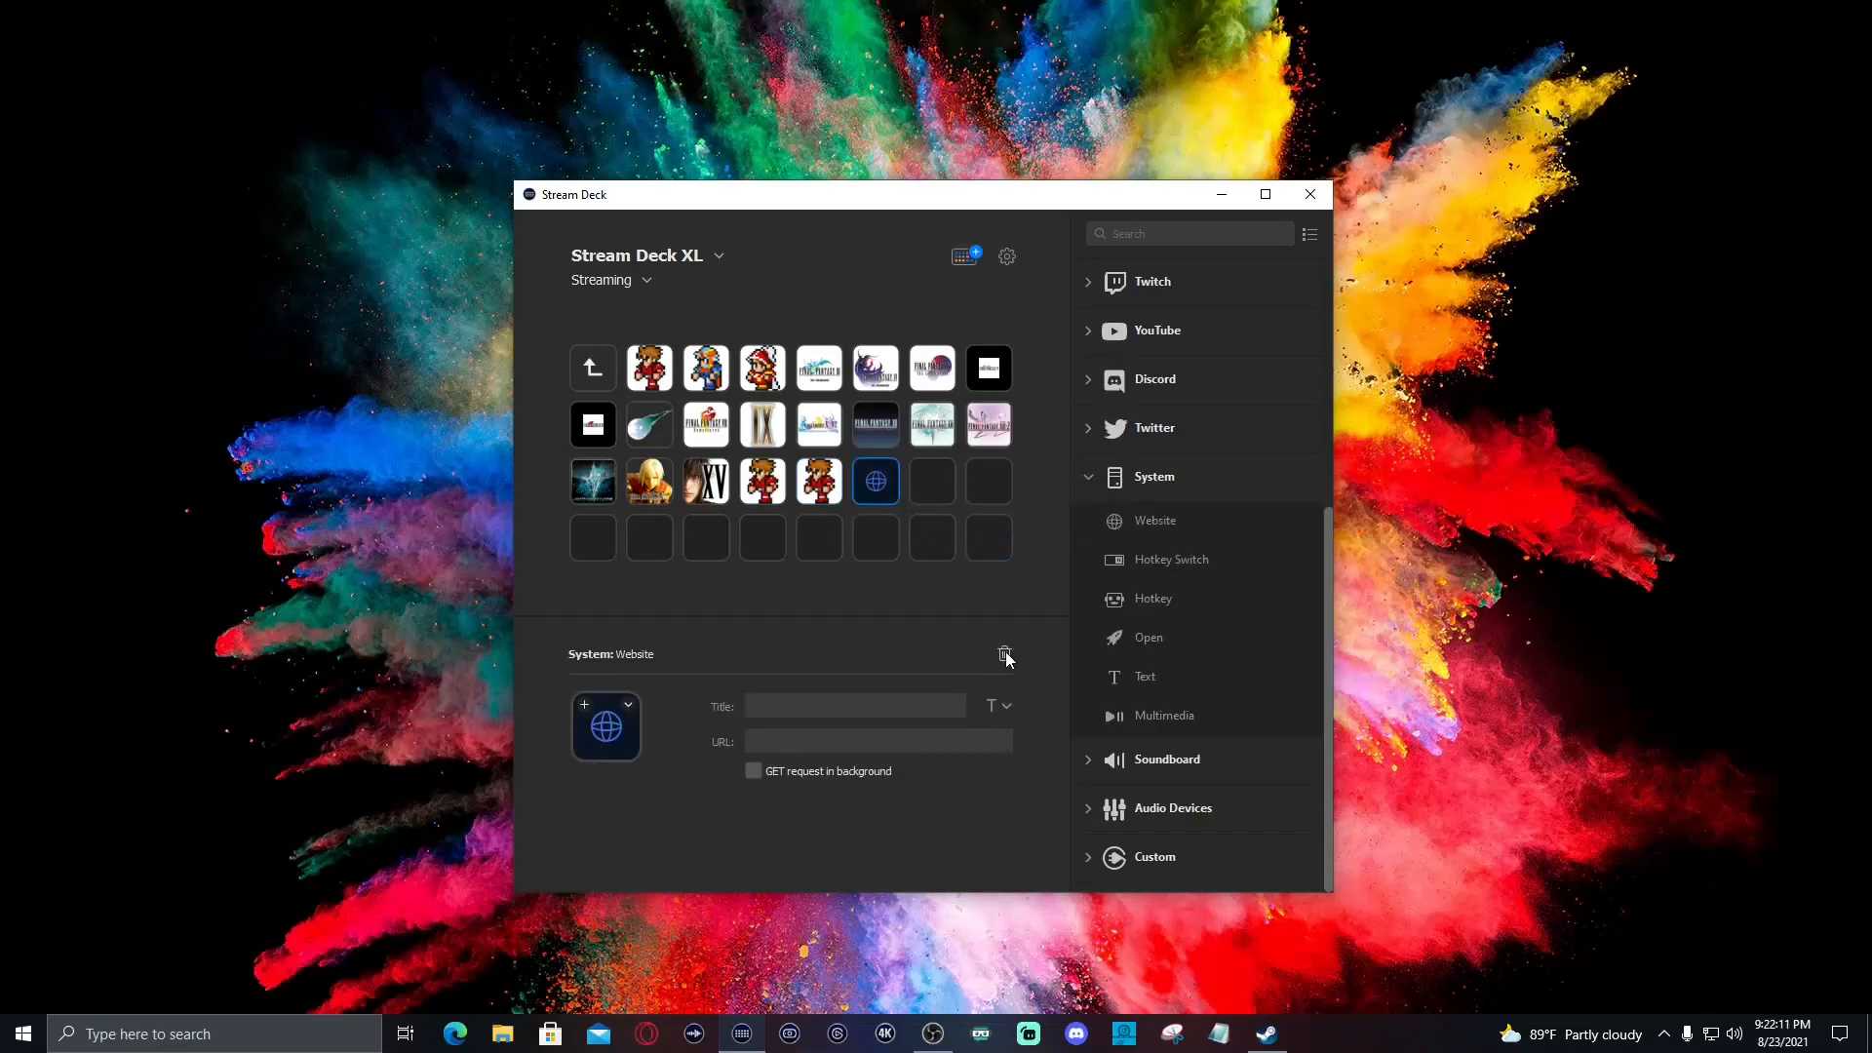
click(1006, 655)
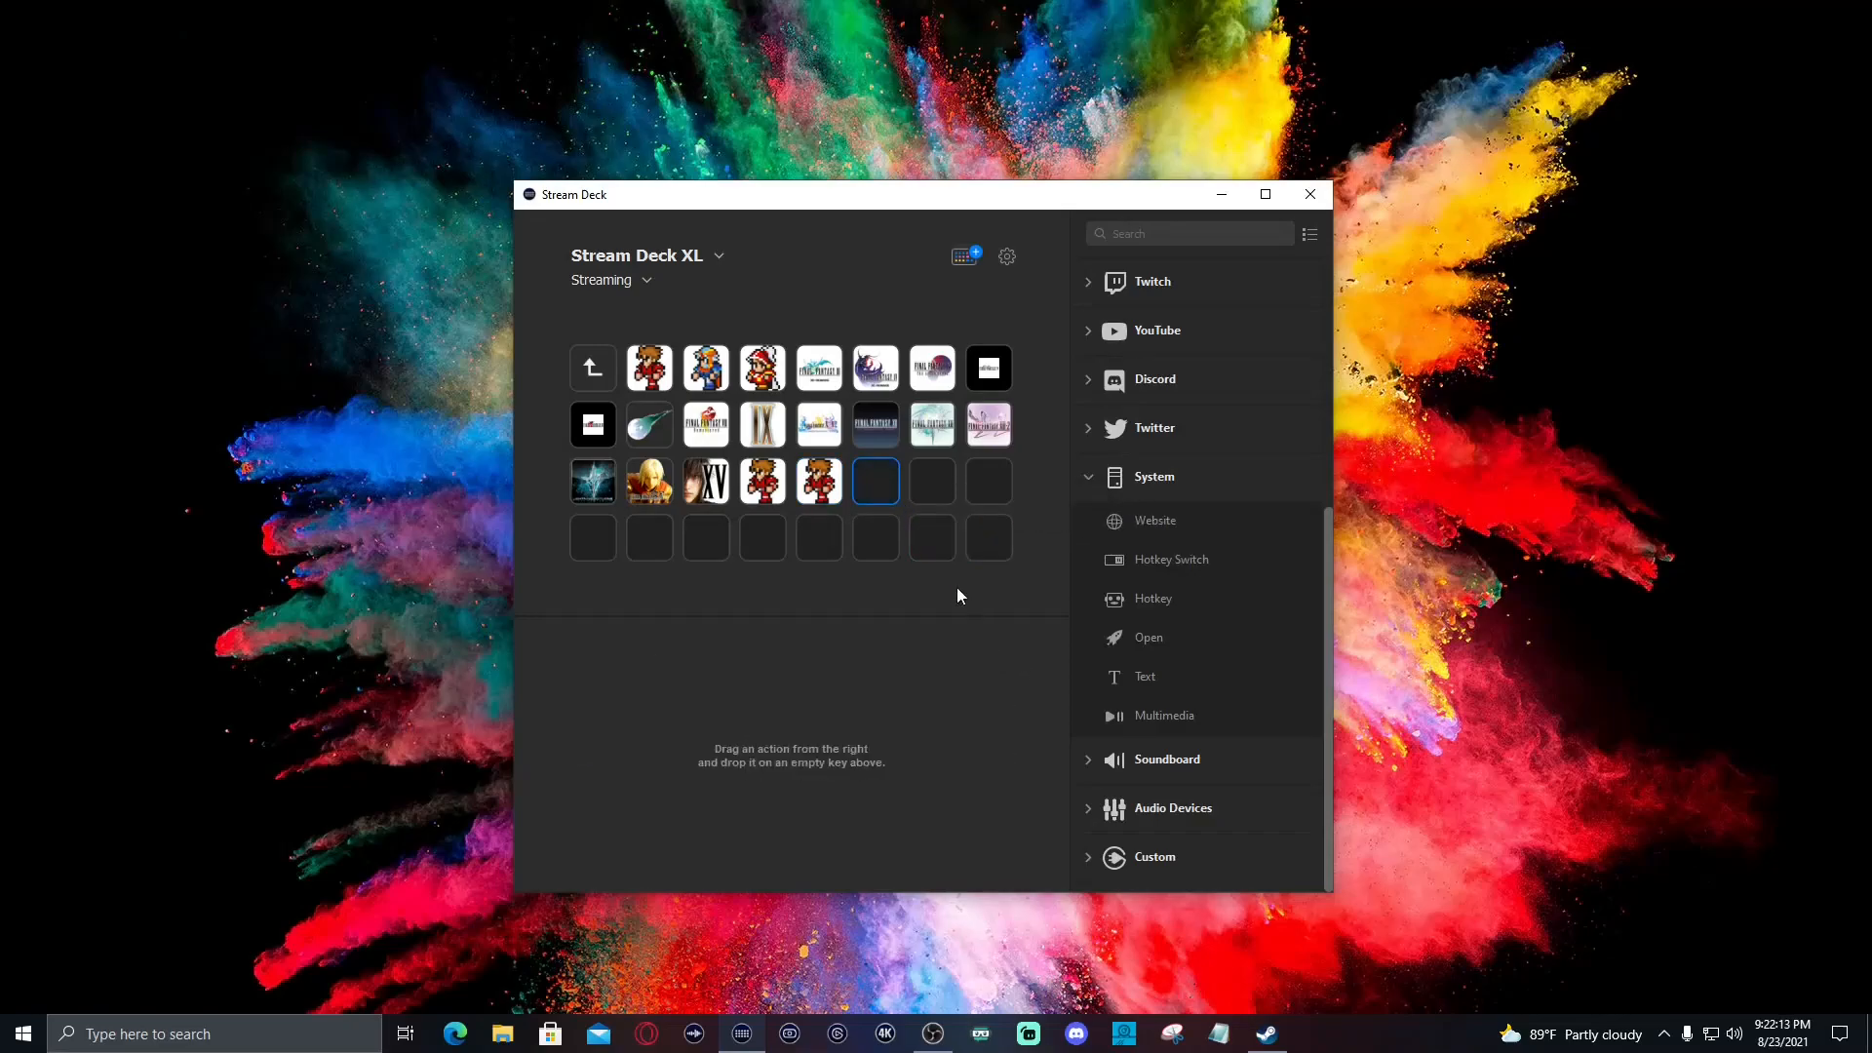